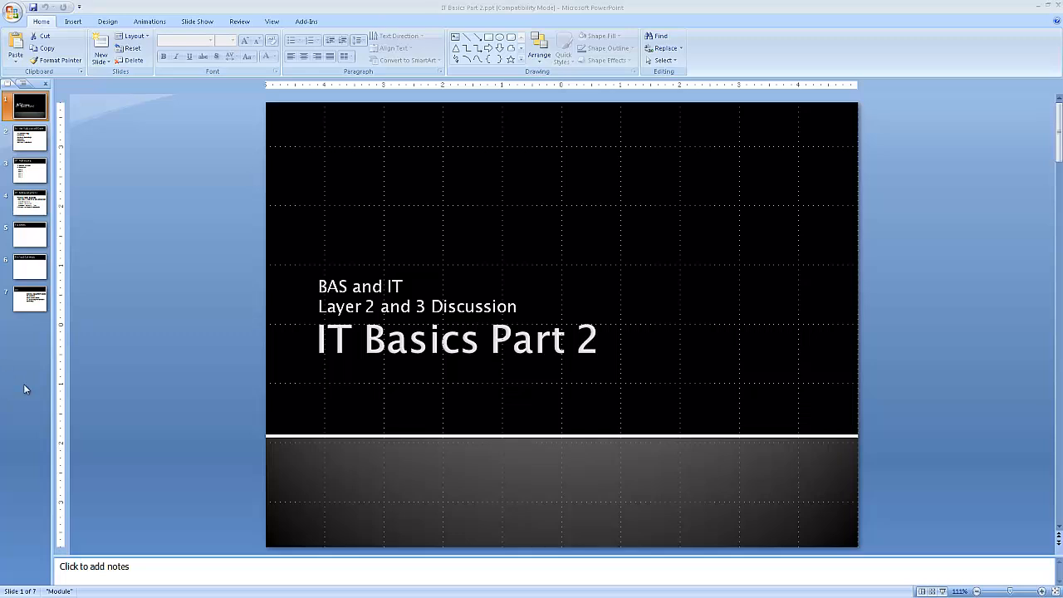
{"action": "mouse_move", "coordinate": [626, 350]}
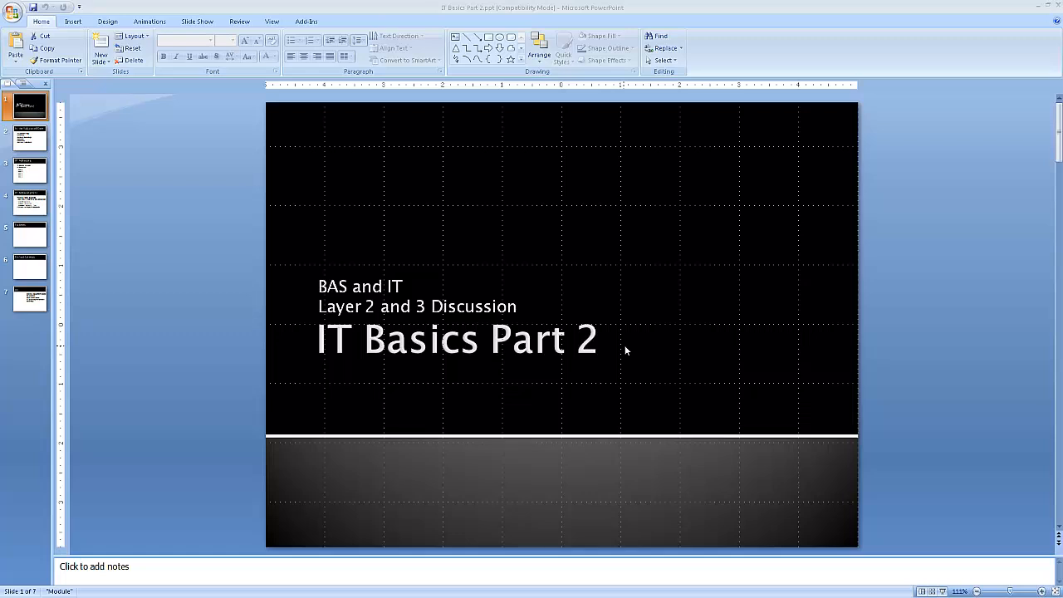
{"action": "mouse_move", "coordinate": [253, 240]}
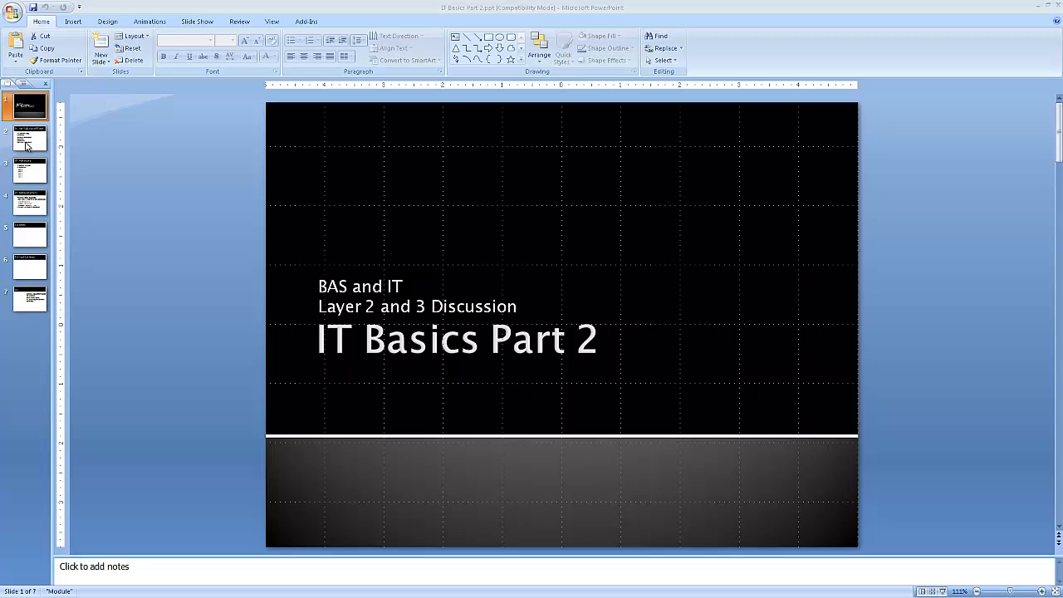
Step: Show slide 2, 'In this Video we will Cover', listing the six networking topics
{"action": "left_click", "coordinate": [29, 138]}
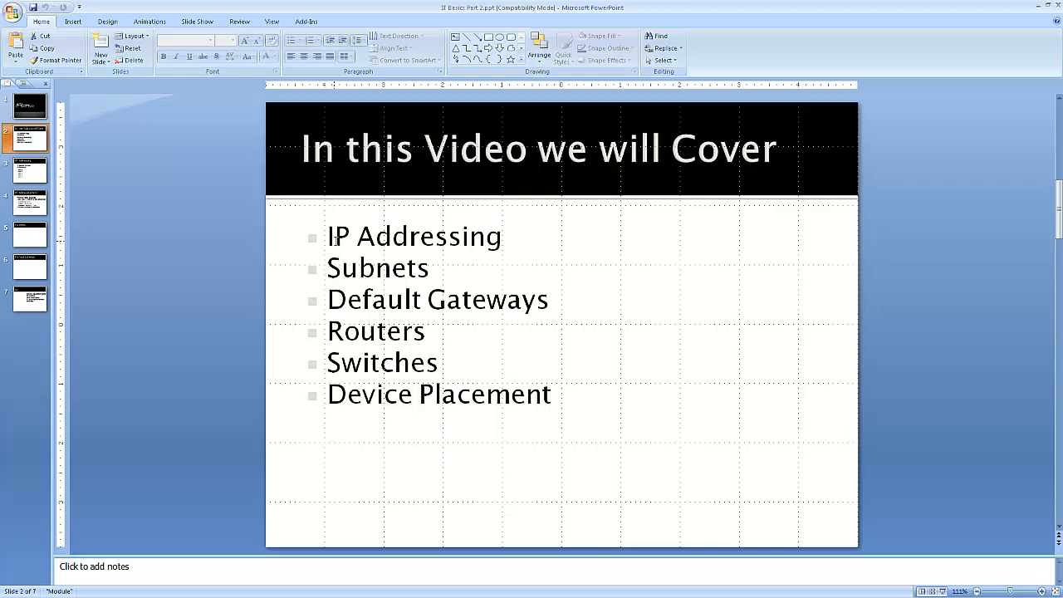
{"action": "mouse_move", "coordinate": [734, 300]}
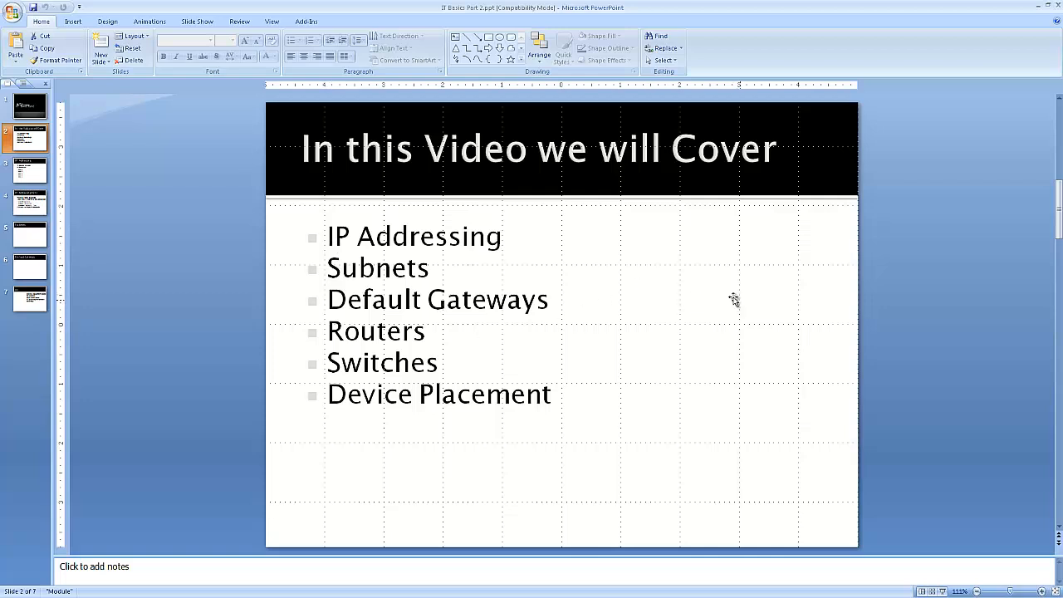
{"action": "mouse_move", "coordinate": [490, 214]}
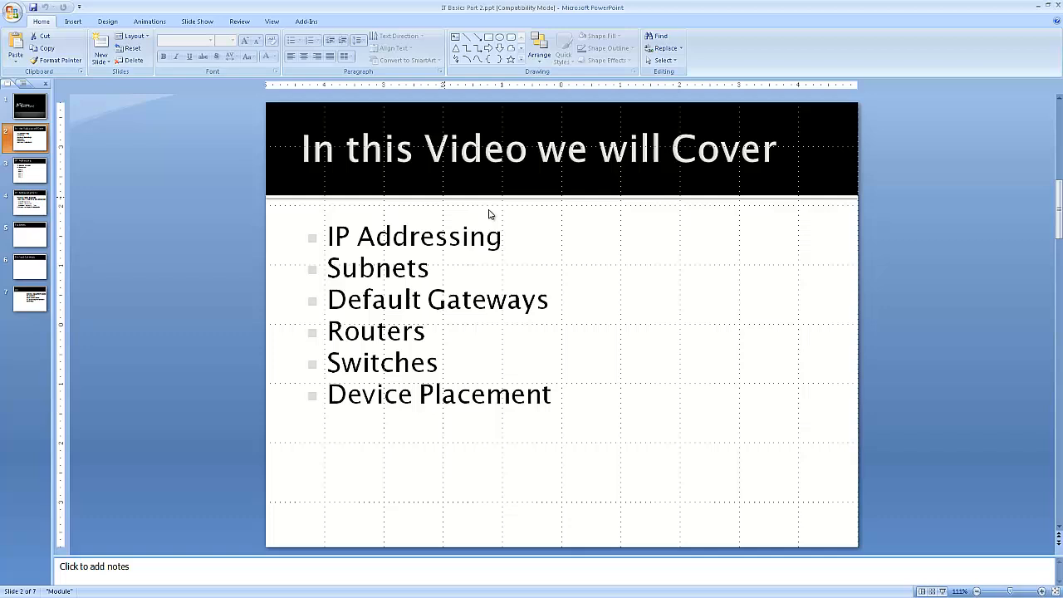
{"action": "mouse_move", "coordinate": [555, 239]}
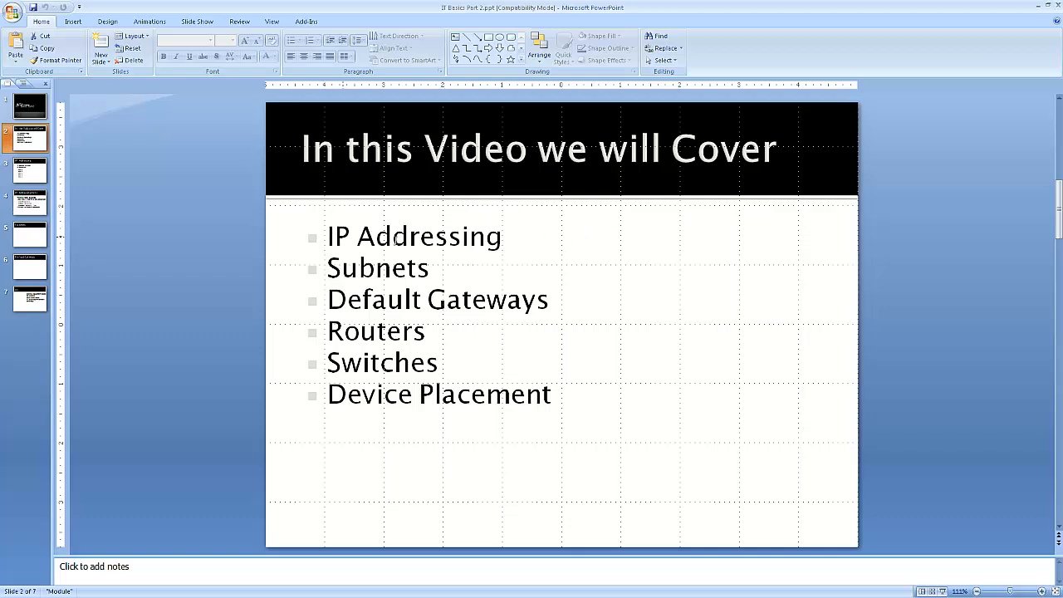
{"action": "mouse_move", "coordinate": [422, 300]}
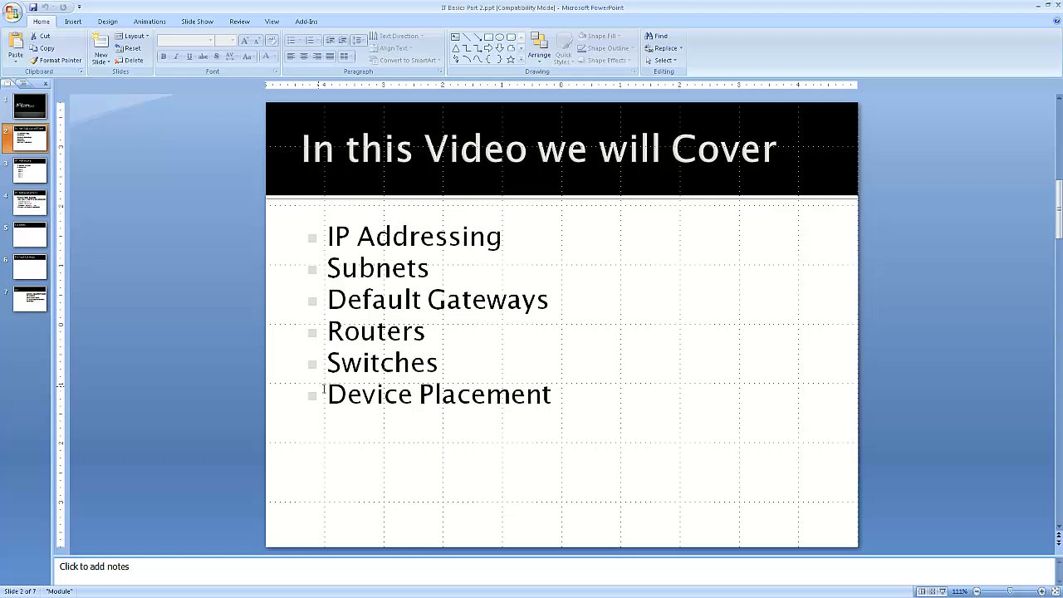
{"action": "mouse_move", "coordinate": [557, 404]}
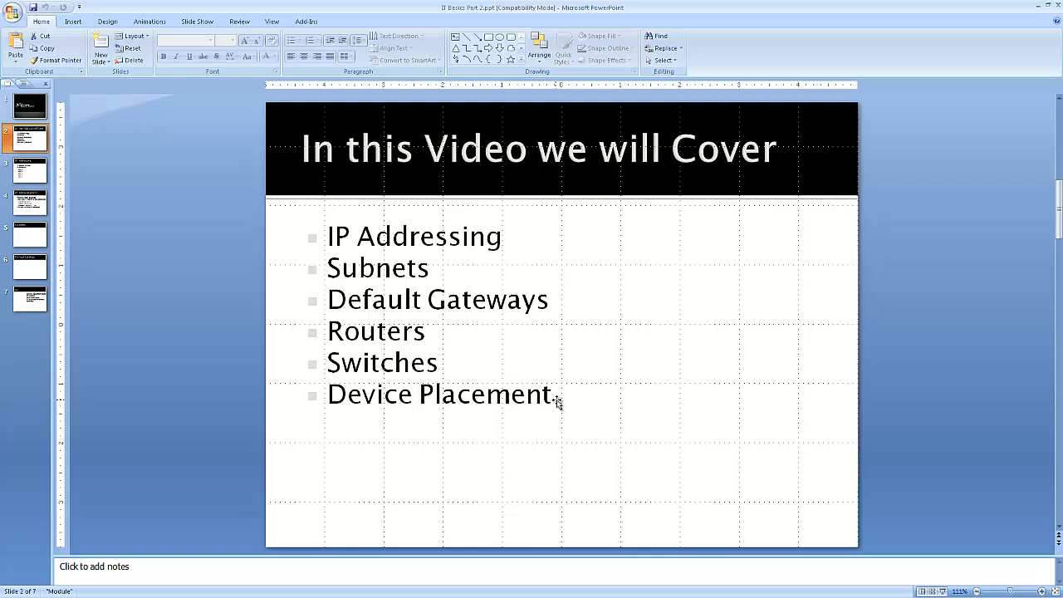
{"action": "mouse_move", "coordinate": [470, 433]}
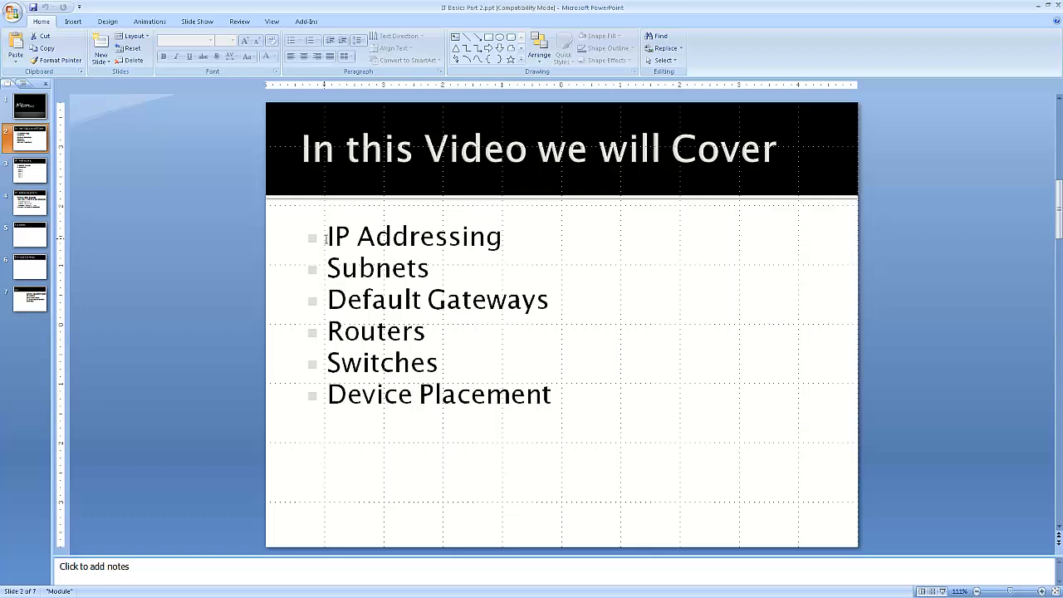
{"action": "mouse_move", "coordinate": [267, 221]}
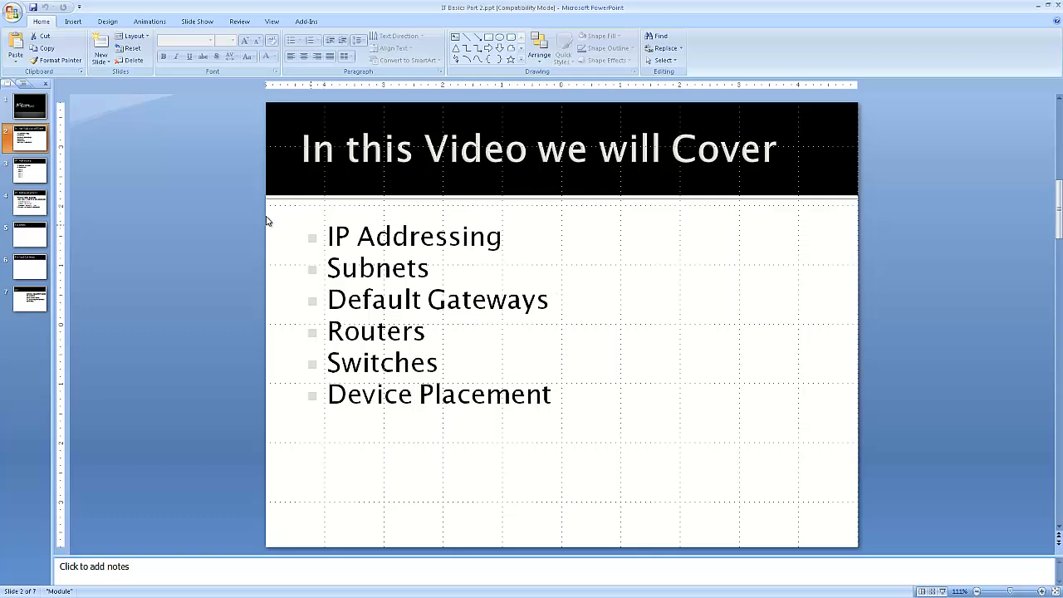
Step: Display slide 3, 'IP Addressing', covering four octets and address classes A through E
{"action": "left_click", "coordinate": [29, 170]}
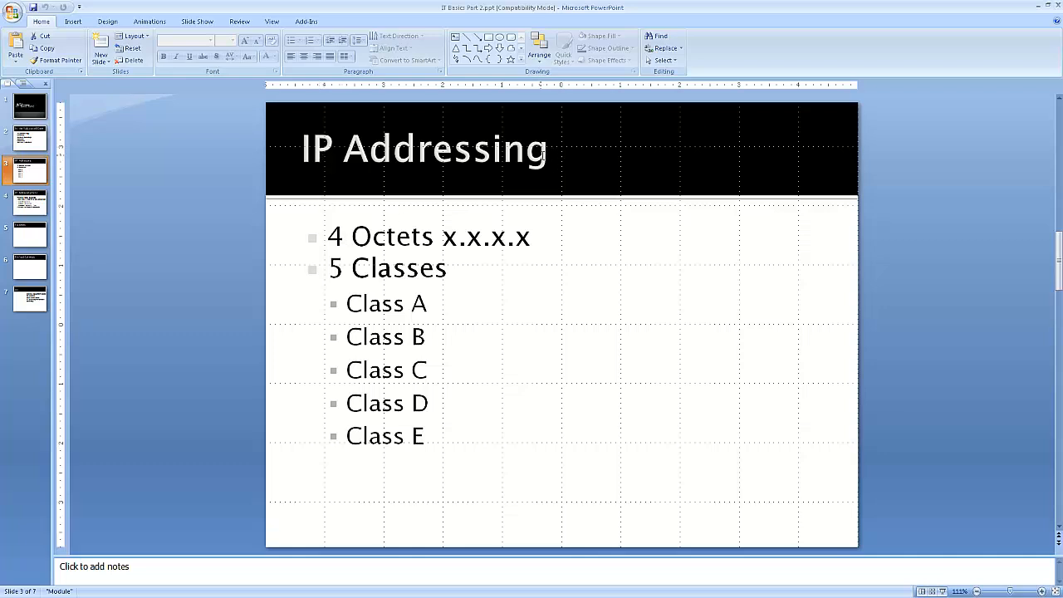
{"action": "mouse_move", "coordinate": [576, 171]}
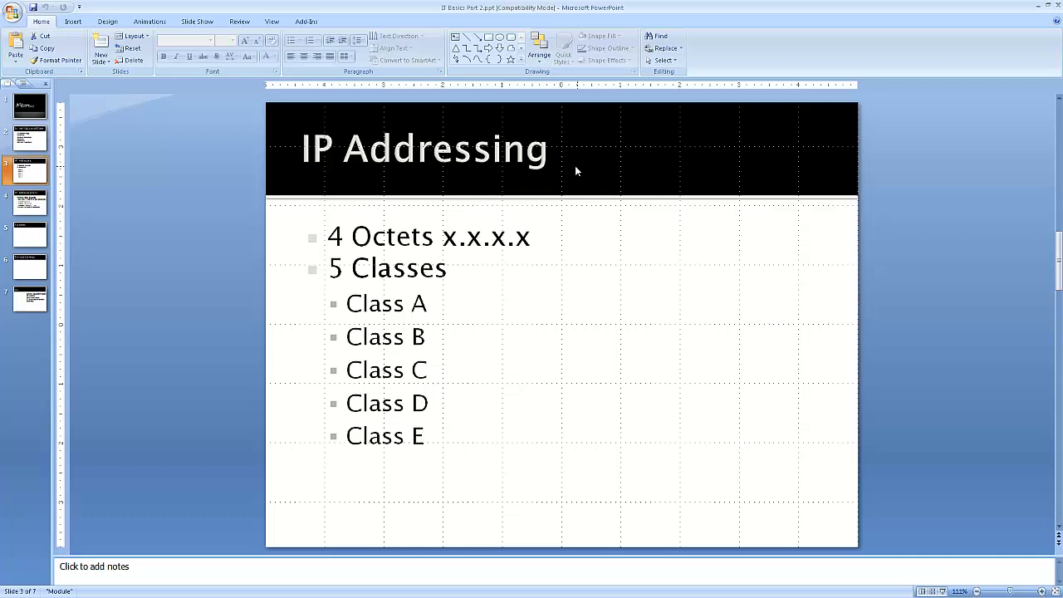
{"action": "mouse_move", "coordinate": [395, 246]}
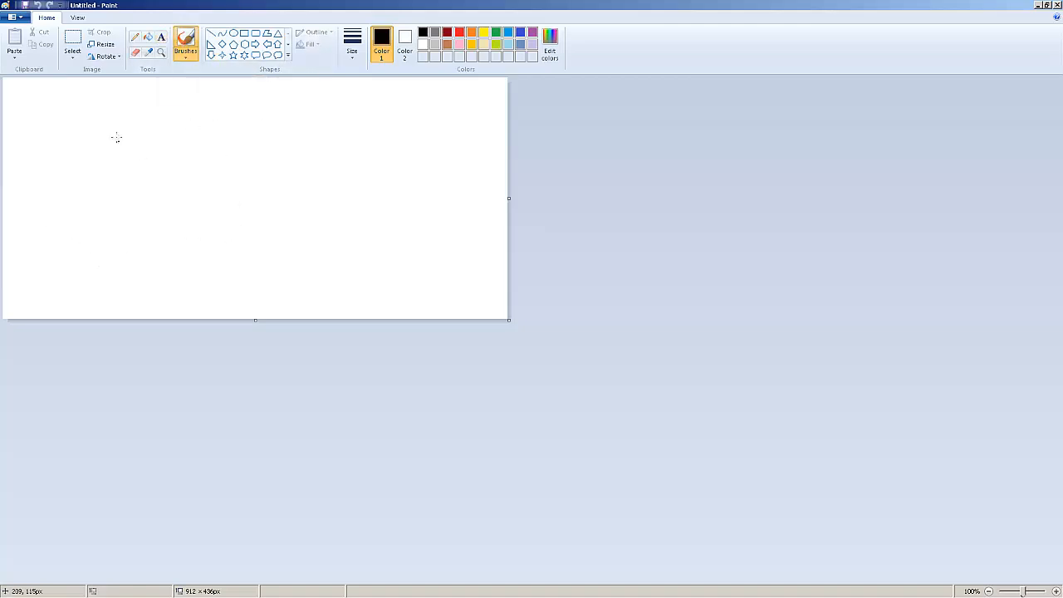
{"action": "mouse_move", "coordinate": [146, 43]}
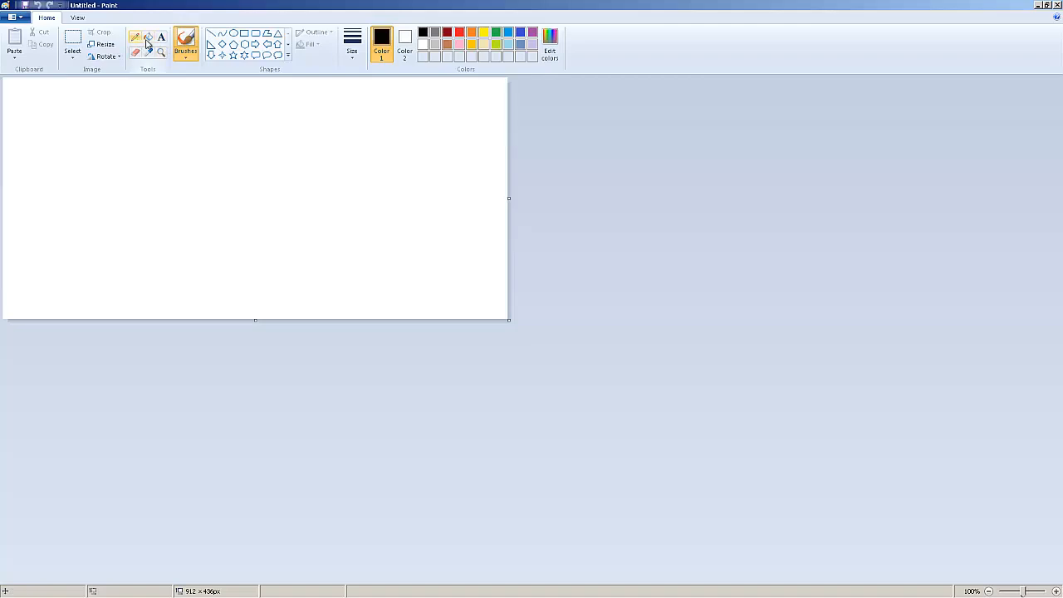
{"action": "left_click_drag", "start_coordinate": [41, 120], "coordinate": [472, 158]}
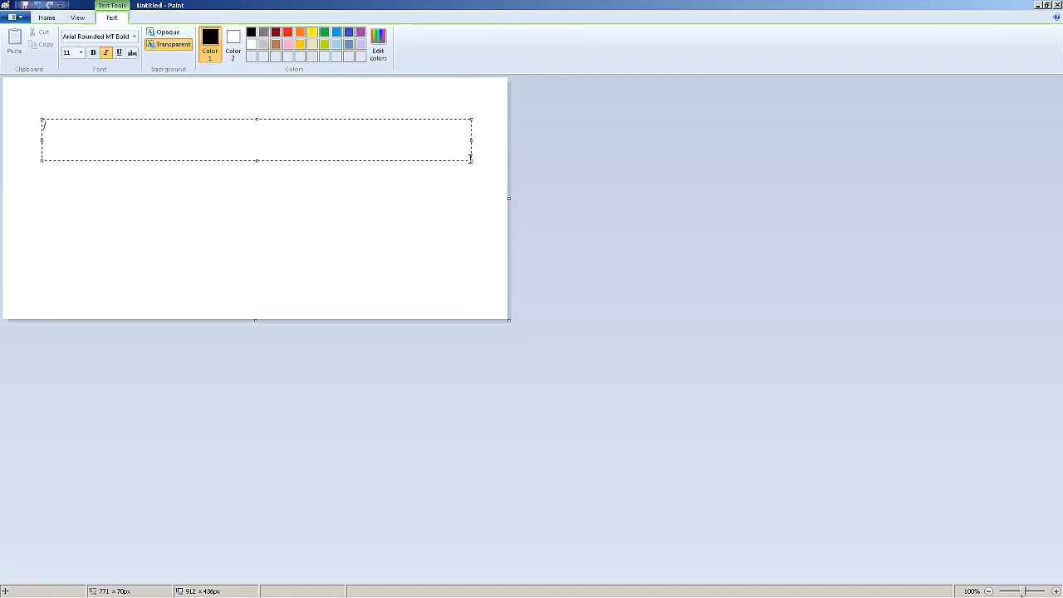
{"action": "mouse_move", "coordinate": [476, 165]}
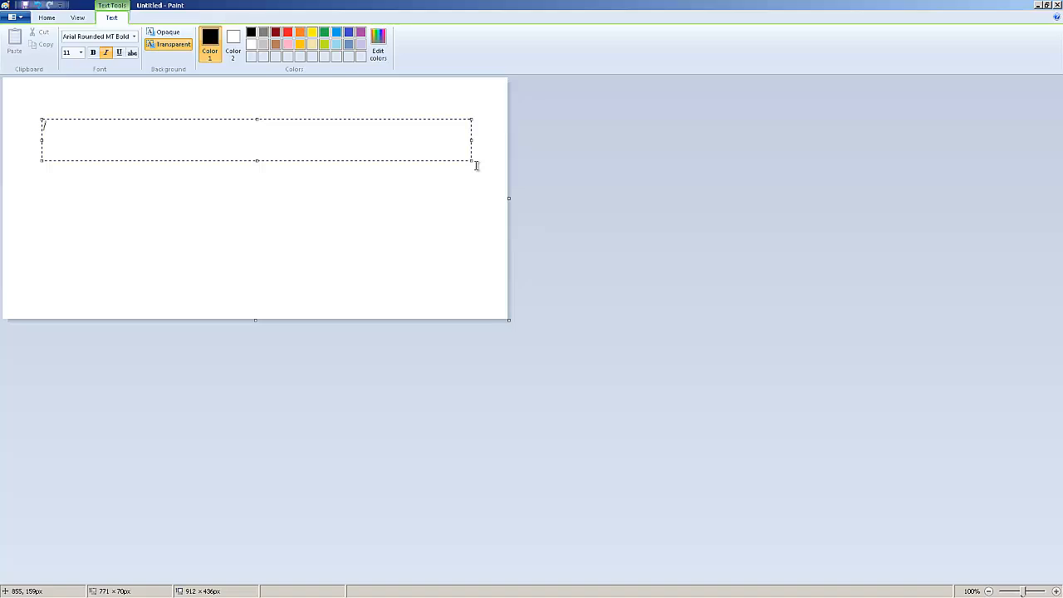
{"action": "type", "text": "00100"}
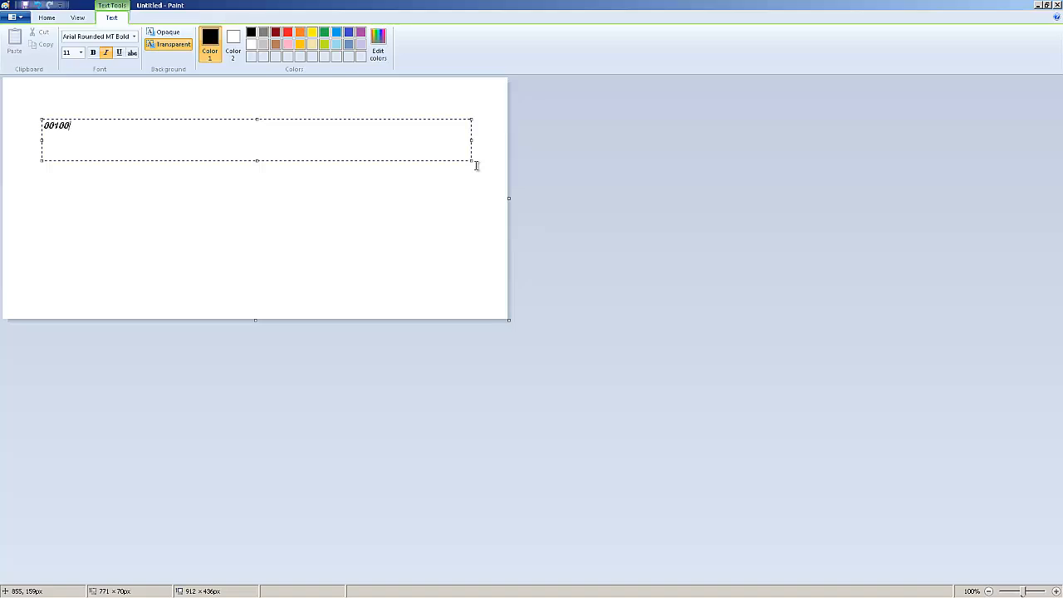
{"action": "type", "text": "009"}
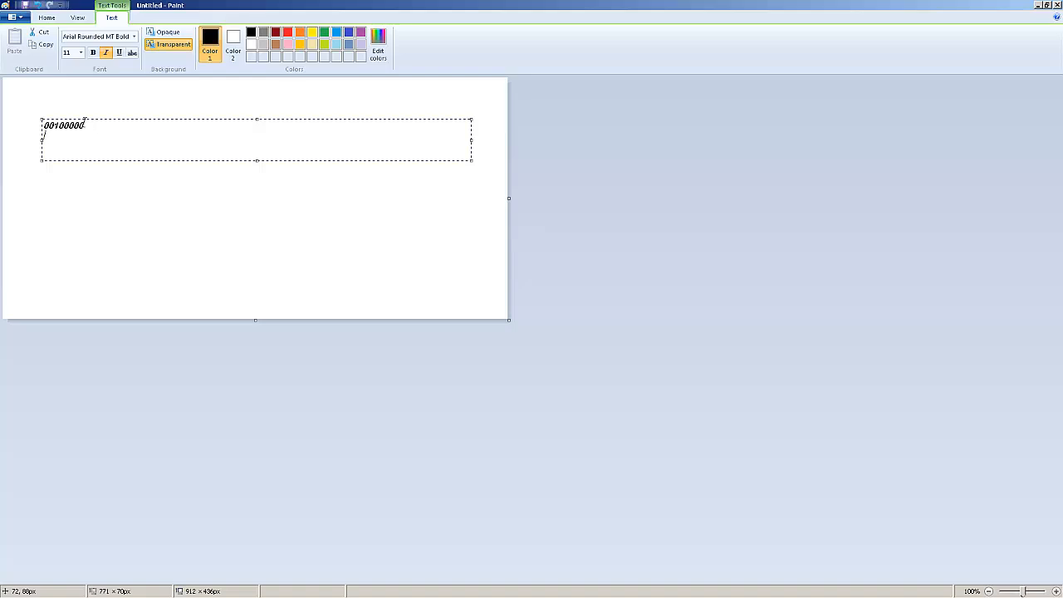
{"action": "mouse_move", "coordinate": [108, 161]}
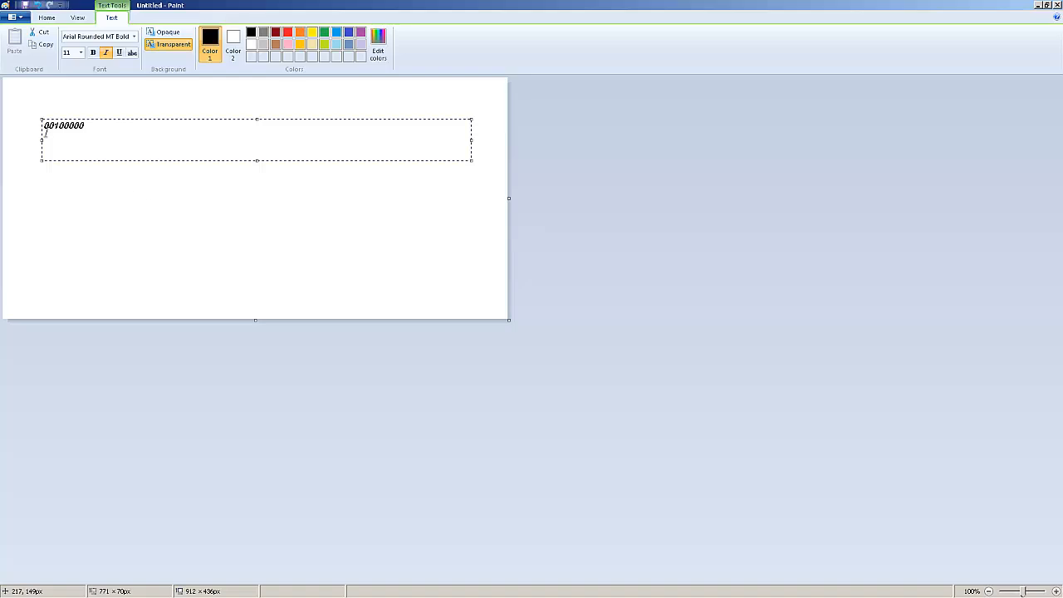
{"action": "mouse_move", "coordinate": [171, 235]}
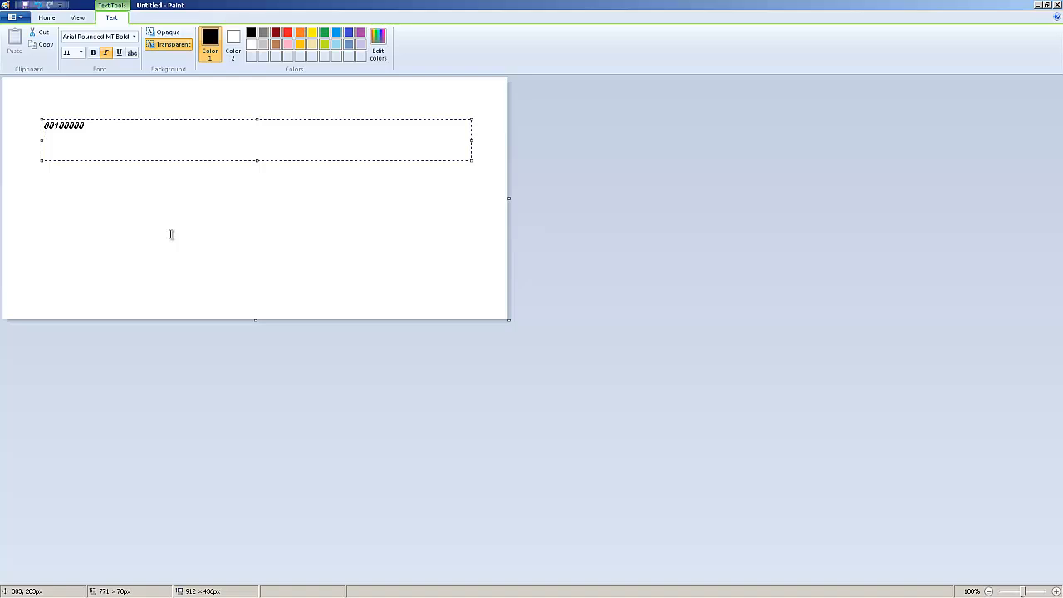
{"action": "type", "text": "128  64"}
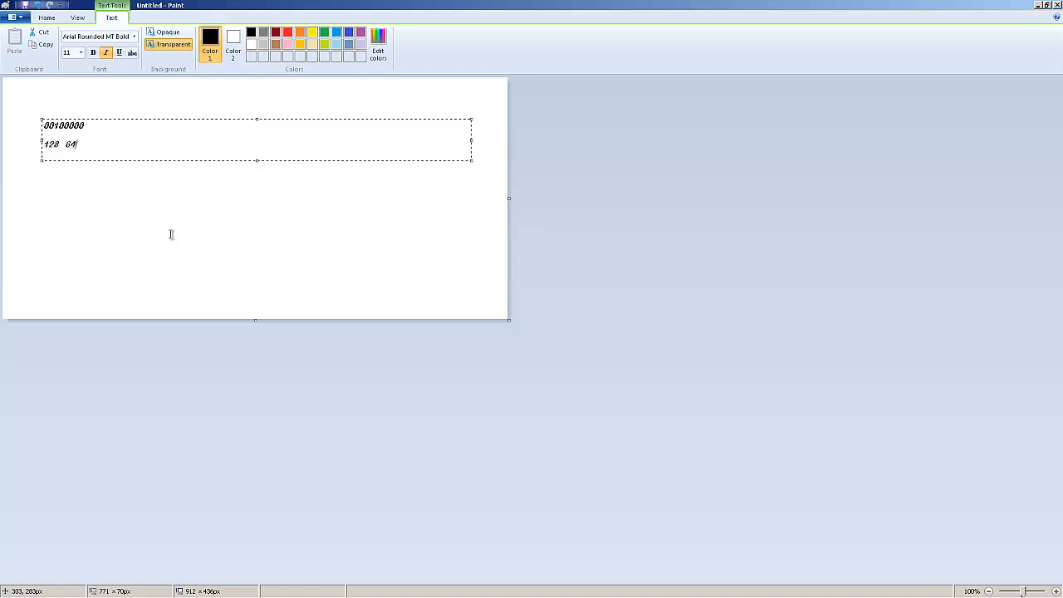
{"action": "type", "text": "32"}
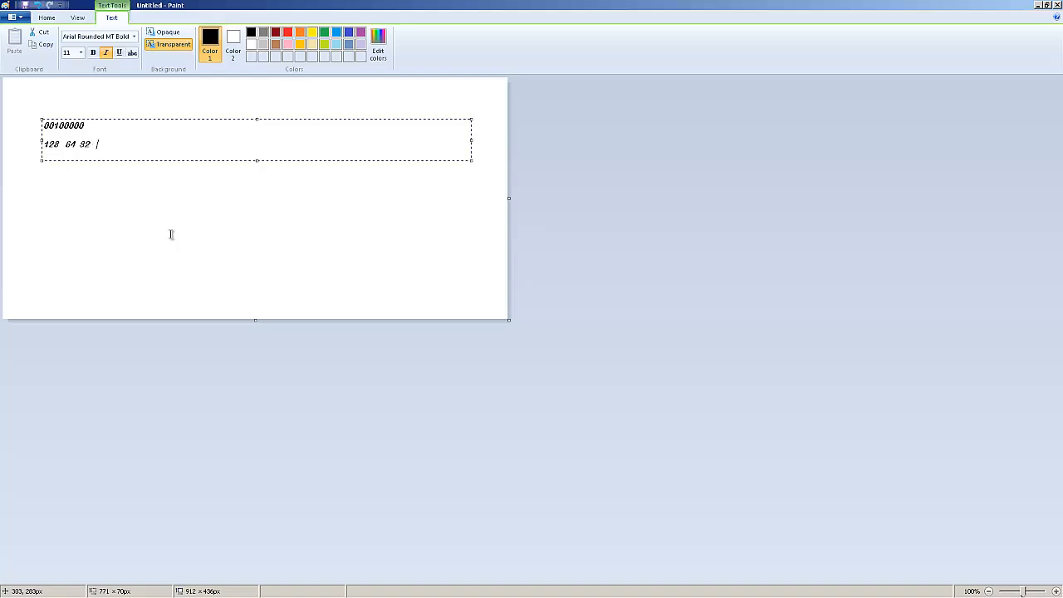
{"action": "type", "text": "16 8"}
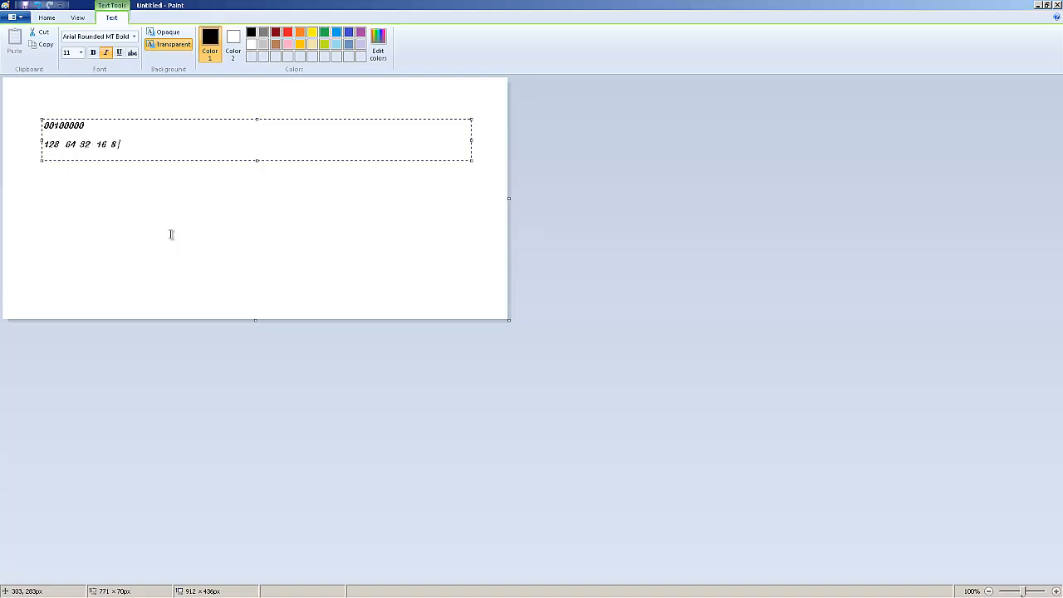
{"action": "type", "text": "4 2"}
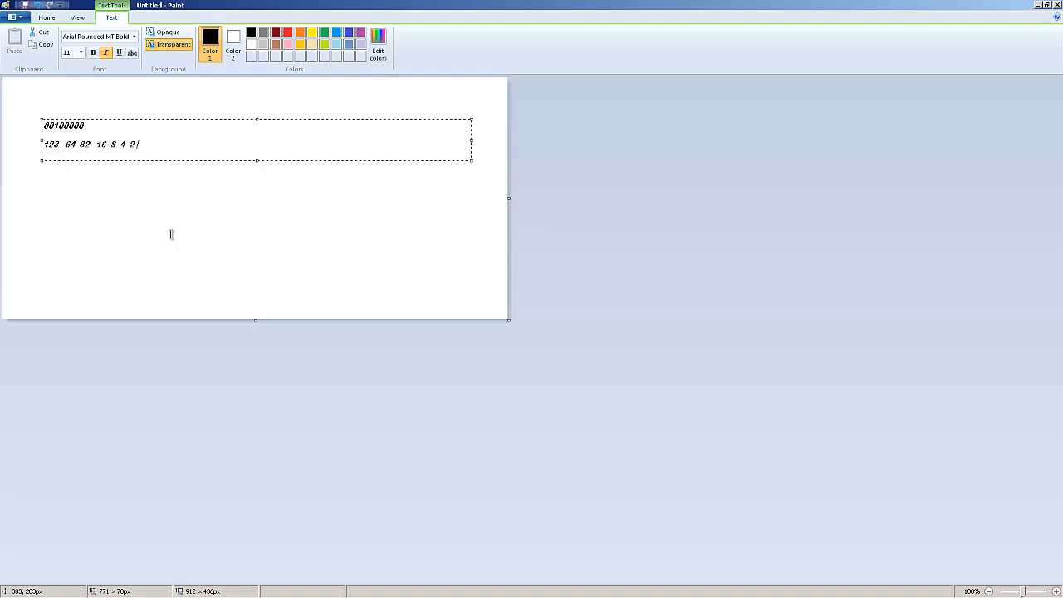
{"action": "type", "text": "1"}
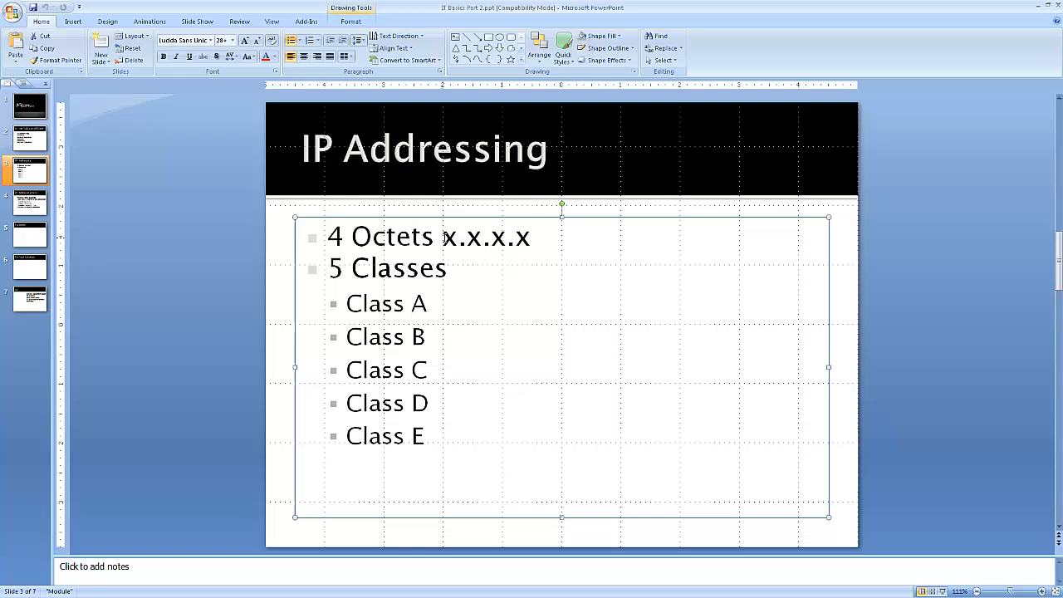
{"action": "mouse_move", "coordinate": [580, 243]}
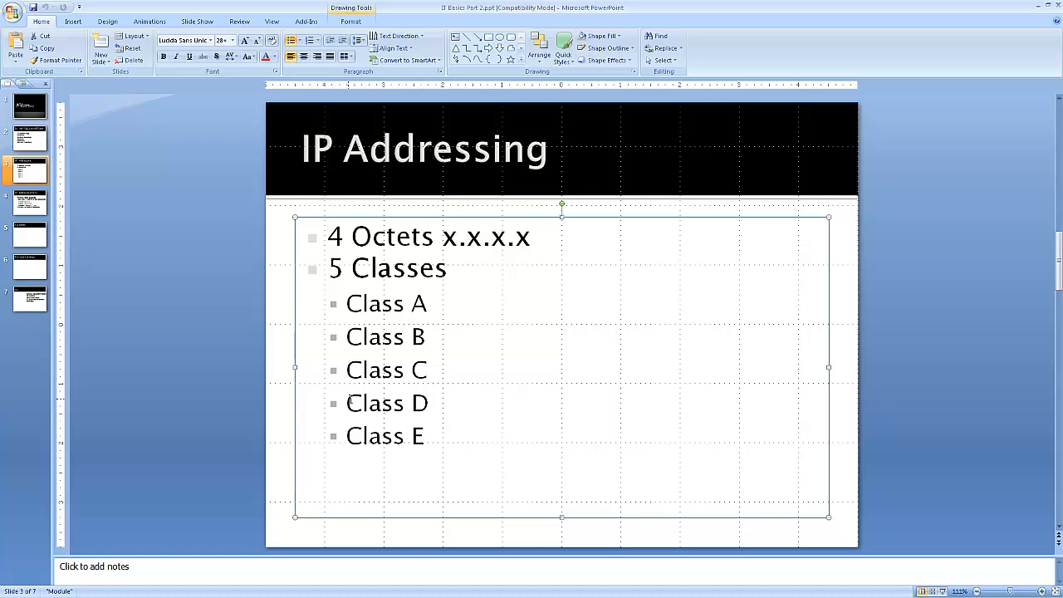
Step: Highlight the Class C entry, then select the Class A bullet text on the IP Addressing slide
{"action": "double_click", "coordinate": [387, 403]}
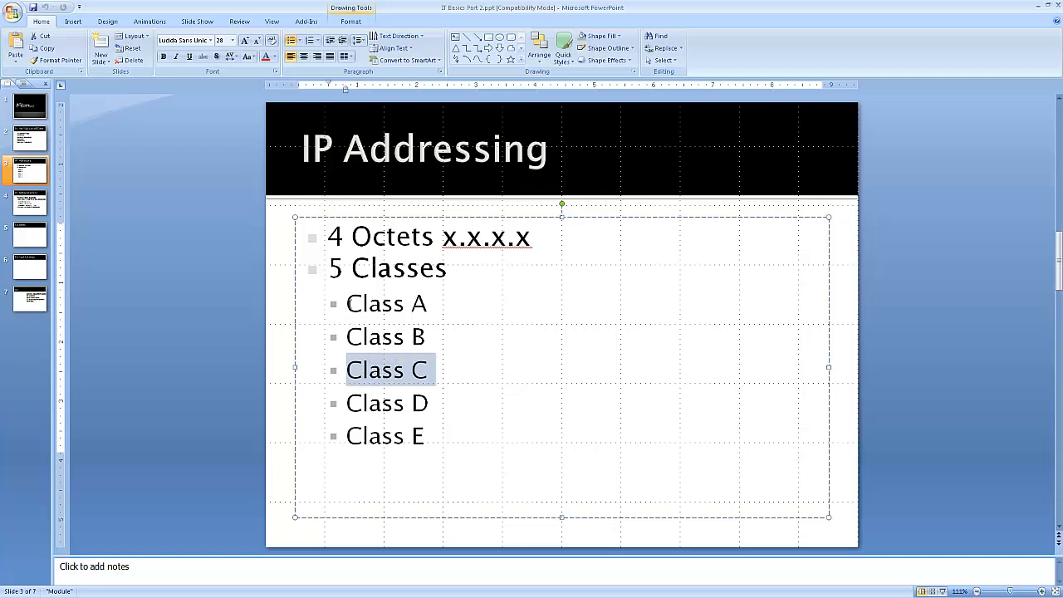
{"action": "left_click", "coordinate": [436, 370]}
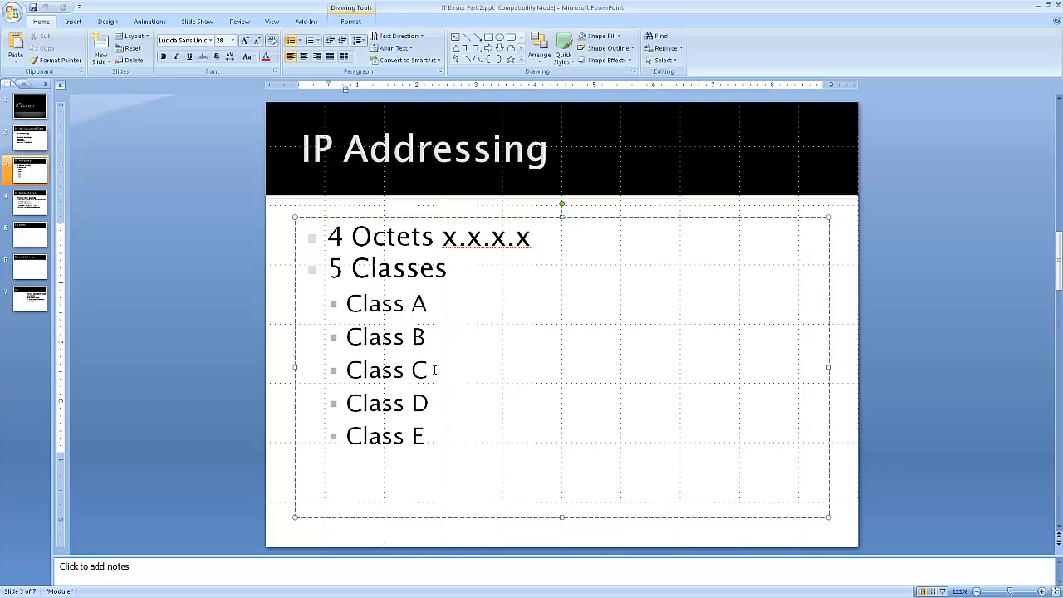
{"action": "double_click", "coordinate": [375, 303]}
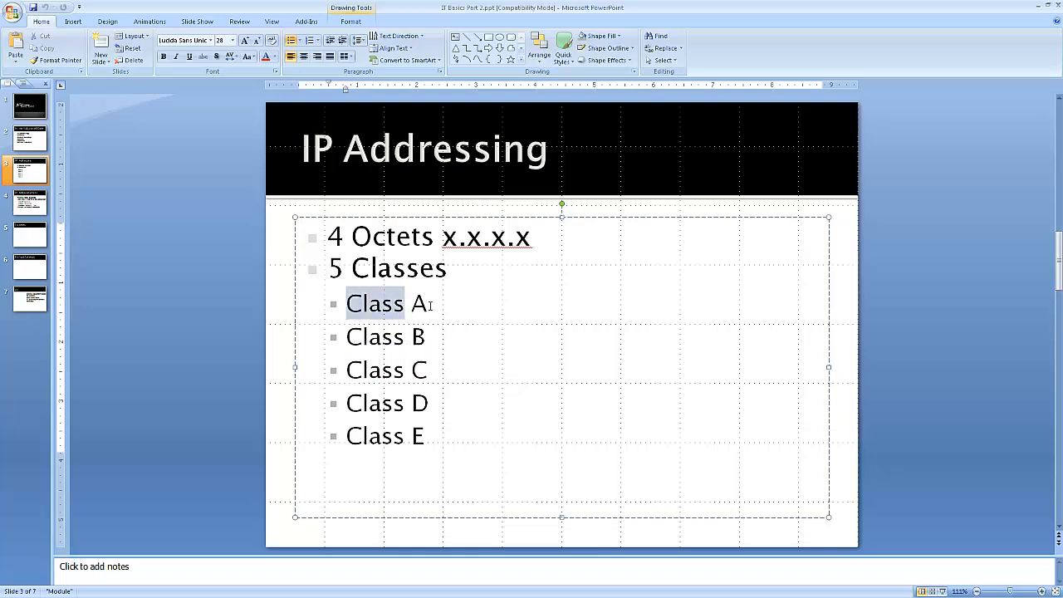
{"action": "left_click", "coordinate": [385, 337]}
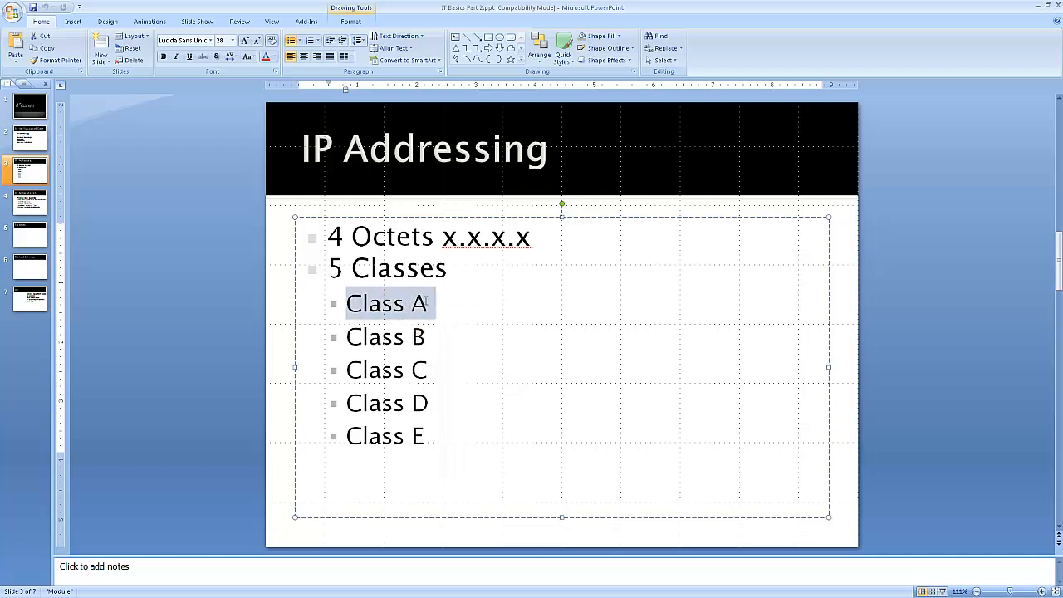
{"action": "mouse_move", "coordinate": [453, 312]}
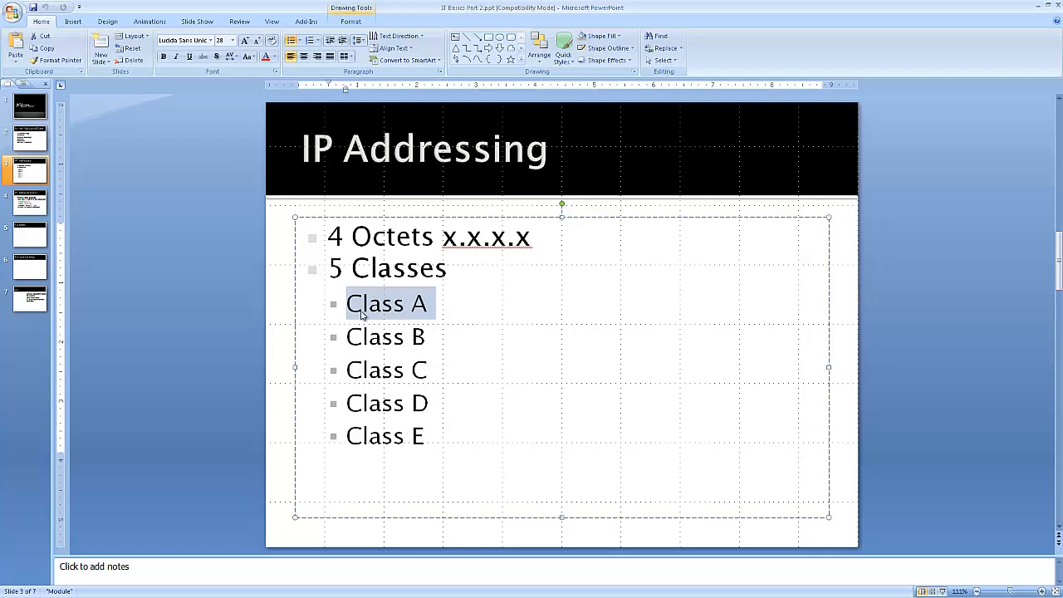
{"action": "mouse_move", "coordinate": [440, 299]}
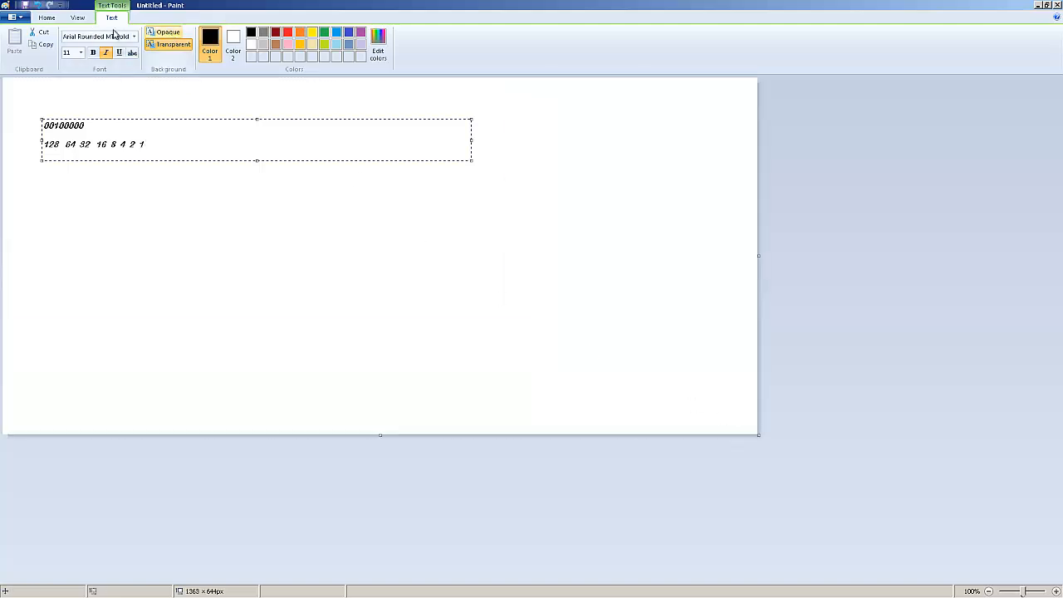
Step: Draw a square computer box with a cable line below the binary numbers
{"action": "left_click", "coordinate": [279, 253]}
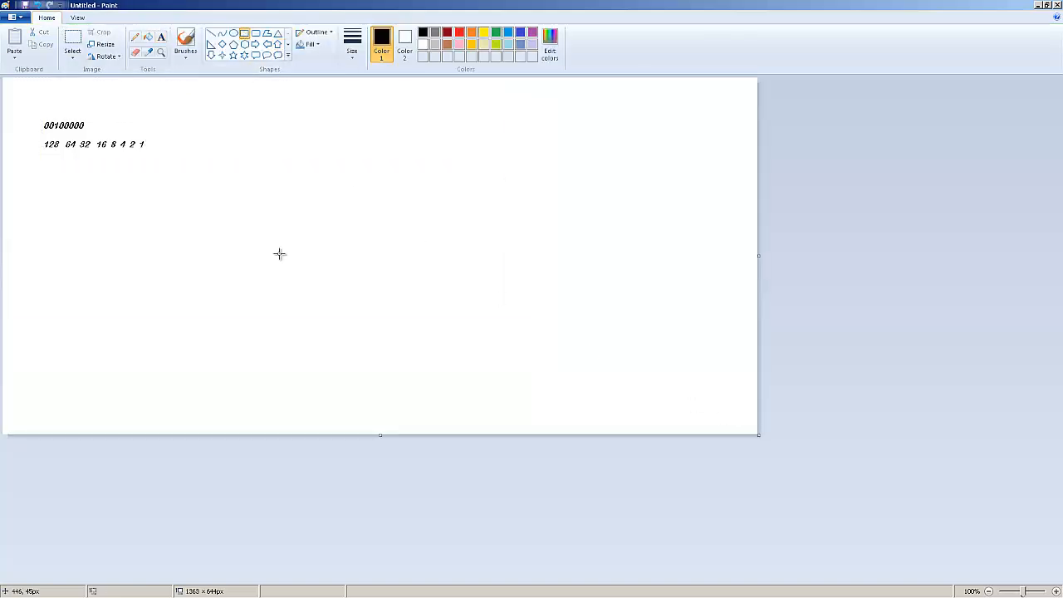
{"action": "left_click_drag", "start_coordinate": [160, 214], "coordinate": [322, 356]}
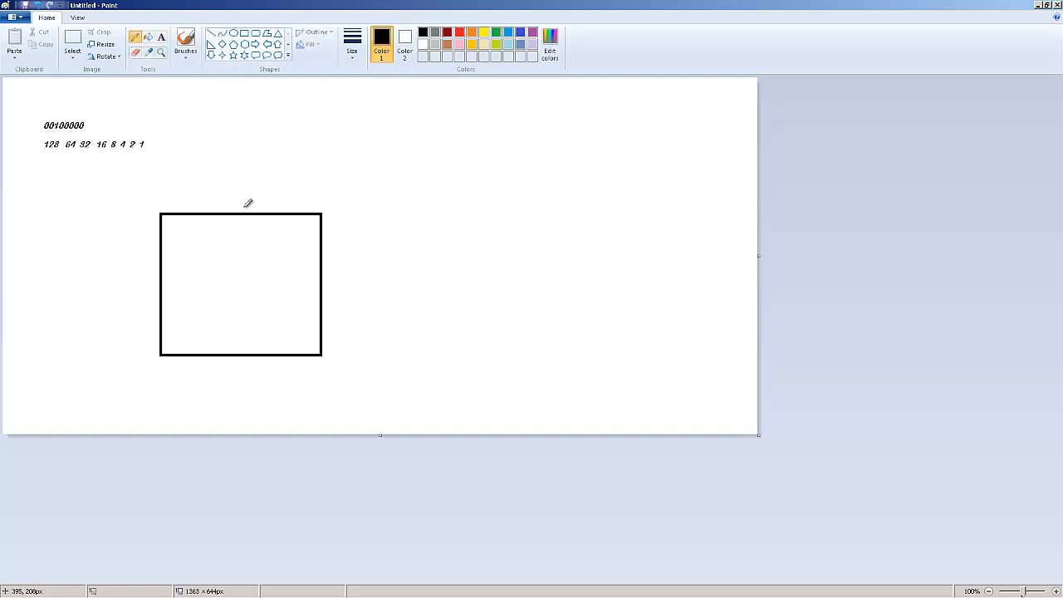
{"action": "left_click_drag", "start_coordinate": [238, 211], "coordinate": [496, 168]}
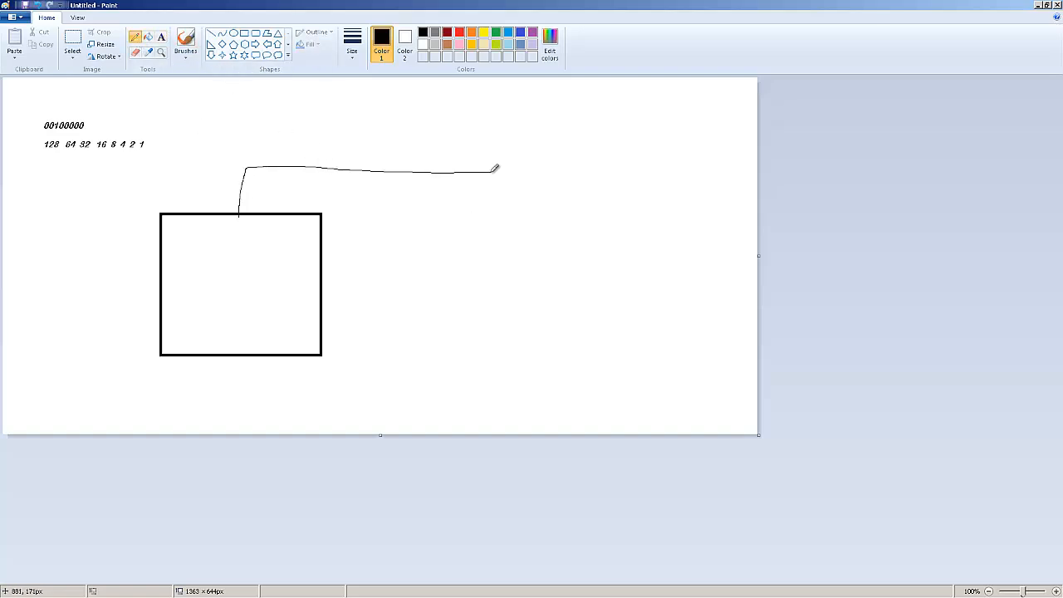
{"action": "mouse_move", "coordinate": [247, 173]}
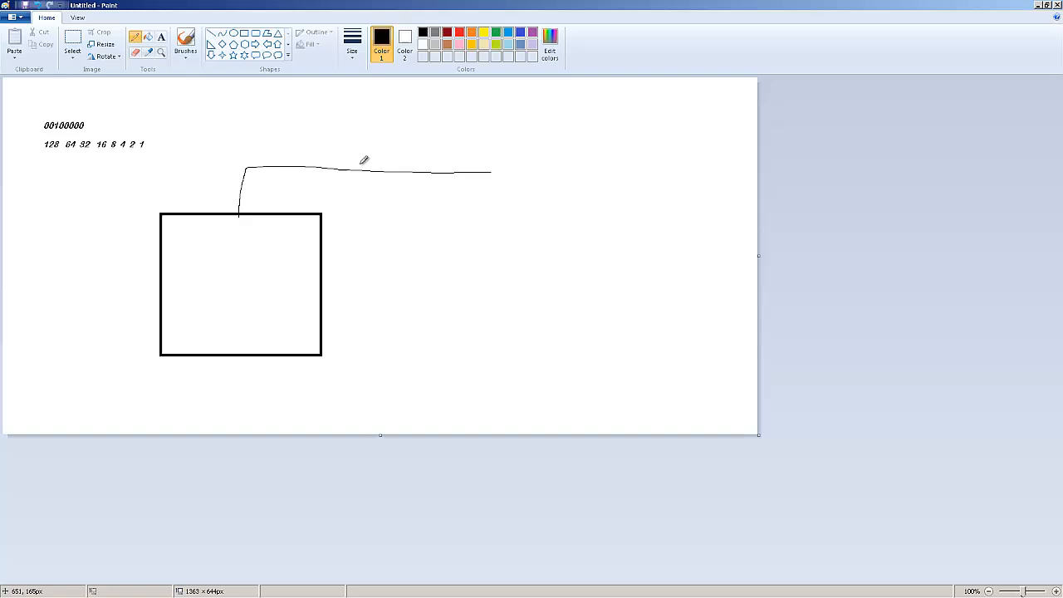
{"action": "mouse_move", "coordinate": [221, 275]}
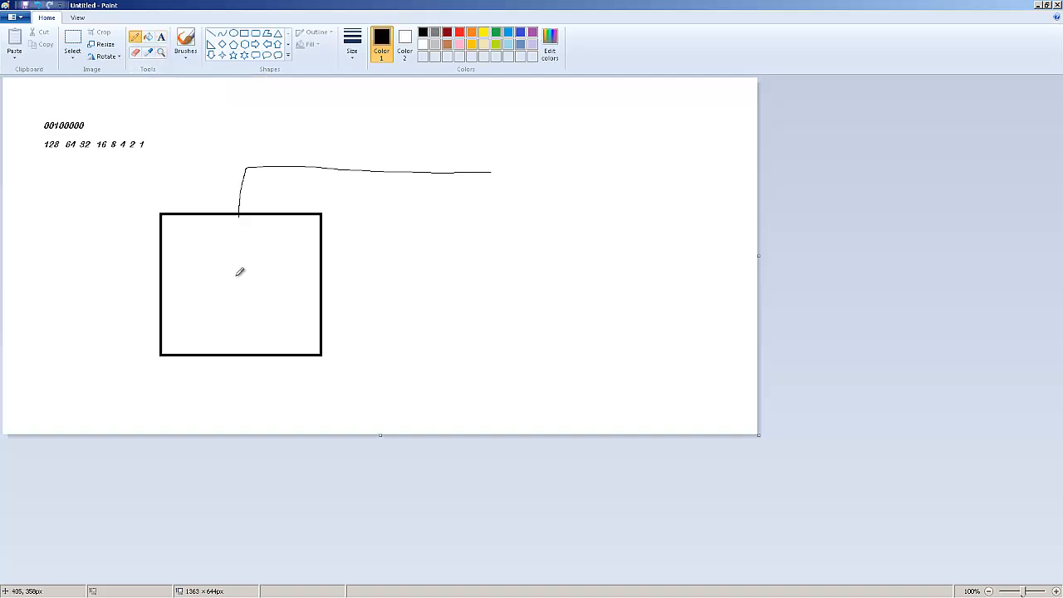
{"action": "mouse_move", "coordinate": [197, 226]}
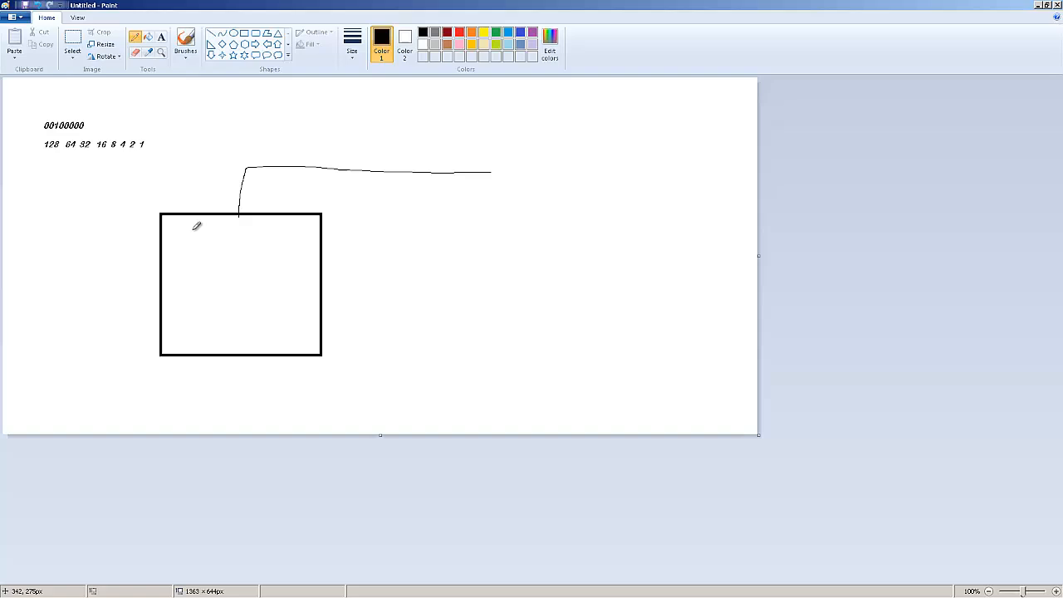
{"action": "mouse_move", "coordinate": [279, 263]}
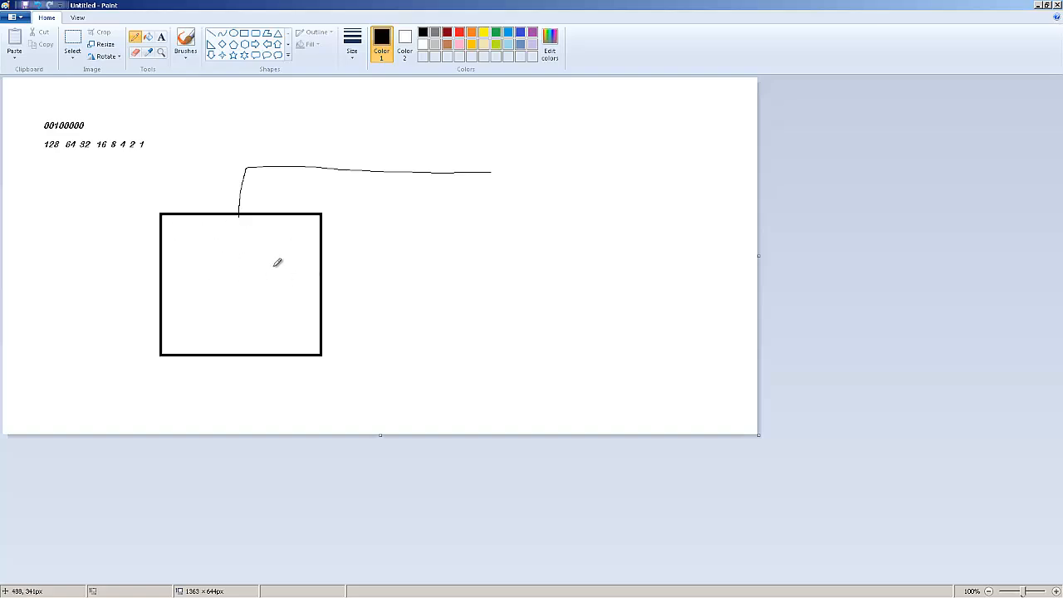
{"action": "mouse_move", "coordinate": [279, 257]}
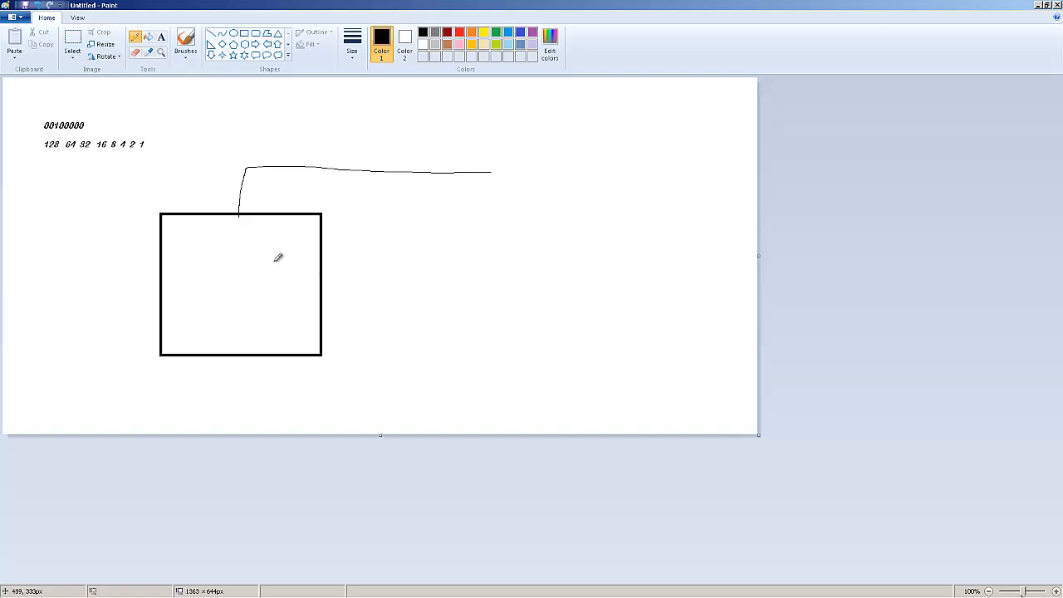
{"action": "mouse_move", "coordinate": [592, 225]}
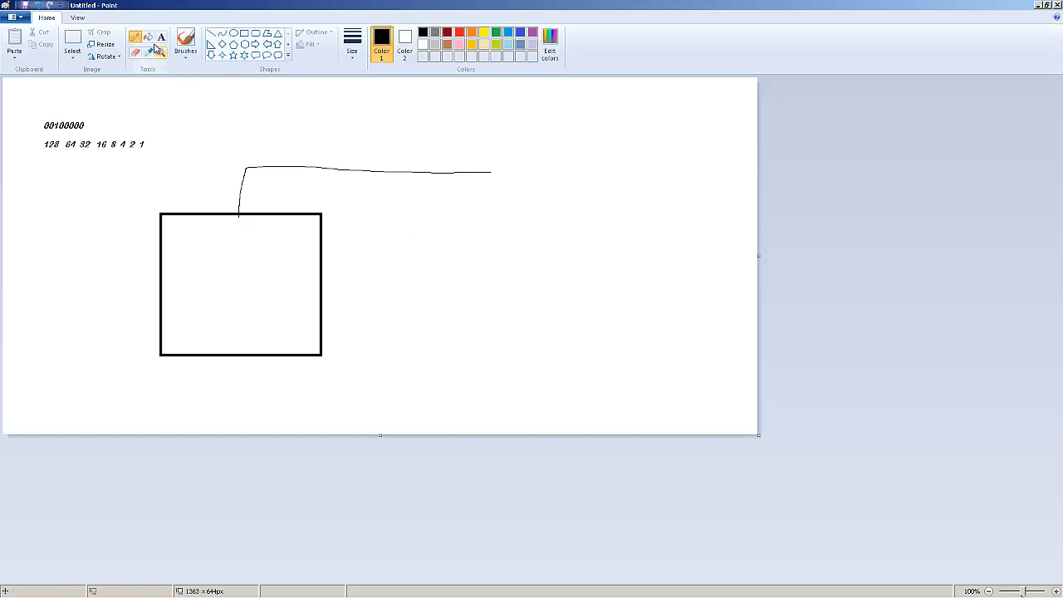
{"action": "mouse_move", "coordinate": [136, 38]}
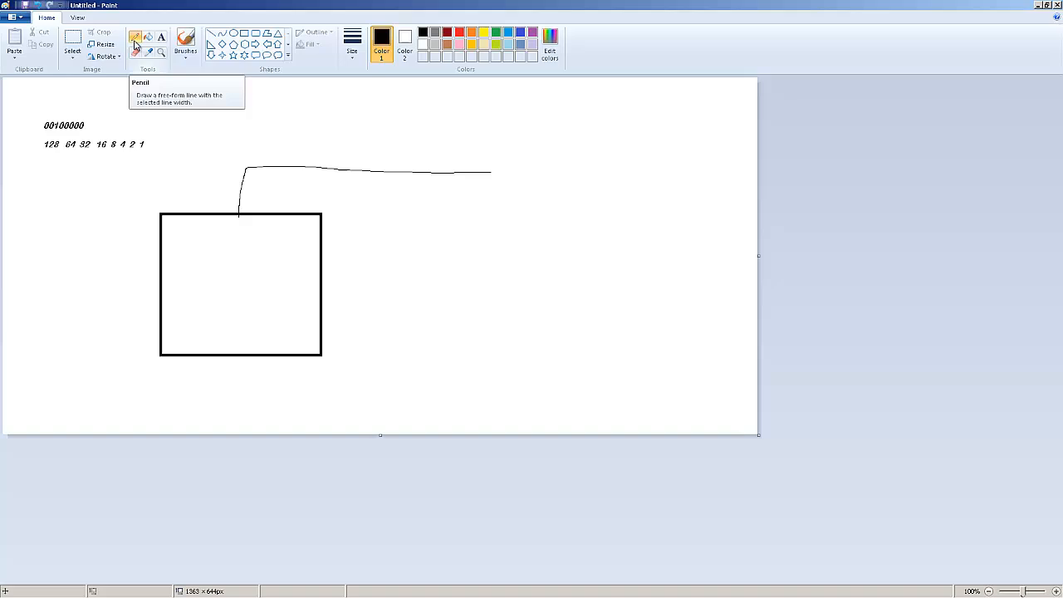
{"action": "mouse_move", "coordinate": [330, 230]}
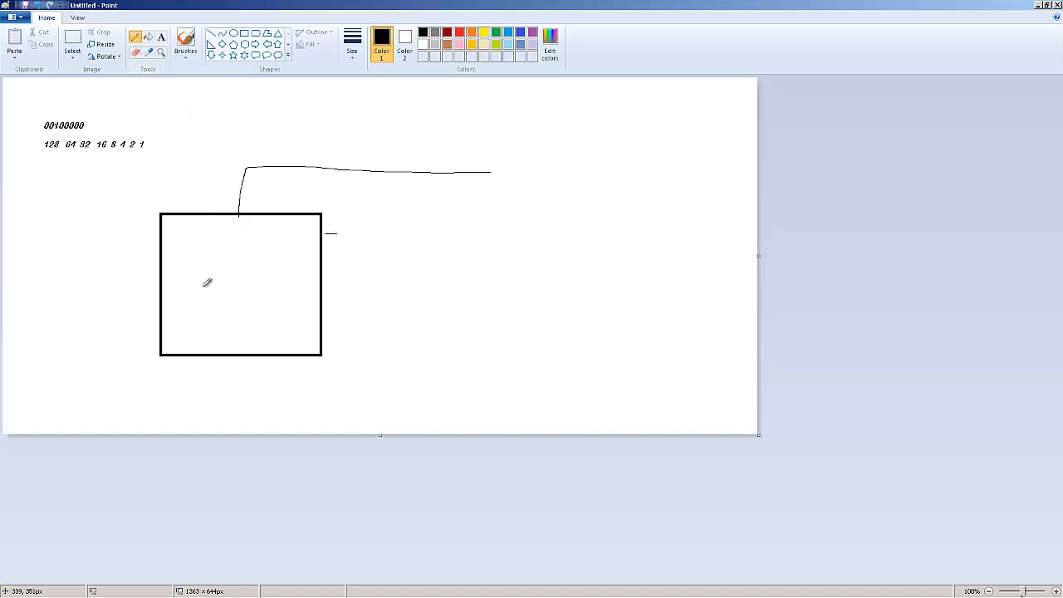
{"action": "mouse_move", "coordinate": [209, 265]}
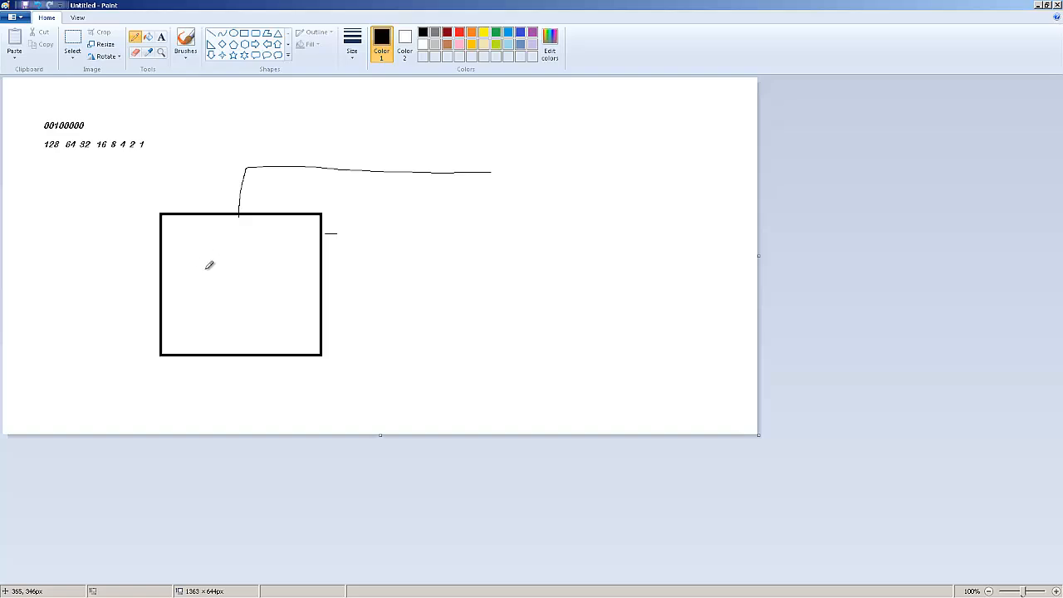
{"action": "mouse_move", "coordinate": [383, 228]}
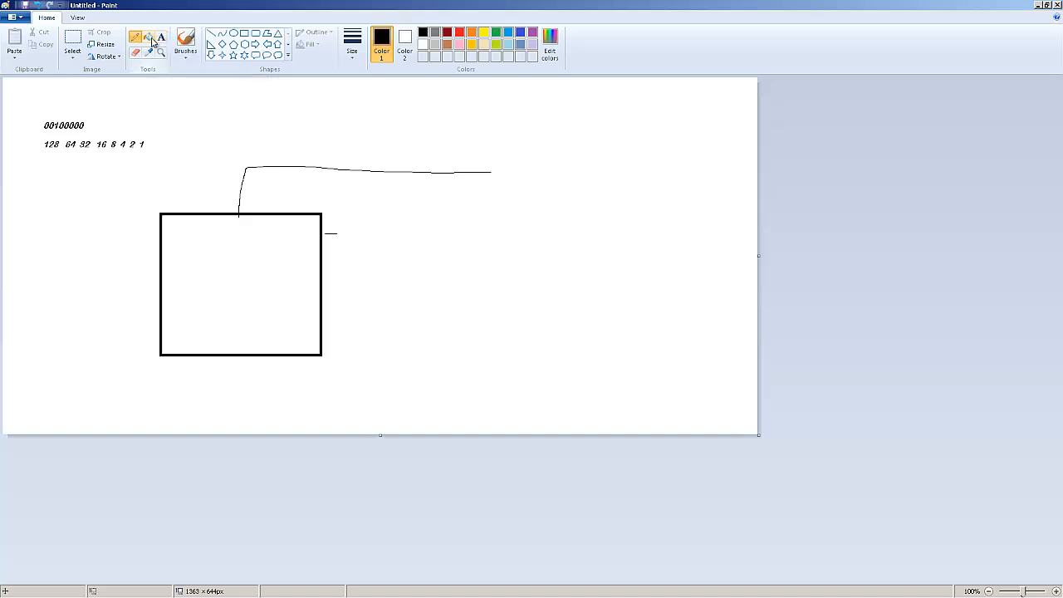
Step: Handwrite 192.168.1.100 beside the box in the thinnest stroke, underlining and marking the octets
{"action": "left_click", "coordinate": [352, 39]}
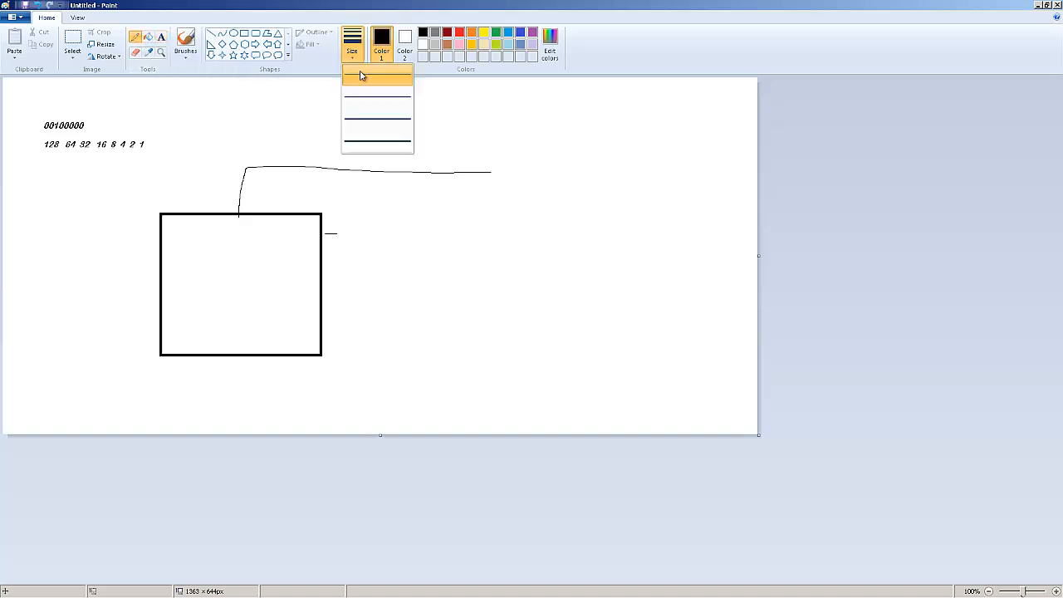
{"action": "left_click", "coordinate": [378, 75]}
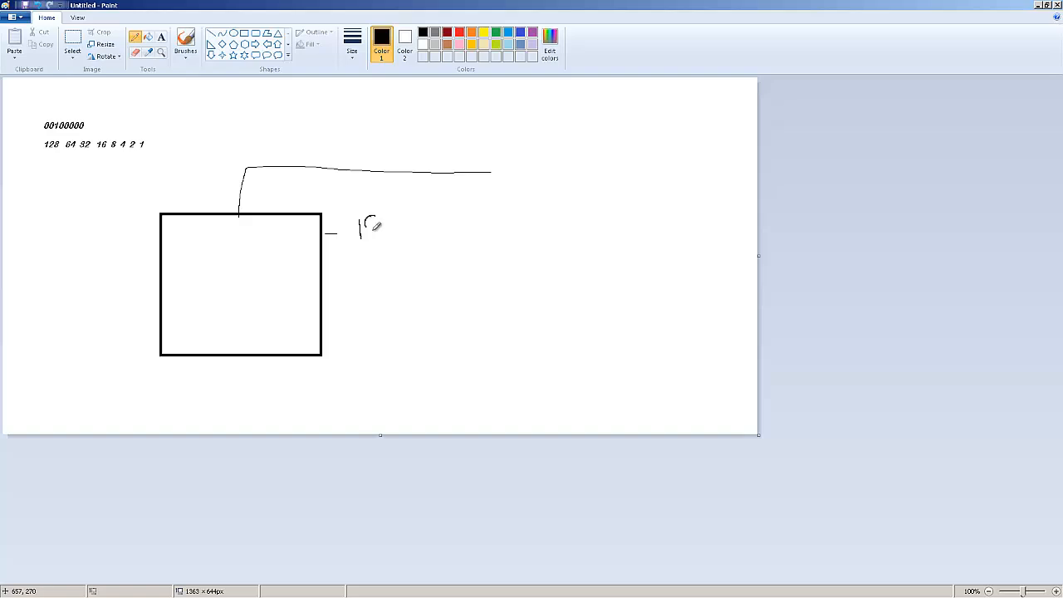
{"action": "left_click_drag", "start_coordinate": [357, 233], "coordinate": [474, 229]}
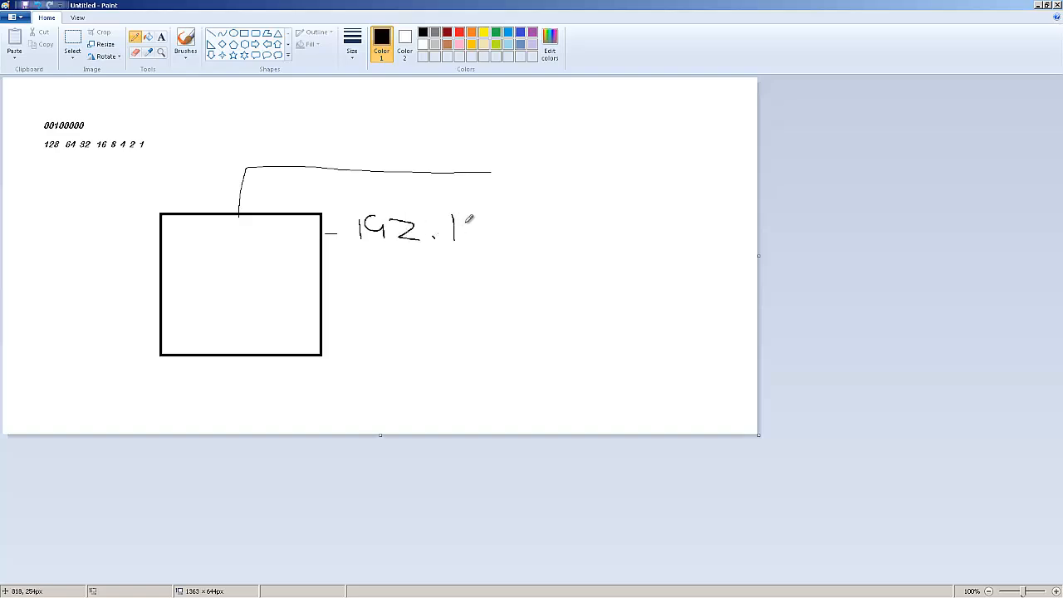
{"action": "left_click_drag", "start_coordinate": [499, 216], "coordinate": [519, 241]}
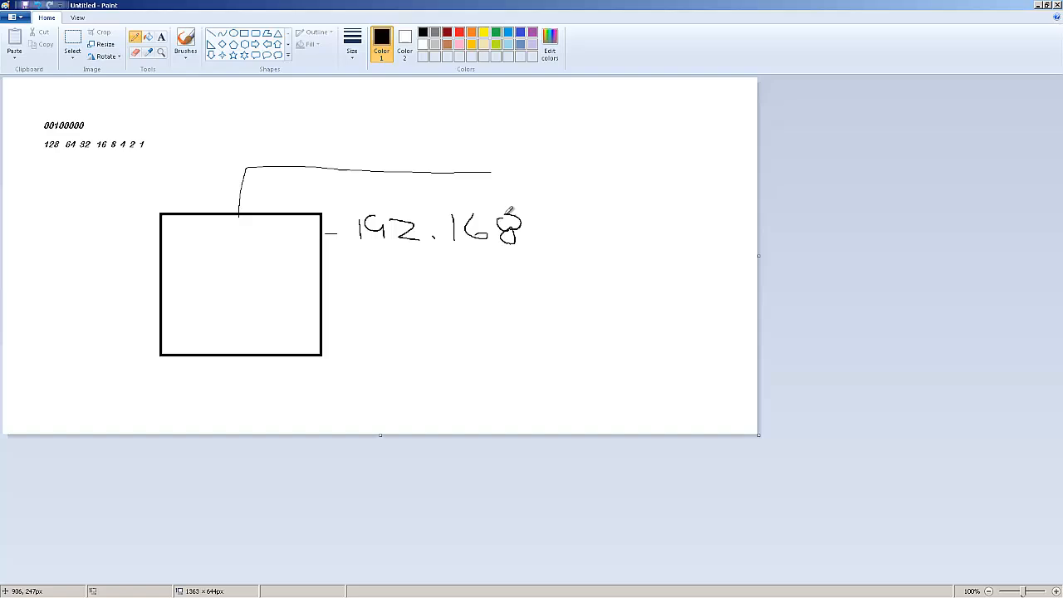
{"action": "left_click_drag", "start_coordinate": [532, 231], "coordinate": [552, 241]}
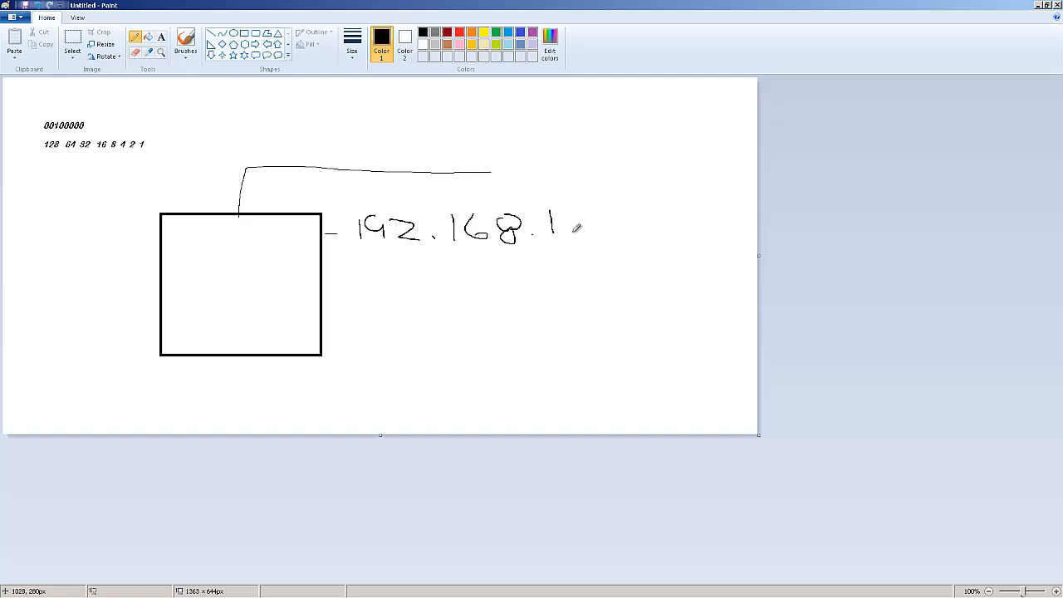
{"action": "left_click_drag", "start_coordinate": [578, 229], "coordinate": [677, 233]}
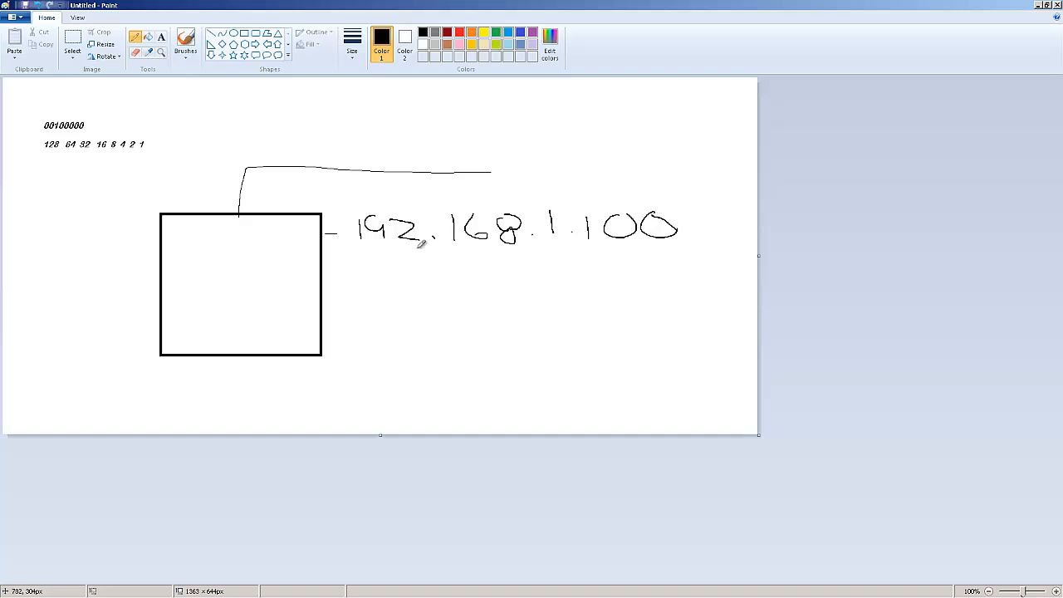
{"action": "left_click_drag", "start_coordinate": [357, 247], "coordinate": [428, 244]}
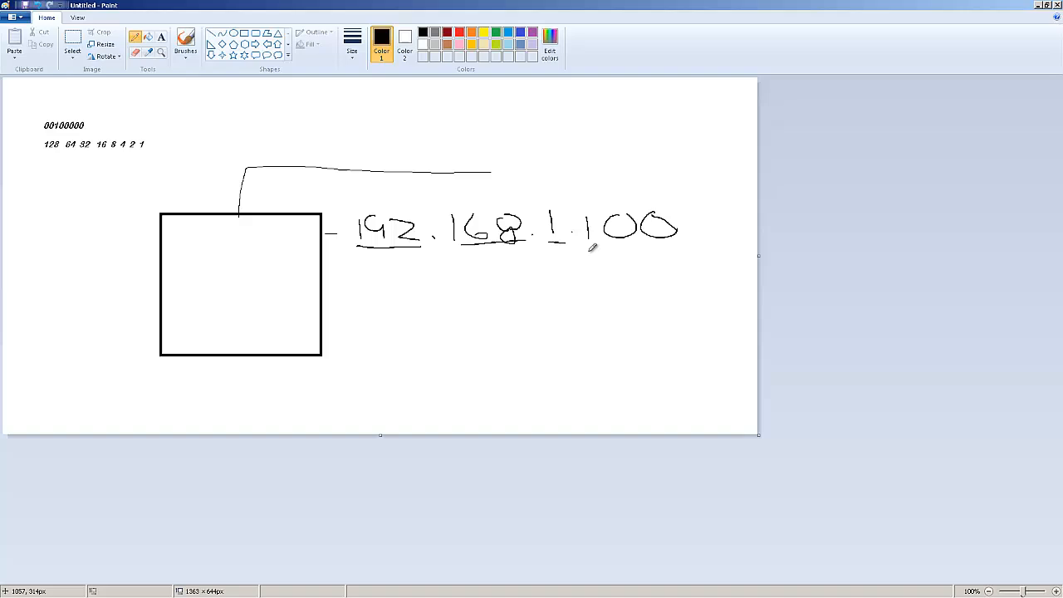
{"action": "left_click_drag", "start_coordinate": [590, 250], "coordinate": [685, 248]}
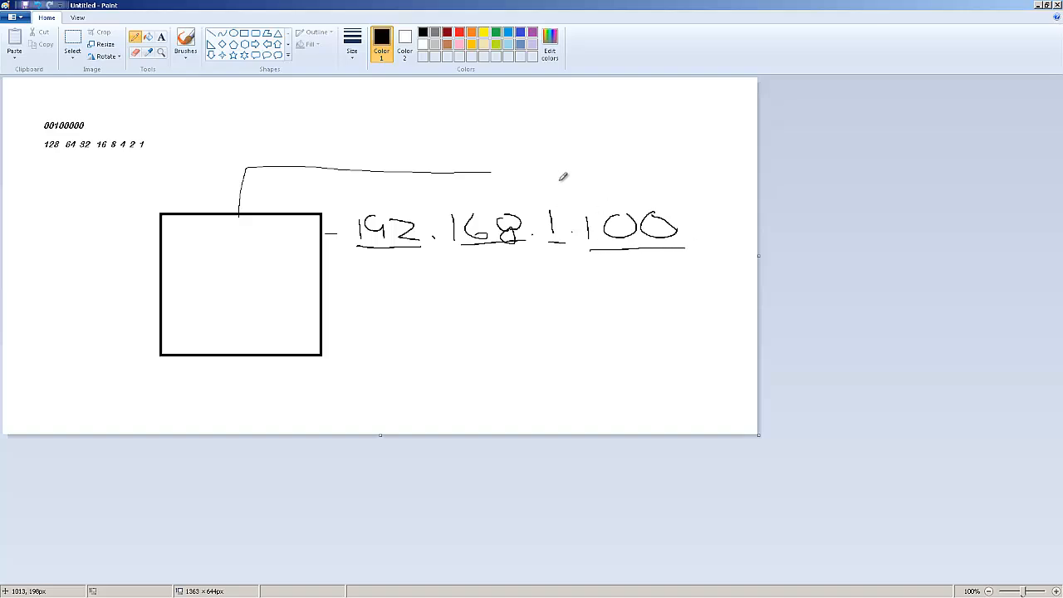
{"action": "mouse_move", "coordinate": [353, 199]}
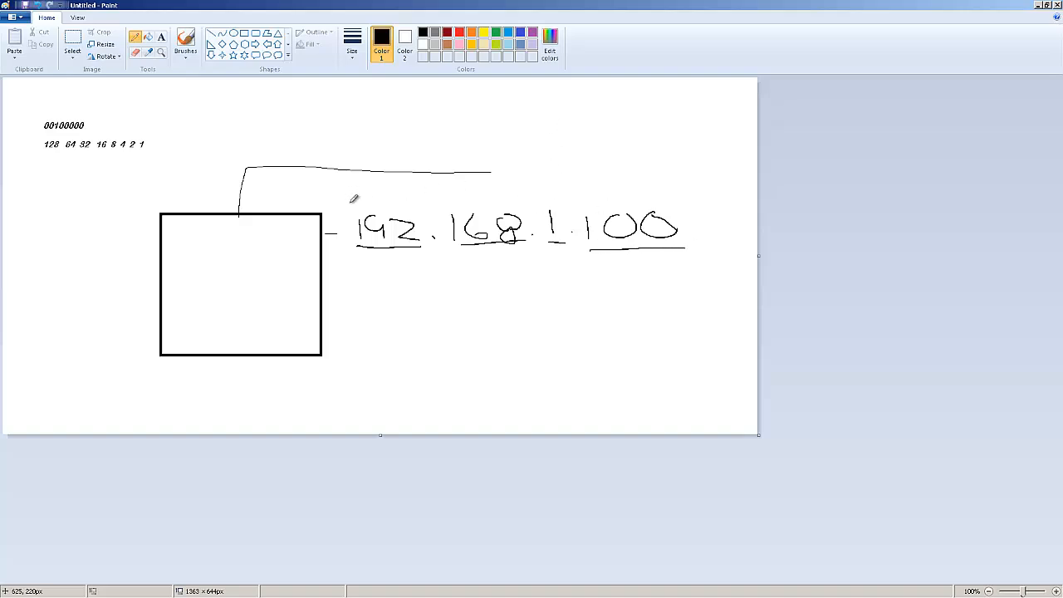
{"action": "mouse_move", "coordinate": [373, 197]}
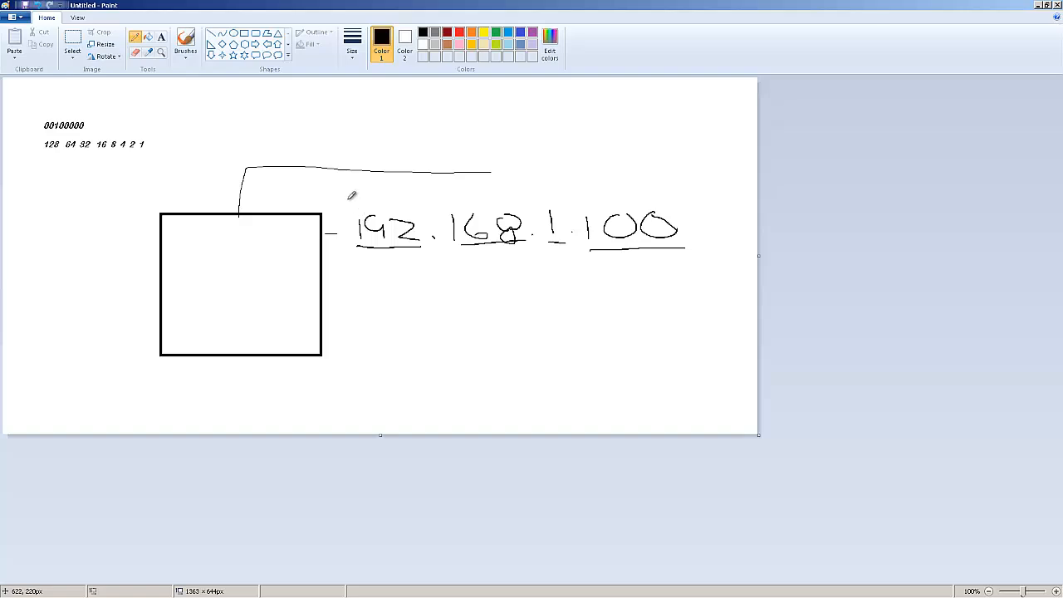
{"action": "left_click_drag", "start_coordinate": [366, 200], "coordinate": [399, 199]}
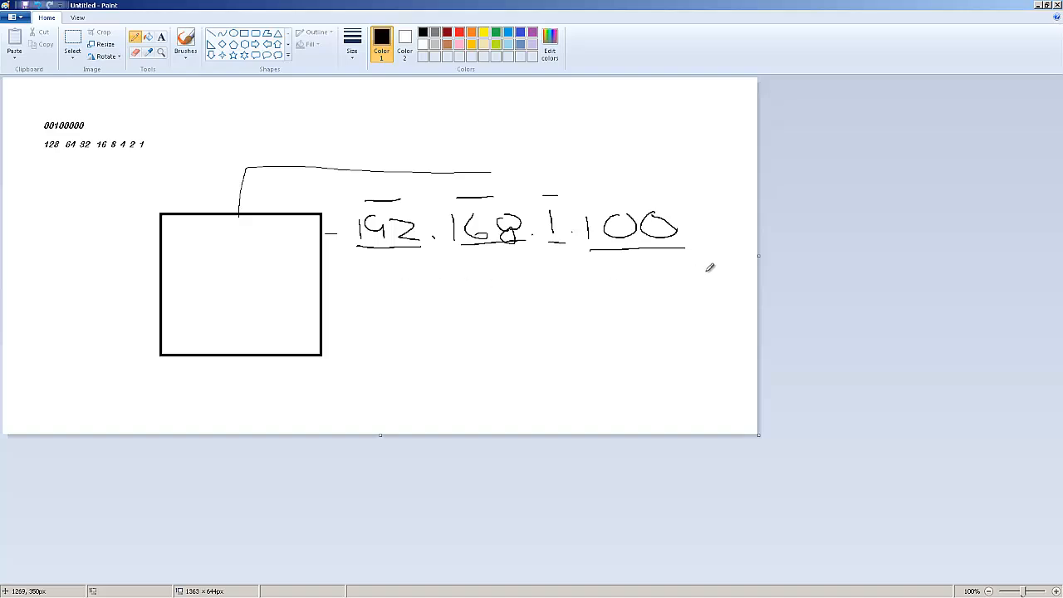
{"action": "mouse_move", "coordinate": [601, 231]}
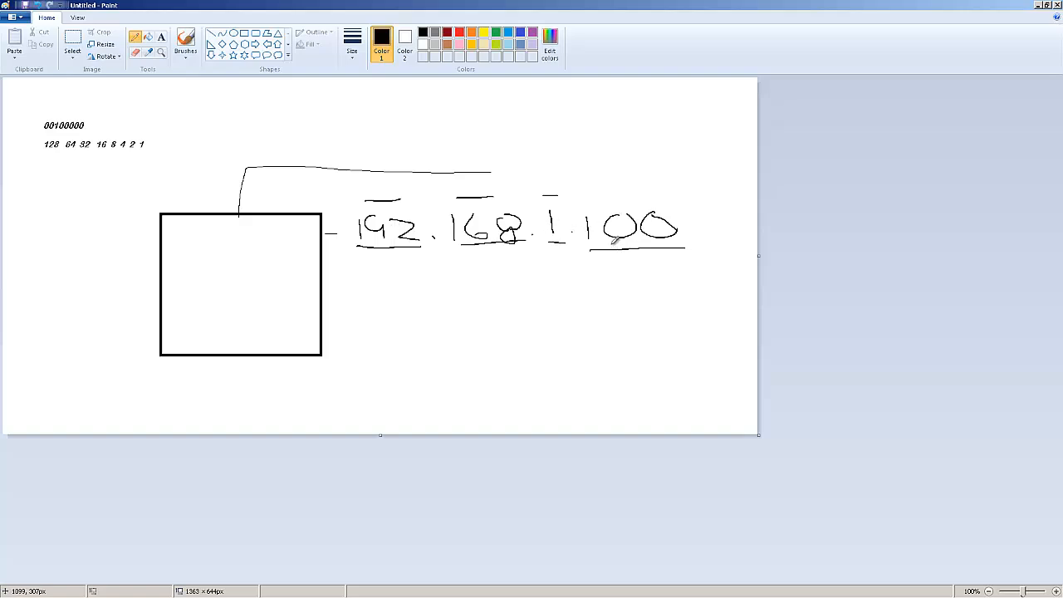
{"action": "mouse_move", "coordinate": [698, 200]}
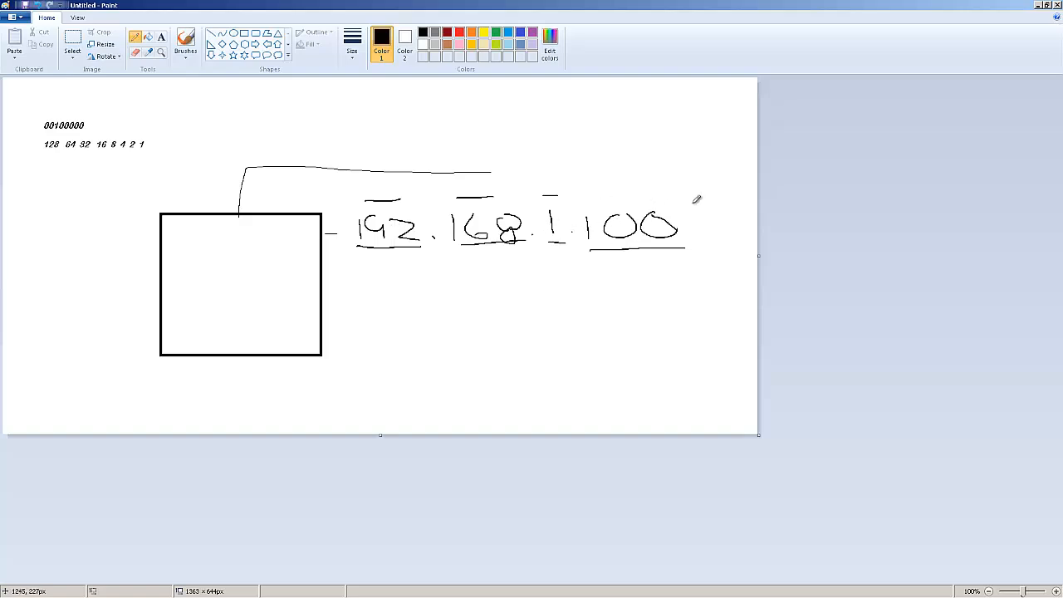
{"action": "mouse_move", "coordinate": [631, 139]}
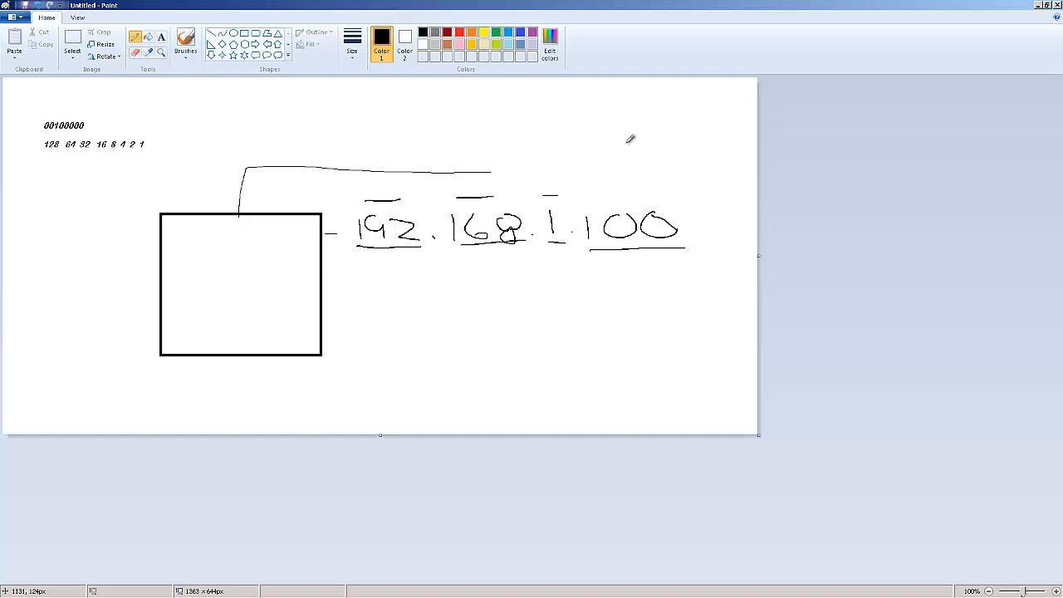
{"action": "mouse_move", "coordinate": [346, 111]}
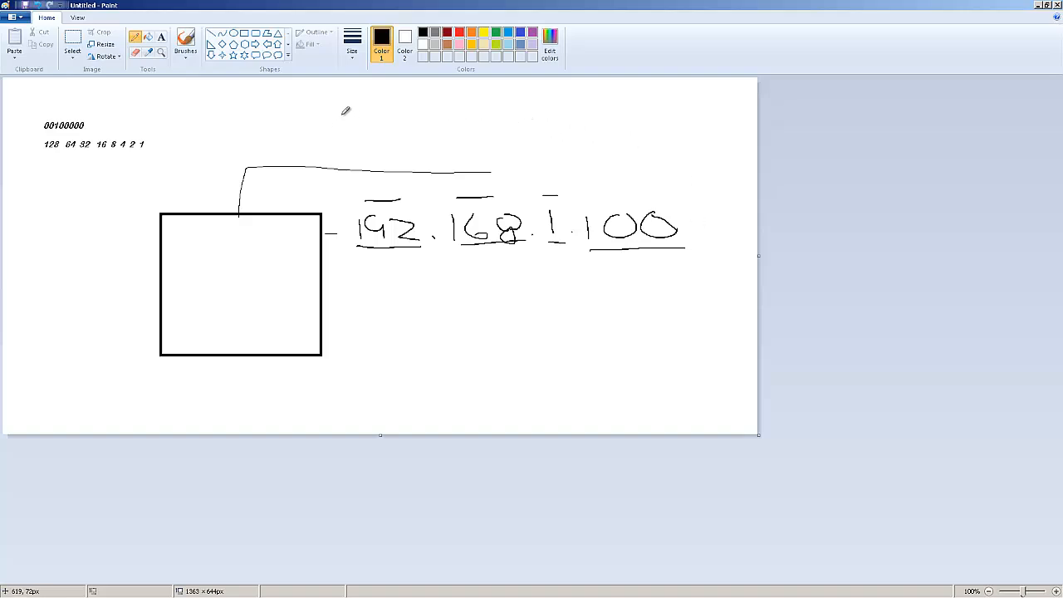
Step: Handwrite the subnet mask 255.255.255.0 above the address
{"action": "left_click_drag", "start_coordinate": [336, 112], "coordinate": [349, 112]}
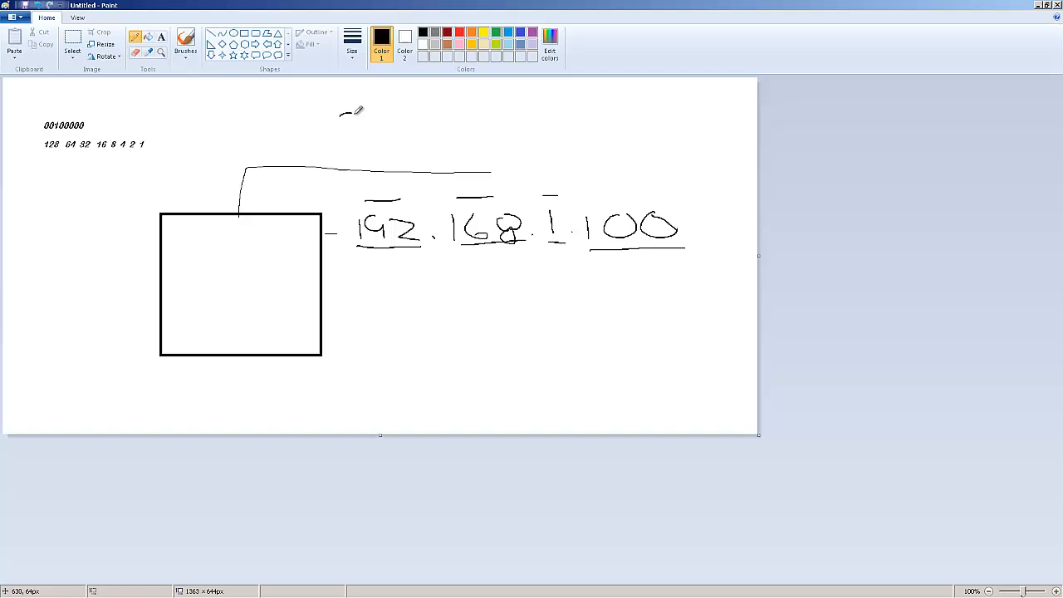
{"action": "left_click_drag", "start_coordinate": [345, 125], "coordinate": [386, 120]}
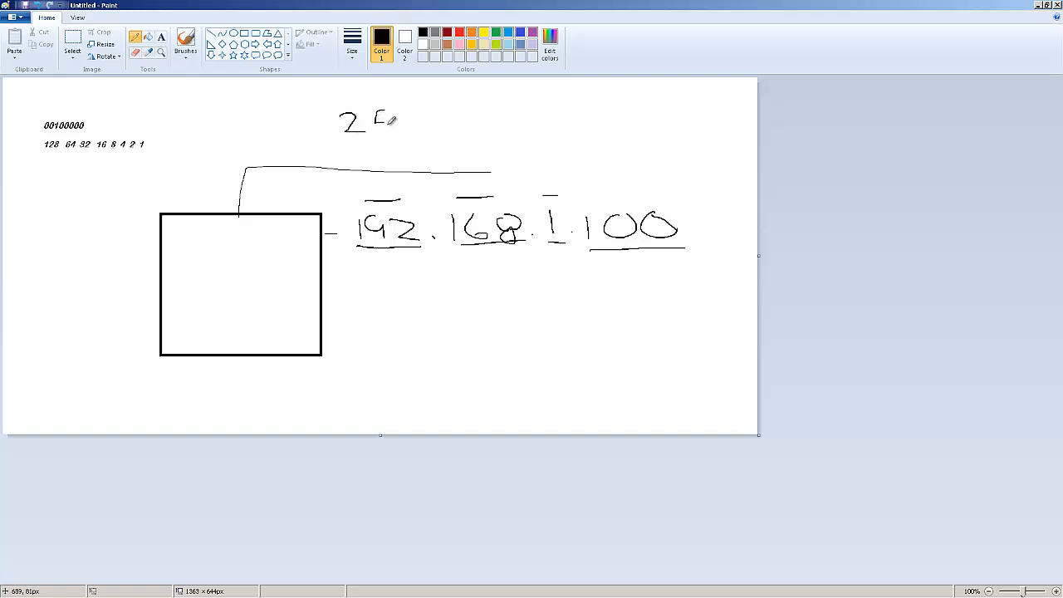
{"action": "left_click_drag", "start_coordinate": [378, 121], "coordinate": [415, 129]}
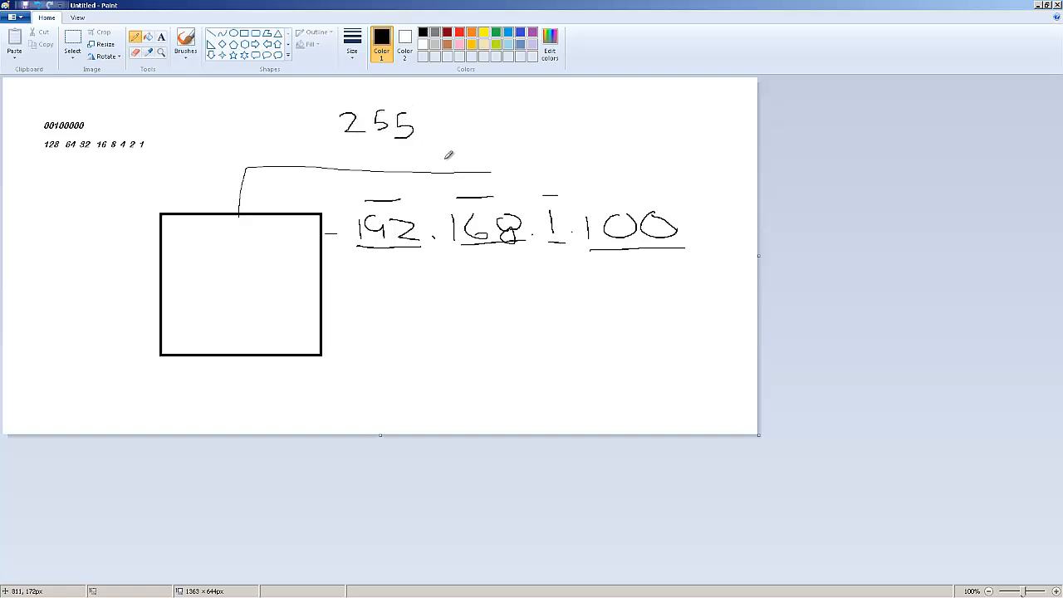
{"action": "left_click_drag", "start_coordinate": [432, 125], "coordinate": [473, 125]}
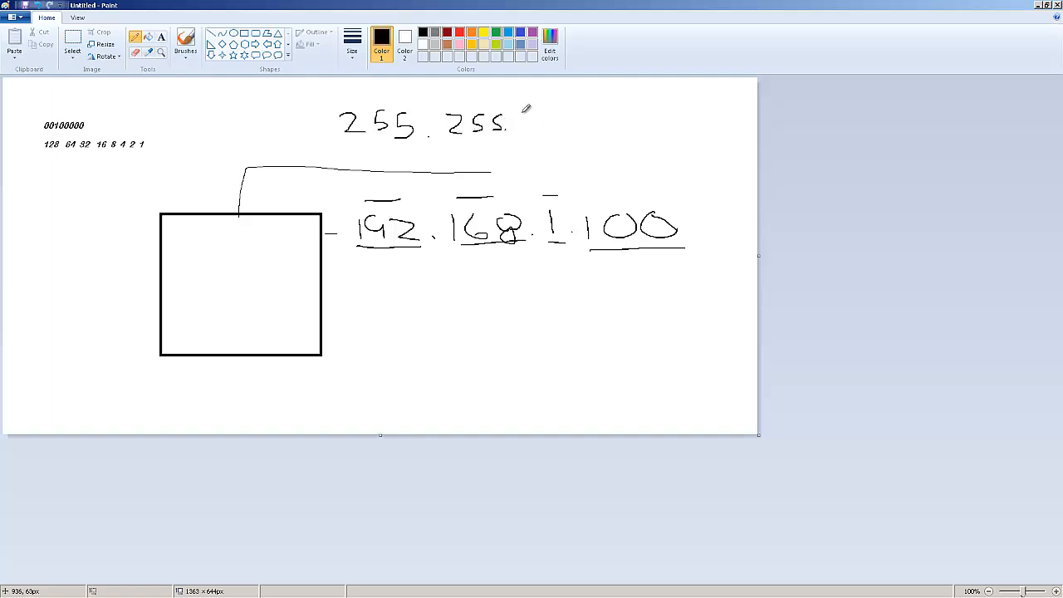
{"action": "left_click_drag", "start_coordinate": [519, 121], "coordinate": [594, 125]}
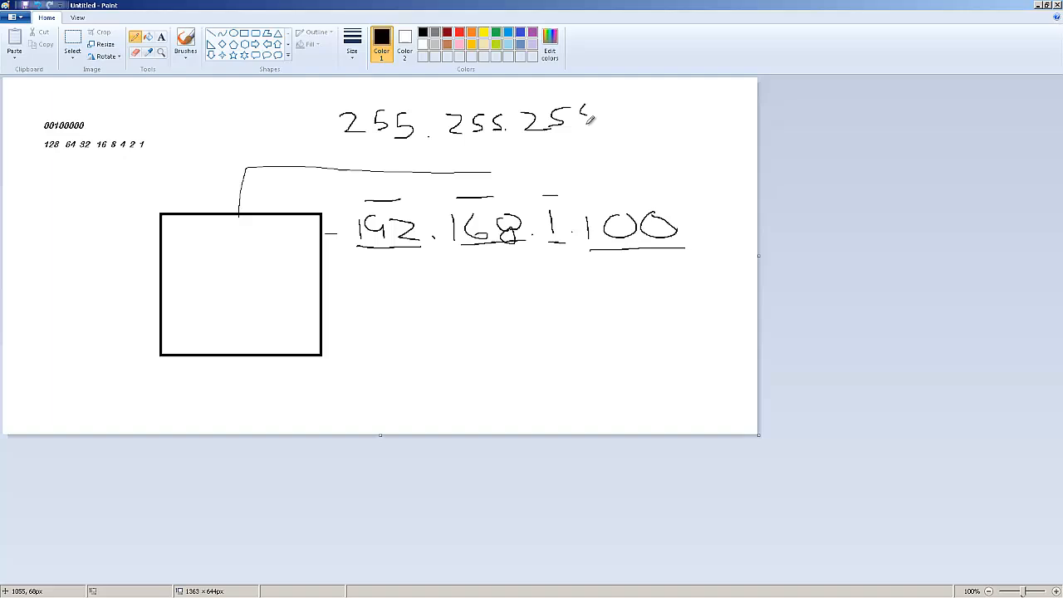
{"action": "left_click_drag", "start_coordinate": [581, 125], "coordinate": [639, 125]}
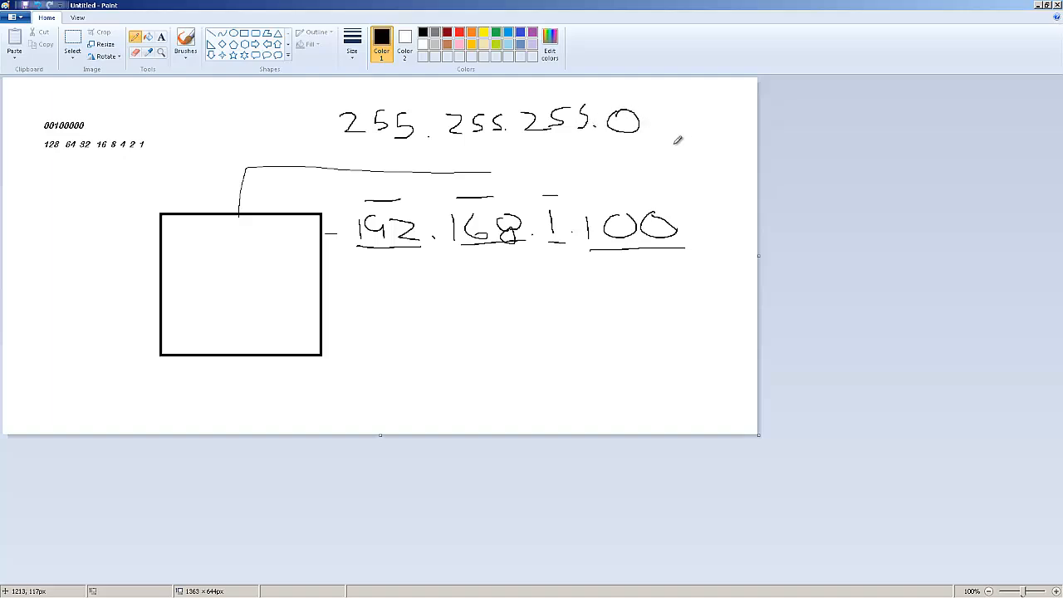
Step: Write /24 beside the mask and underline it
{"action": "left_click_drag", "start_coordinate": [669, 146], "coordinate": [719, 125]}
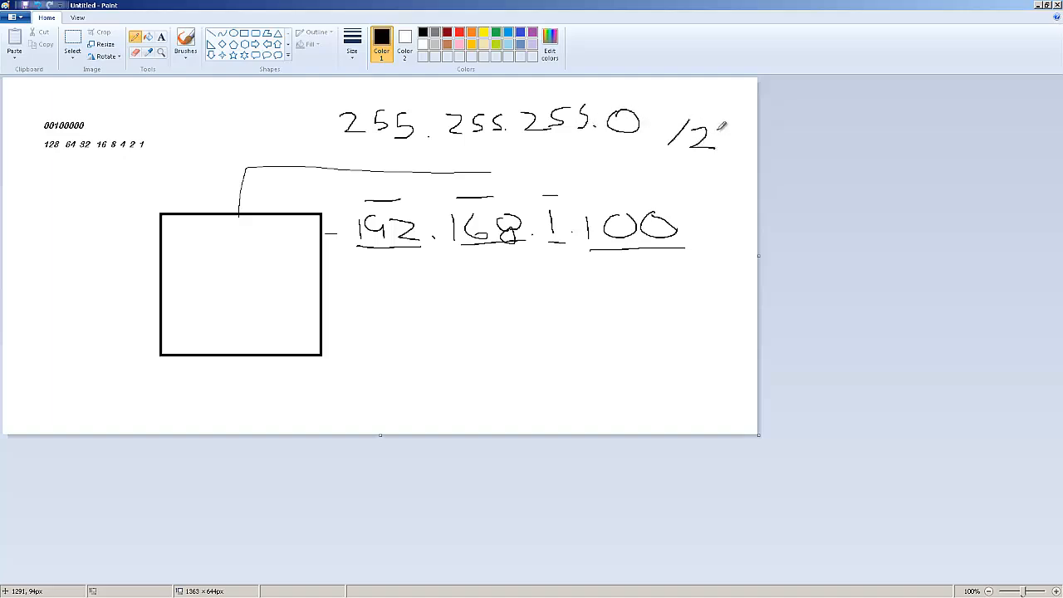
{"action": "left_click_drag", "start_coordinate": [711, 137], "coordinate": [727, 149]}
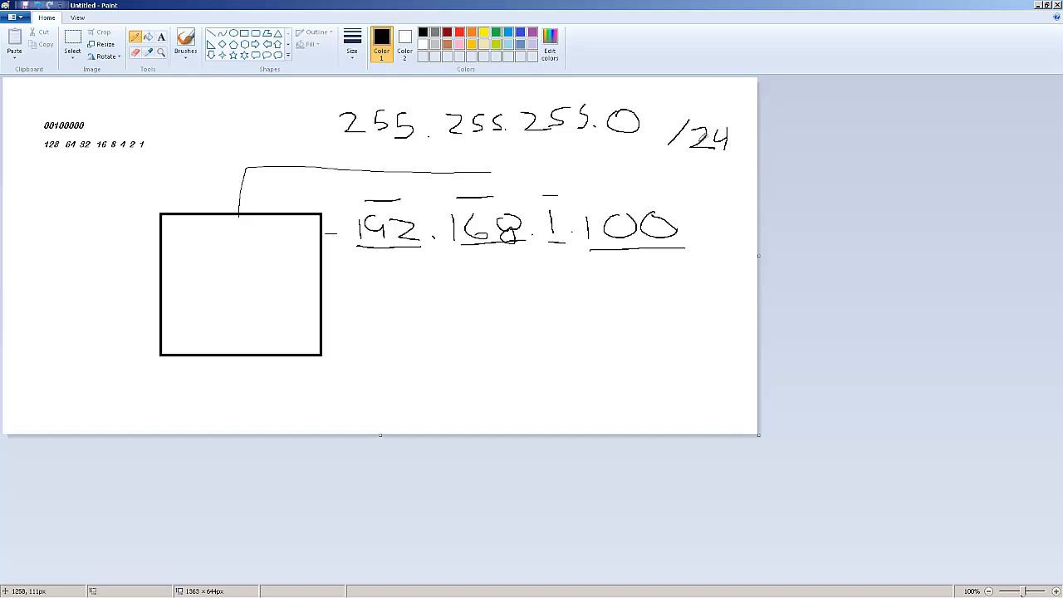
{"action": "left_click_drag", "start_coordinate": [669, 156], "coordinate": [739, 154]}
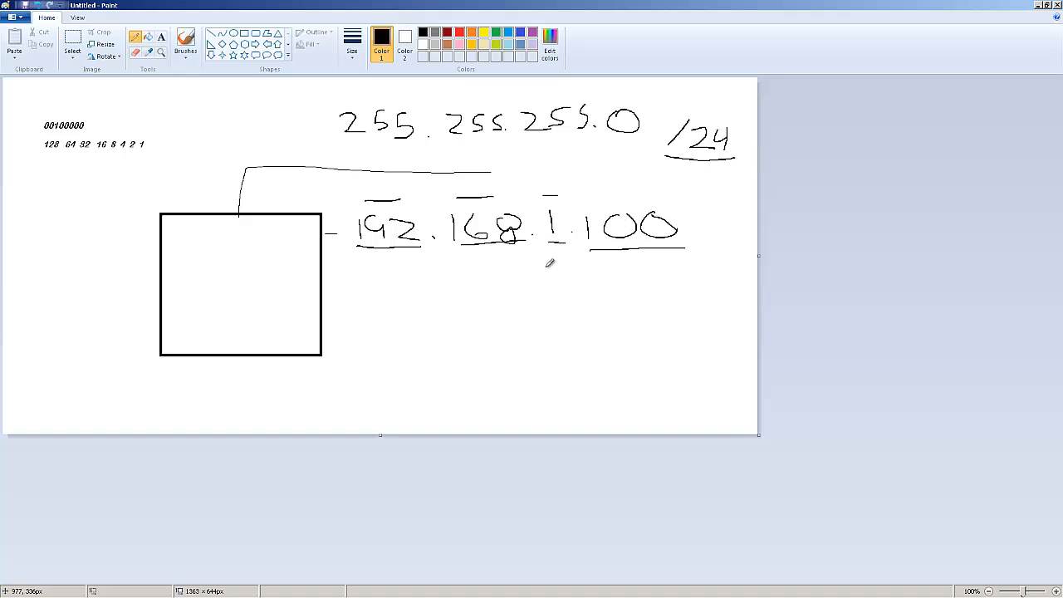
{"action": "mouse_move", "coordinate": [598, 229]}
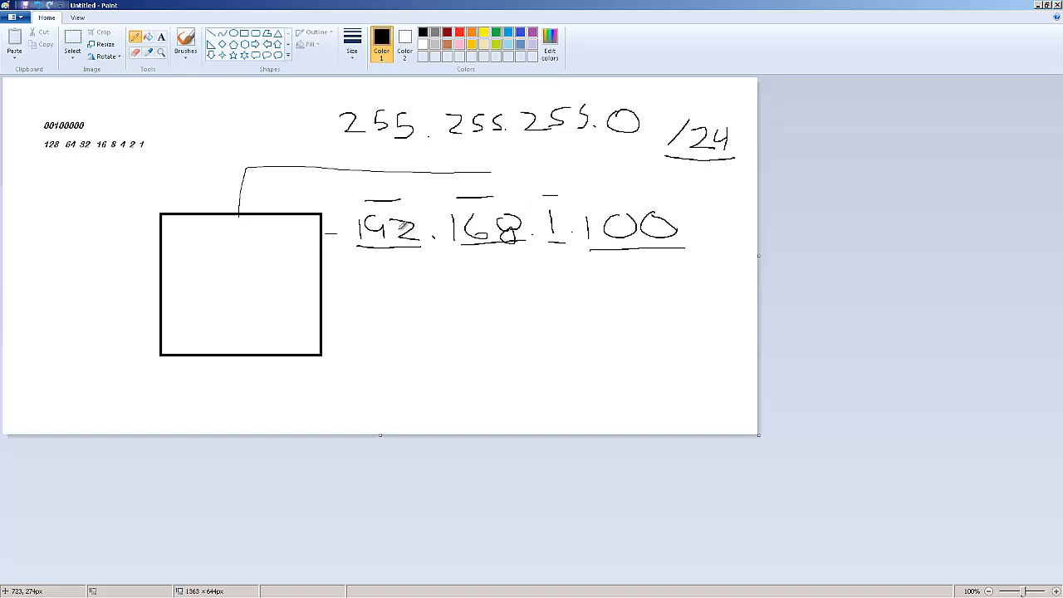
{"action": "mouse_move", "coordinate": [326, 260]}
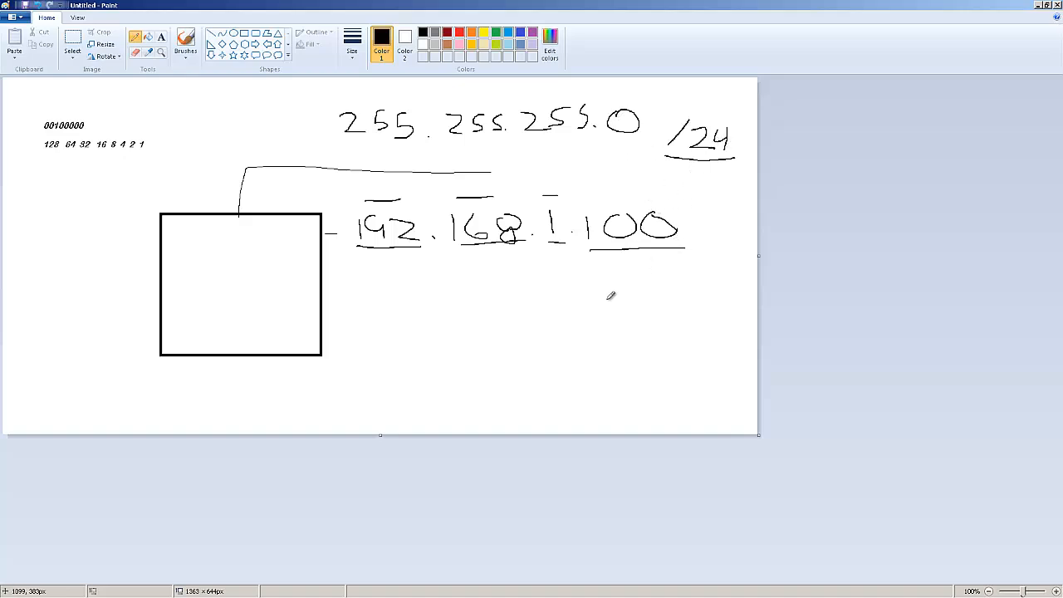
Step: Write .0, host range 1-254 and .255 below the address, with a line under the range
{"action": "left_click_drag", "start_coordinate": [536, 332], "coordinate": [558, 330]}
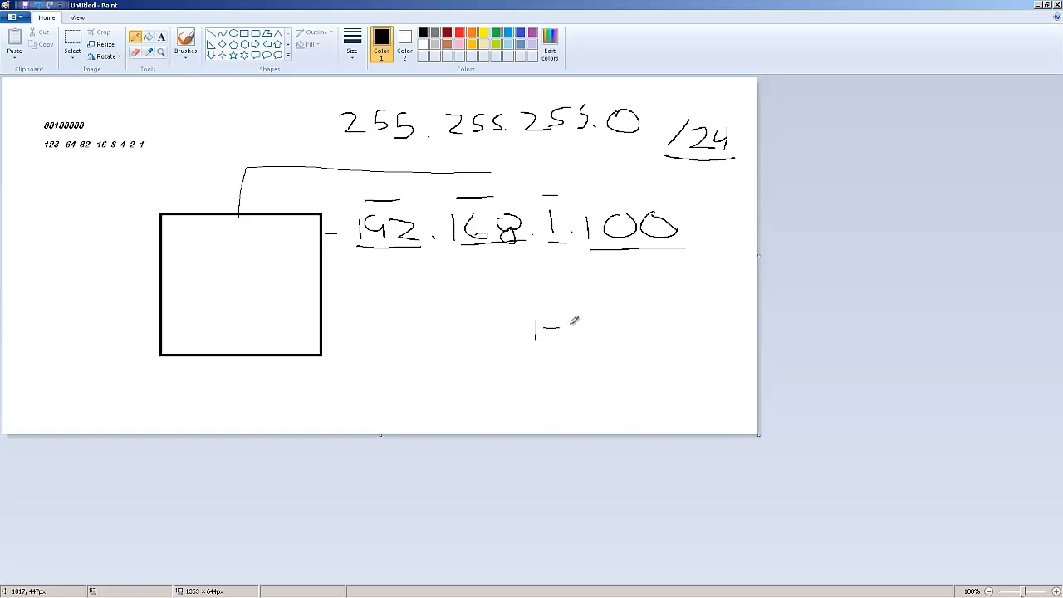
{"action": "left_click_drag", "start_coordinate": [569, 328], "coordinate": [619, 328]}
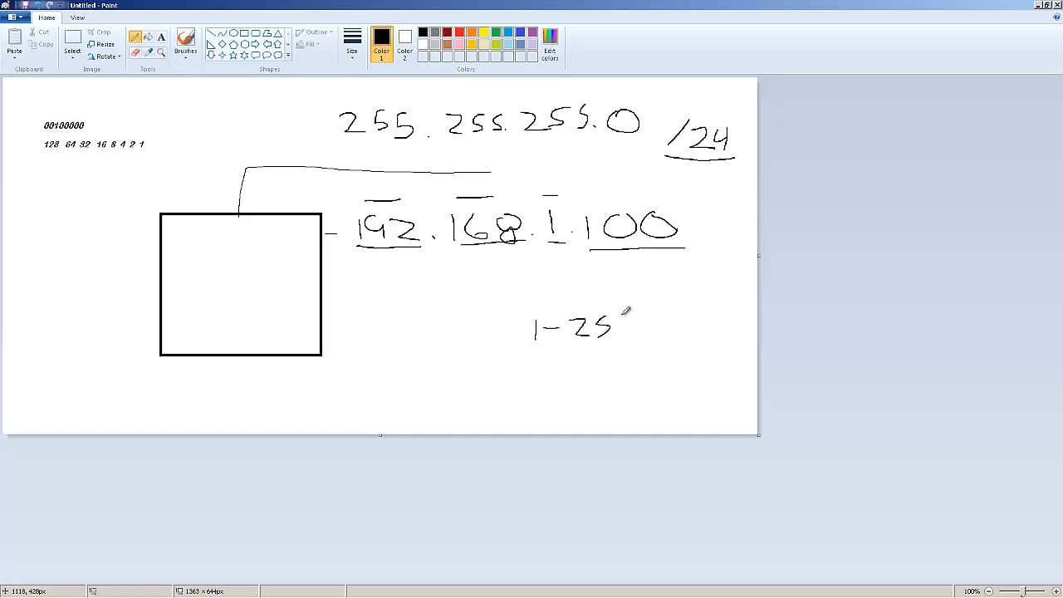
{"action": "left_click_drag", "start_coordinate": [619, 312], "coordinate": [627, 341]}
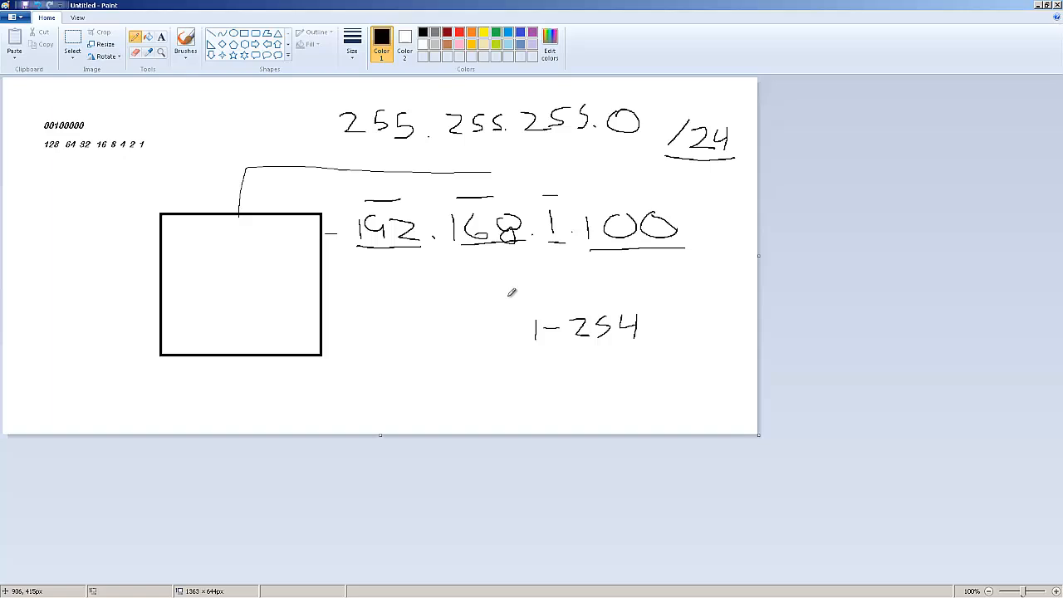
{"action": "mouse_move", "coordinate": [572, 260]}
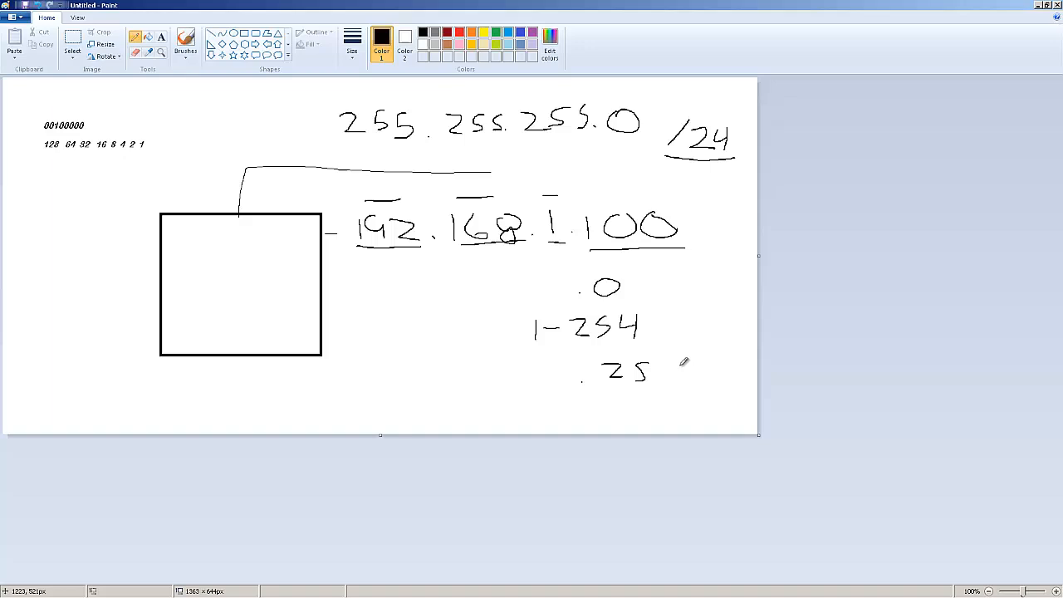
{"action": "left_click_drag", "start_coordinate": [656, 382], "coordinate": [686, 362]}
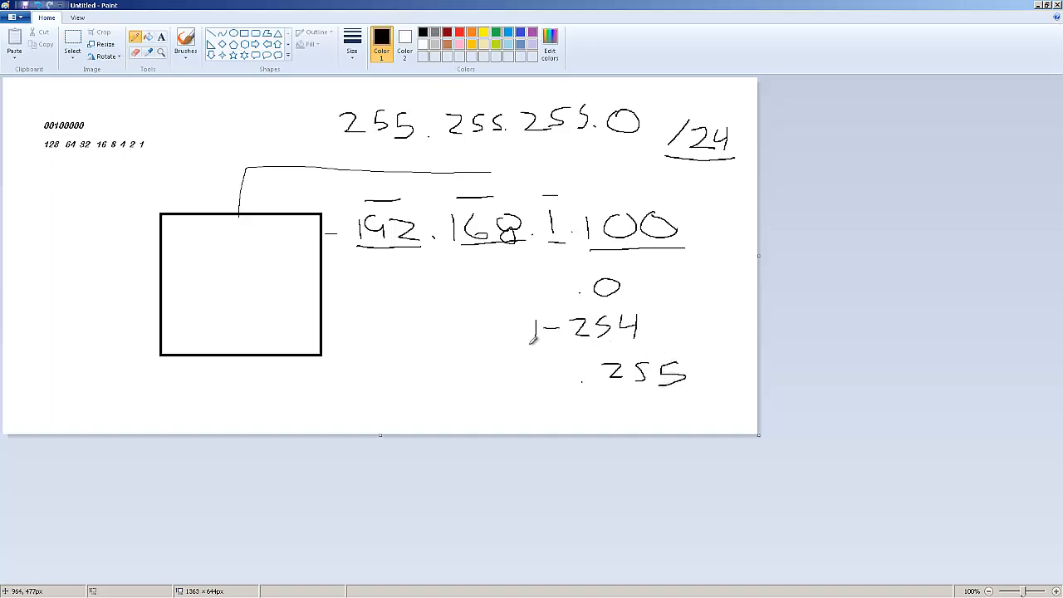
{"action": "left_click_drag", "start_coordinate": [515, 353], "coordinate": [677, 345]}
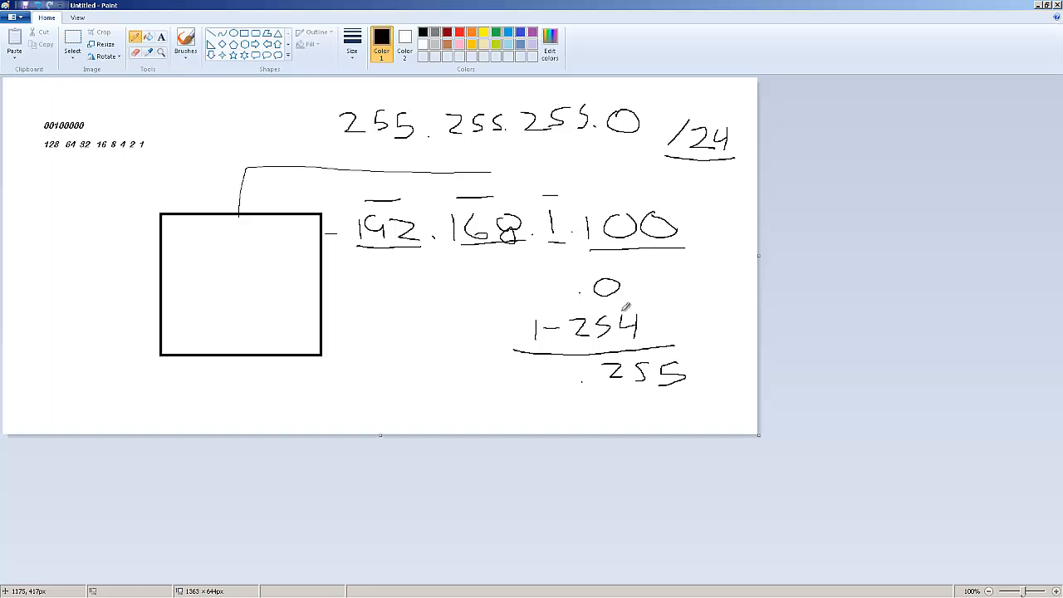
{"action": "mouse_move", "coordinate": [742, 250]}
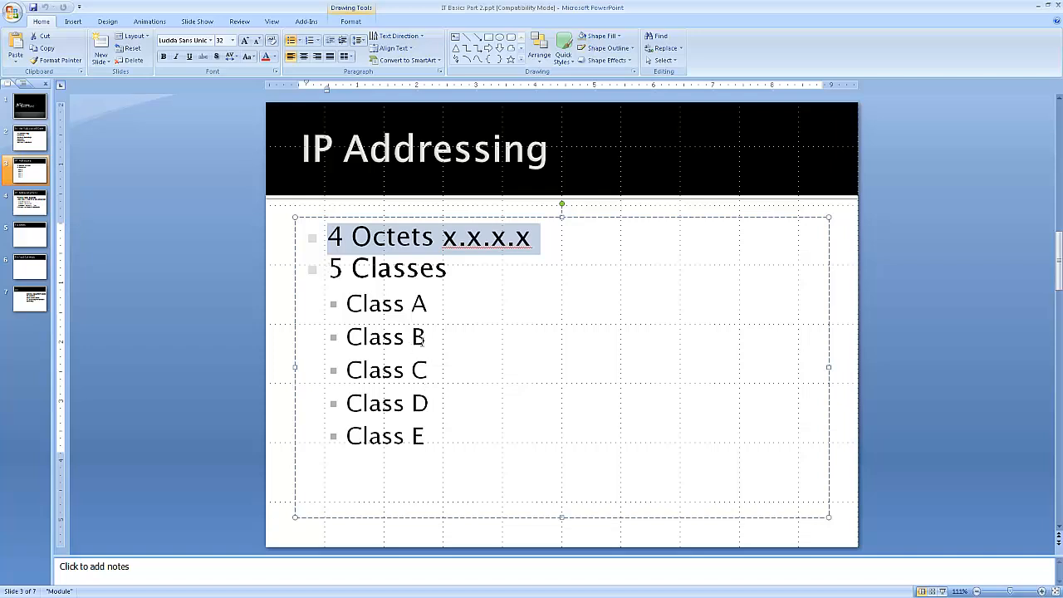
{"action": "mouse_move", "coordinate": [559, 370]}
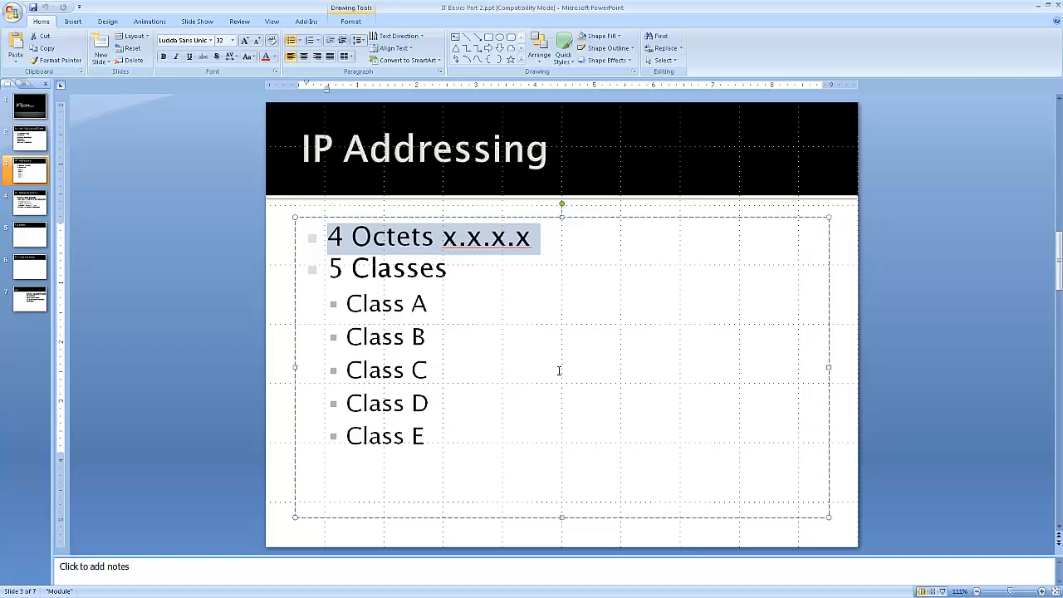
{"action": "mouse_move", "coordinate": [29, 202]}
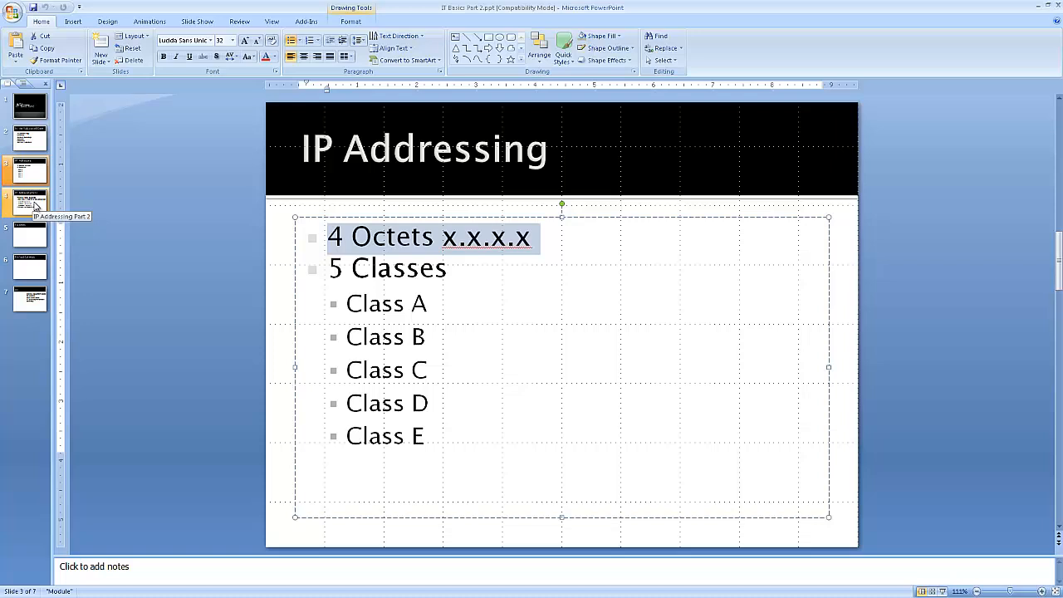
Step: Open slide 4 'IP Addressing Part 2', glance at Subnets, return and point to the Network bullet
{"action": "left_click", "coordinate": [30, 202]}
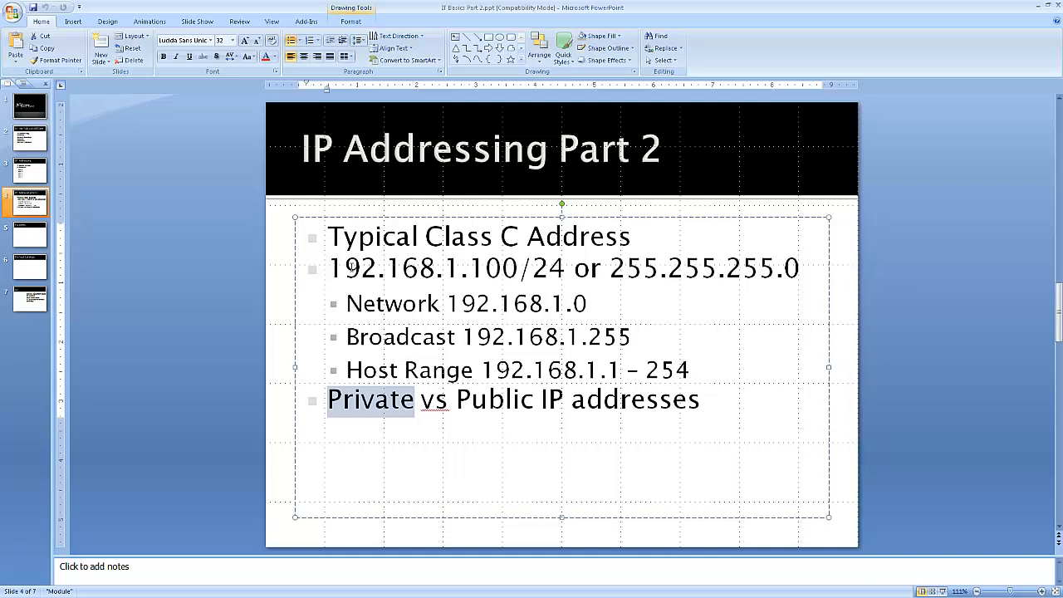
{"action": "mouse_move", "coordinate": [38, 238]}
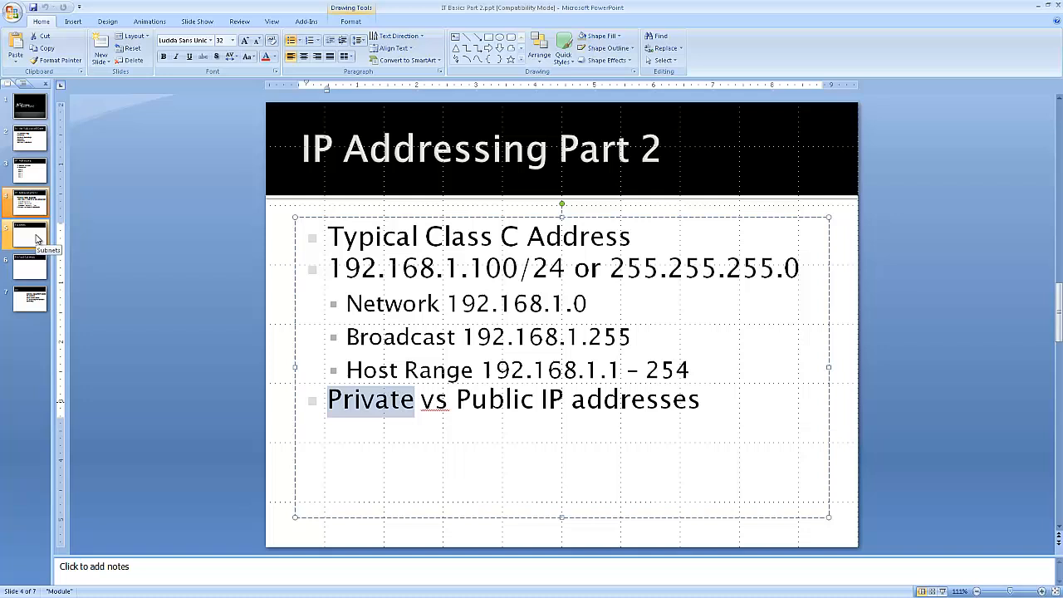
{"action": "left_click", "coordinate": [29, 234]}
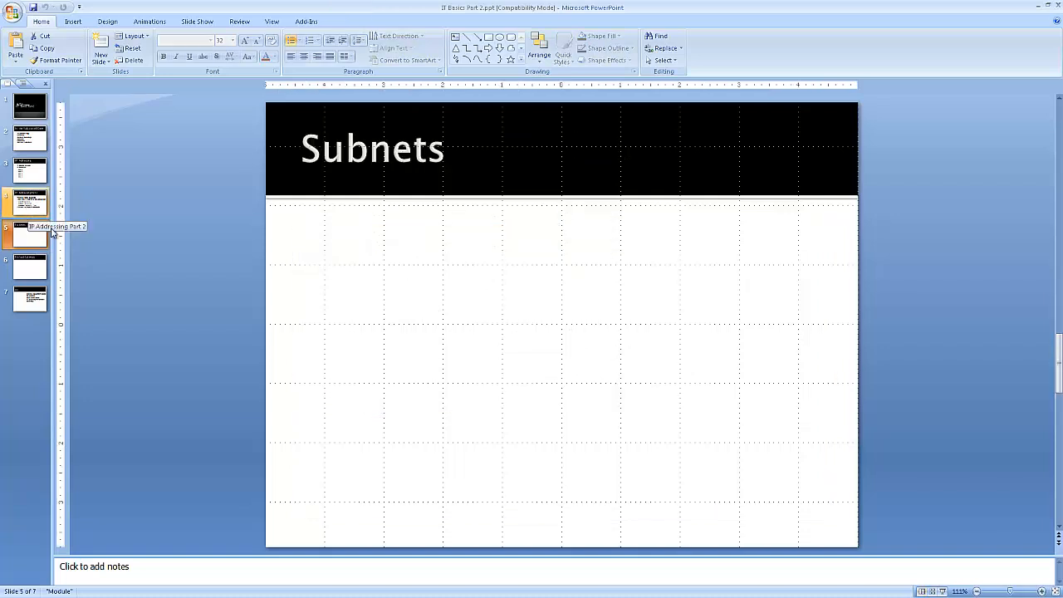
{"action": "left_click", "coordinate": [29, 202]}
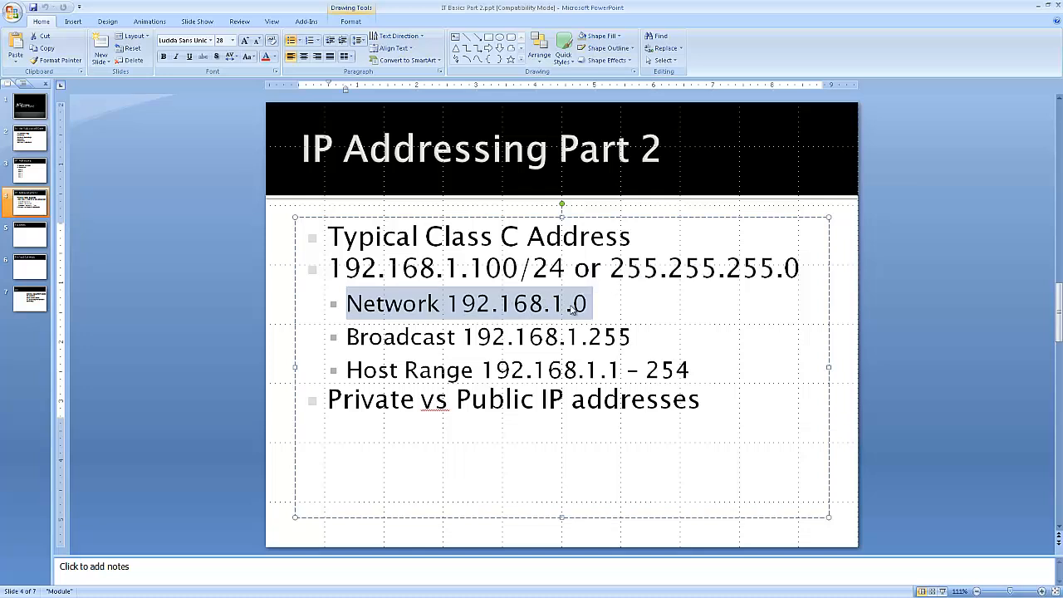
{"action": "left_click", "coordinate": [29, 235]}
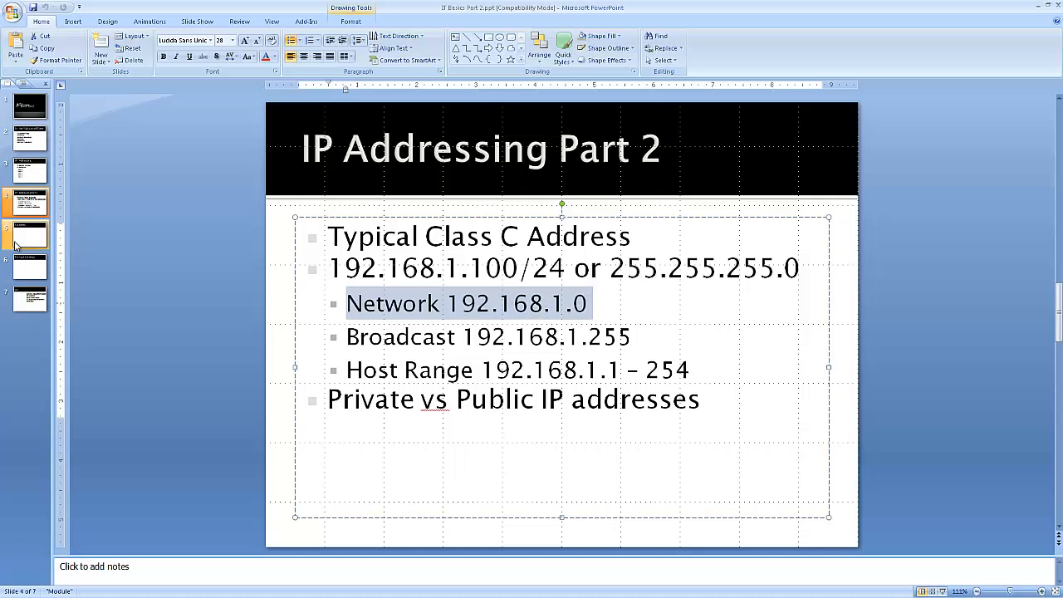
{"action": "left_click", "coordinate": [29, 235]}
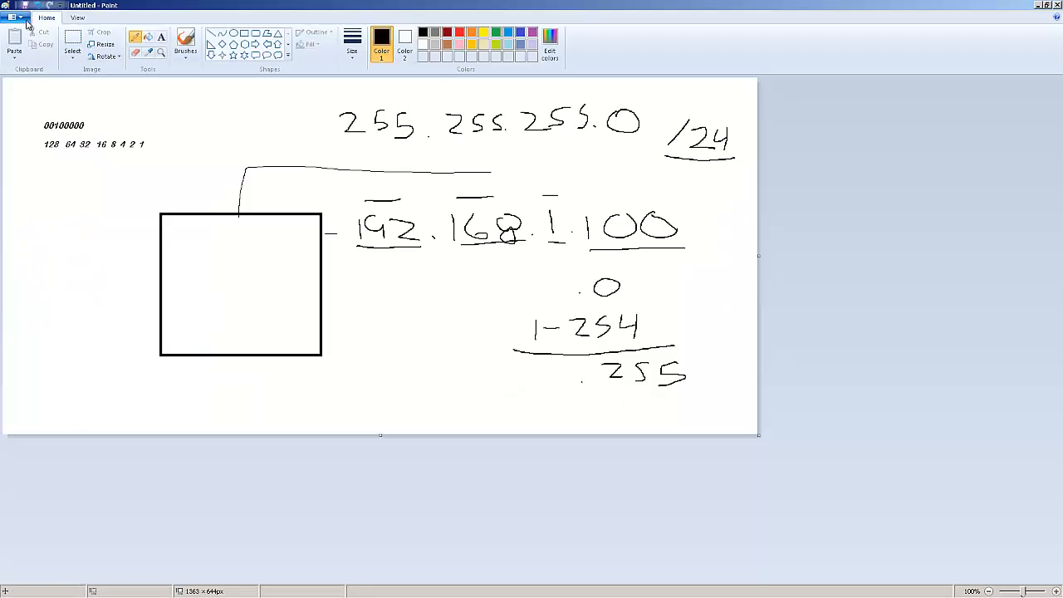
Step: Start a new Paint image without saving and draw two SW switch boxes joined by a router
{"action": "left_click", "coordinate": [15, 17]}
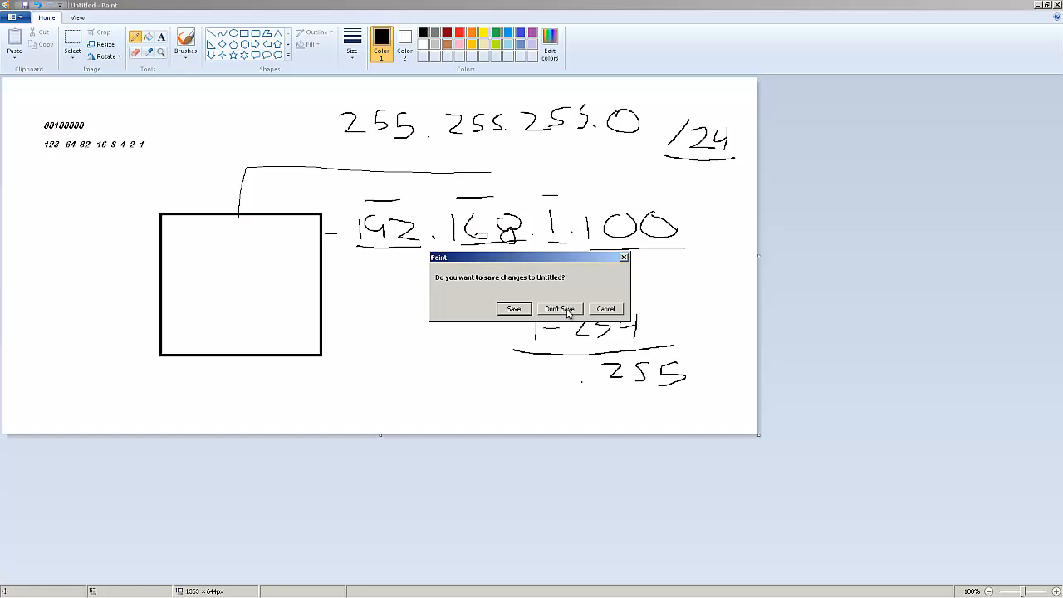
{"action": "left_click", "coordinate": [560, 308]}
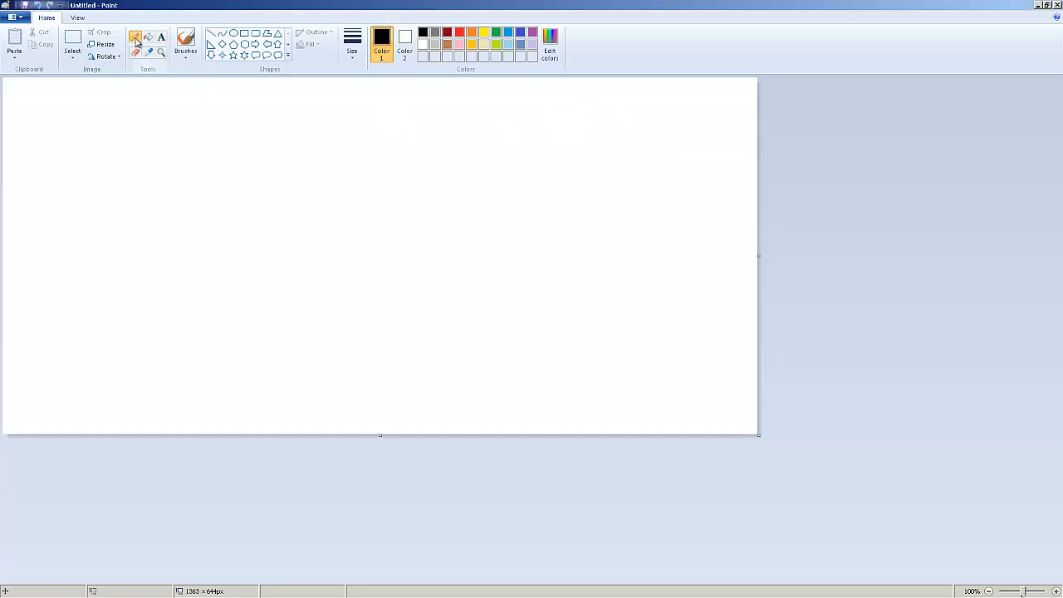
{"action": "left_click_drag", "start_coordinate": [73, 116], "coordinate": [217, 208]}
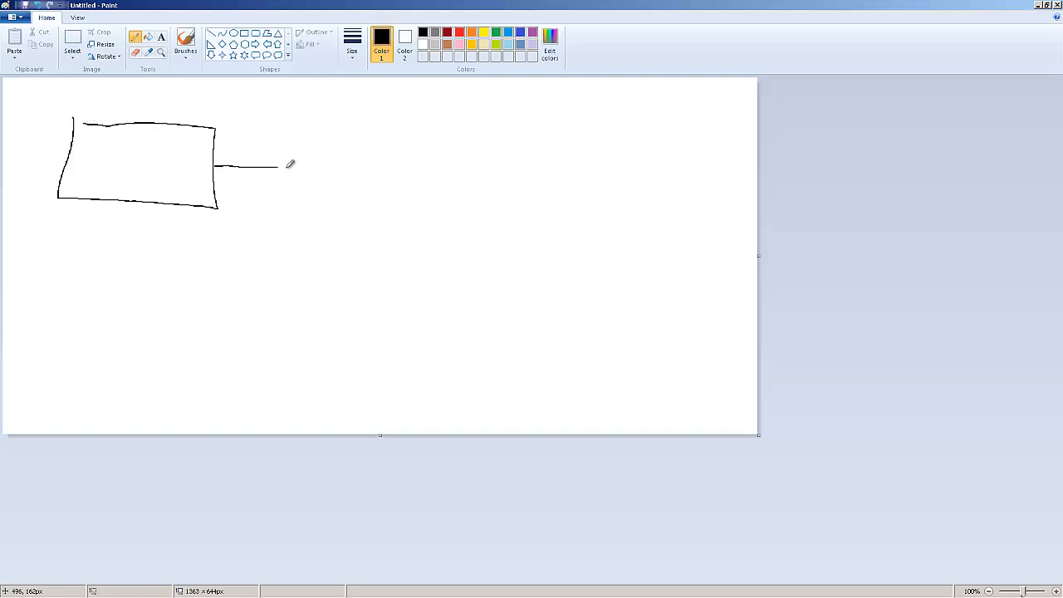
{"action": "left_click_drag", "start_coordinate": [311, 174], "coordinate": [394, 170]}
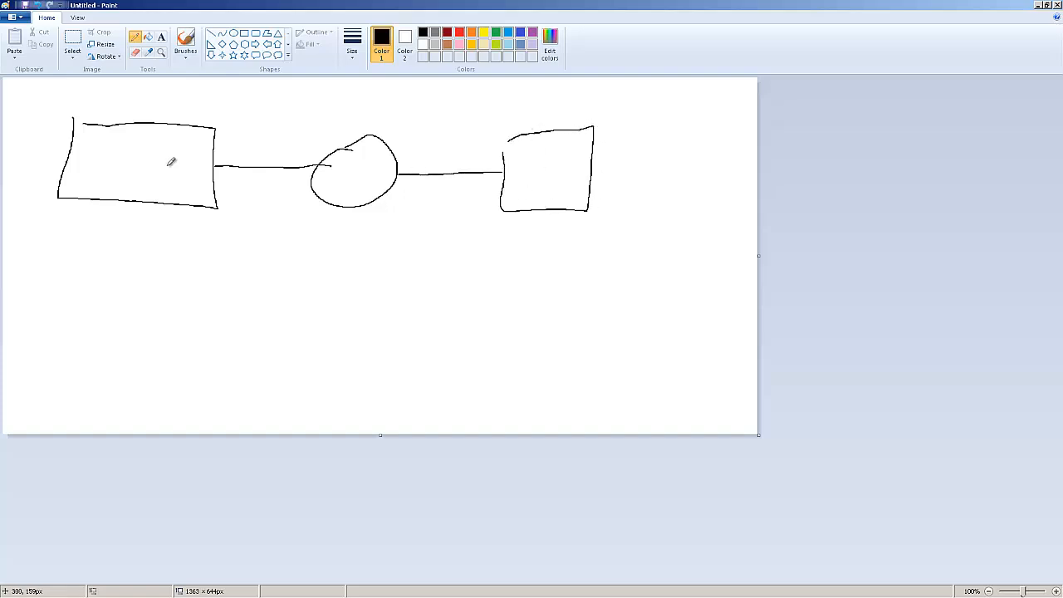
{"action": "left_click_drag", "start_coordinate": [84, 167], "coordinate": [145, 149]}
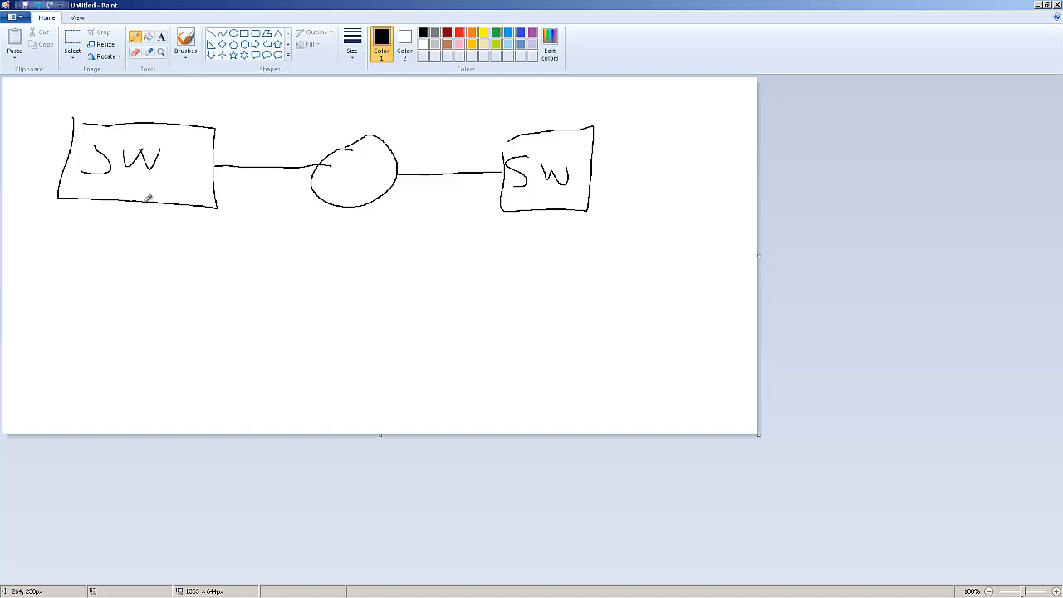
Step: Draw a laptop below each switch, linking the left switch down to its laptop
{"action": "left_click_drag", "start_coordinate": [134, 203], "coordinate": [93, 291]}
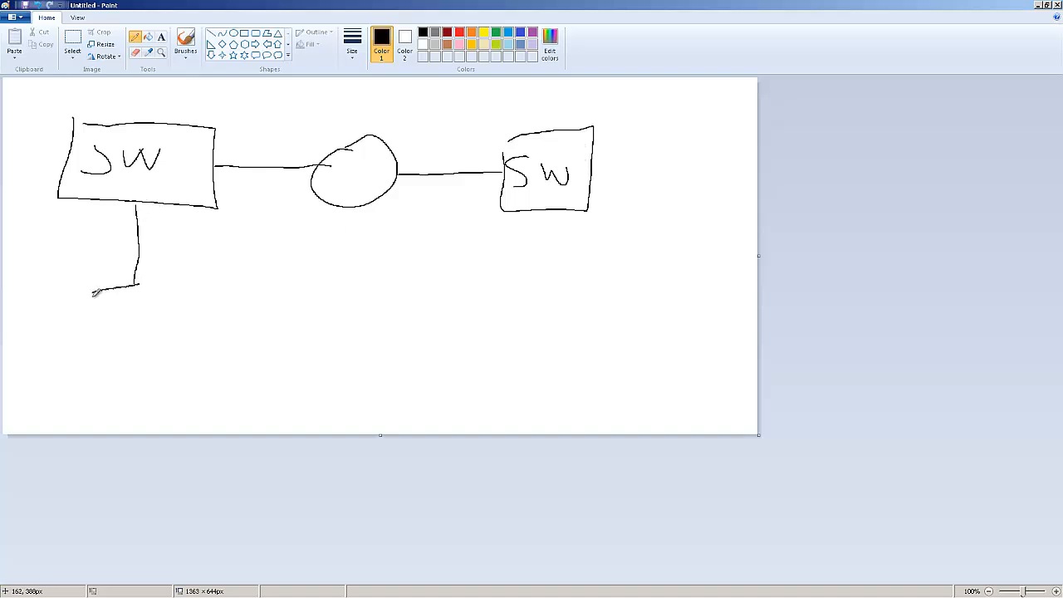
{"action": "left_click_drag", "start_coordinate": [87, 291], "coordinate": [199, 366]}
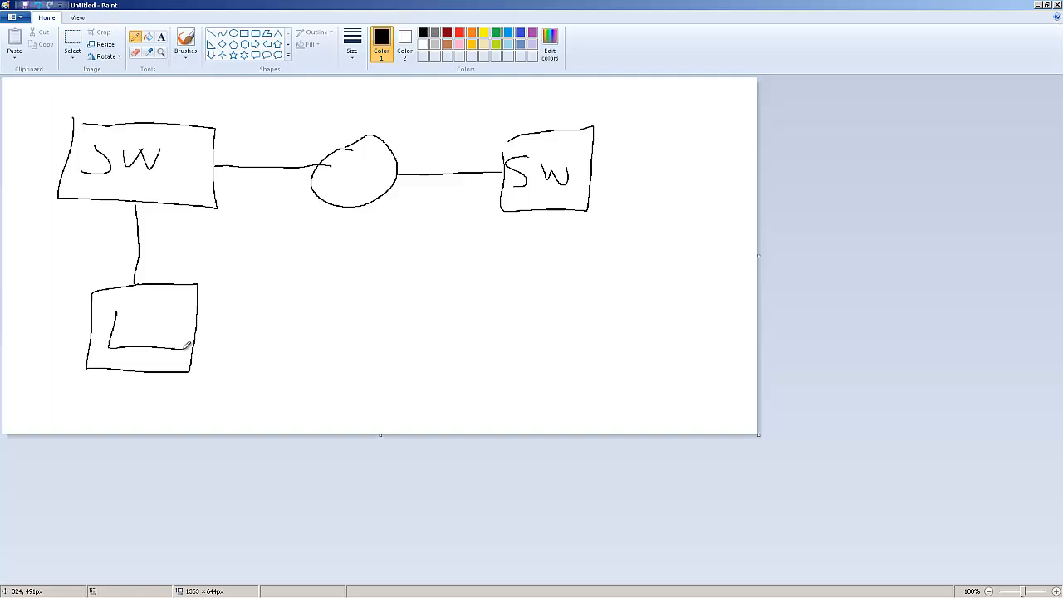
{"action": "left_click_drag", "start_coordinate": [104, 311], "coordinate": [187, 344]}
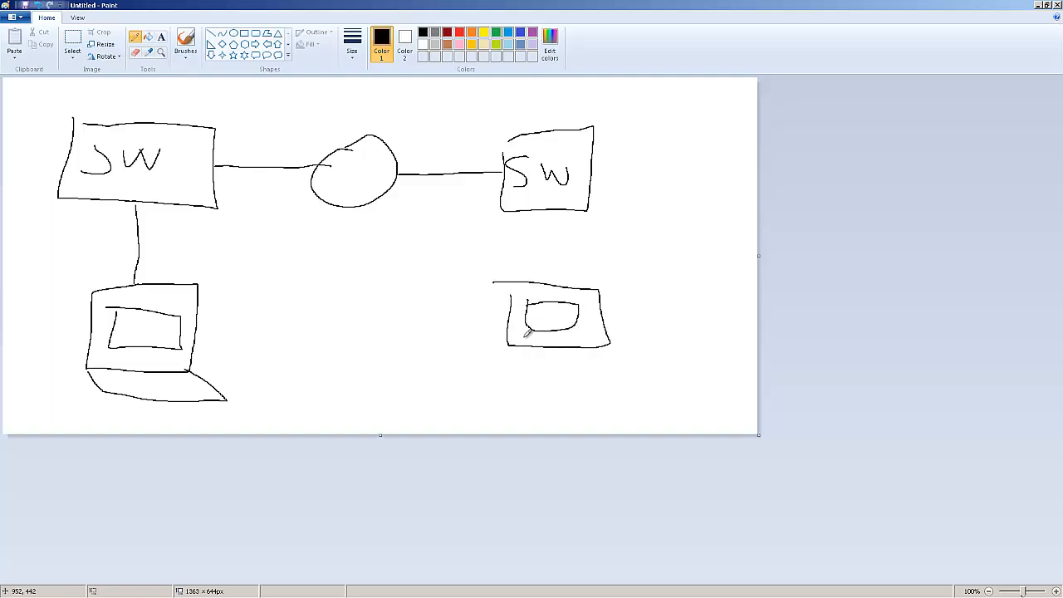
{"action": "left_click_drag", "start_coordinate": [502, 345], "coordinate": [661, 386]}
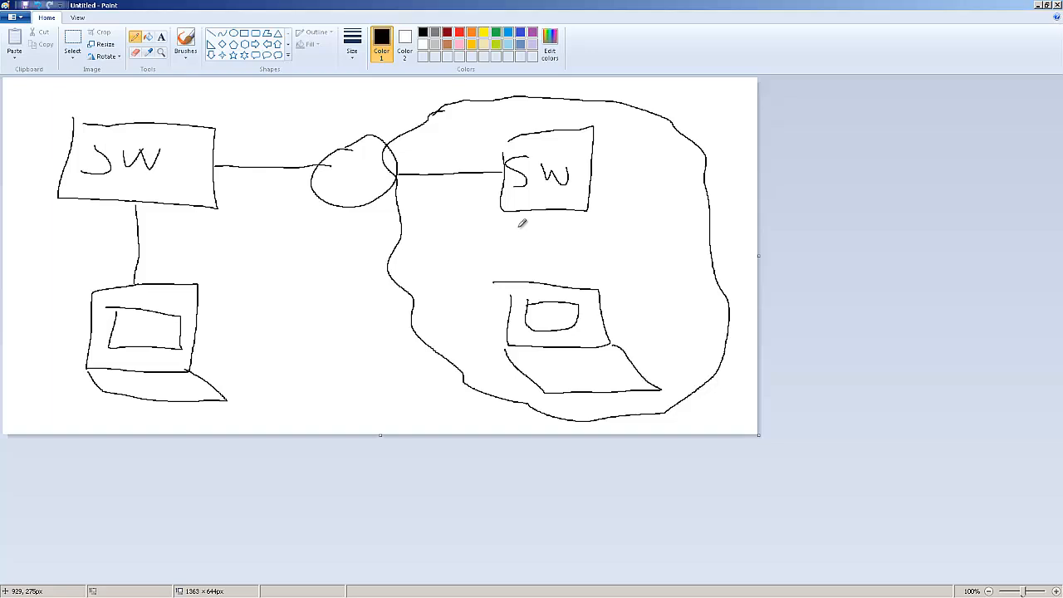
Step: Link the right switch to its laptop and label the network 192.168.2.X /24 with host numbers
{"action": "left_click_drag", "start_coordinate": [558, 212], "coordinate": [564, 289]}
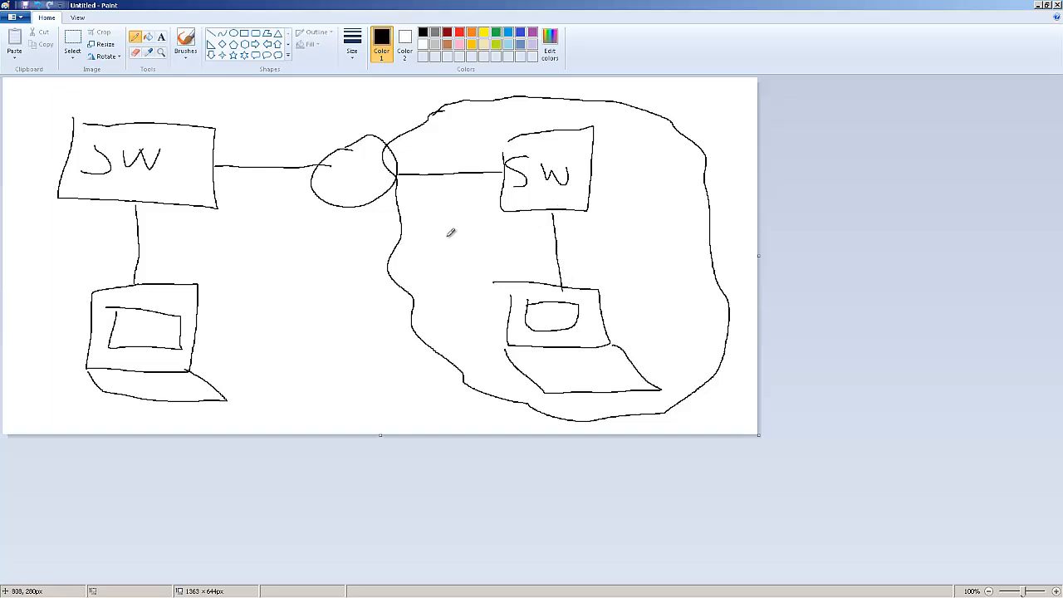
{"action": "left_click_drag", "start_coordinate": [427, 232], "coordinate": [427, 258]}
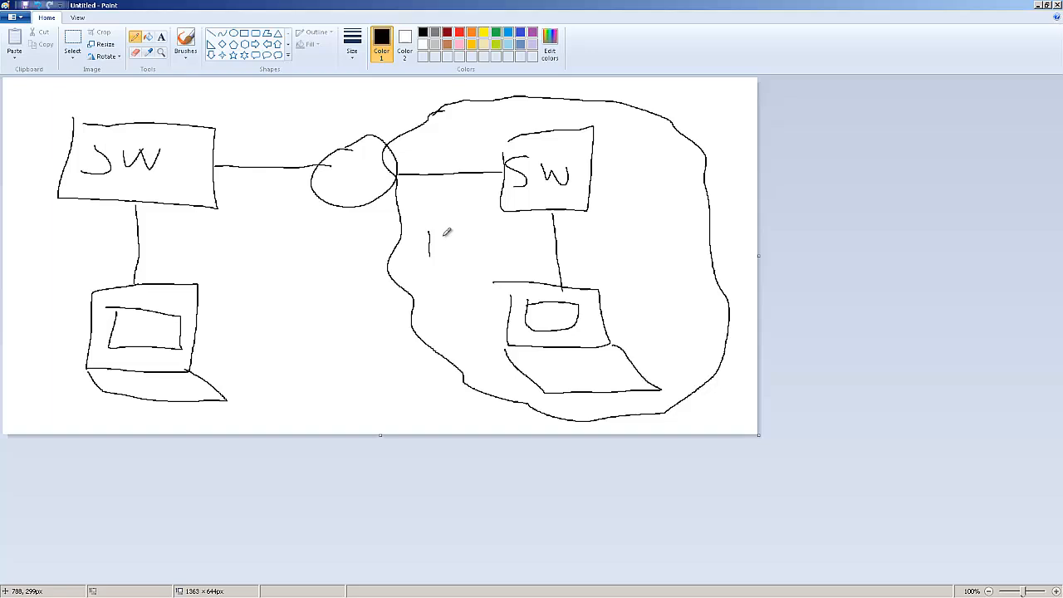
{"action": "left_click_drag", "start_coordinate": [428, 241], "coordinate": [499, 258]}
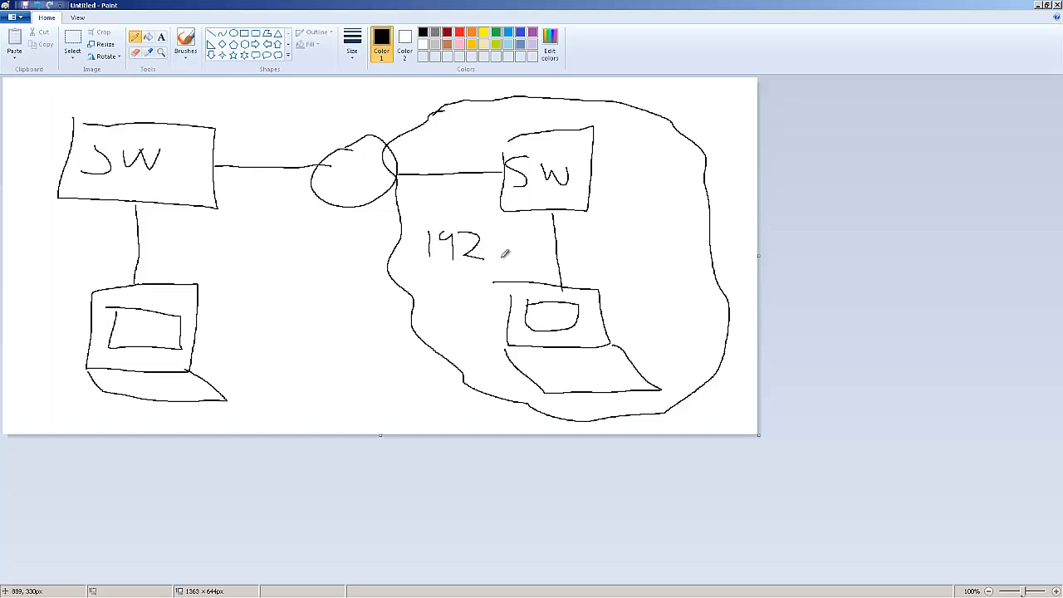
{"action": "left_click_drag", "start_coordinate": [498, 245], "coordinate": [552, 241]}
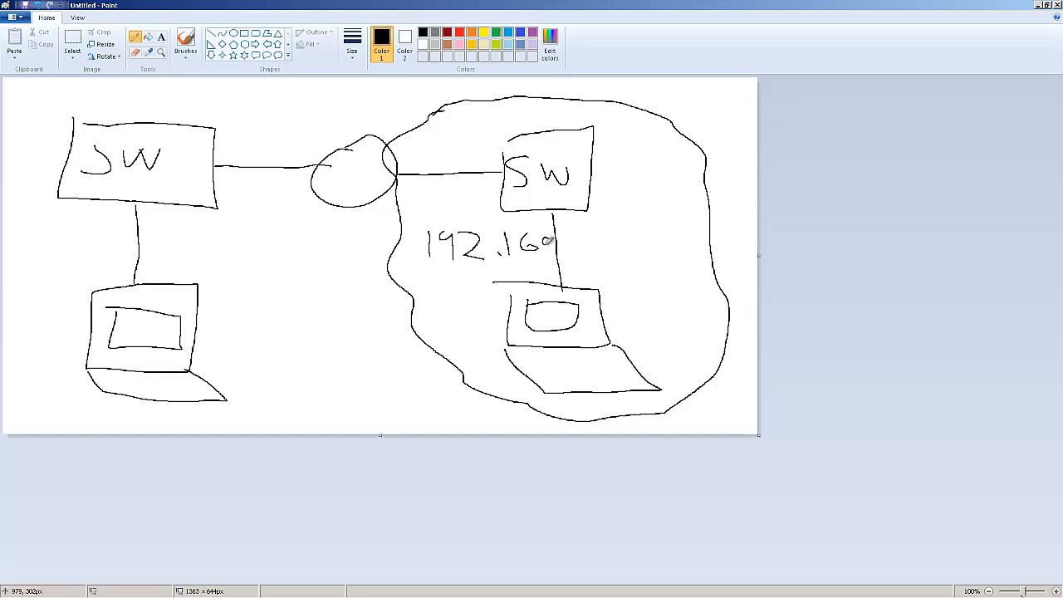
{"action": "left_click_drag", "start_coordinate": [548, 236], "coordinate": [561, 250]}
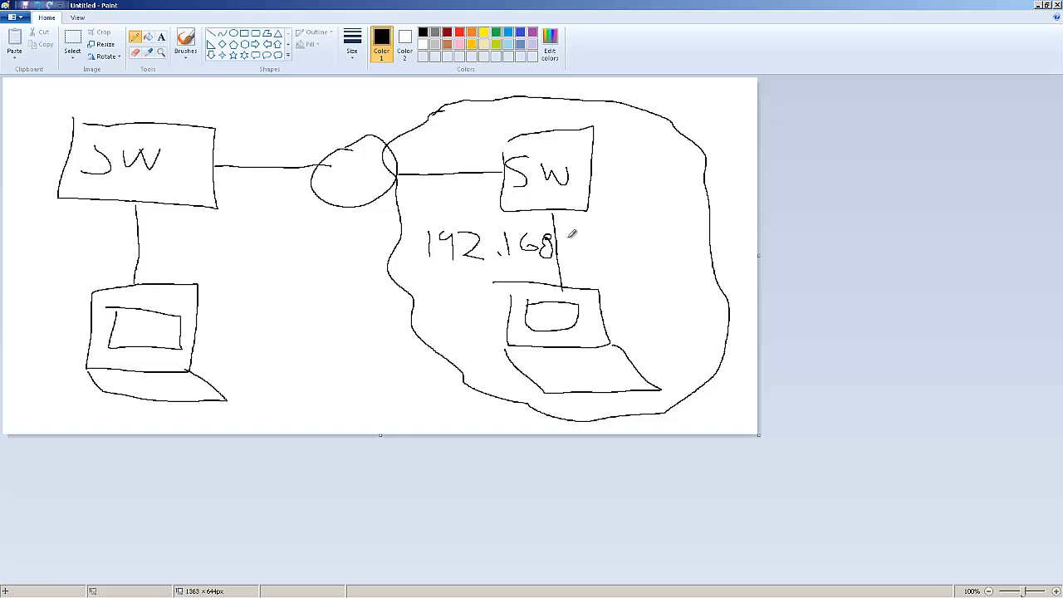
{"action": "left_click_drag", "start_coordinate": [573, 253], "coordinate": [619, 262]}
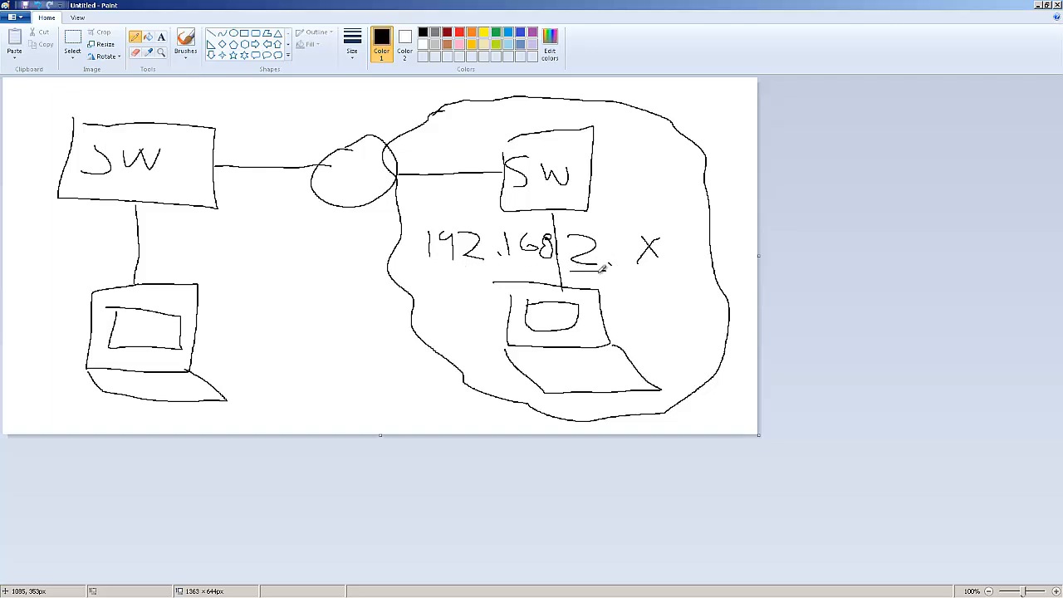
{"action": "left_click_drag", "start_coordinate": [428, 271], "coordinate": [611, 264]}
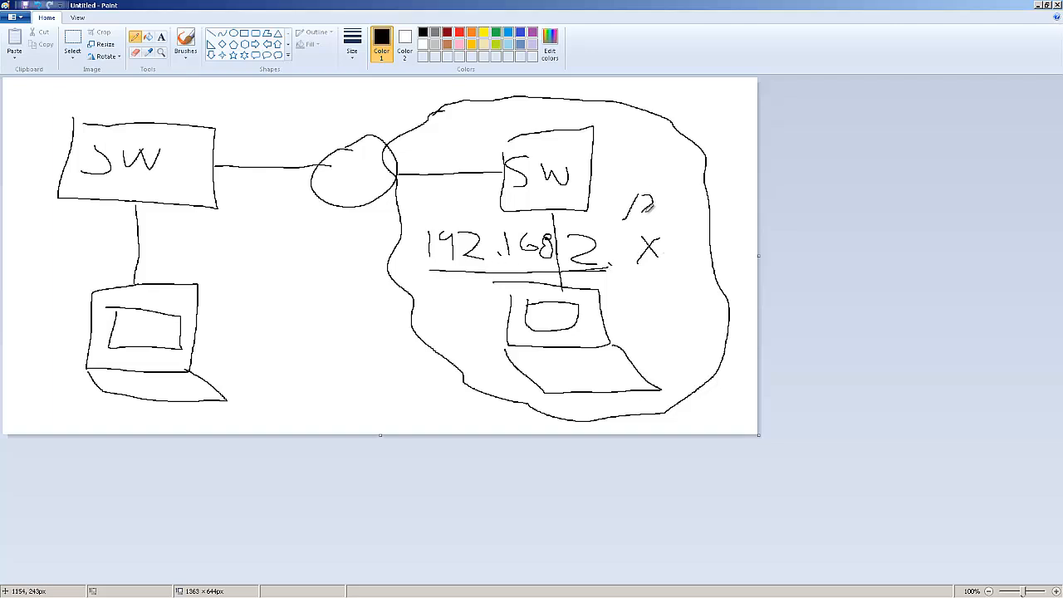
{"action": "left_click_drag", "start_coordinate": [632, 212], "coordinate": [673, 200]}
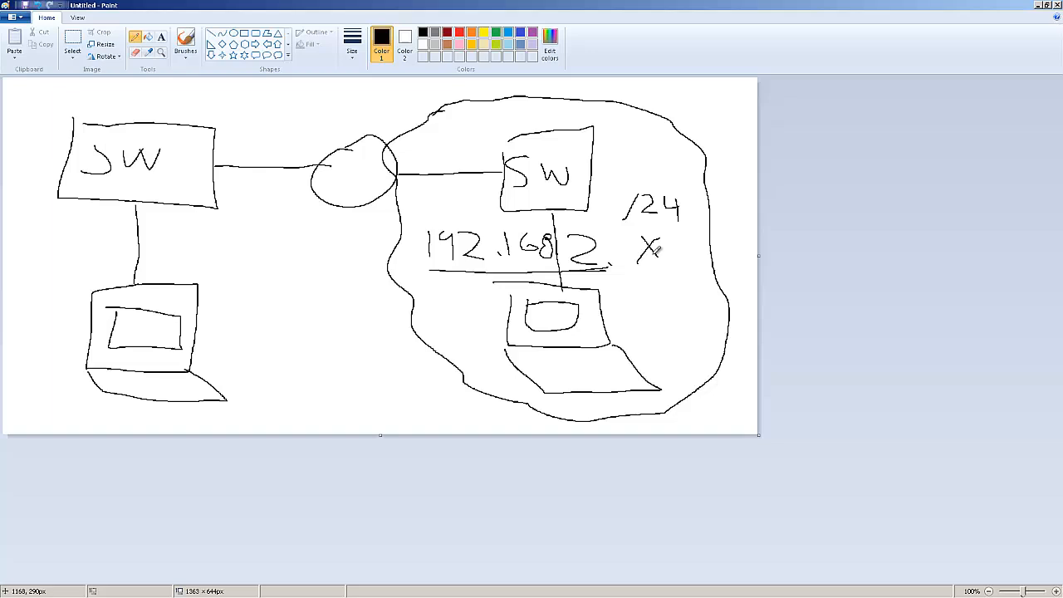
{"action": "mouse_move", "coordinate": [686, 282]}
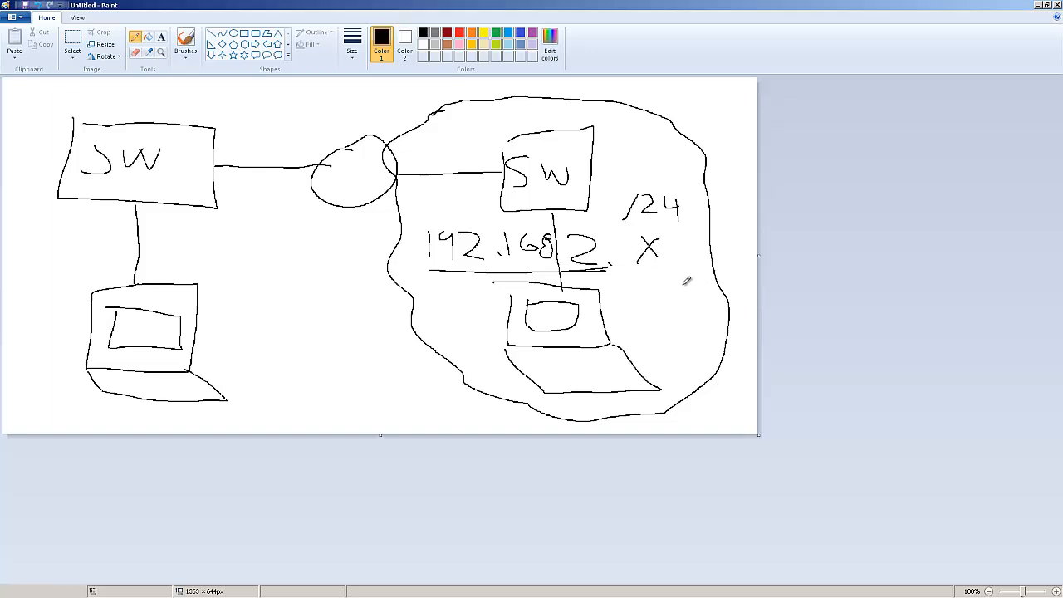
{"action": "mouse_move", "coordinate": [629, 312]}
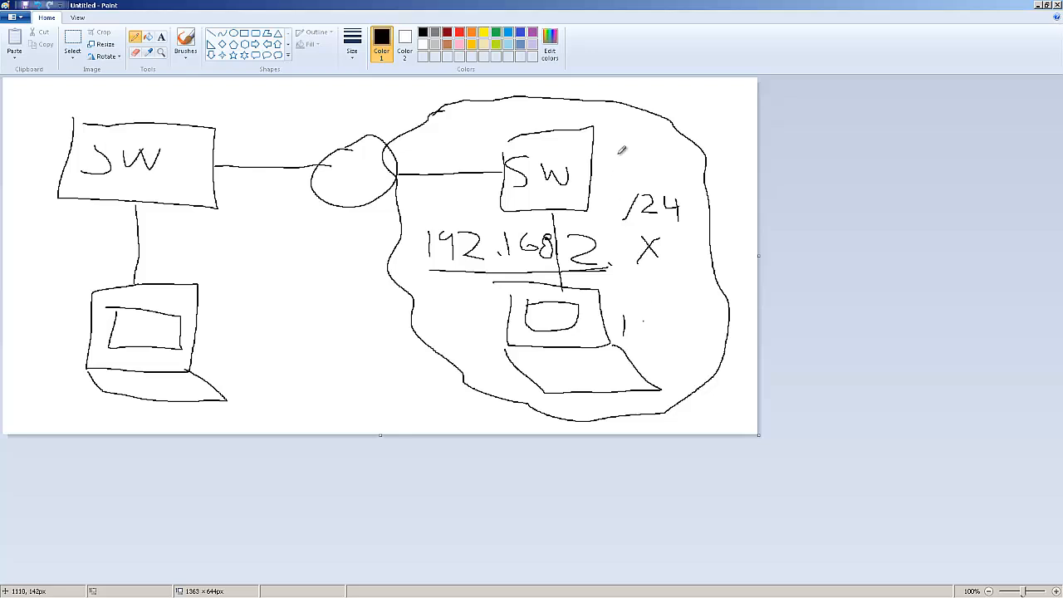
{"action": "left_click_drag", "start_coordinate": [610, 166], "coordinate": [640, 158]}
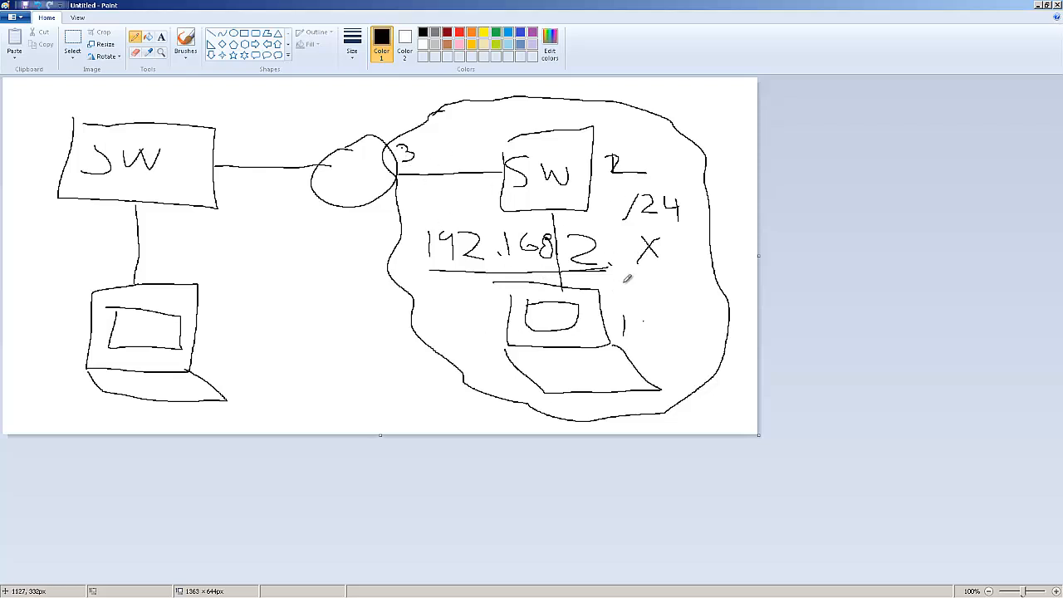
{"action": "mouse_move", "coordinate": [288, 374]}
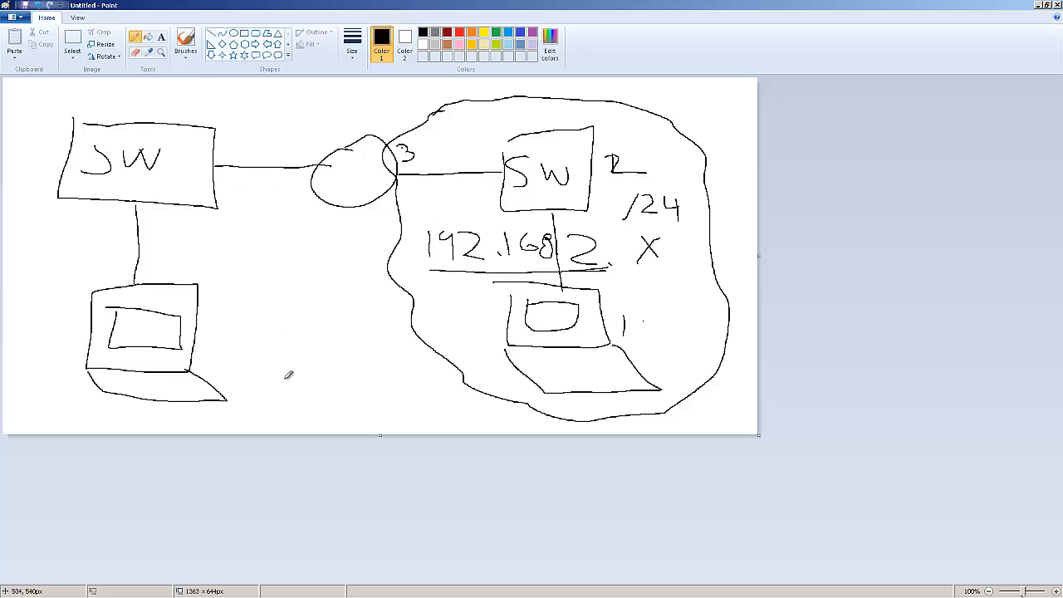
Step: Outline the left network and write its 192.168.1.X /24 address with host numbers 100, 101, 102
{"action": "left_click_drag", "start_coordinate": [125, 83], "coordinate": [241, 416]}
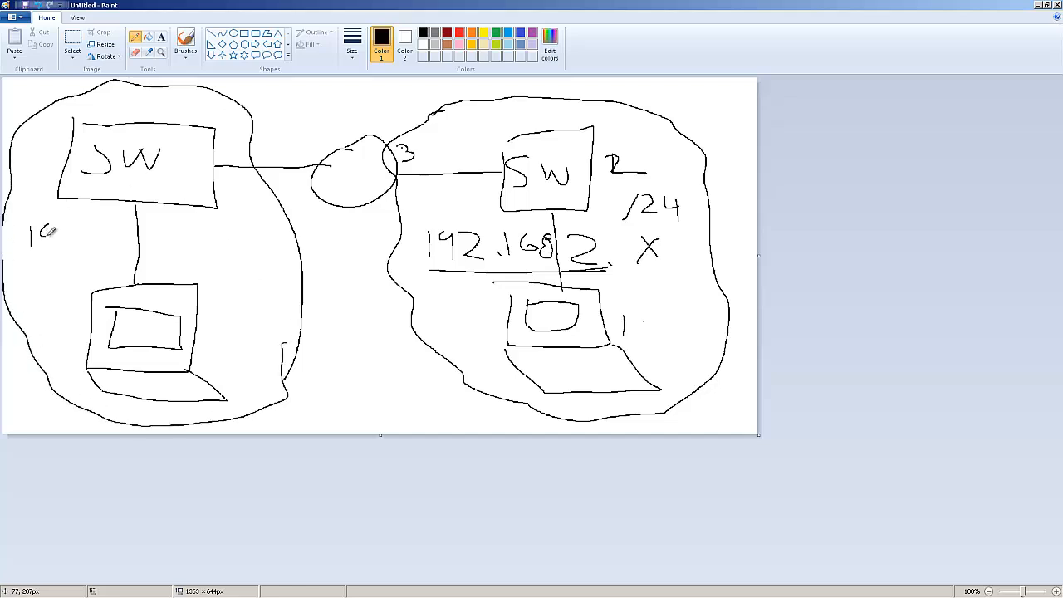
{"action": "left_click_drag", "start_coordinate": [29, 237], "coordinate": [88, 240]}
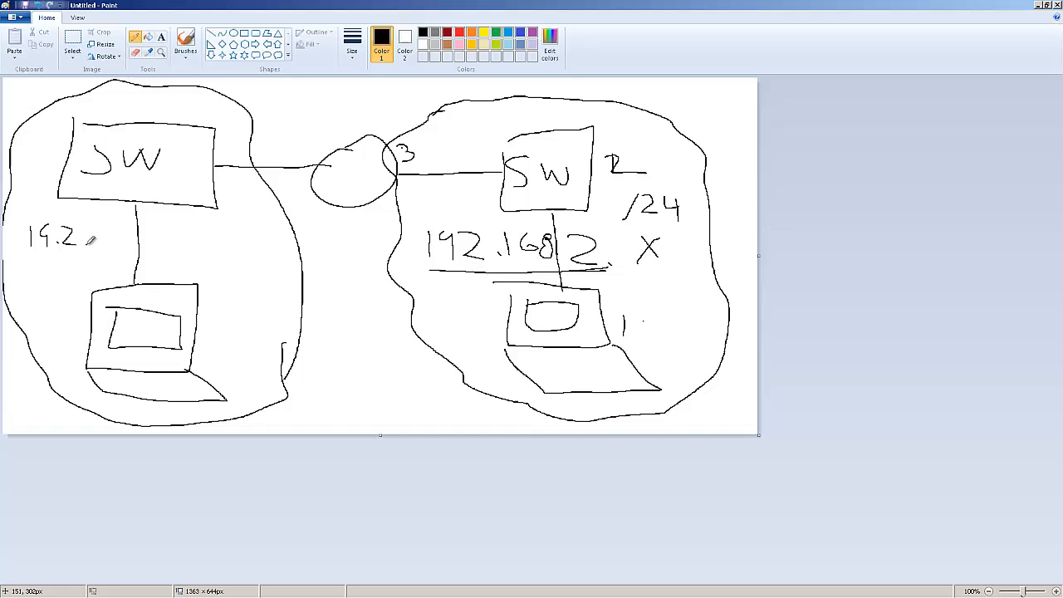
{"action": "left_click_drag", "start_coordinate": [91, 237], "coordinate": [133, 241]}
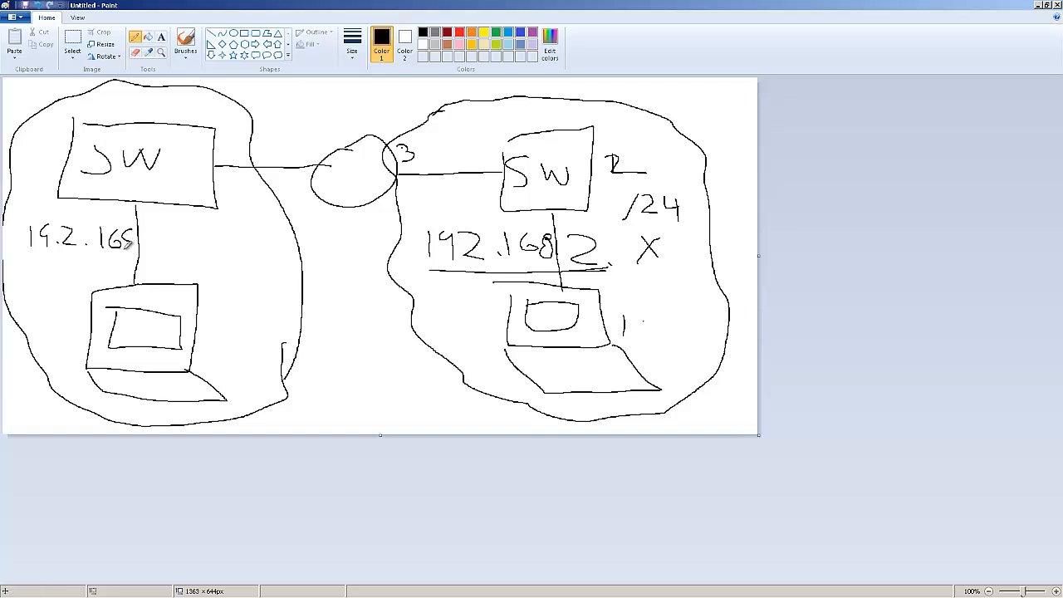
{"action": "left_click_drag", "start_coordinate": [124, 245], "coordinate": [137, 237]}
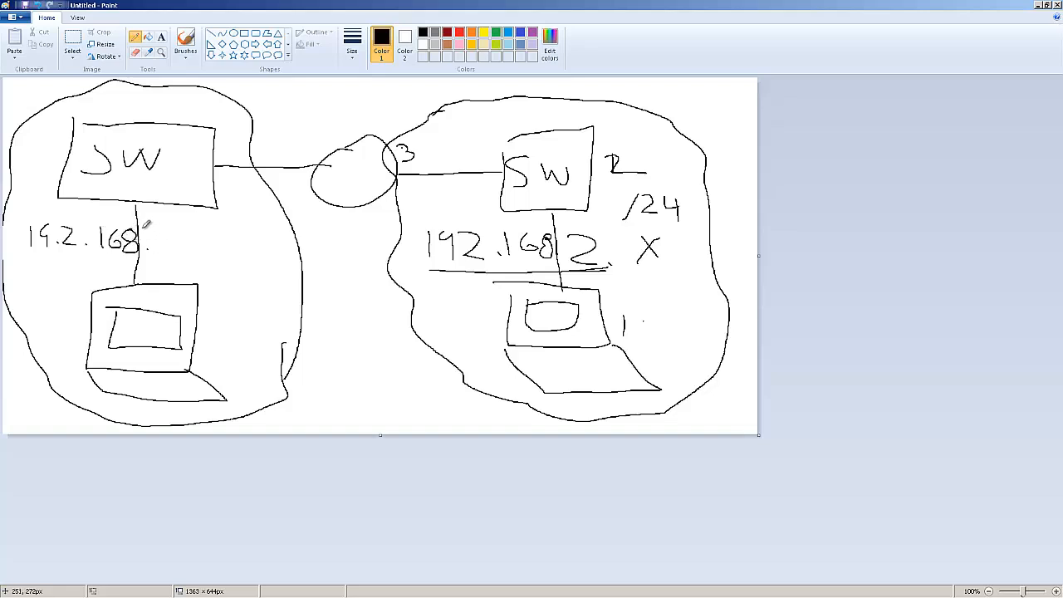
{"action": "left_click_drag", "start_coordinate": [154, 237], "coordinate": [211, 232]}
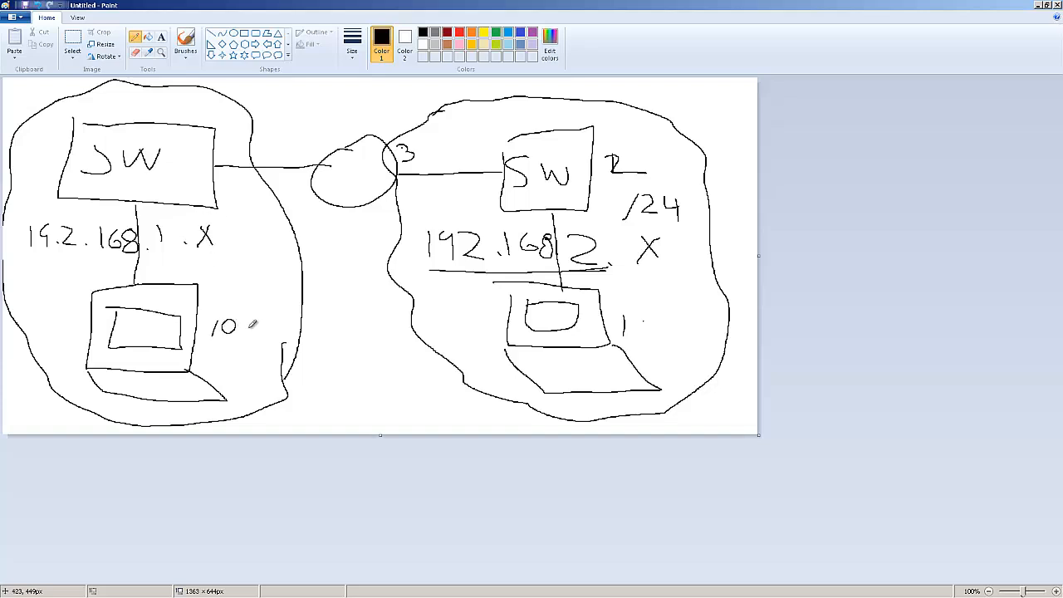
{"action": "left_click_drag", "start_coordinate": [237, 329], "coordinate": [254, 332]}
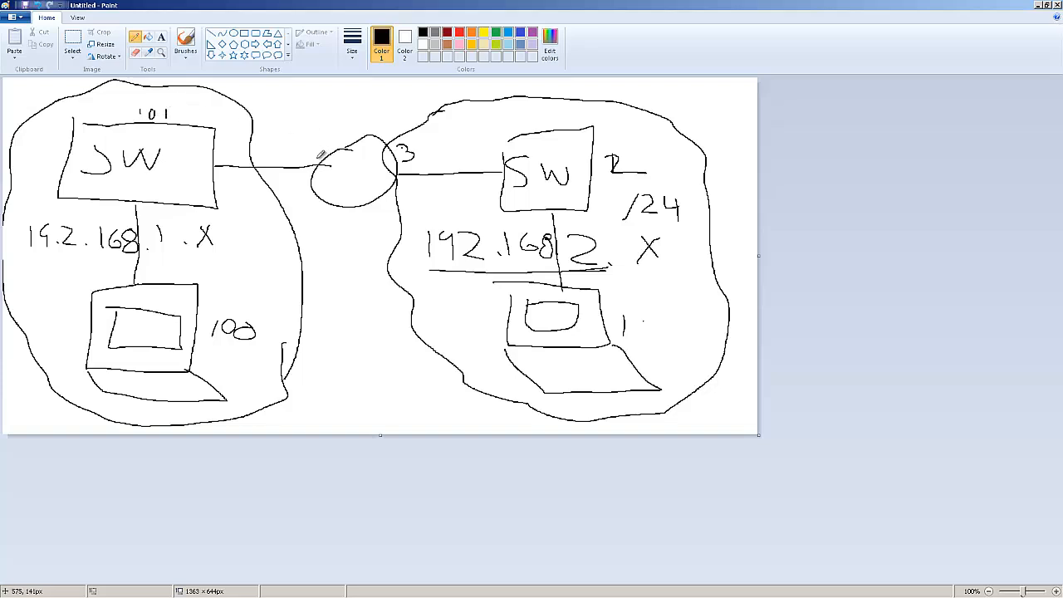
{"action": "left_click_drag", "start_coordinate": [295, 154], "coordinate": [324, 153]}
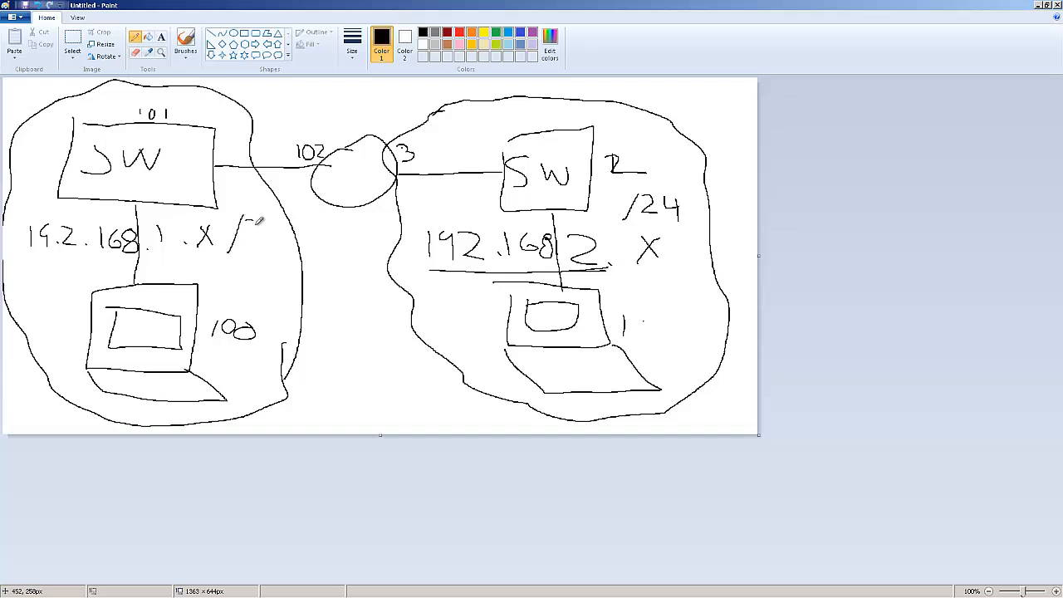
{"action": "left_click_drag", "start_coordinate": [241, 241], "coordinate": [283, 241]}
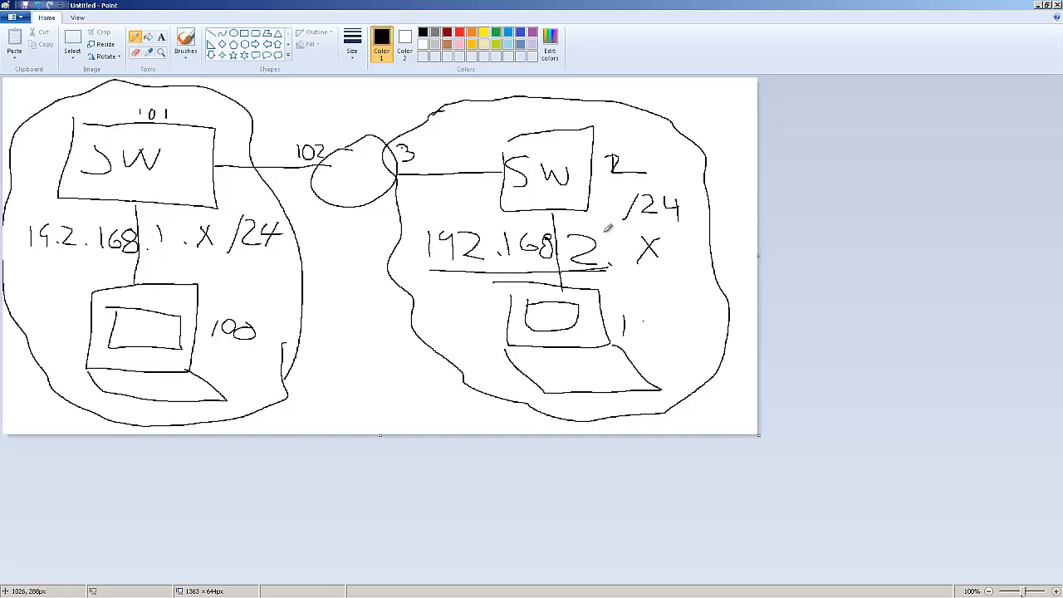
Step: Handwrite the range '1-254' between the networks and write 'Layer' under the left address
{"action": "left_click_drag", "start_coordinate": [333, 382], "coordinate": [345, 381]}
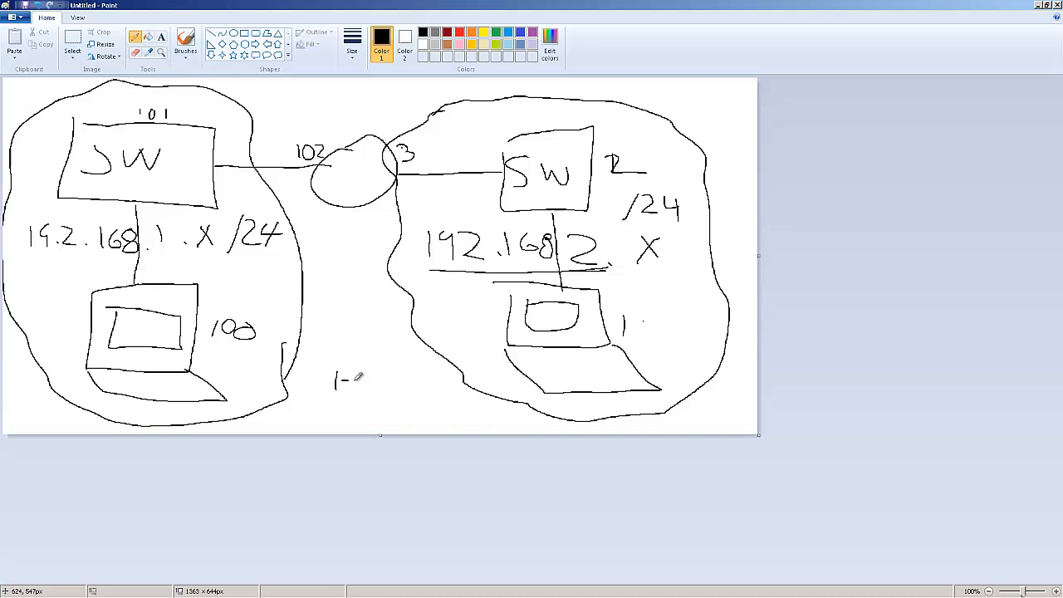
{"action": "left_click_drag", "start_coordinate": [357, 382], "coordinate": [399, 382]}
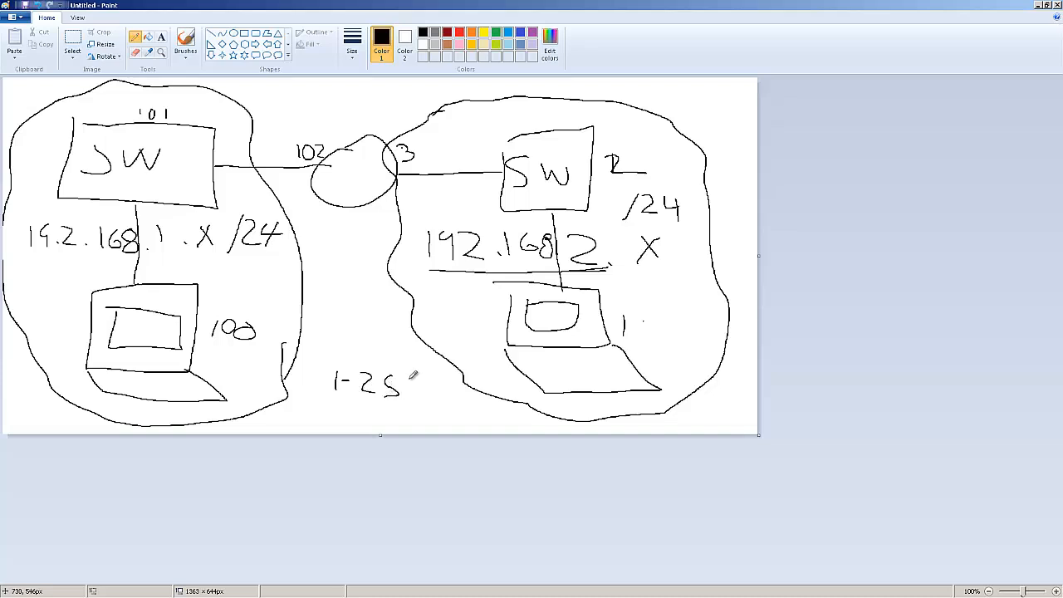
{"action": "left_click_drag", "start_coordinate": [407, 374], "coordinate": [424, 403]}
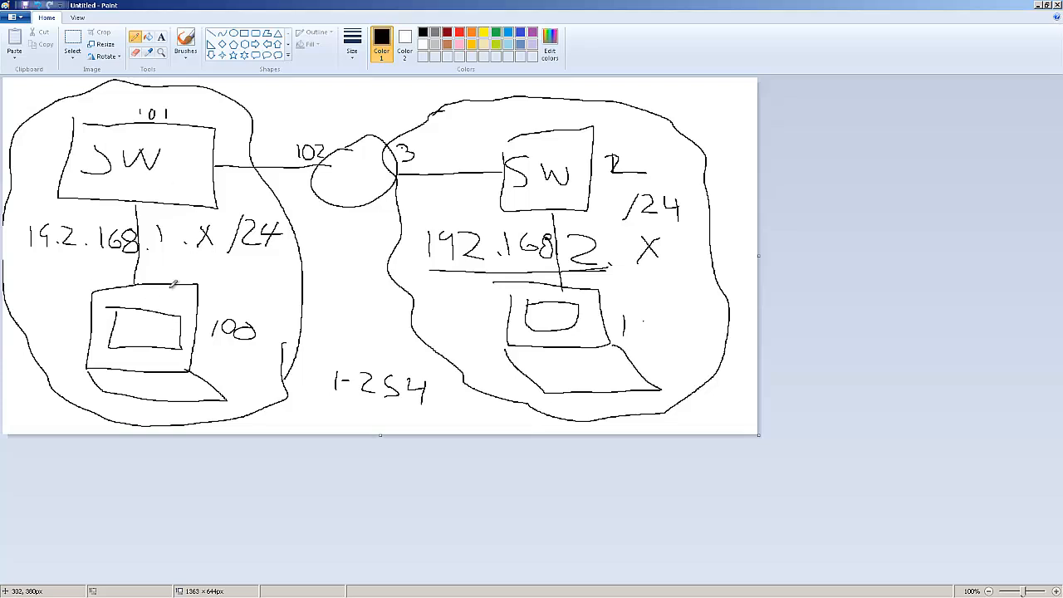
{"action": "left_click_drag", "start_coordinate": [162, 262], "coordinate": [179, 274]}
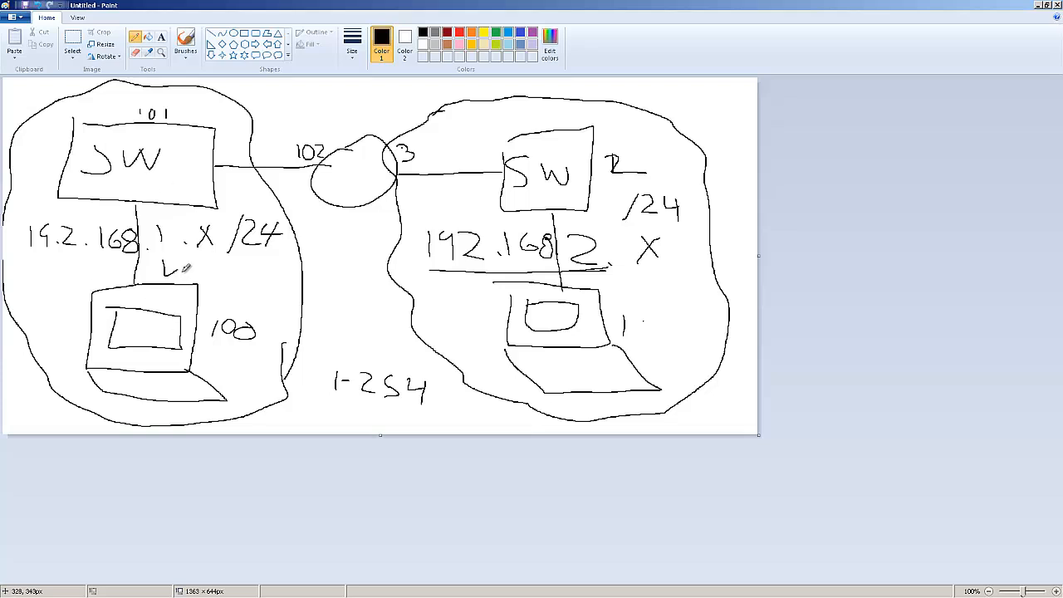
{"action": "left_click_drag", "start_coordinate": [162, 270], "coordinate": [220, 270]}
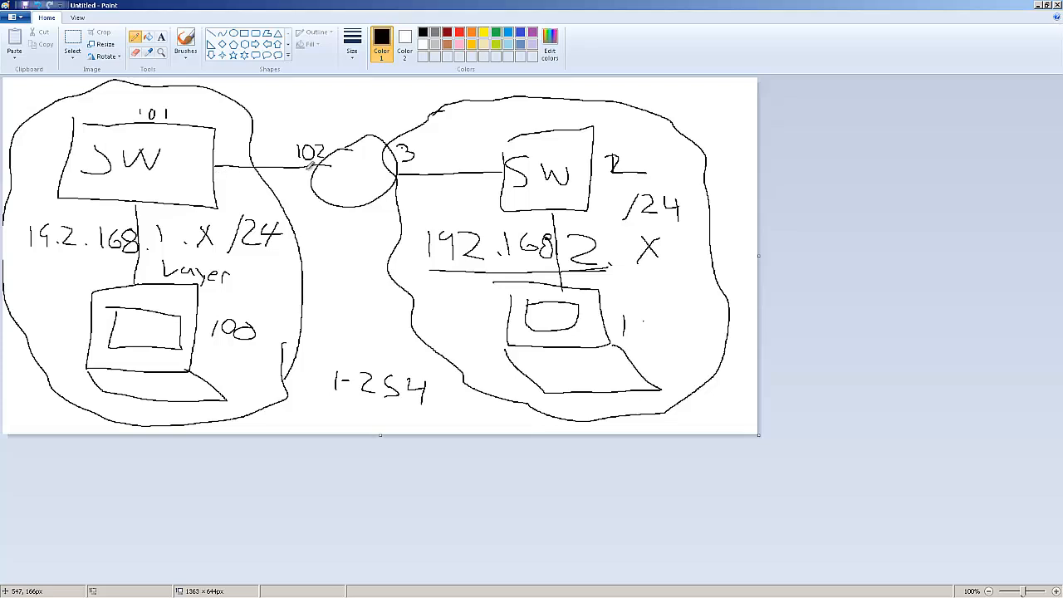
{"action": "mouse_move", "coordinate": [547, 279]}
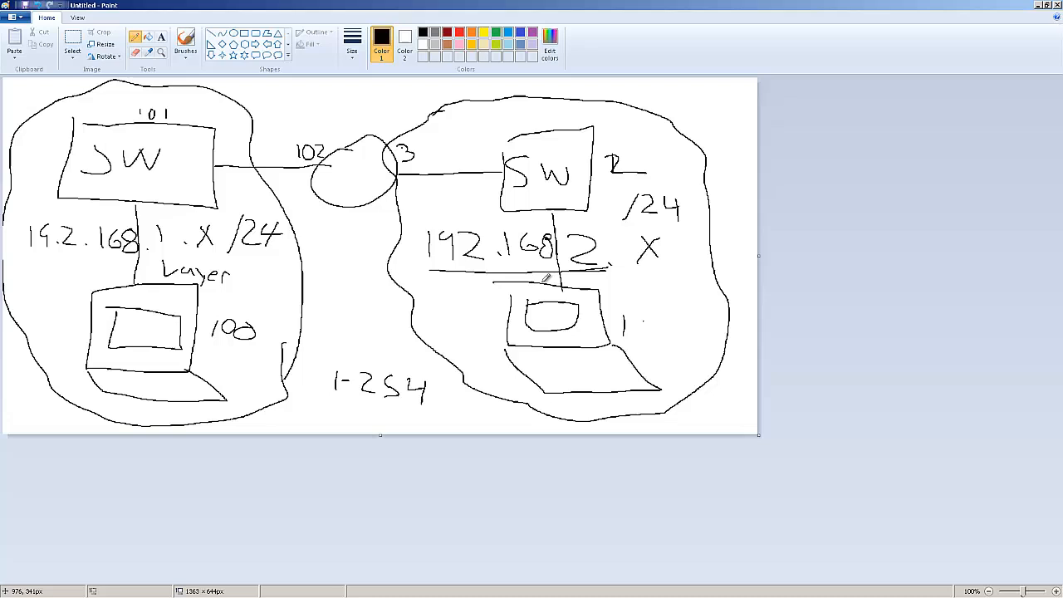
{"action": "mouse_move", "coordinate": [415, 336]}
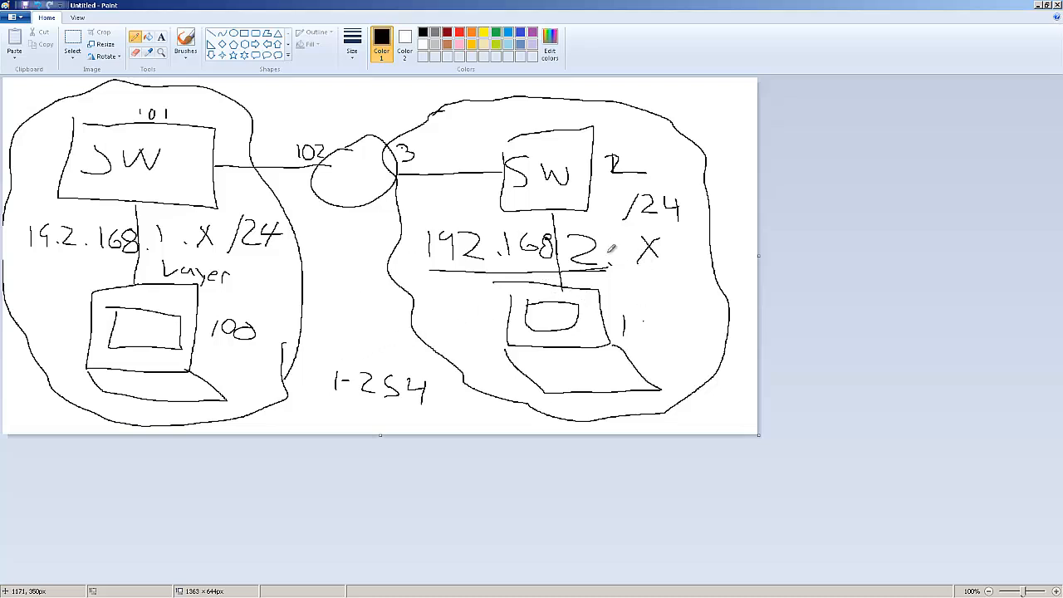
{"action": "mouse_move", "coordinate": [362, 162]}
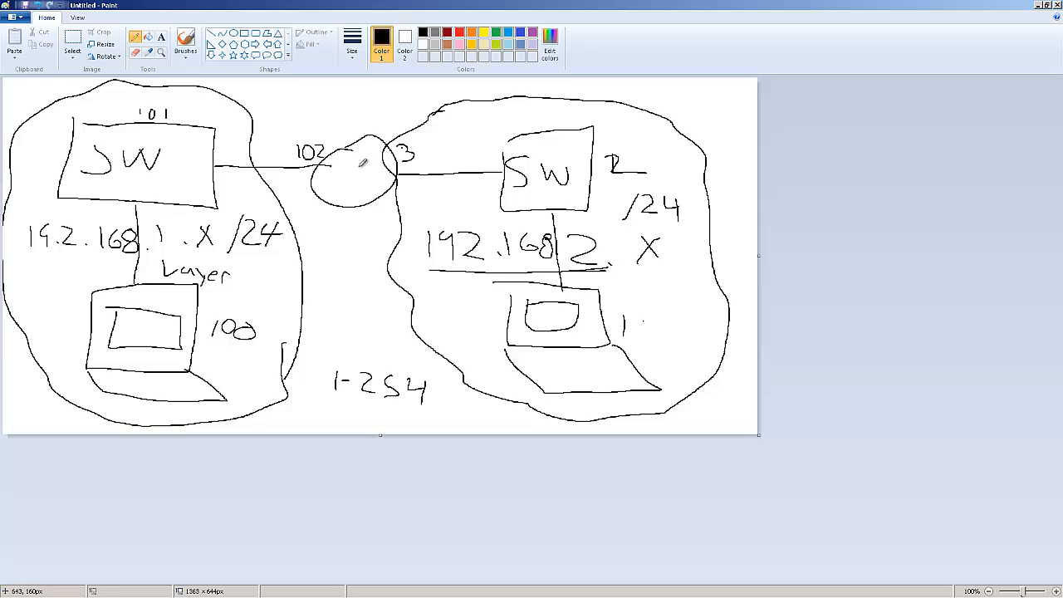
{"action": "mouse_move", "coordinate": [166, 194]}
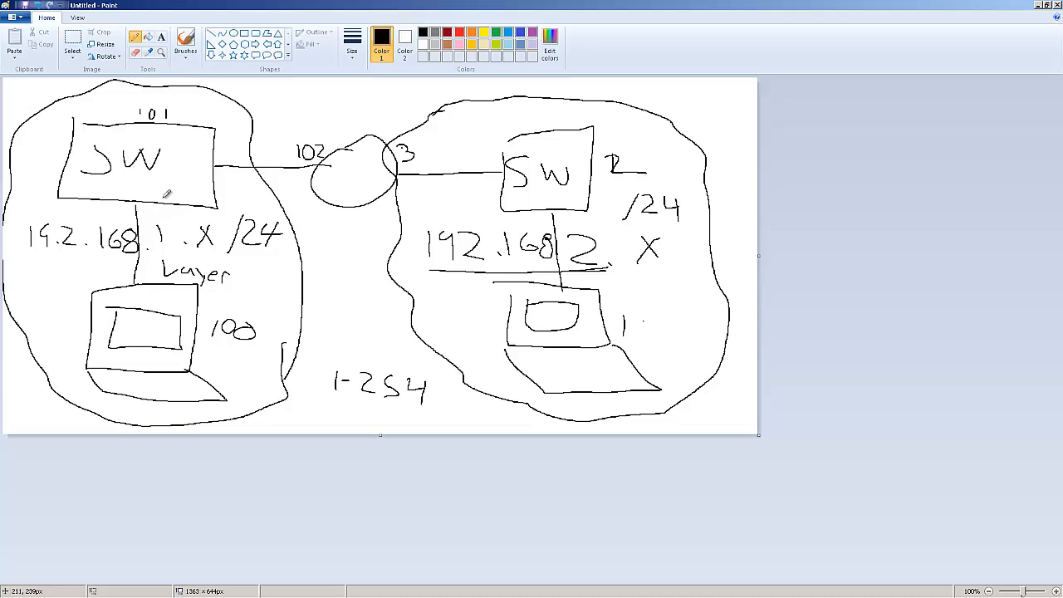
{"action": "mouse_move", "coordinate": [162, 178]}
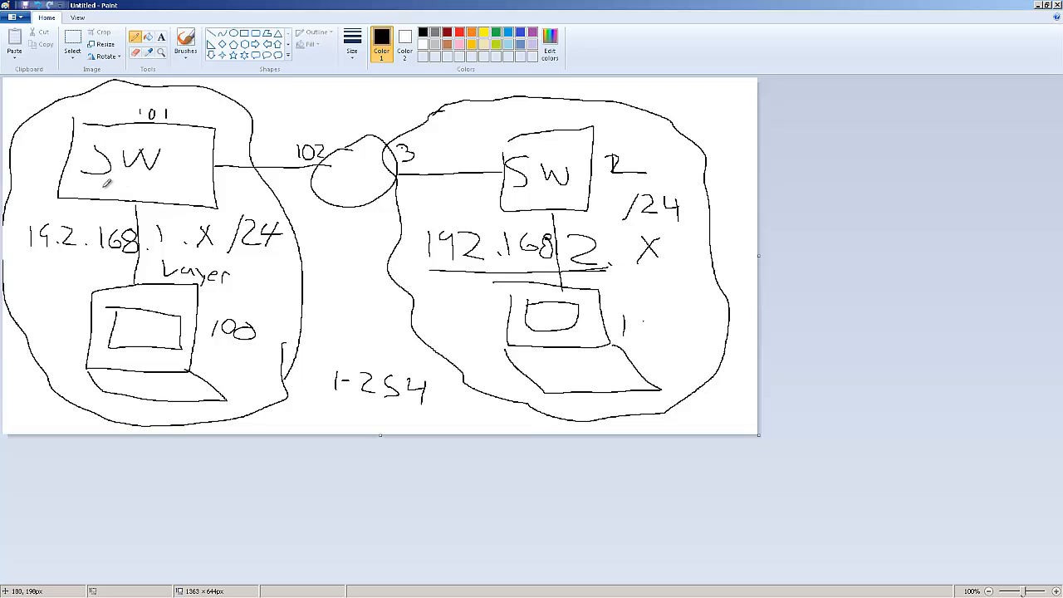
{"action": "mouse_move", "coordinate": [286, 225]}
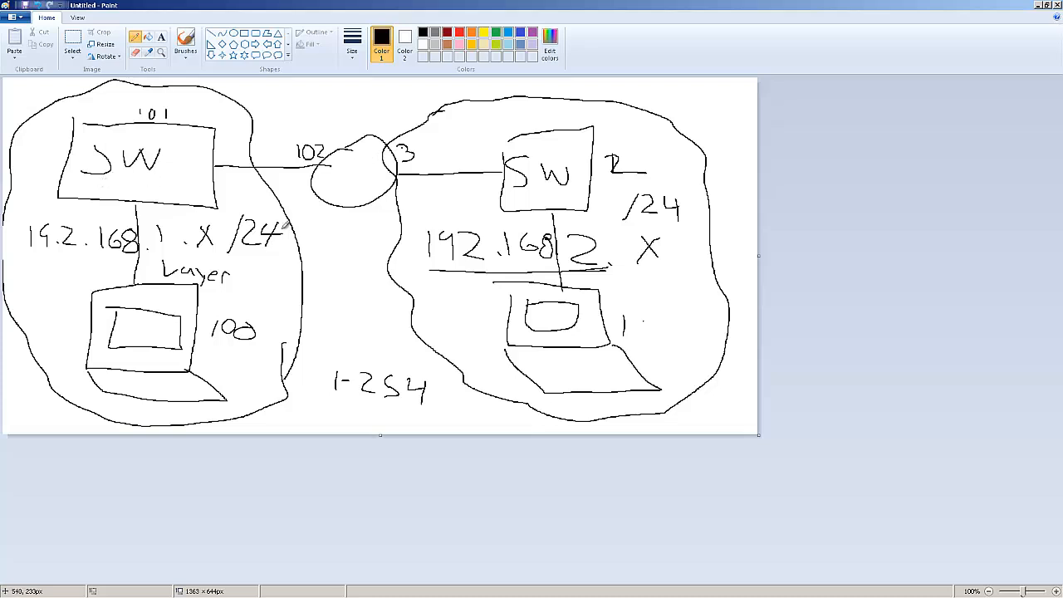
{"action": "mouse_move", "coordinate": [241, 303]}
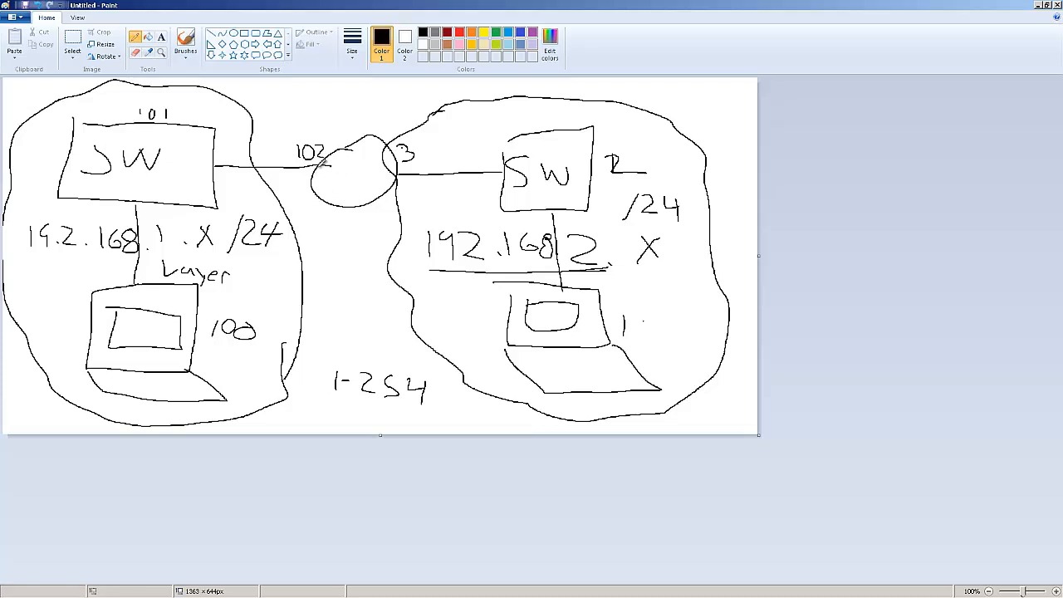
{"action": "mouse_move", "coordinate": [380, 166]}
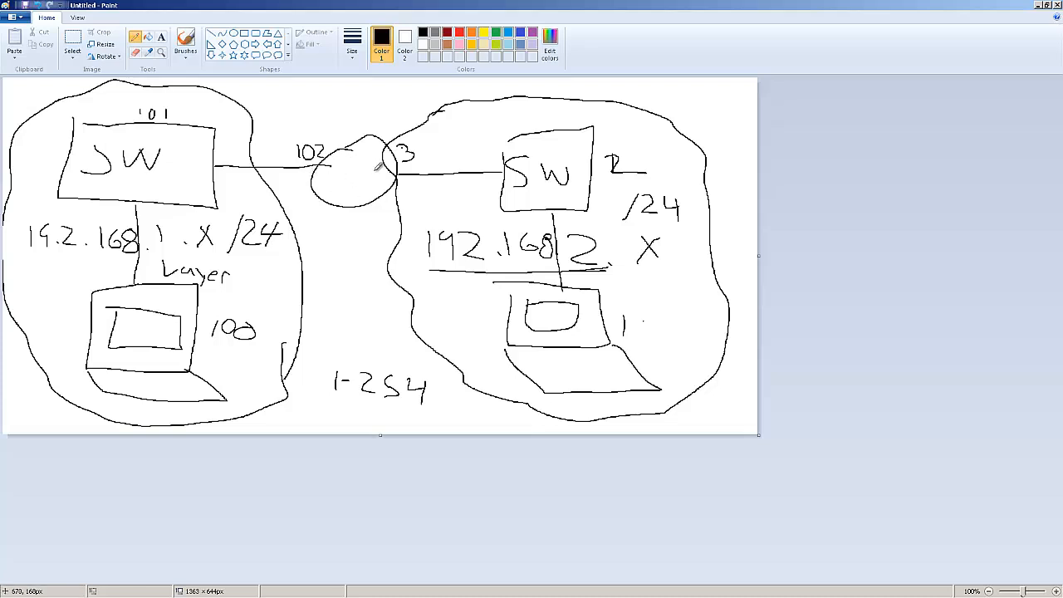
{"action": "mouse_move", "coordinate": [366, 93]}
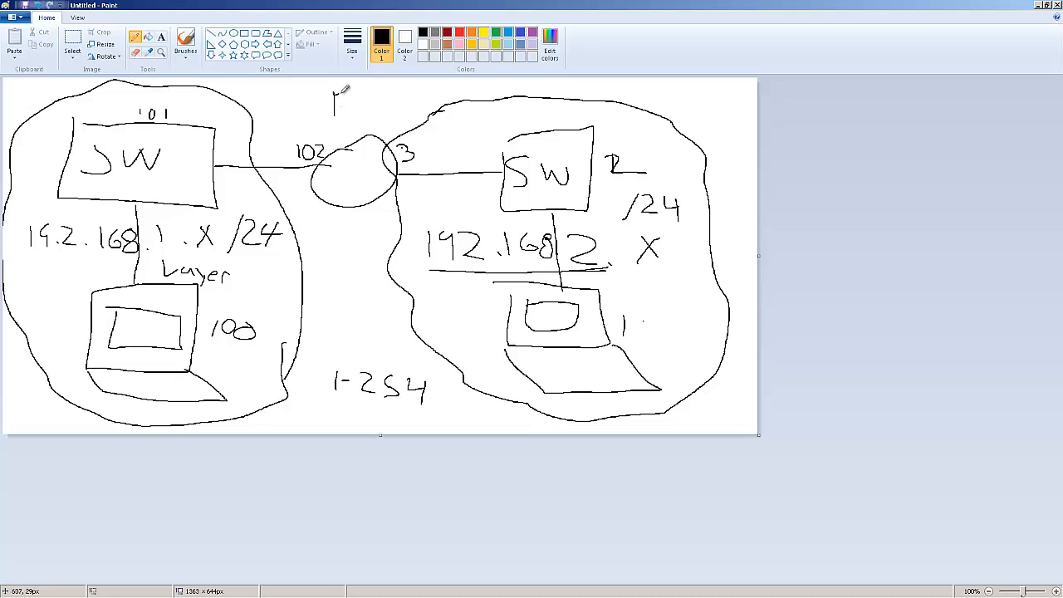
Step: Write 'Packet' above the router and draw a box around it
{"action": "left_click_drag", "start_coordinate": [337, 96], "coordinate": [349, 103]}
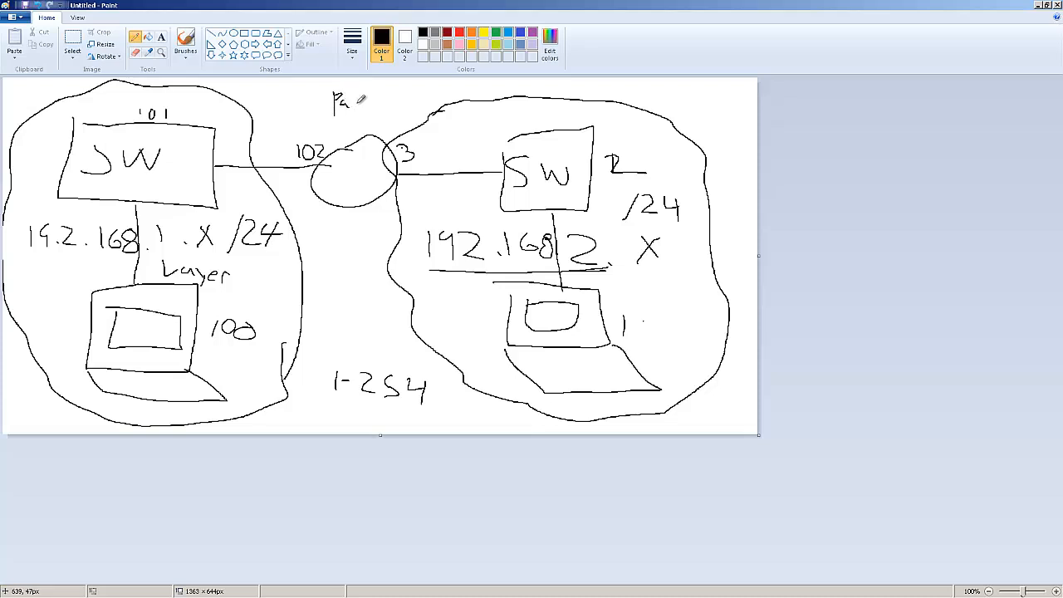
{"action": "left_click_drag", "start_coordinate": [348, 100], "coordinate": [370, 100]}
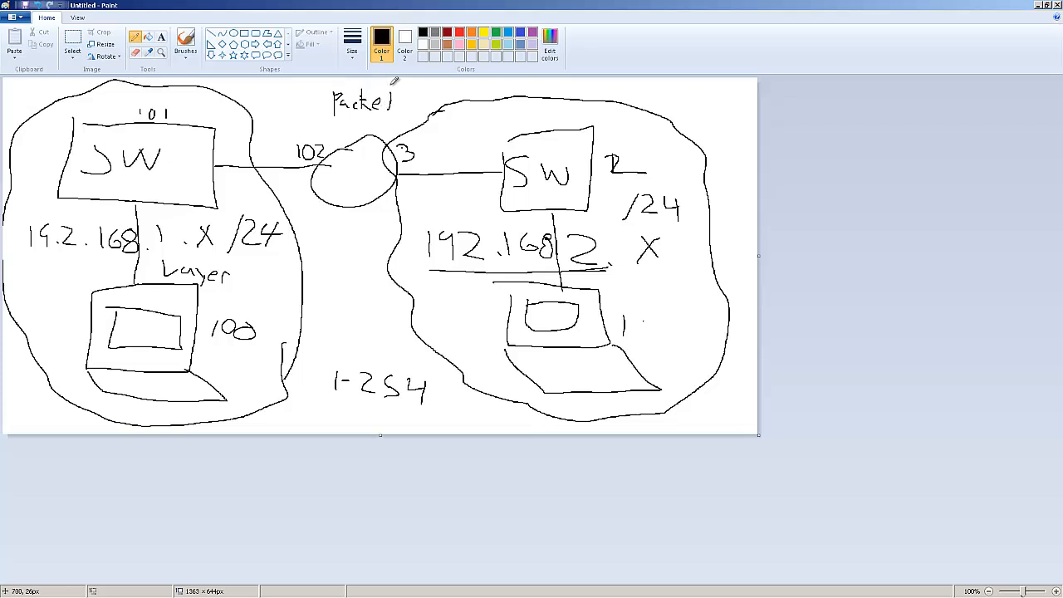
{"action": "left_click_drag", "start_coordinate": [312, 100], "coordinate": [411, 129]}
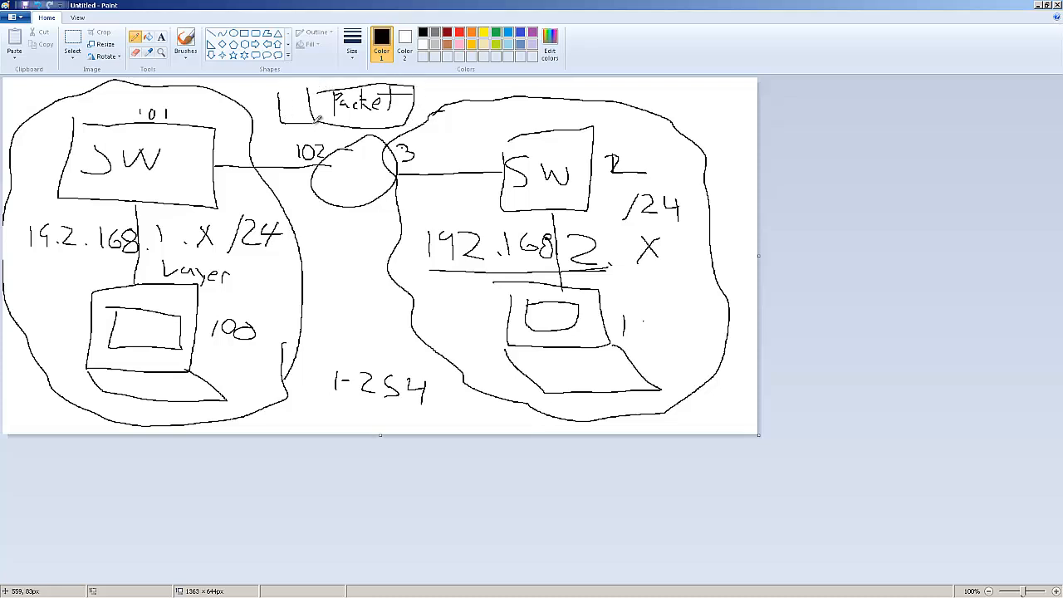
Step: Add an 'FR' header beside the packet box and circle the router's 3
{"action": "left_click_drag", "start_coordinate": [287, 108], "coordinate": [299, 95]}
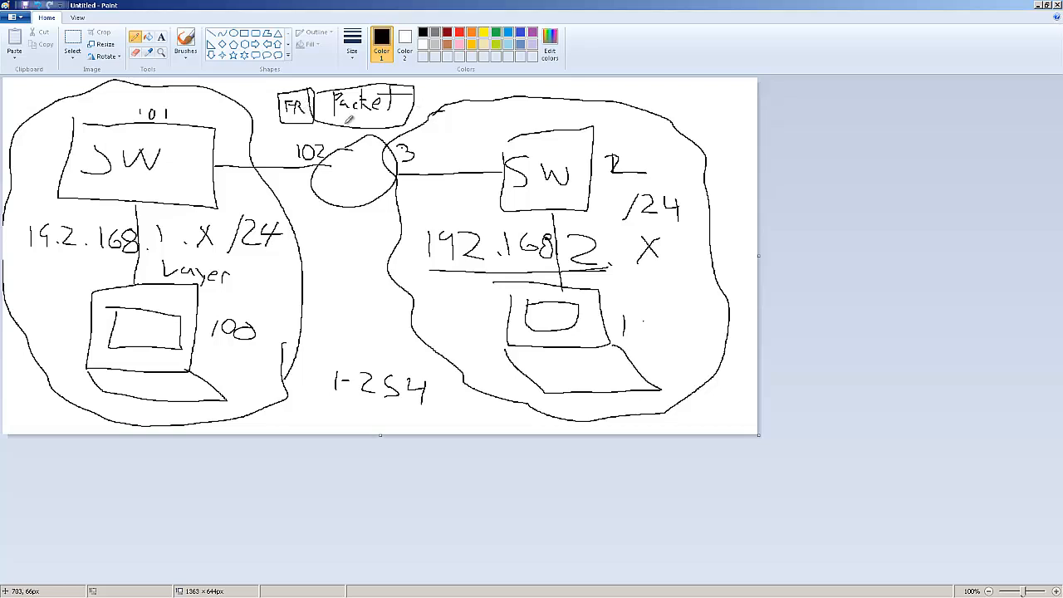
{"action": "mouse_move", "coordinate": [341, 169]}
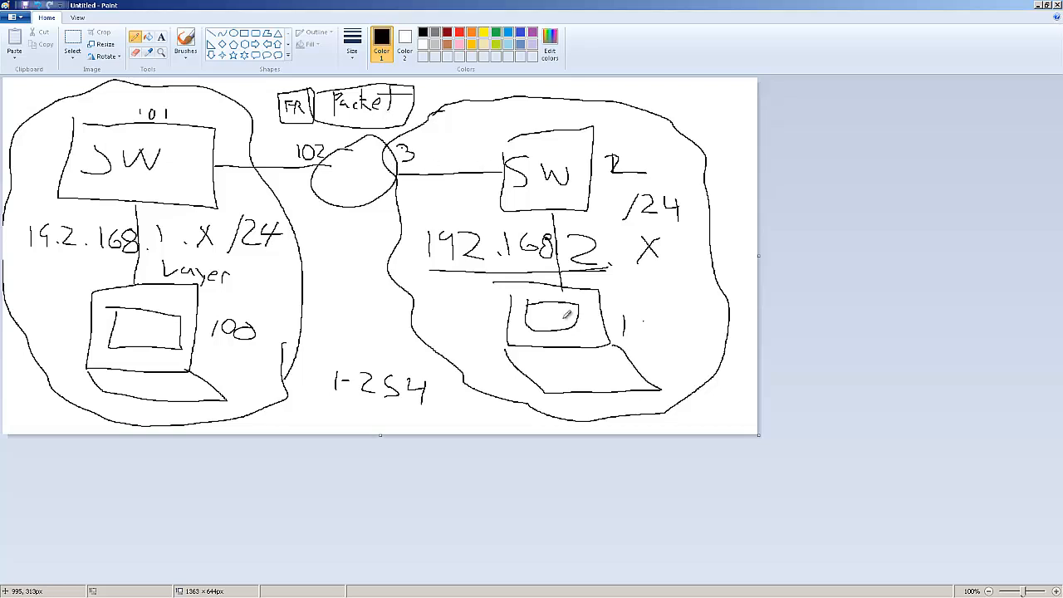
{"action": "mouse_move", "coordinate": [354, 172]}
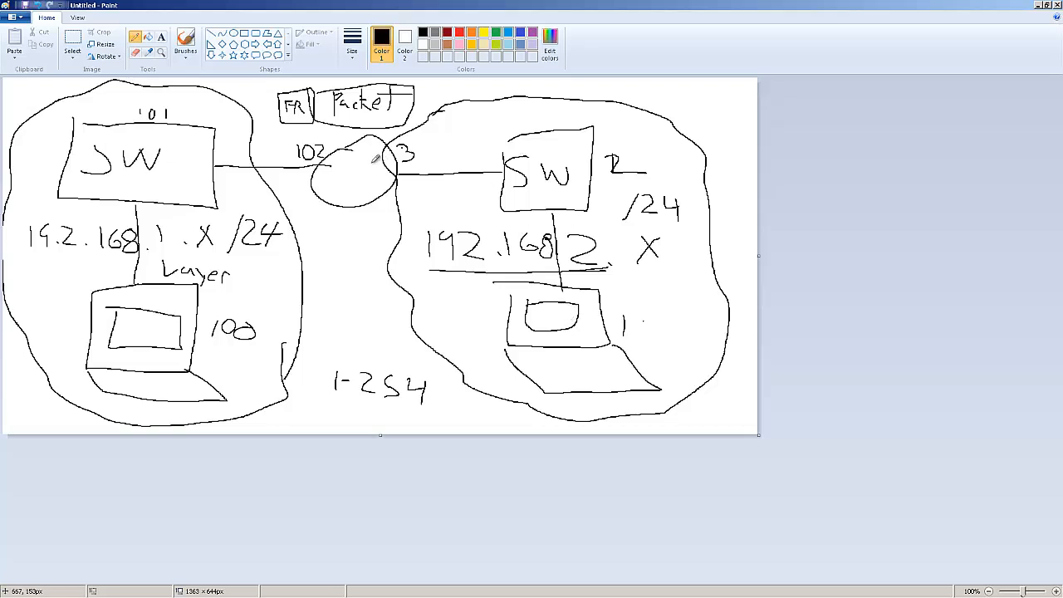
{"action": "left_click_drag", "start_coordinate": [390, 141], "coordinate": [407, 166]}
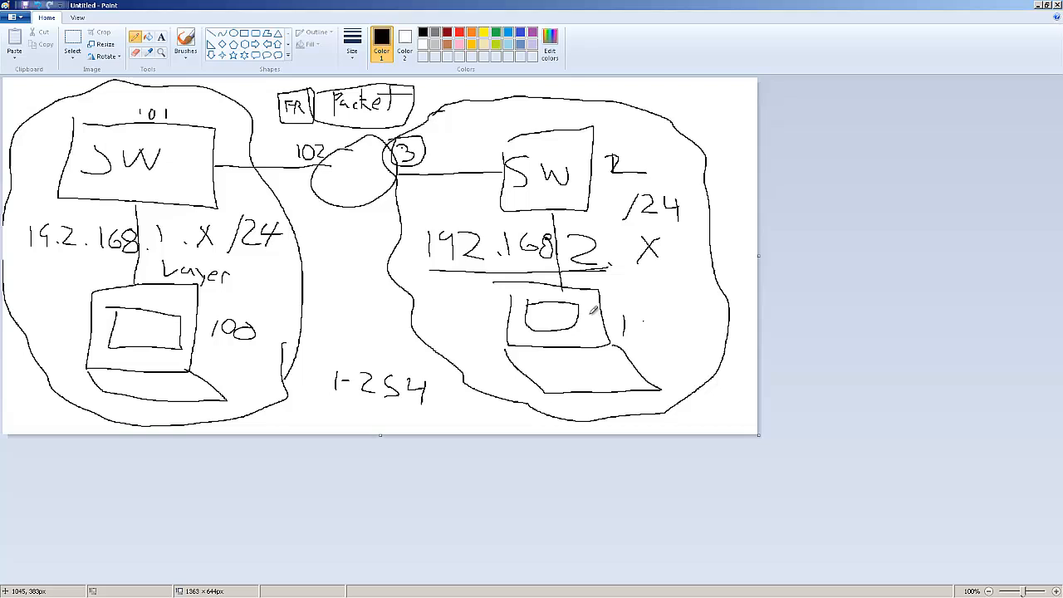
{"action": "mouse_move", "coordinate": [387, 125]}
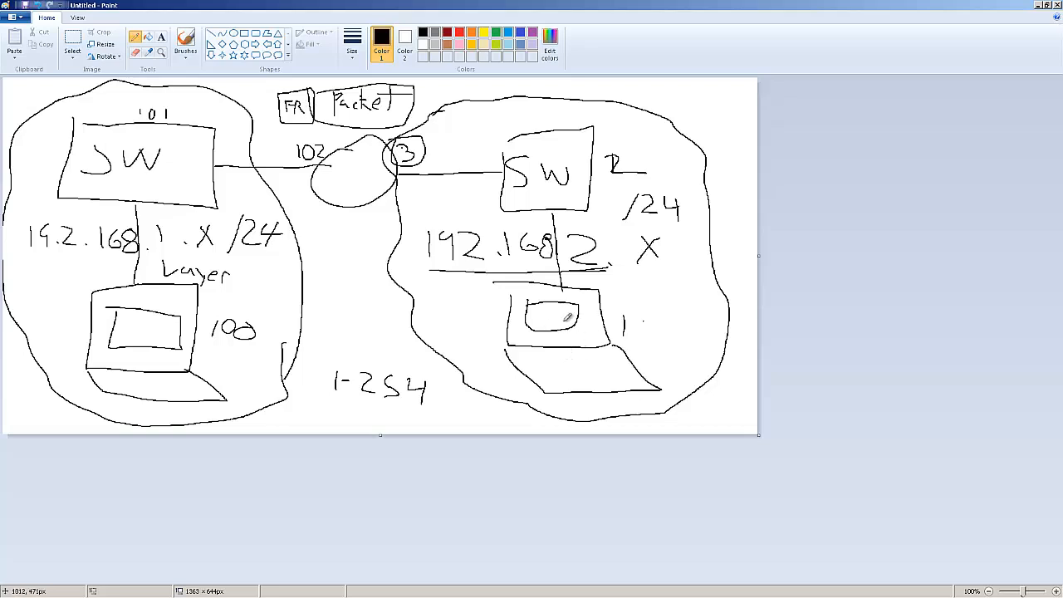
{"action": "mouse_move", "coordinate": [553, 314]}
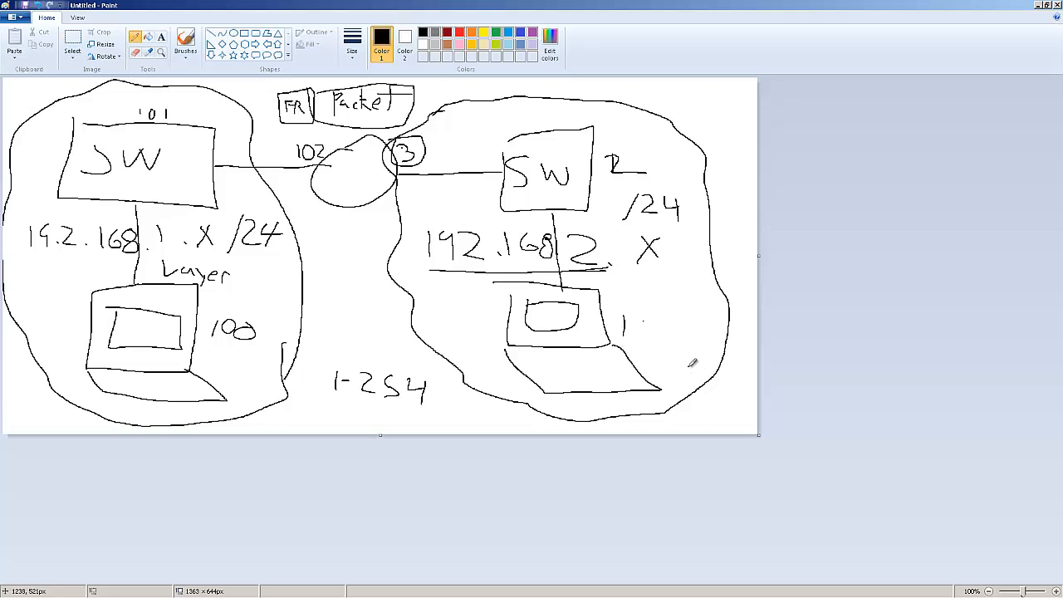
{"action": "left_click_drag", "start_coordinate": [690, 373], "coordinate": [681, 345]}
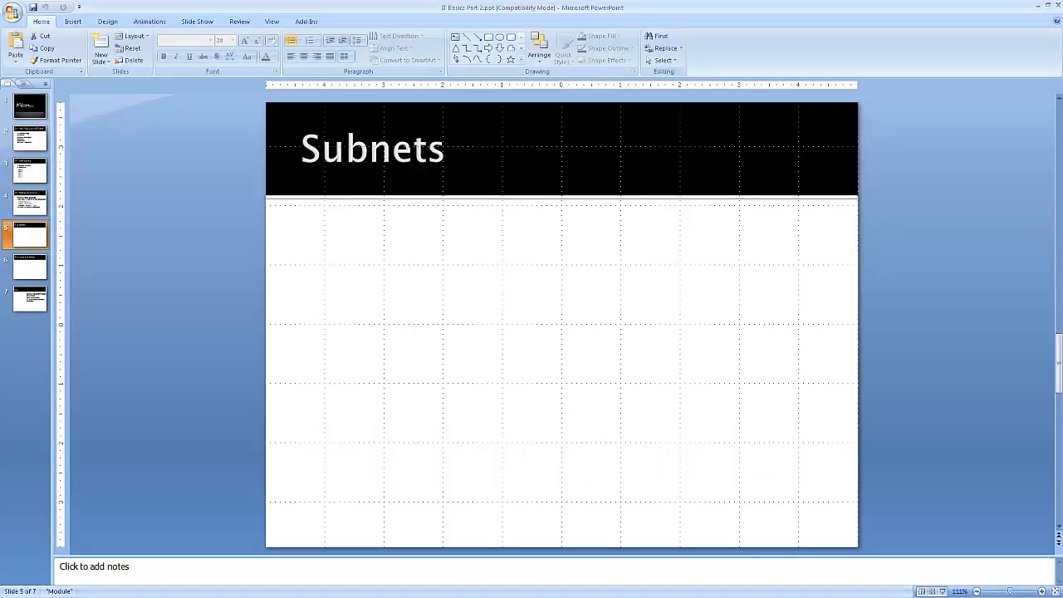
Step: Show slide 2, 'In this Video we will Cover', with its six networking topics
{"action": "left_click", "coordinate": [29, 138]}
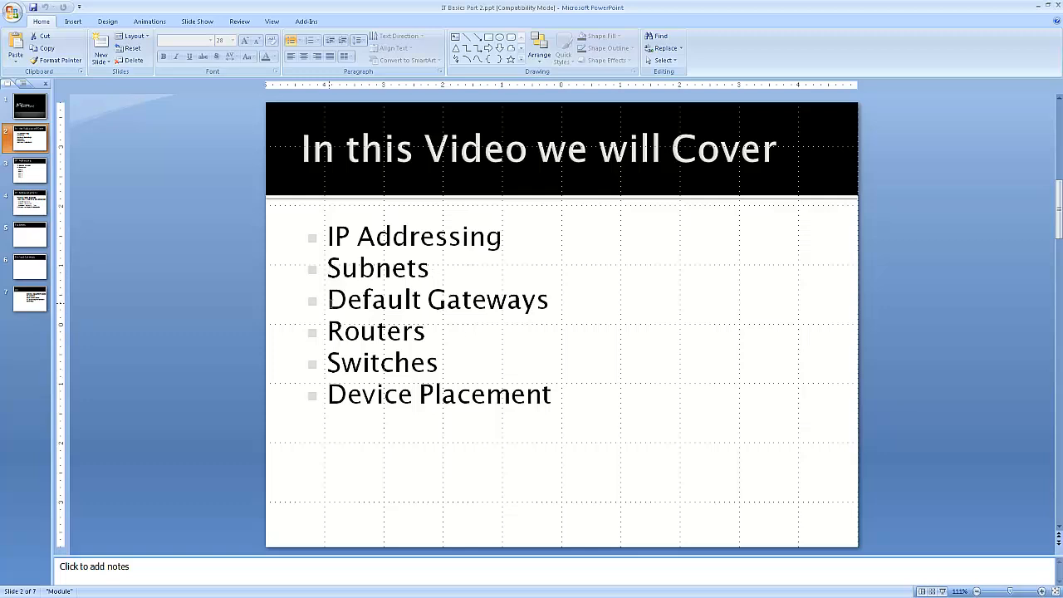
{"action": "mouse_move", "coordinate": [137, 353]}
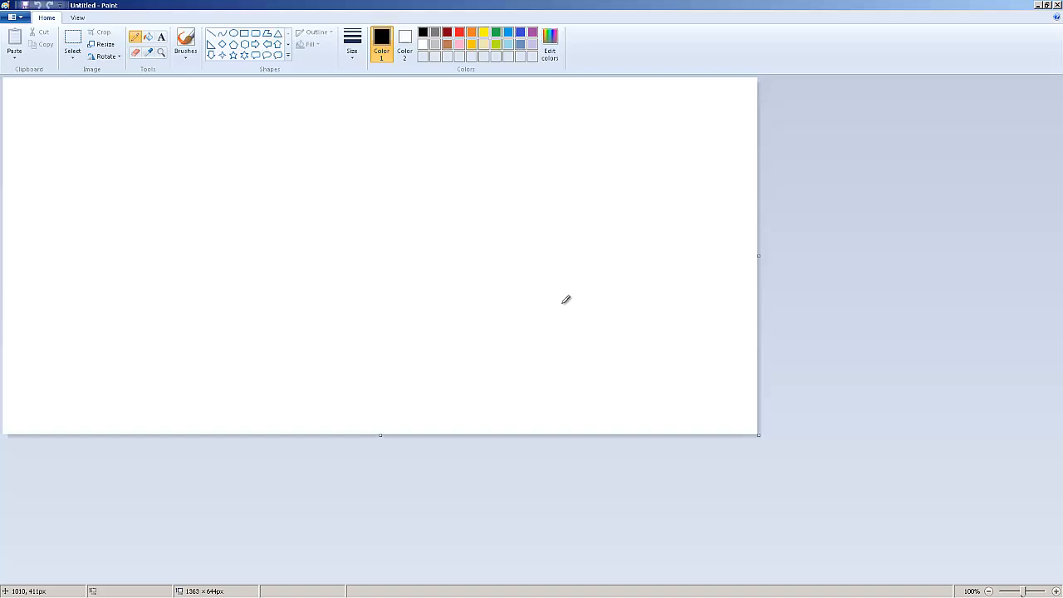
{"action": "mouse_move", "coordinate": [313, 127]}
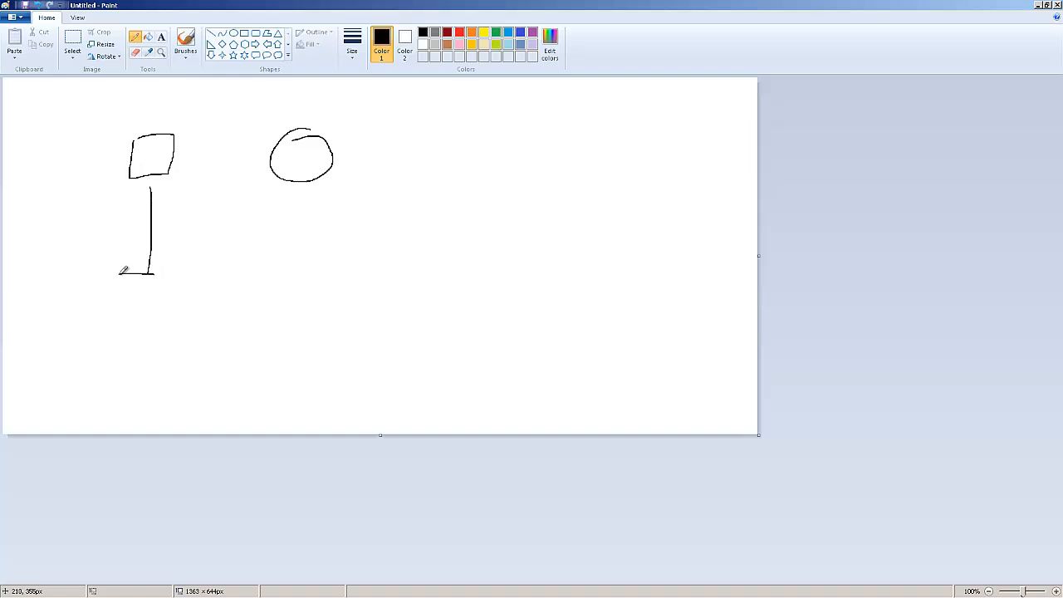
Step: Draw a laptop, link the switch to the router circle, and hand-letter 'DHCP' beside them
{"action": "left_click_drag", "start_coordinate": [120, 270], "coordinate": [204, 345]}
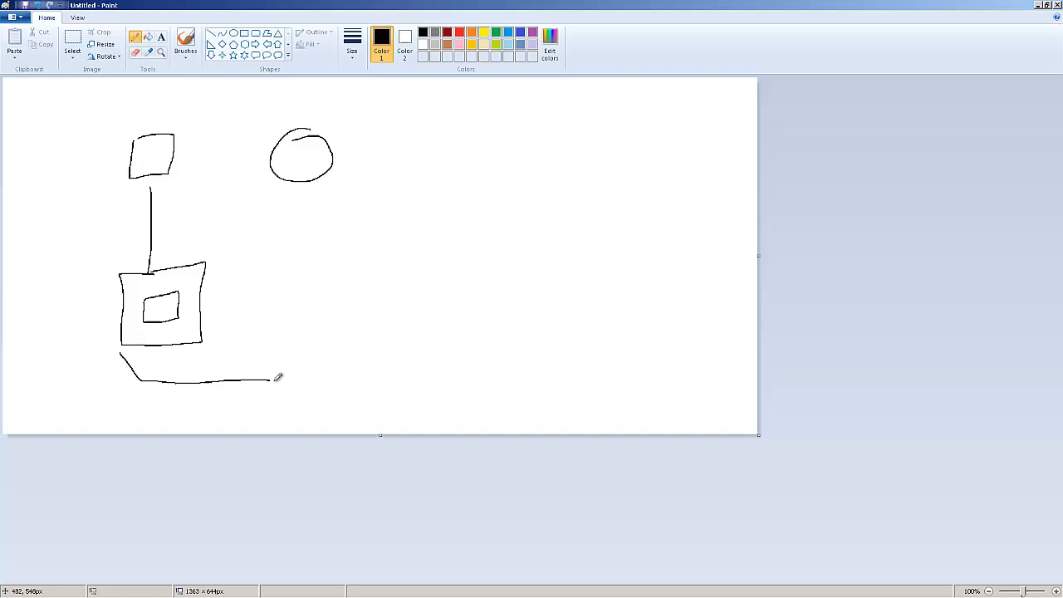
{"action": "left_click_drag", "start_coordinate": [178, 158], "coordinate": [278, 154]}
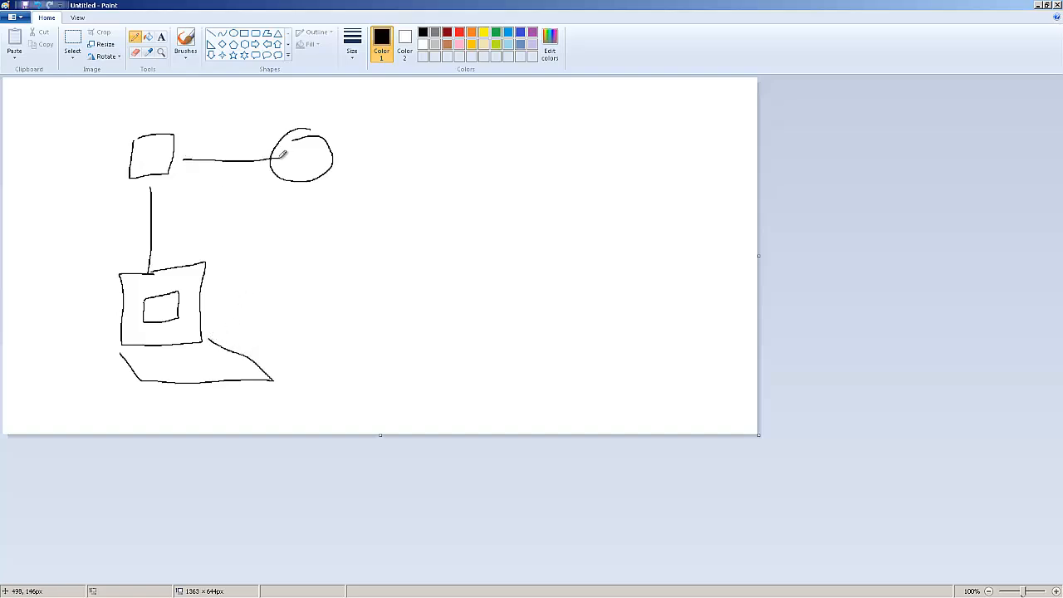
{"action": "mouse_move", "coordinate": [189, 274]}
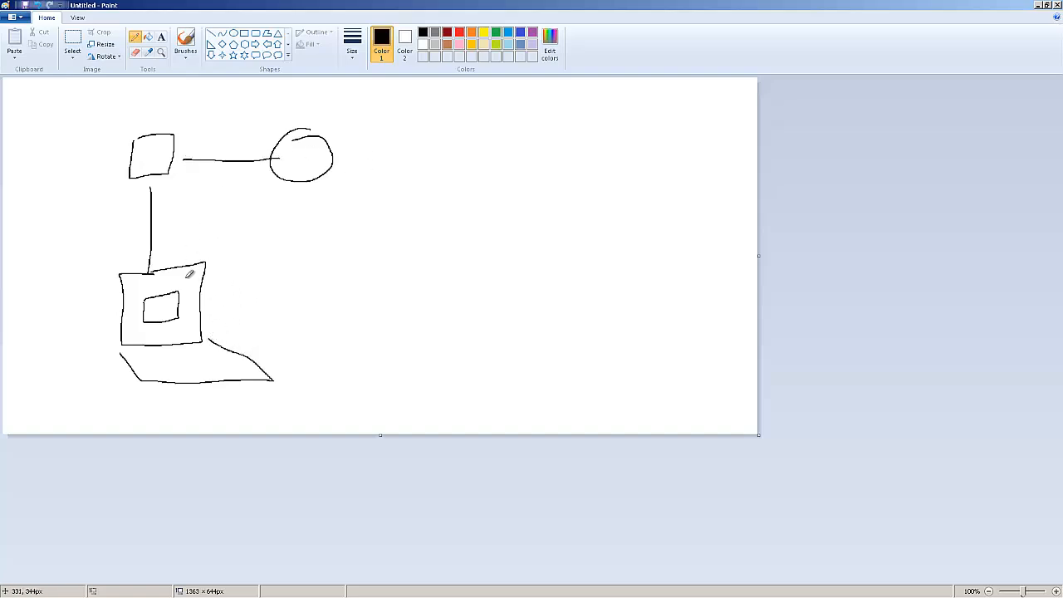
{"action": "mouse_move", "coordinate": [309, 250]}
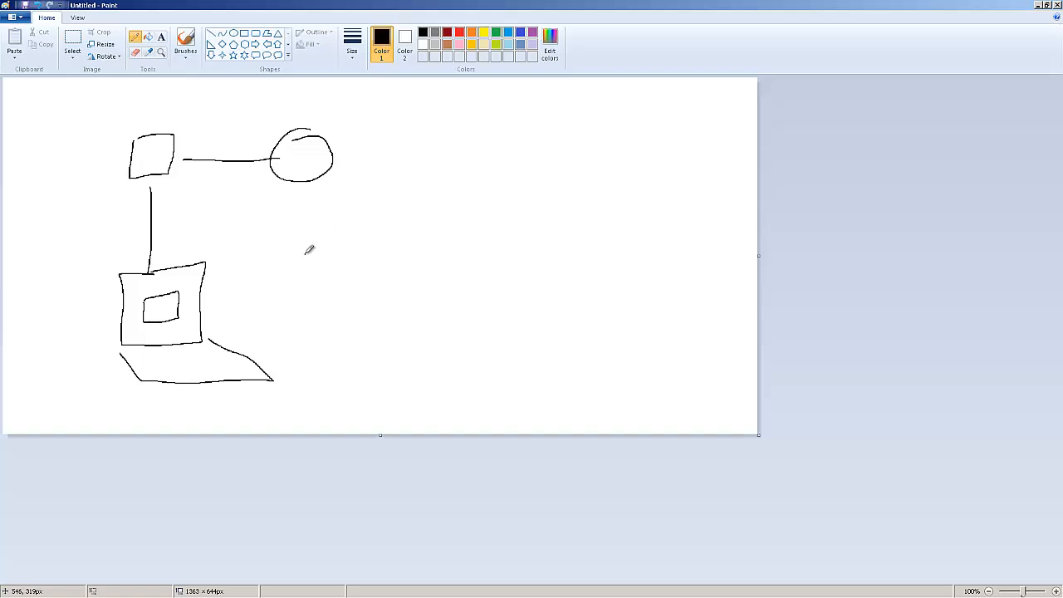
{"action": "left_click_drag", "start_coordinate": [292, 220], "coordinate": [357, 253]}
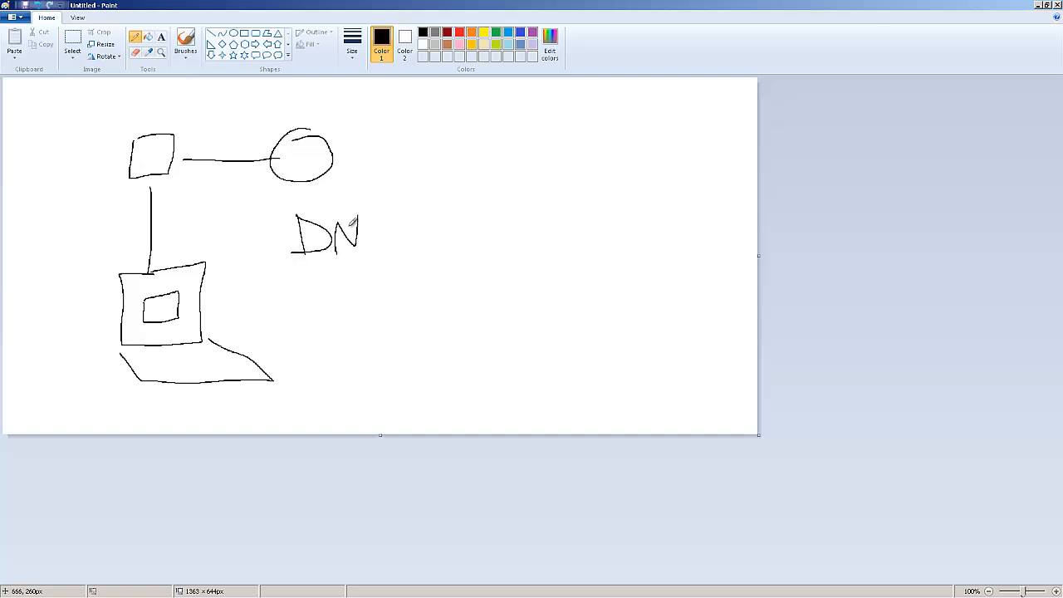
{"action": "left_click_drag", "start_coordinate": [365, 220], "coordinate": [395, 250]}
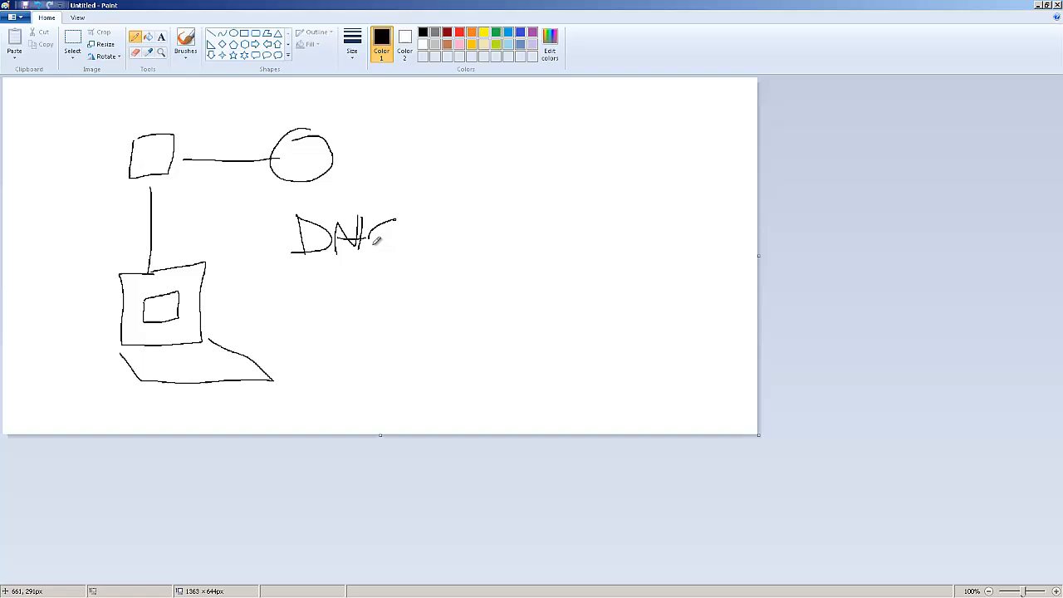
{"action": "left_click_drag", "start_coordinate": [390, 250], "coordinate": [441, 232]}
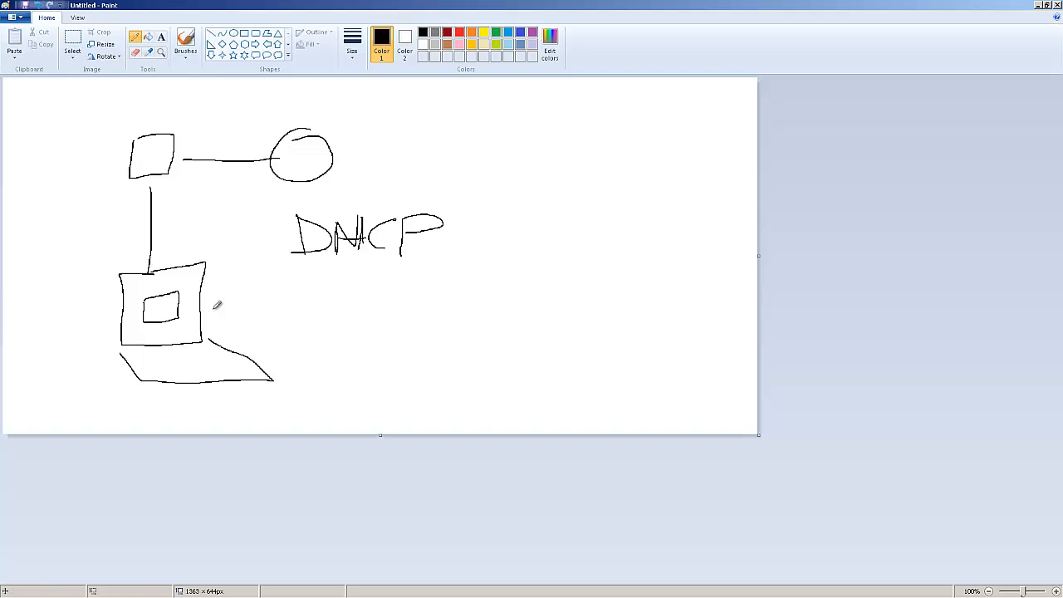
{"action": "mouse_move", "coordinate": [263, 215]}
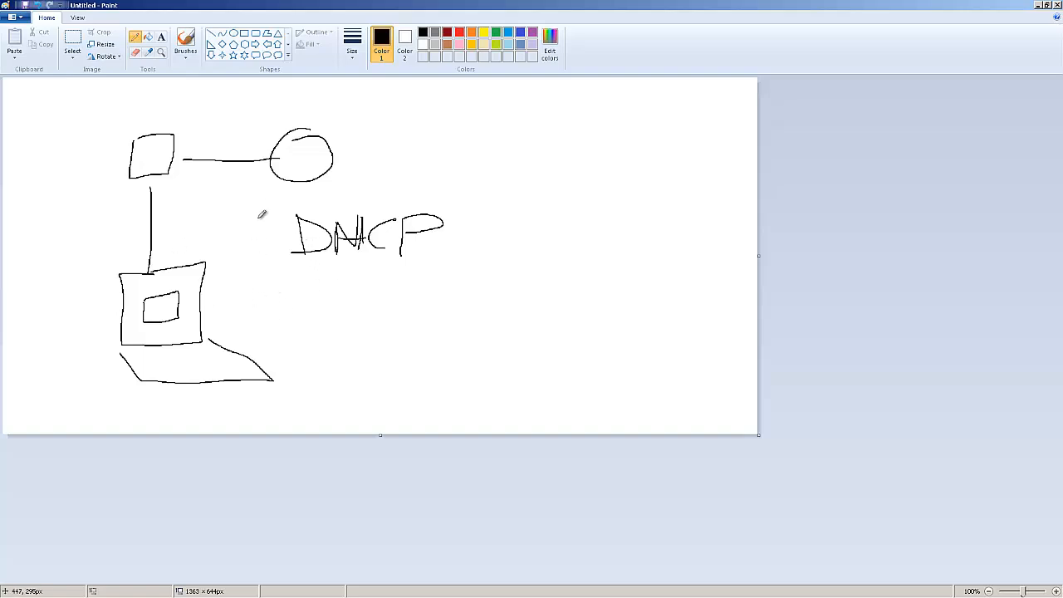
{"action": "mouse_move", "coordinate": [320, 128]}
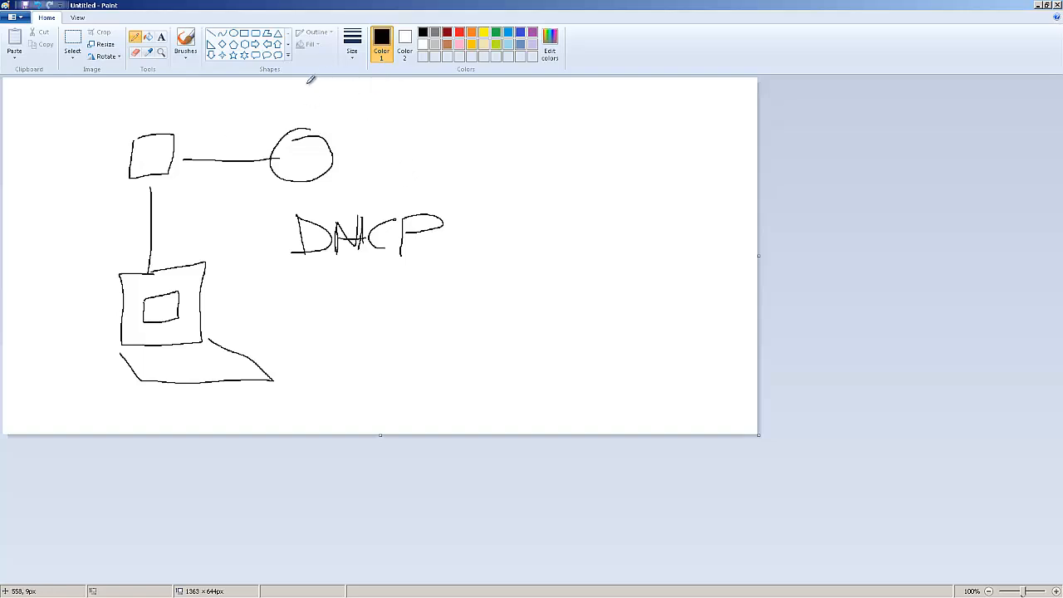
Step: Sketch a second circle above the first and connect the square to it
{"action": "left_click_drag", "start_coordinate": [282, 83], "coordinate": [324, 121]}
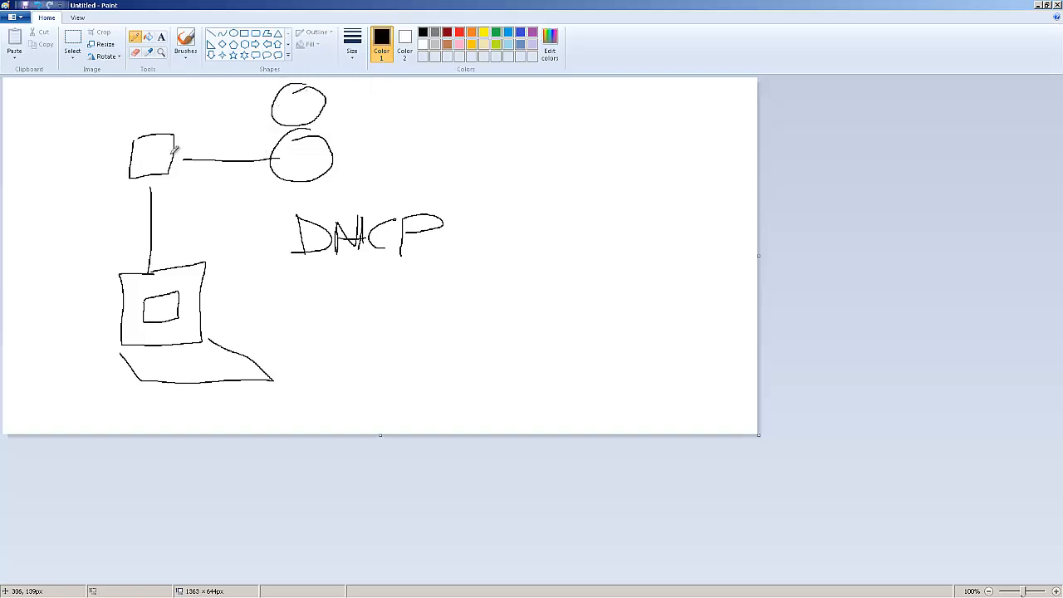
{"action": "left_click_drag", "start_coordinate": [174, 145], "coordinate": [282, 108]}
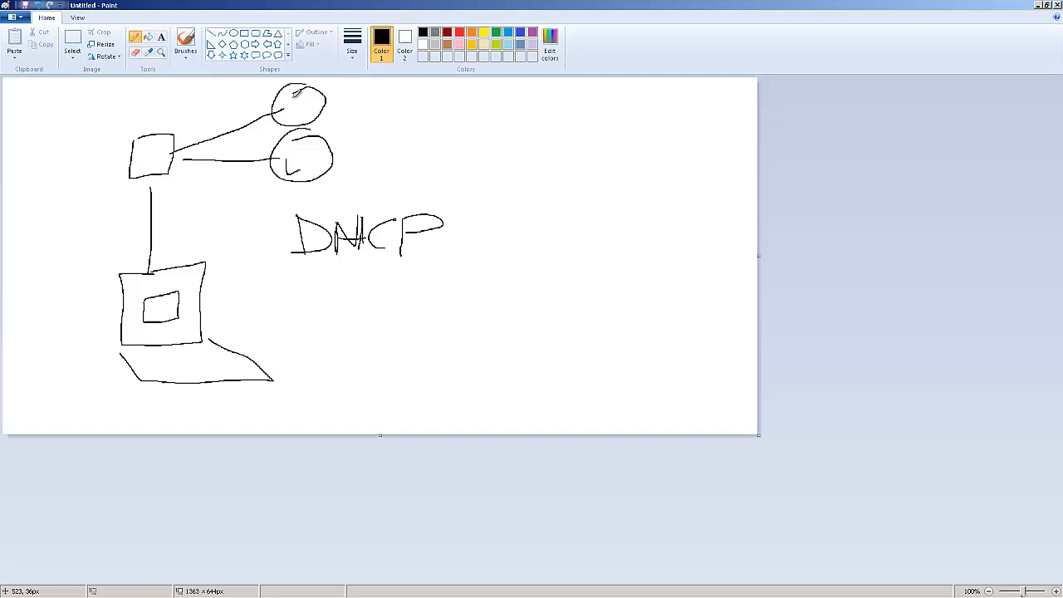
{"action": "mouse_move", "coordinate": [237, 361]}
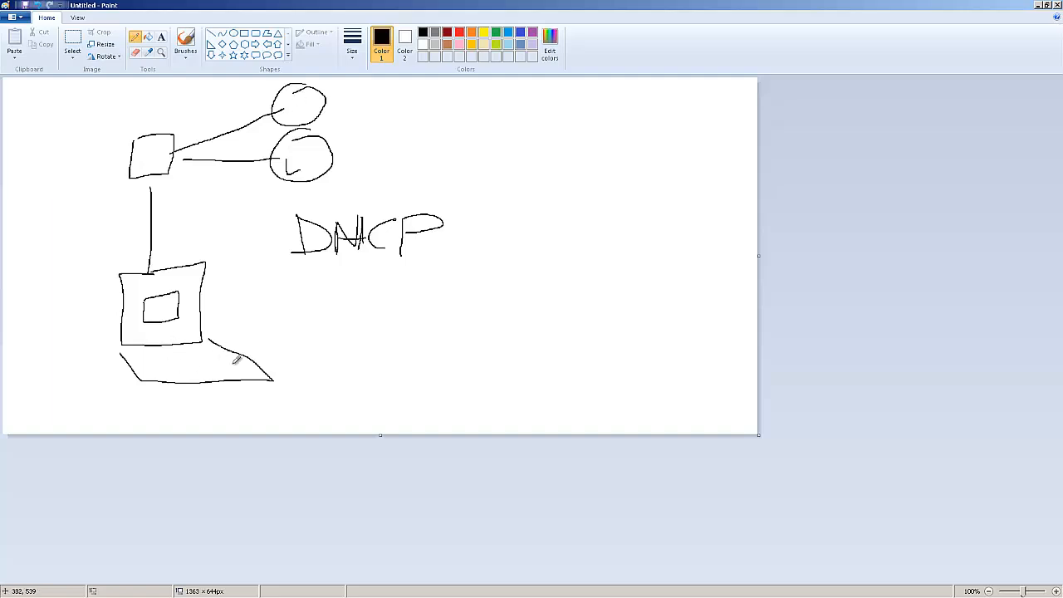
{"action": "mouse_move", "coordinate": [187, 258]}
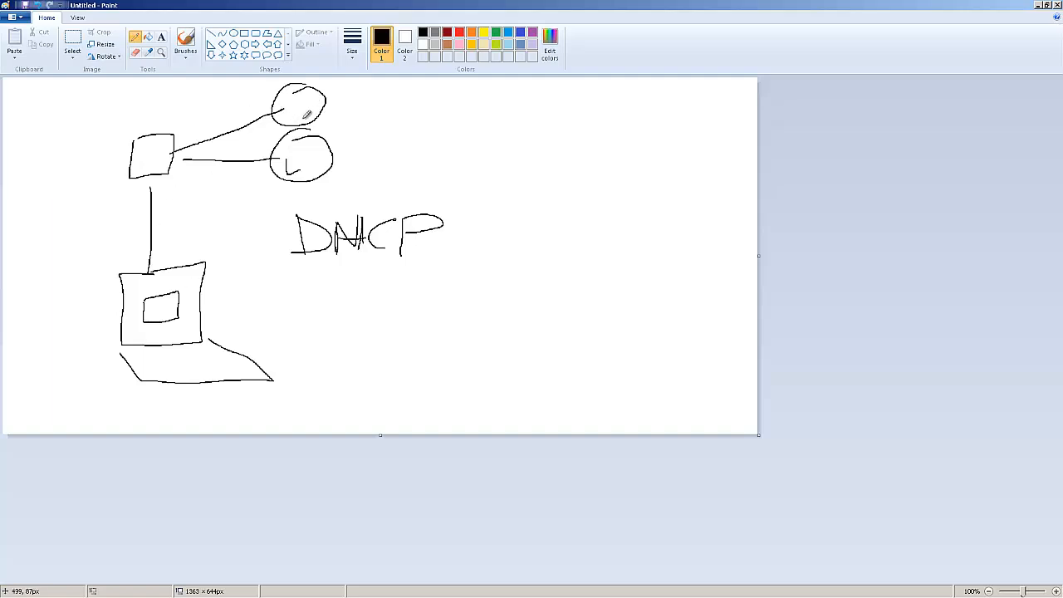
{"action": "mouse_move", "coordinate": [295, 99]}
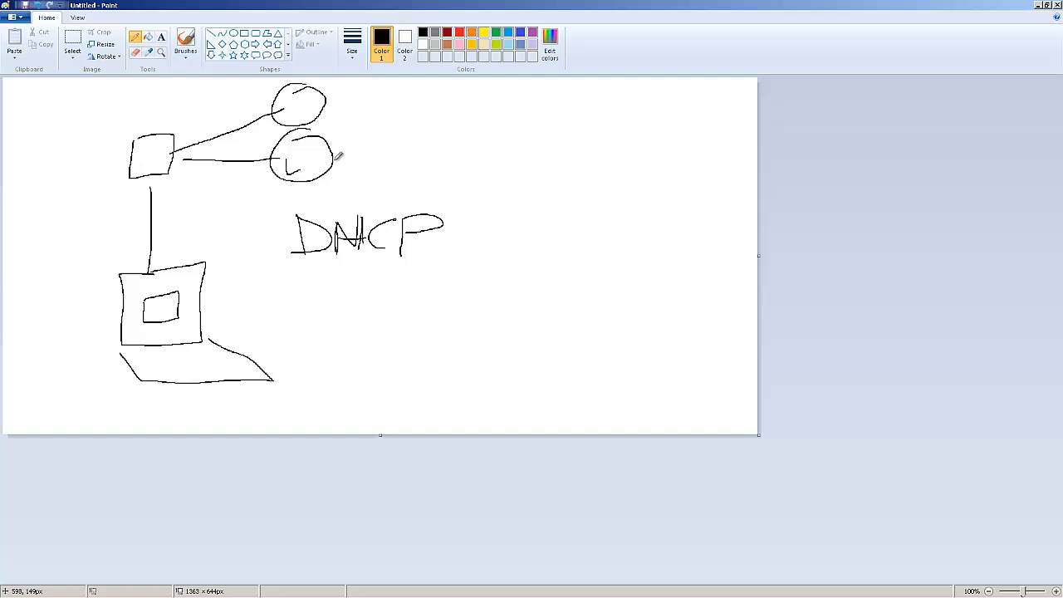
{"action": "mouse_move", "coordinate": [345, 157]}
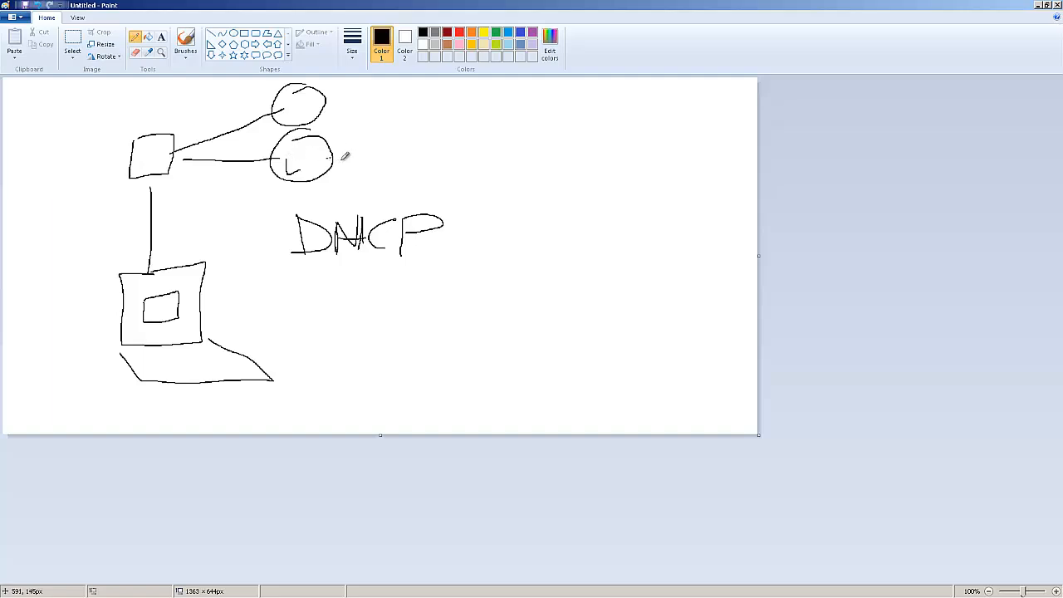
Step: Extend a line right from the lower circle and label it with digits like '00.00' and 'S1'
{"action": "left_click_drag", "start_coordinate": [332, 158], "coordinate": [455, 157]}
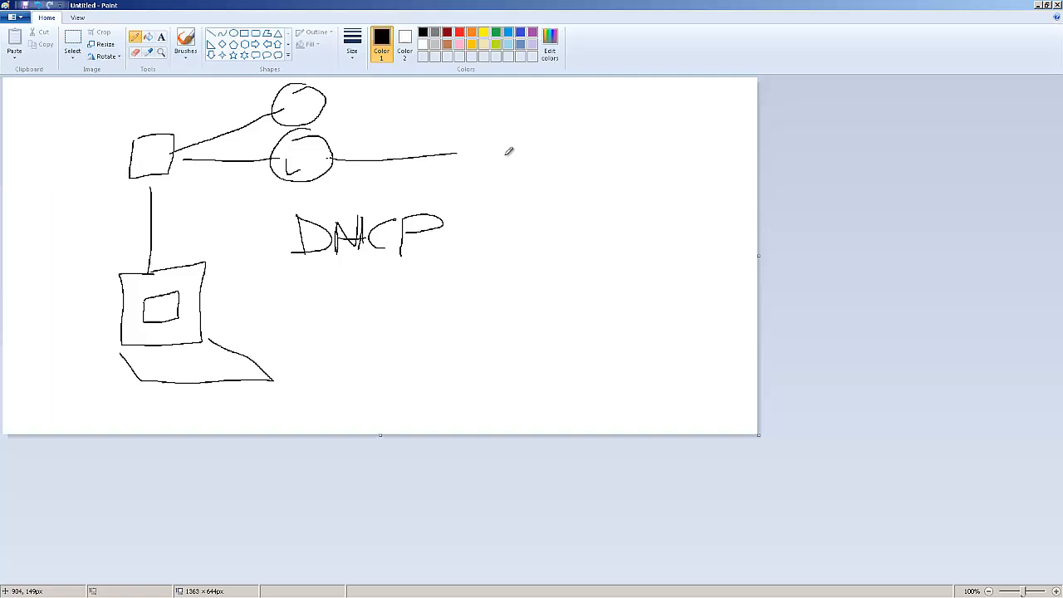
{"action": "mouse_move", "coordinate": [348, 136]}
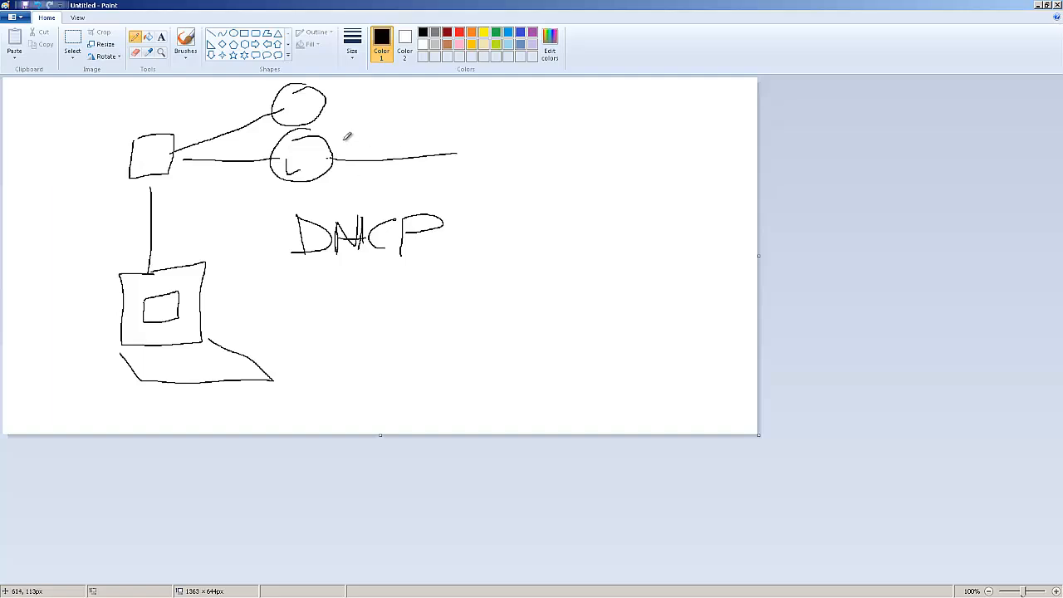
{"action": "mouse_move", "coordinate": [349, 138]}
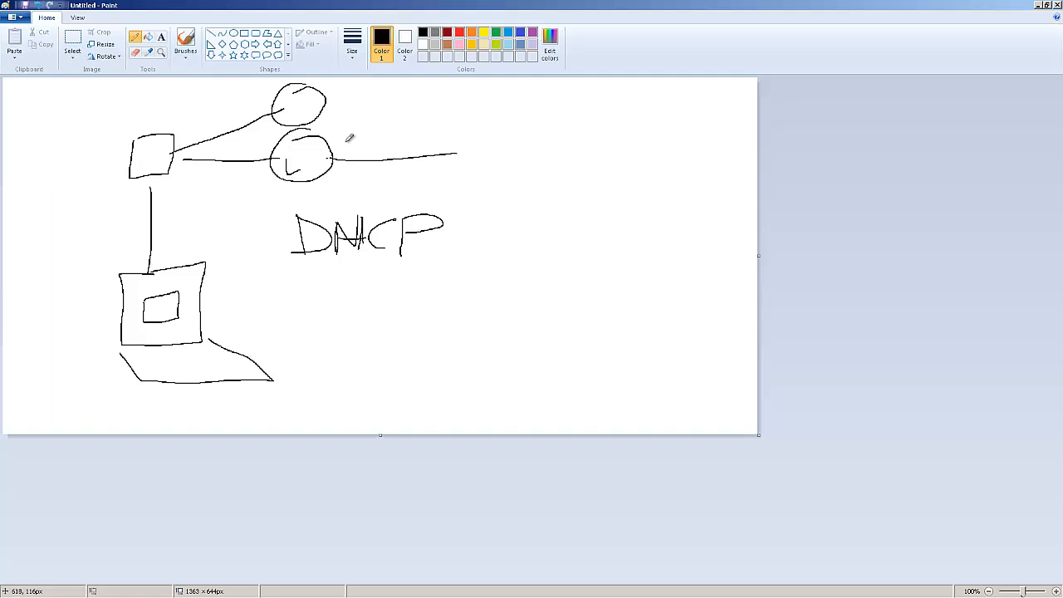
{"action": "mouse_move", "coordinate": [358, 148]}
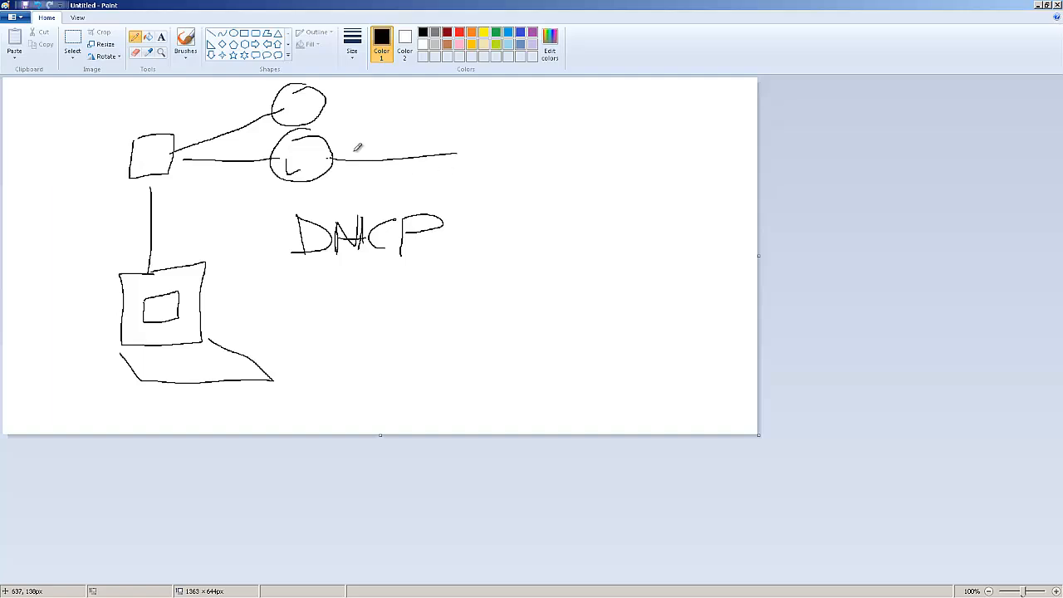
{"action": "left_click_drag", "start_coordinate": [345, 148], "coordinate": [374, 142]}
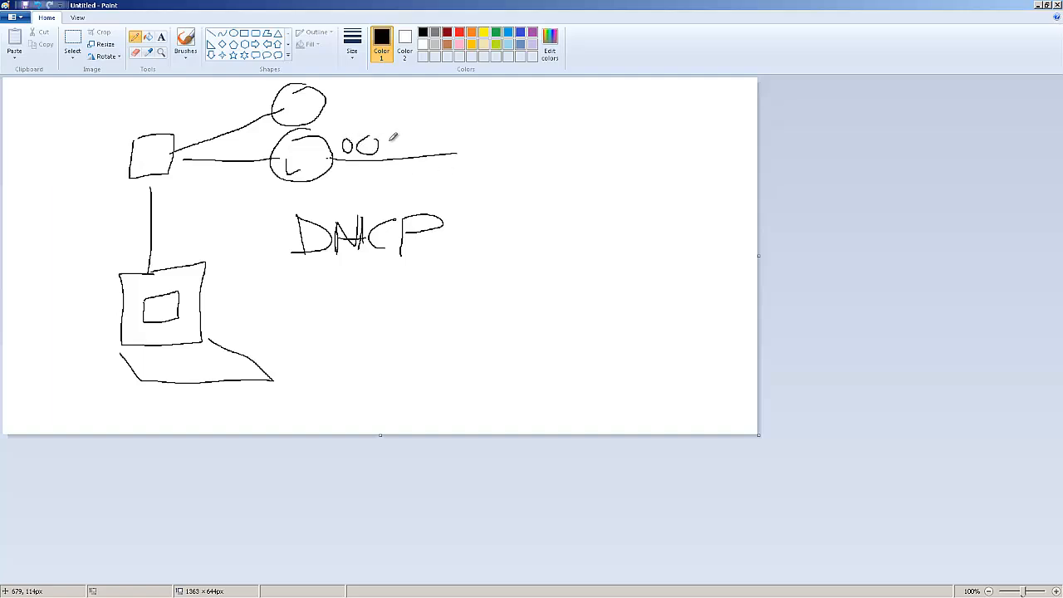
{"action": "left_click_drag", "start_coordinate": [378, 146], "coordinate": [420, 146]}
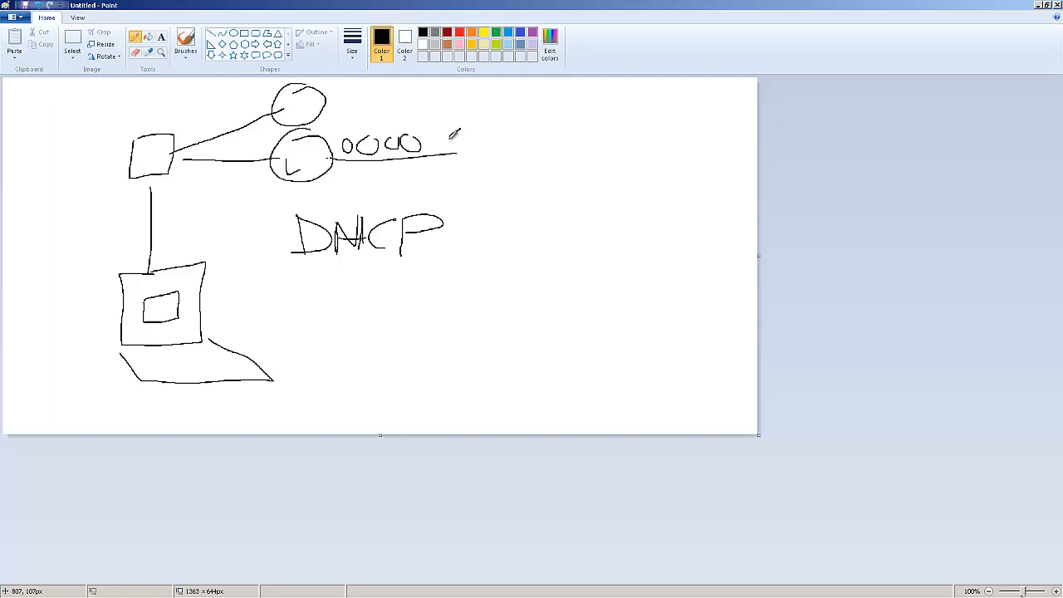
{"action": "left_click_drag", "start_coordinate": [452, 137], "coordinate": [473, 153]}
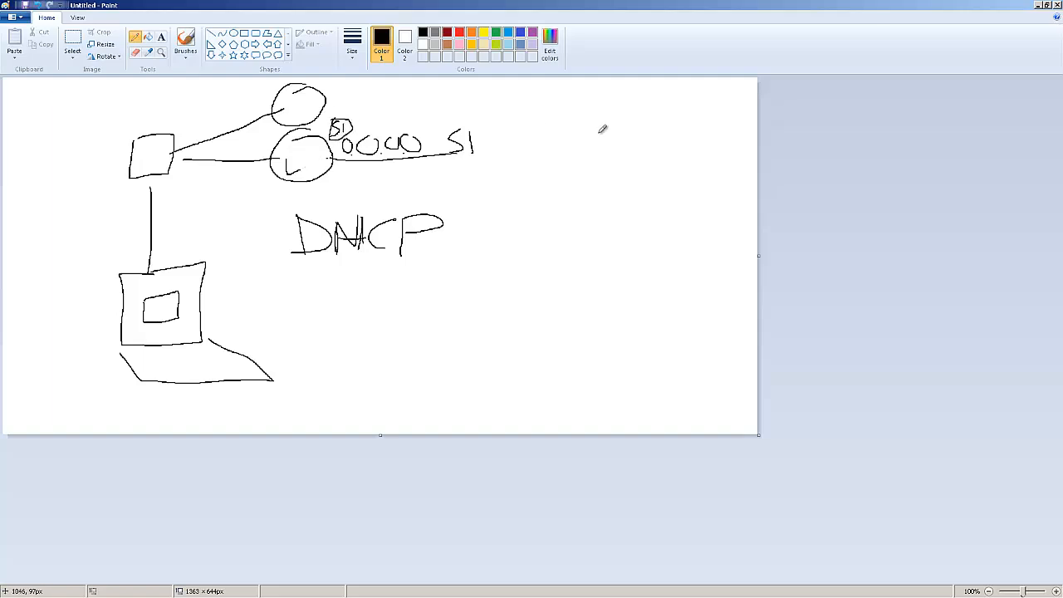
{"action": "mouse_move", "coordinate": [213, 194]}
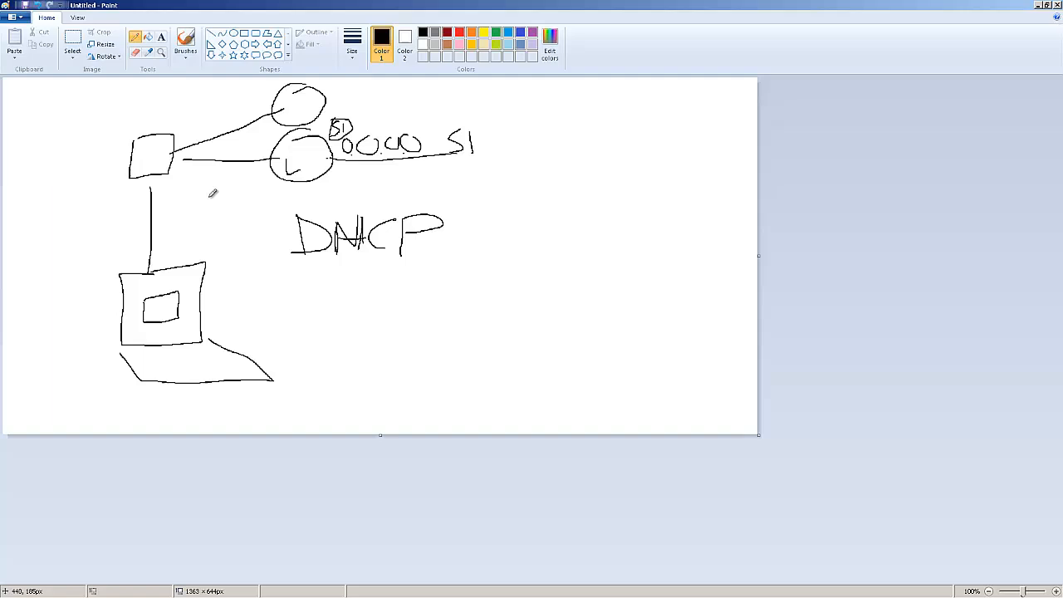
{"action": "mouse_move", "coordinate": [482, 130]}
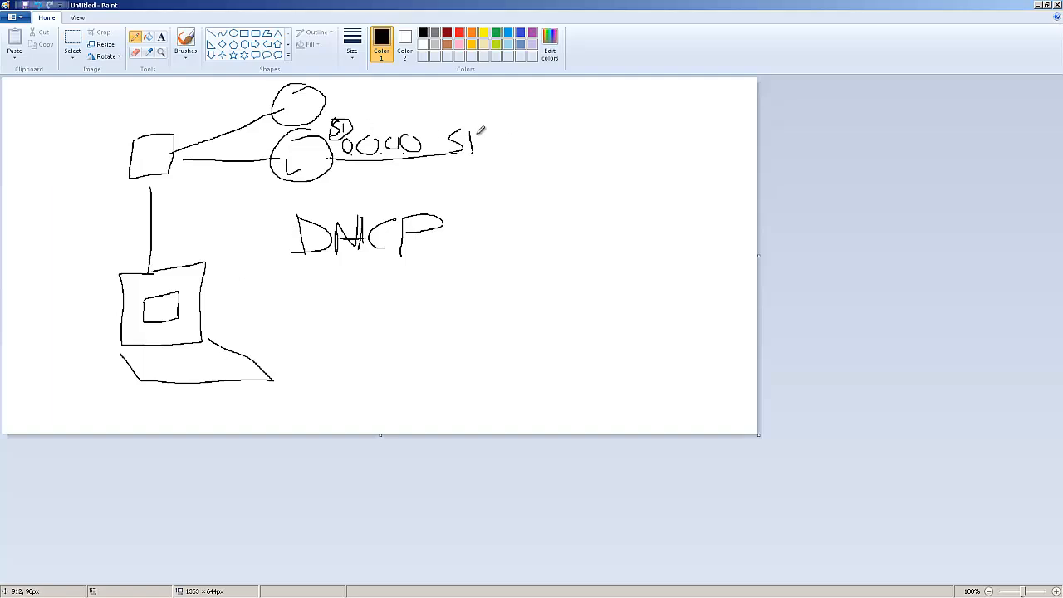
{"action": "mouse_move", "coordinate": [560, 171]}
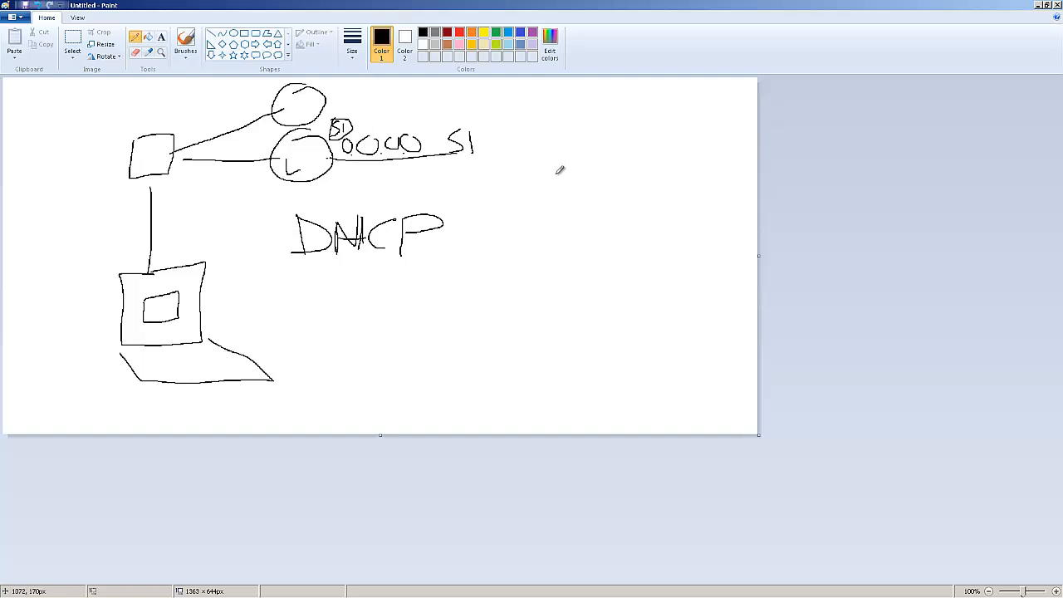
{"action": "mouse_move", "coordinate": [501, 238]}
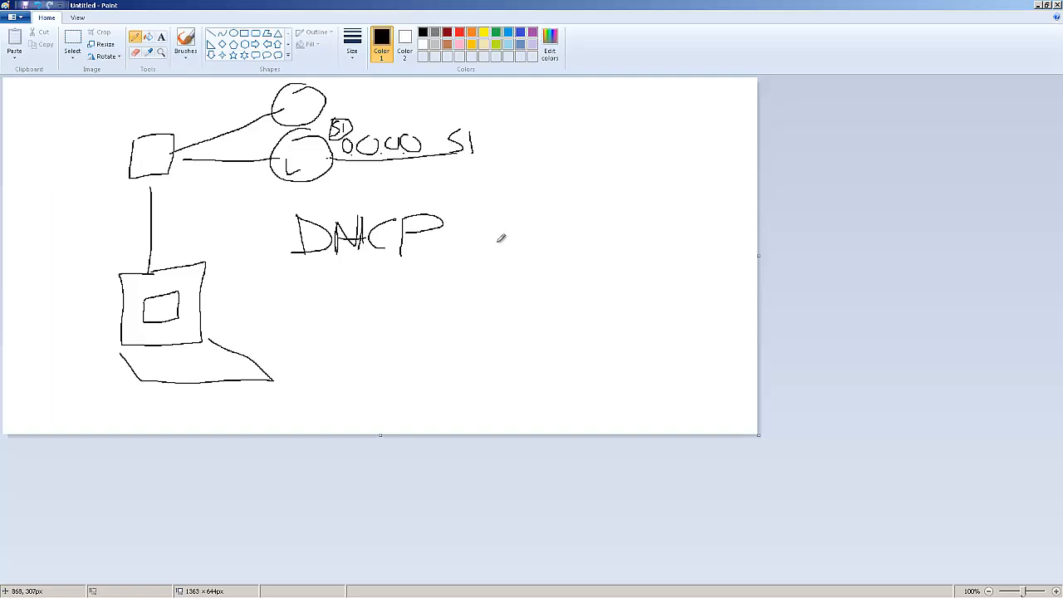
{"action": "mouse_move", "coordinate": [611, 145]}
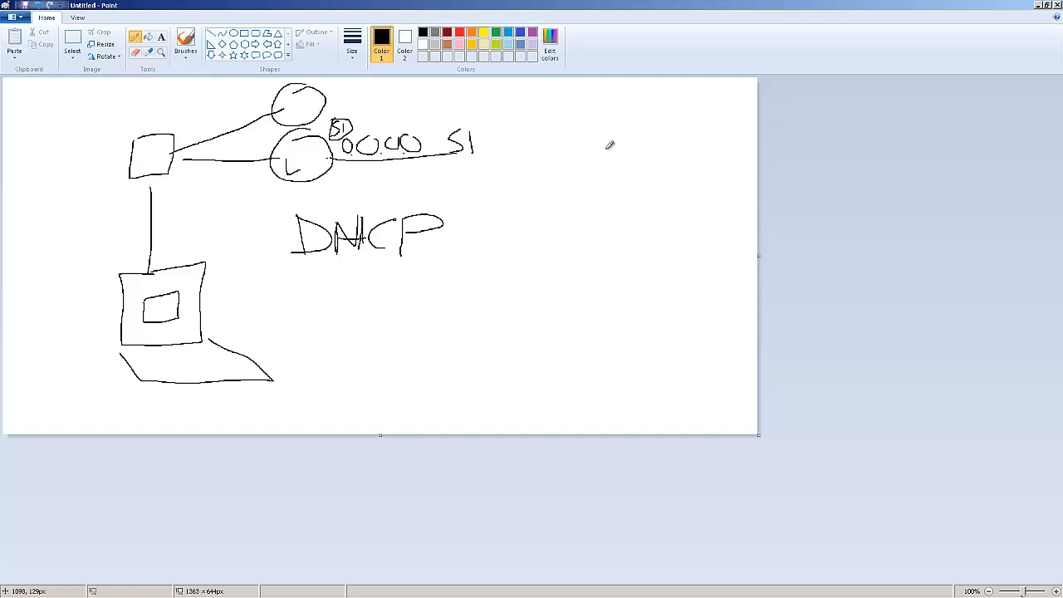
{"action": "mouse_move", "coordinate": [303, 158]}
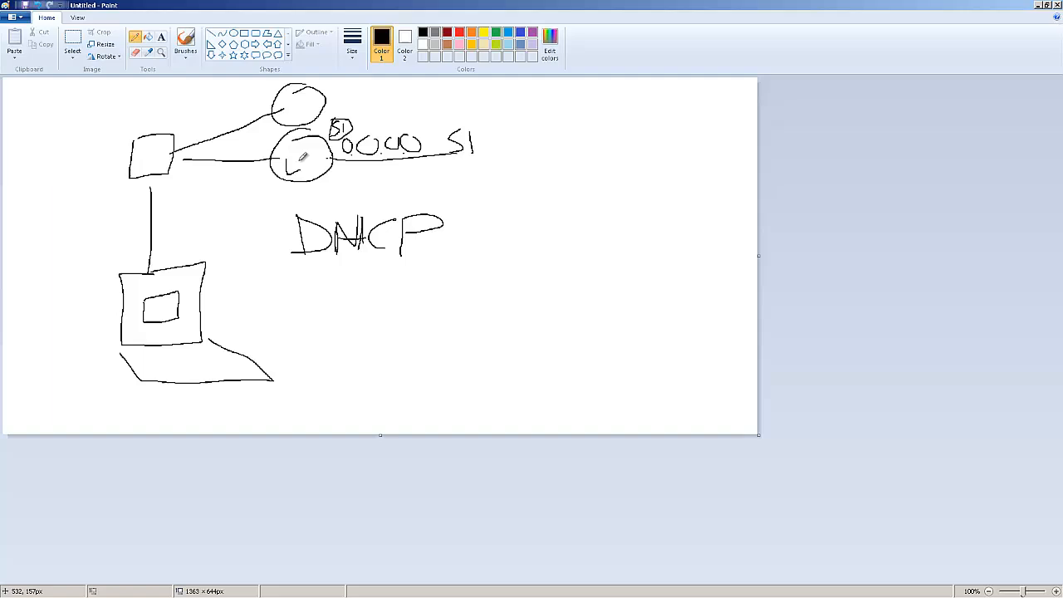
{"action": "mouse_move", "coordinate": [543, 181]}
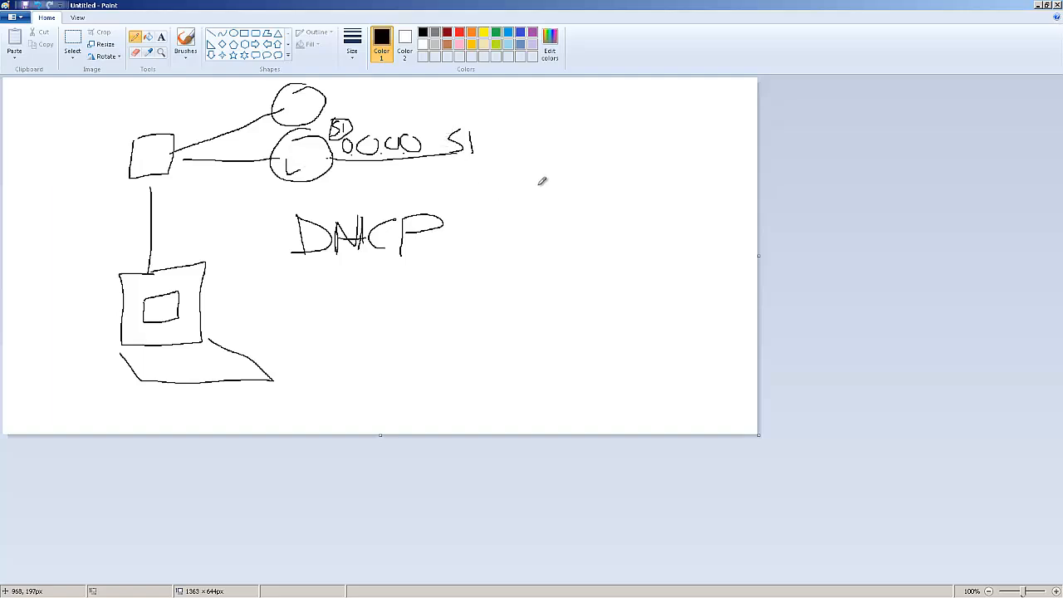
{"action": "mouse_move", "coordinate": [501, 177]}
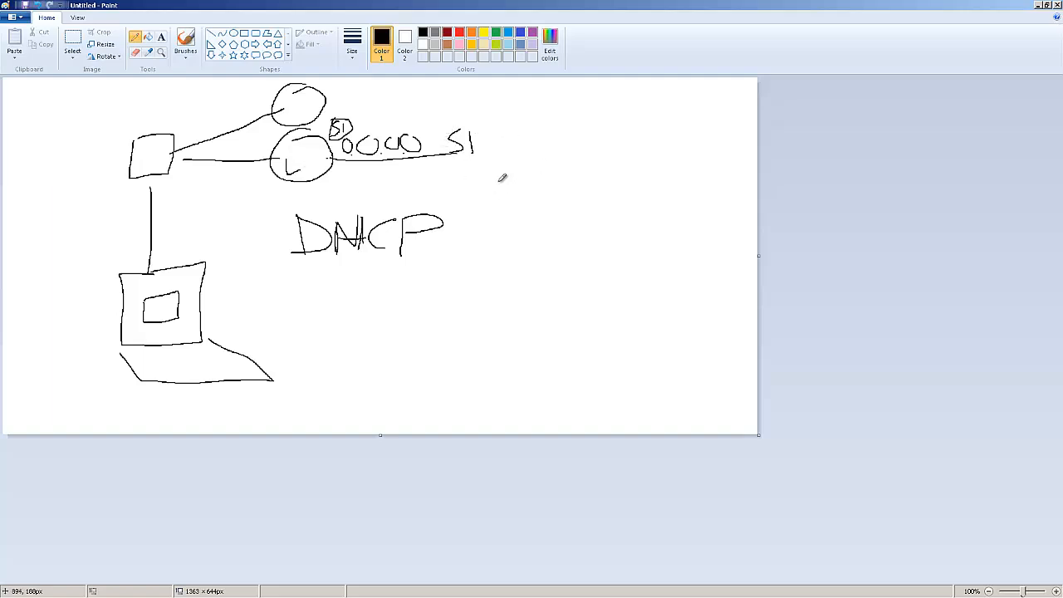
{"action": "mouse_move", "coordinate": [299, 135]}
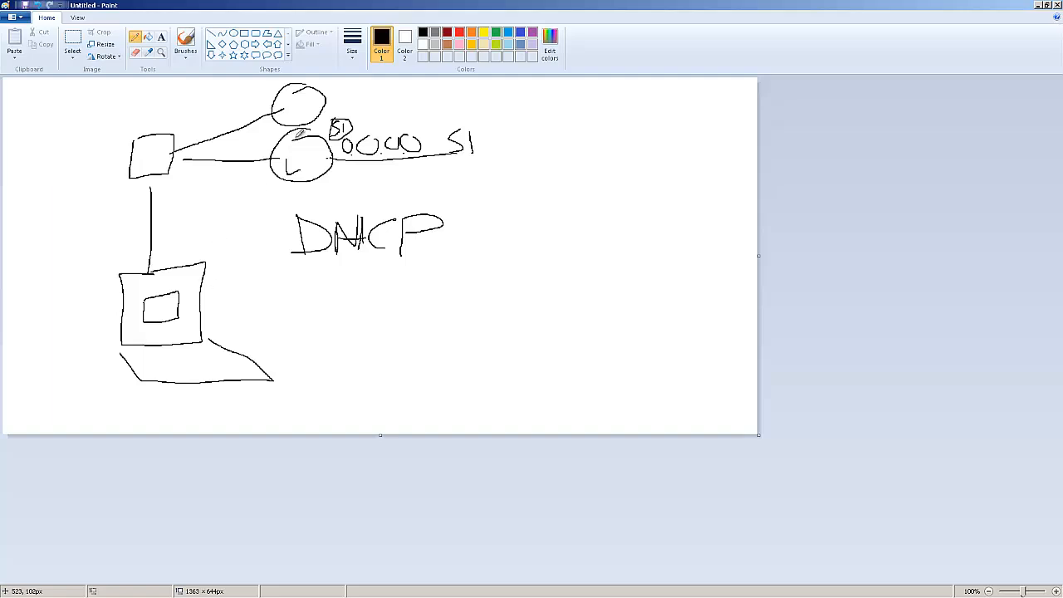
{"action": "mouse_move", "coordinate": [290, 156]}
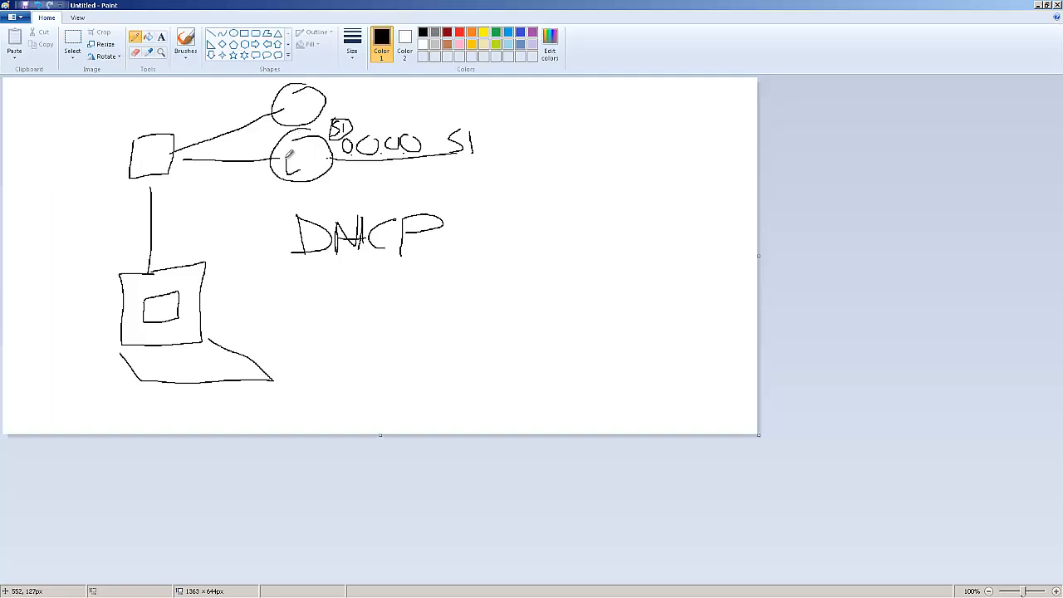
{"action": "mouse_move", "coordinate": [241, 293]}
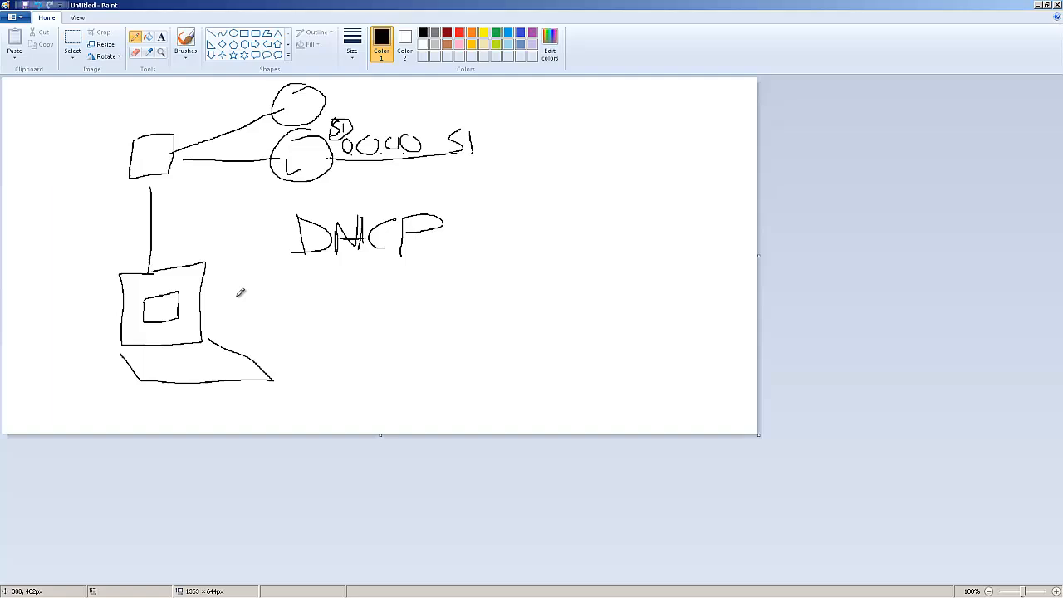
{"action": "mouse_move", "coordinate": [104, 367]}
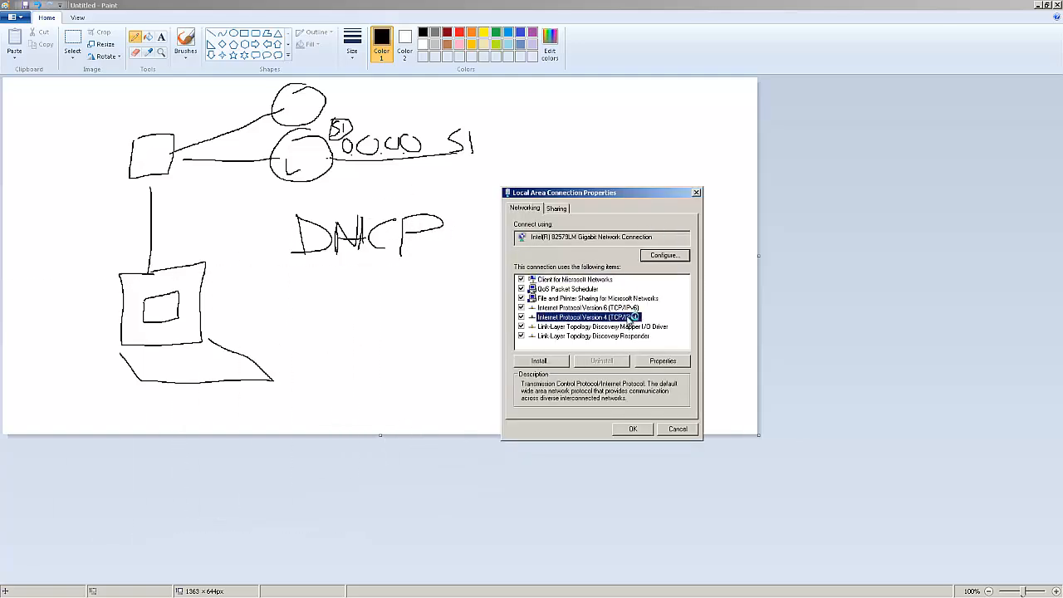
Step: View the IPv4 automatic address and DNS settings, then cancel without changes
{"action": "left_click", "coordinate": [662, 361]}
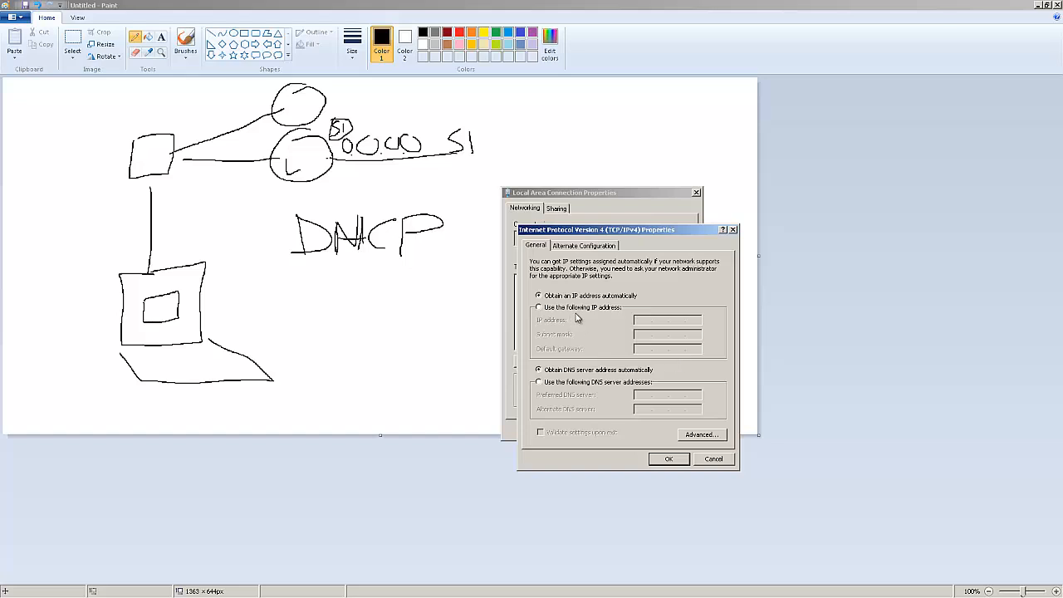
{"action": "mouse_move", "coordinate": [605, 338]}
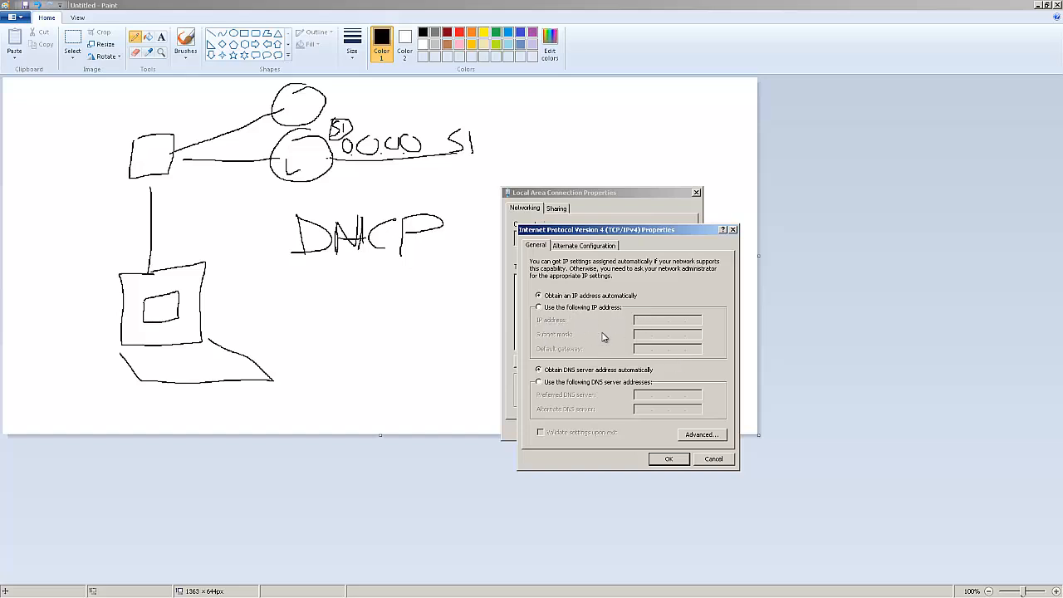
{"action": "mouse_move", "coordinate": [617, 310]}
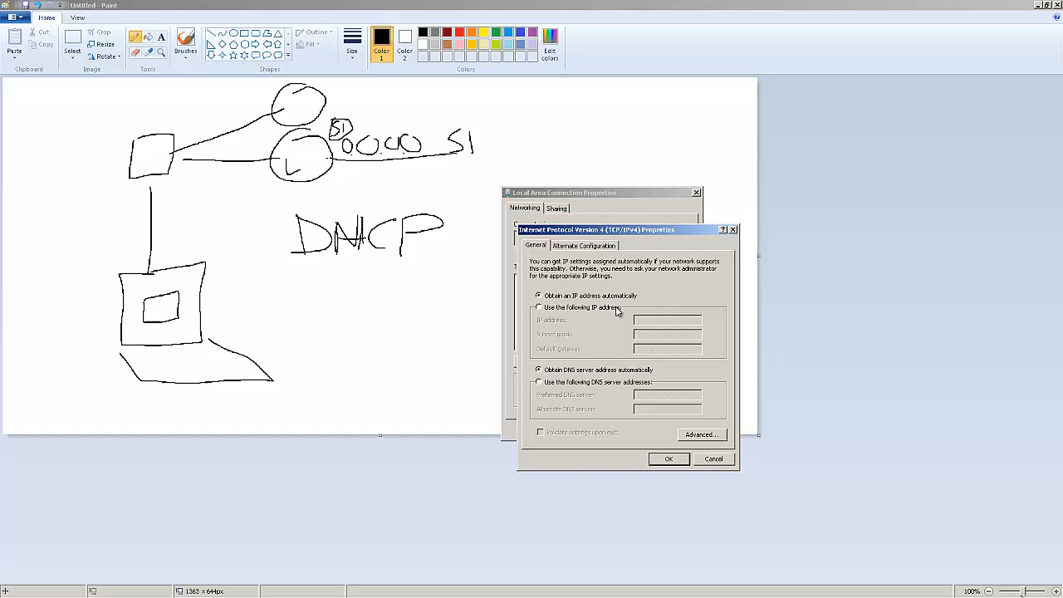
{"action": "left_click", "coordinate": [713, 459]}
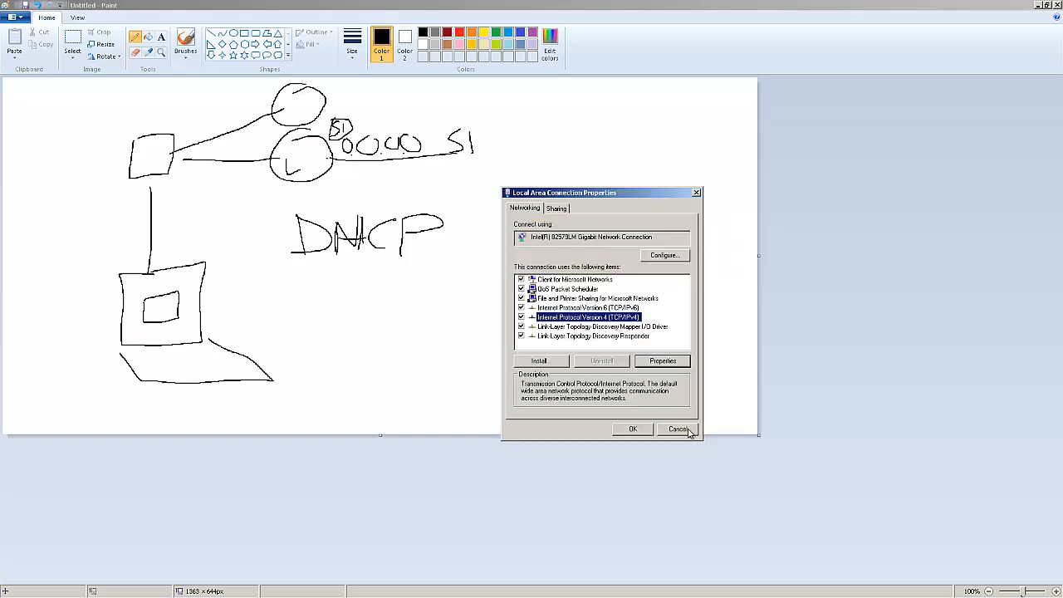
{"action": "mouse_move", "coordinate": [640, 350]}
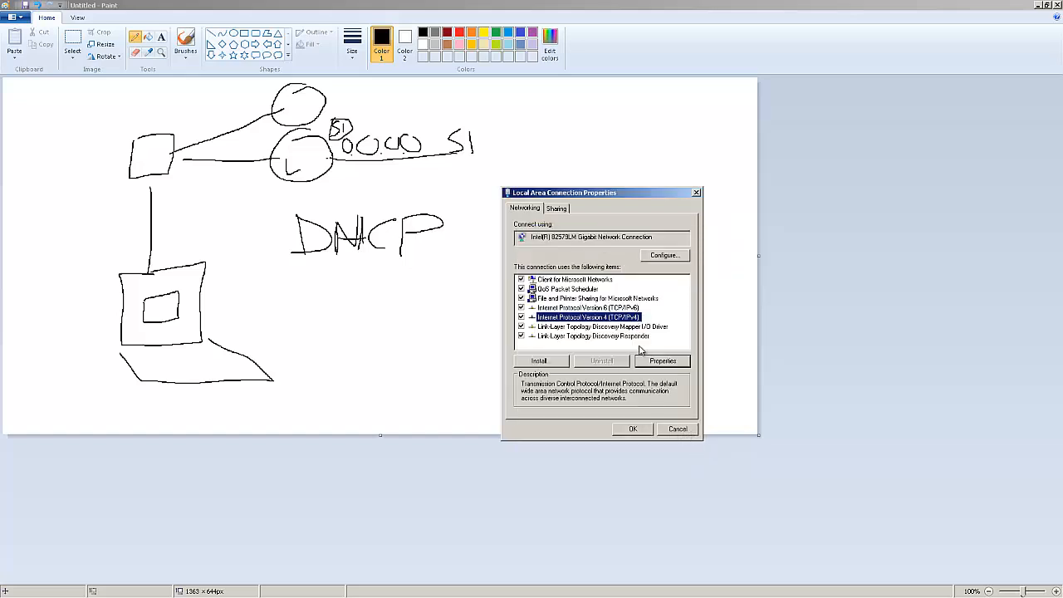
Step: Run ipconfig to see IPv4 192.168.1.77 and gateway 192.168.1.254, then close Command Prompt
{"action": "left_click", "coordinate": [678, 429]}
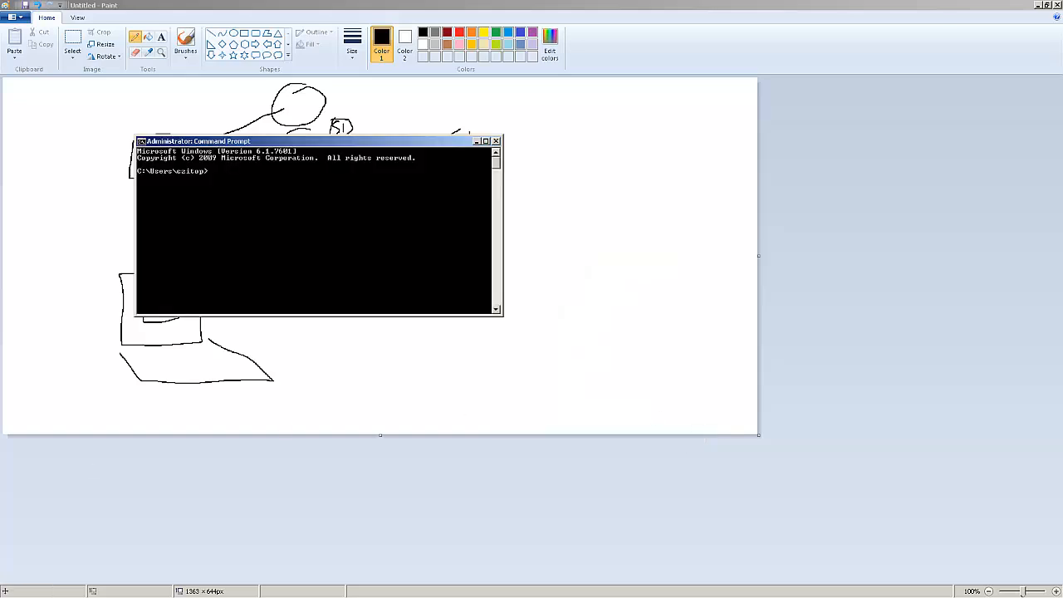
{"action": "type", "text": "i"}
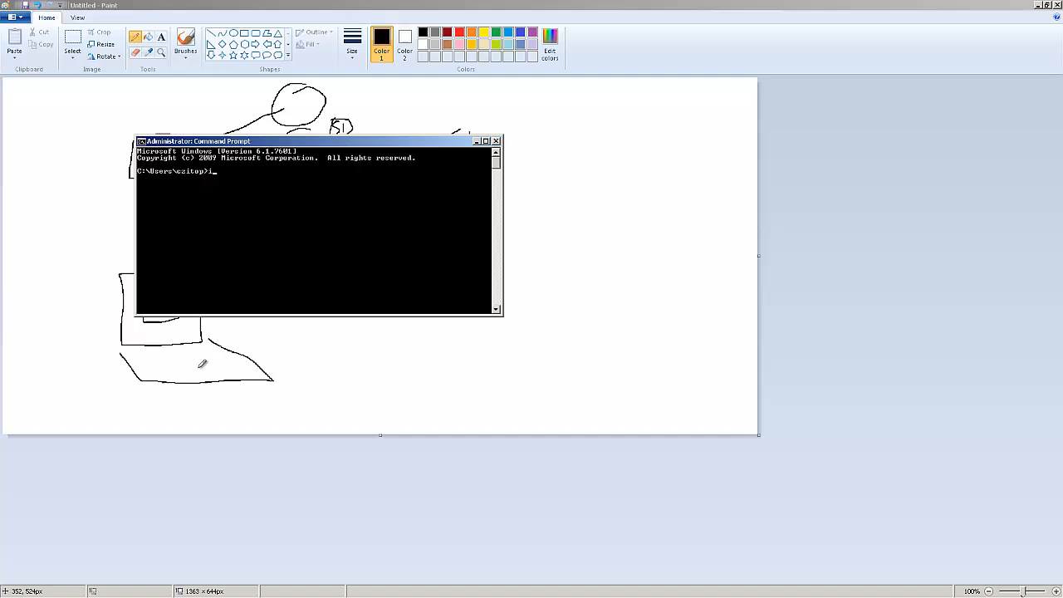
{"action": "type", "text": "pconfig"}
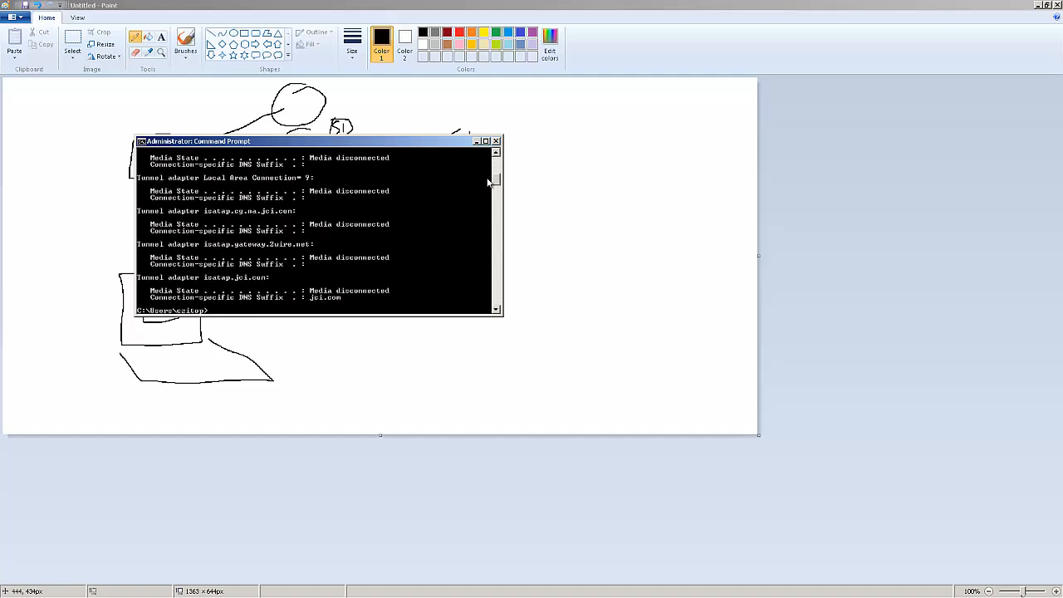
{"action": "scroll", "scroll_direction": "up", "scroll_amount": 3}
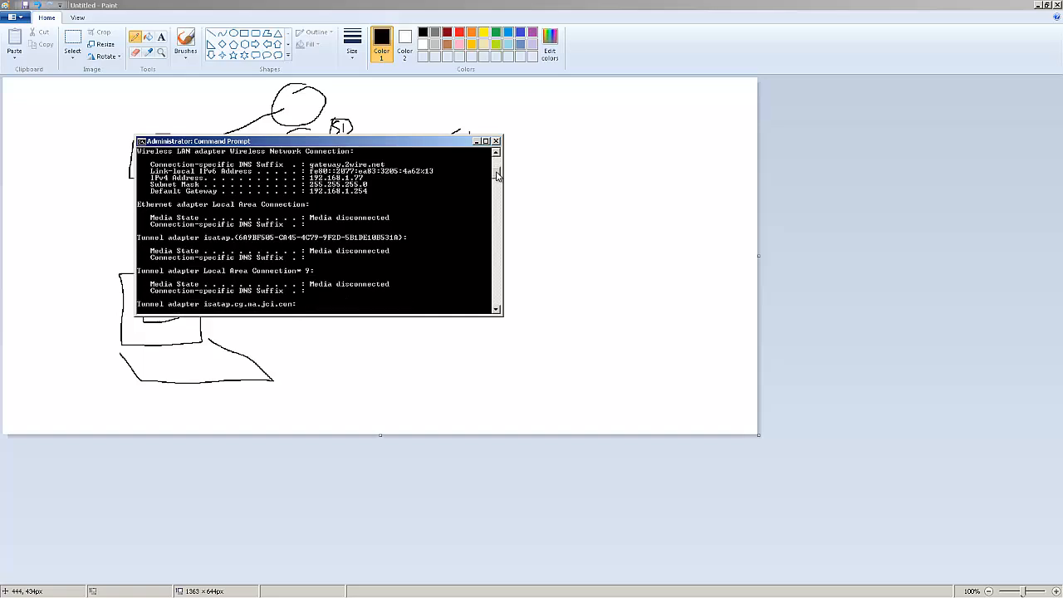
{"action": "left_click", "coordinate": [496, 140]}
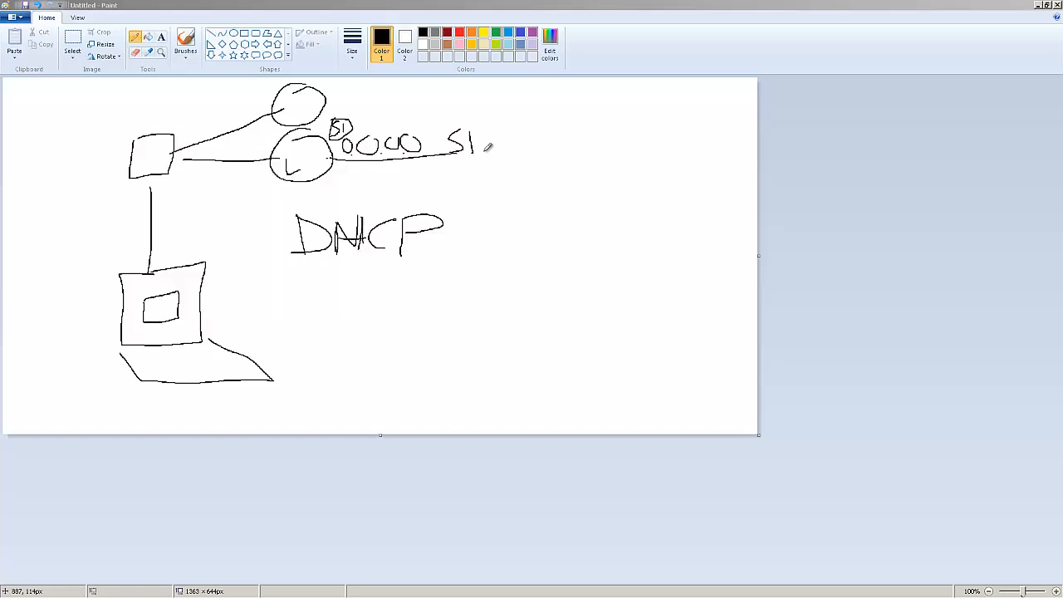
{"action": "mouse_move", "coordinate": [314, 241]}
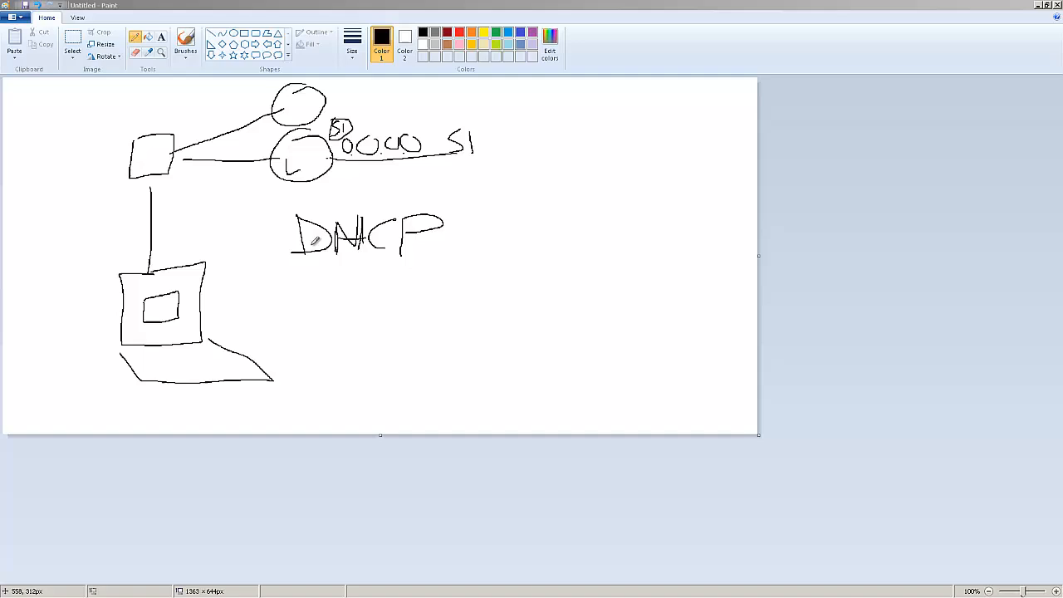
{"action": "mouse_move", "coordinate": [187, 262]}
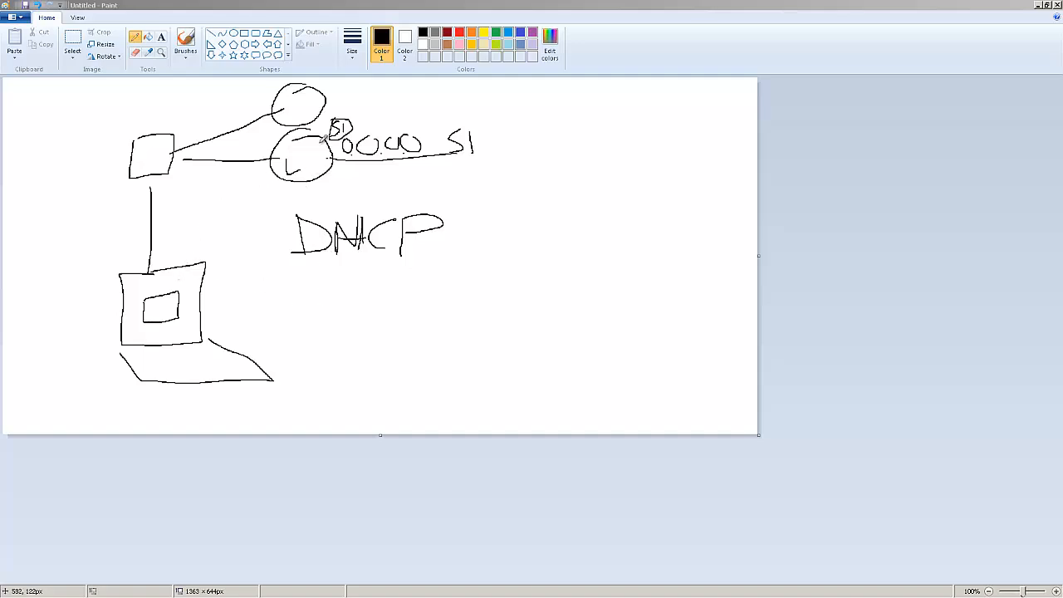
Step: Draw a short line down from the lower router circle to a small server box
{"action": "left_click_drag", "start_coordinate": [332, 170], "coordinate": [354, 199]}
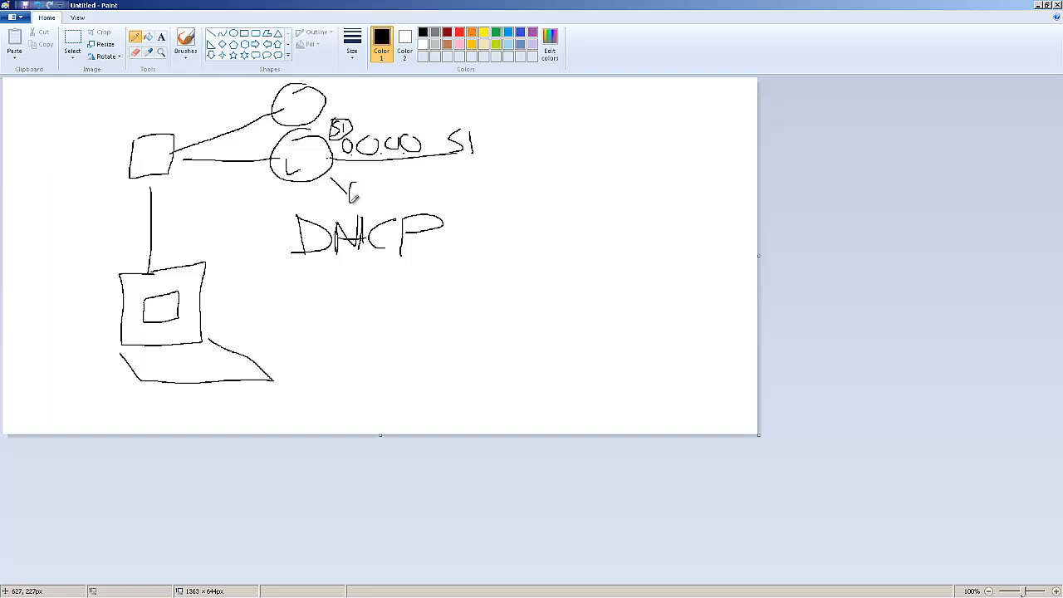
{"action": "left_click_drag", "start_coordinate": [349, 175], "coordinate": [386, 204]}
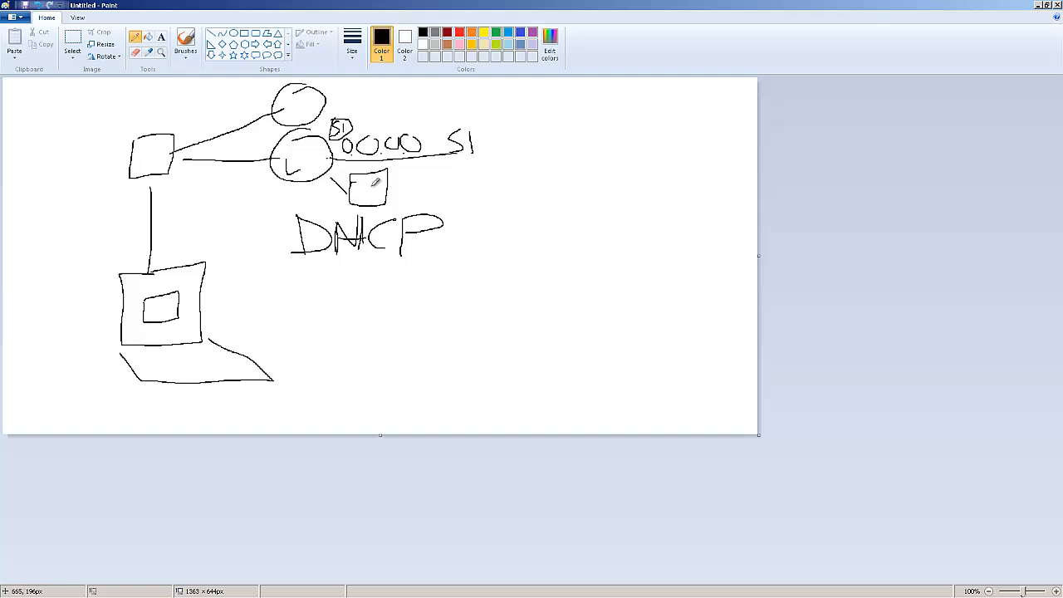
{"action": "mouse_move", "coordinate": [349, 163]}
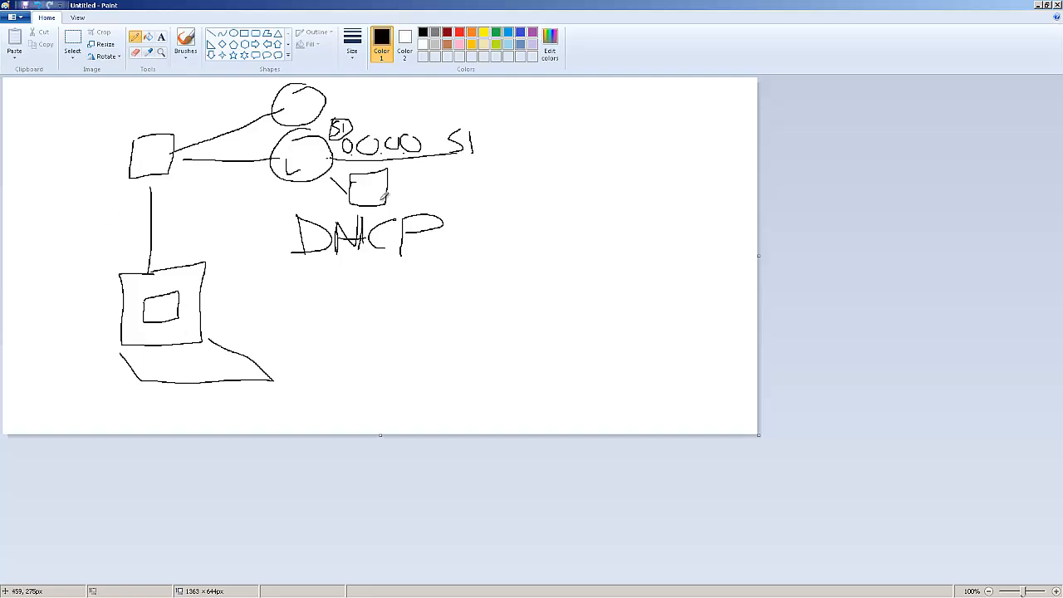
{"action": "mouse_move", "coordinate": [462, 188]}
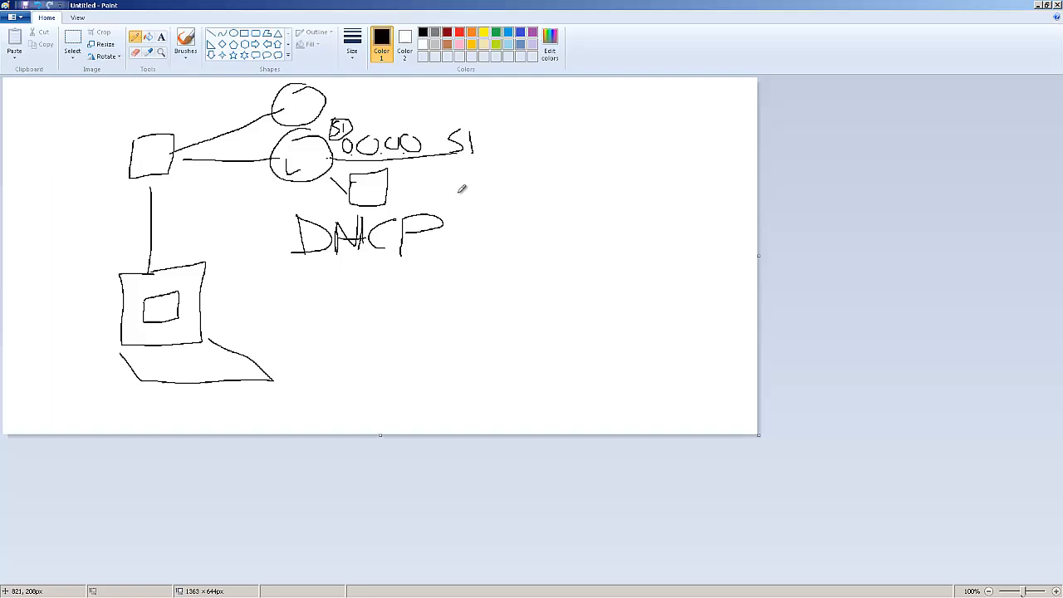
{"action": "mouse_move", "coordinate": [455, 187]}
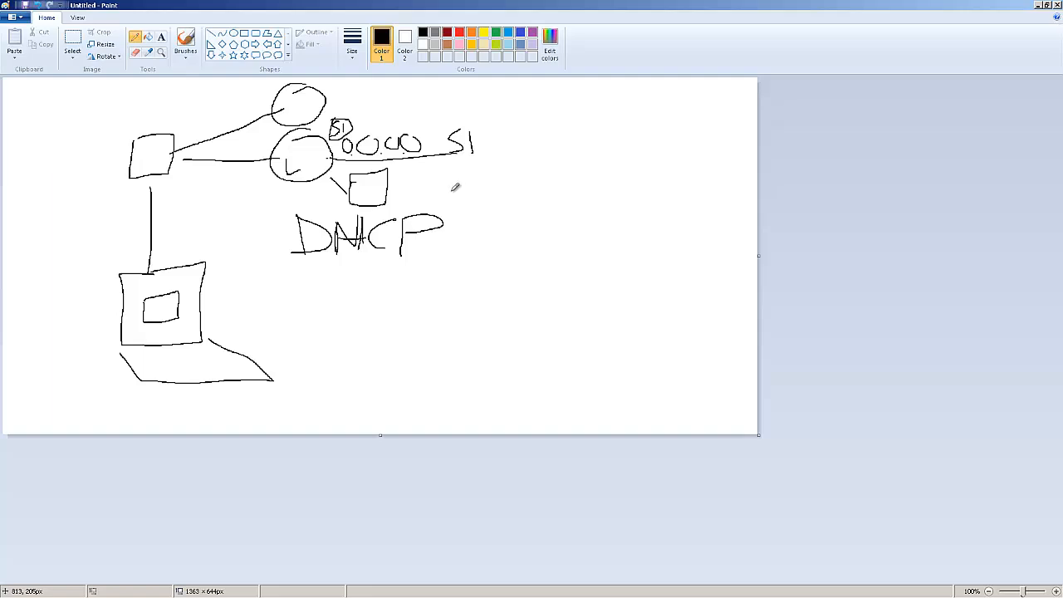
{"action": "mouse_move", "coordinate": [419, 236]}
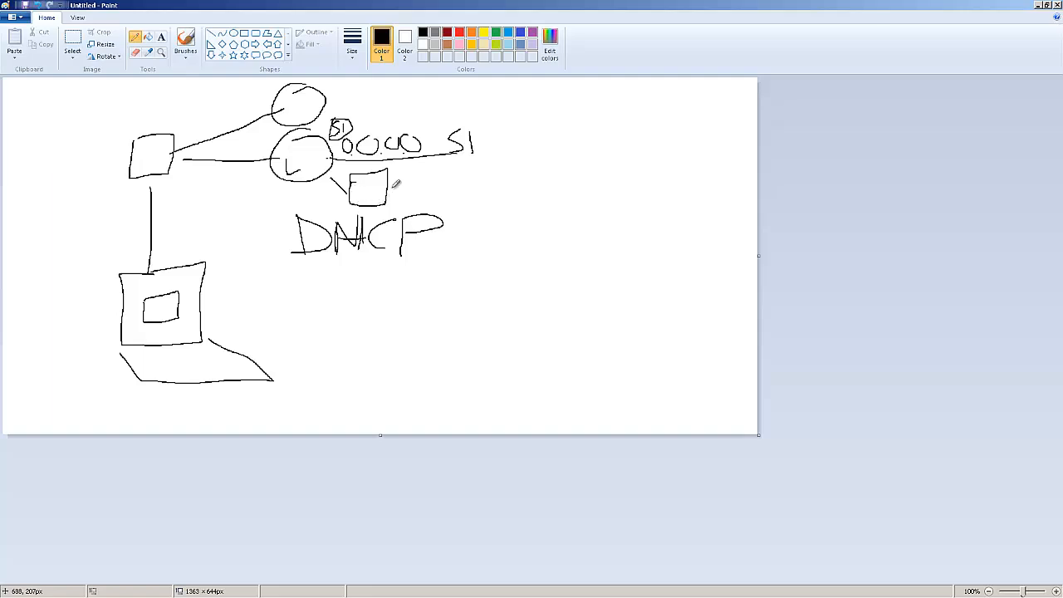
{"action": "mouse_move", "coordinate": [173, 324]}
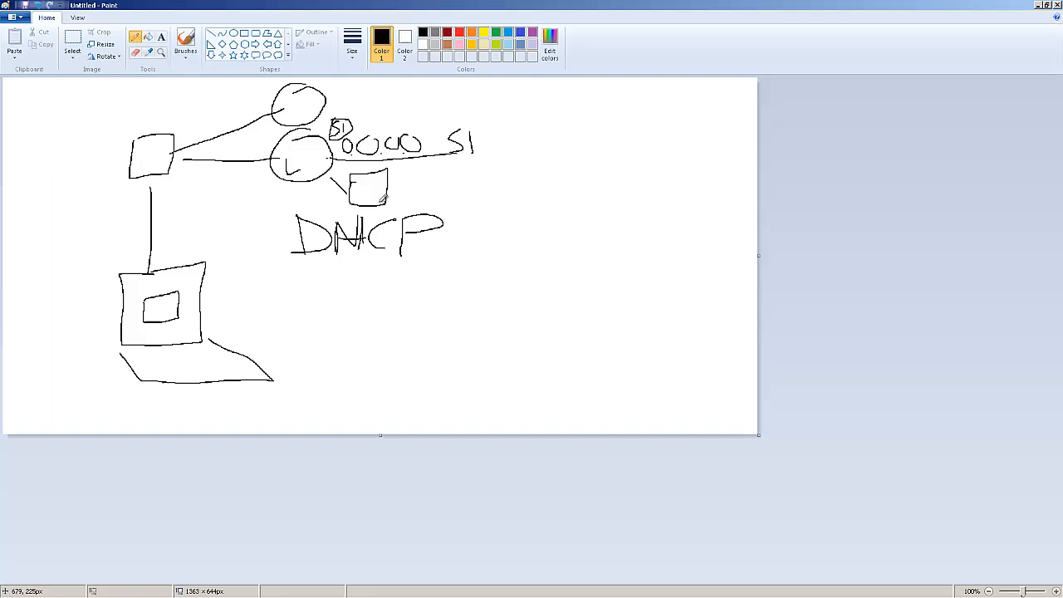
{"action": "mouse_move", "coordinate": [253, 287]}
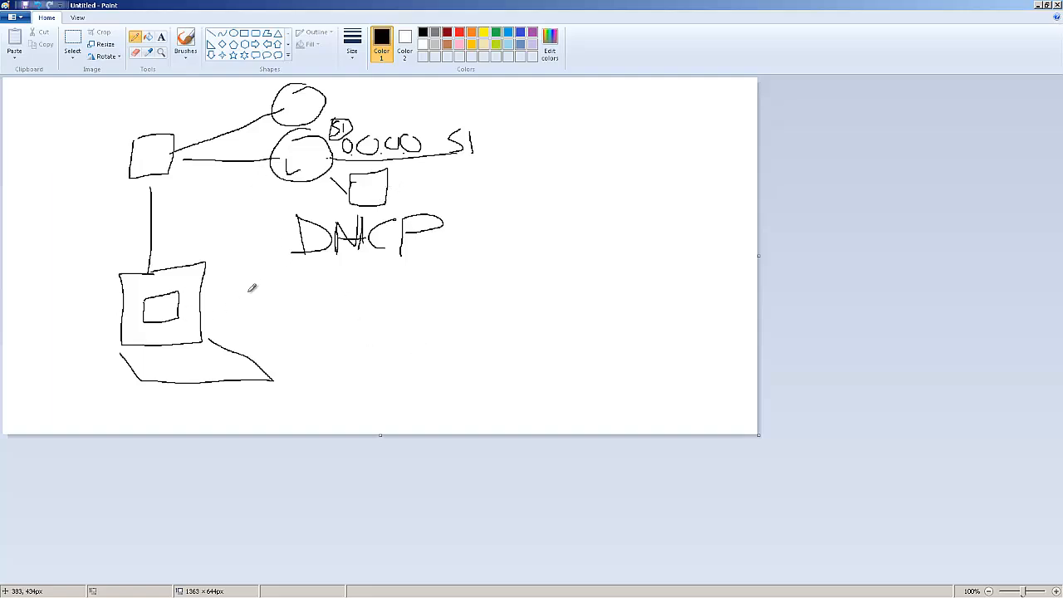
Step: Write 'DNS' and 'Google.com' beneath the DHCP label and underline Google.com
{"action": "left_click_drag", "start_coordinate": [314, 274], "coordinate": [359, 311]}
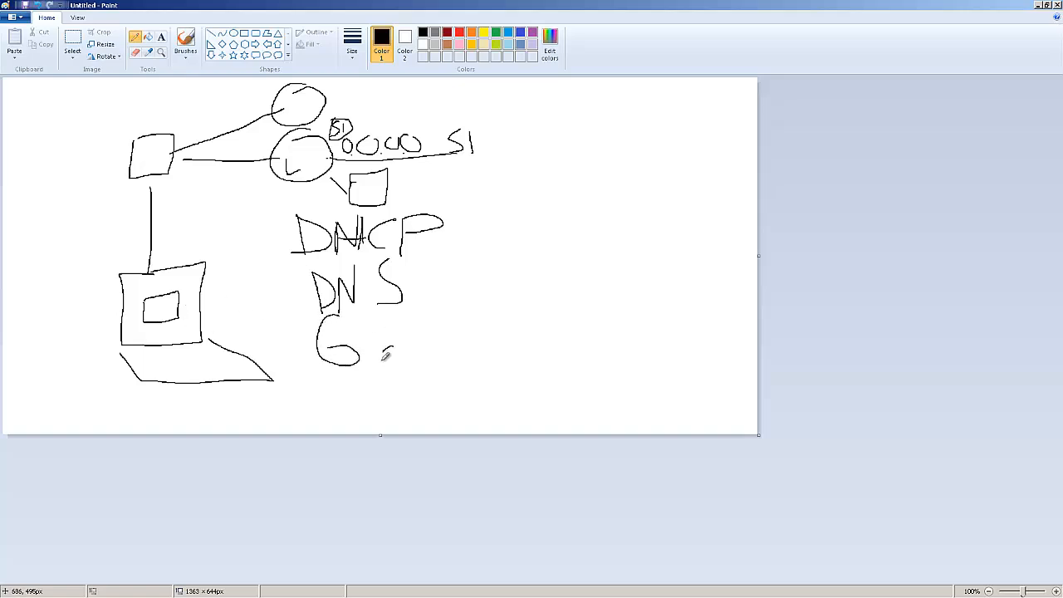
{"action": "left_click_drag", "start_coordinate": [378, 349], "coordinate": [445, 374]}
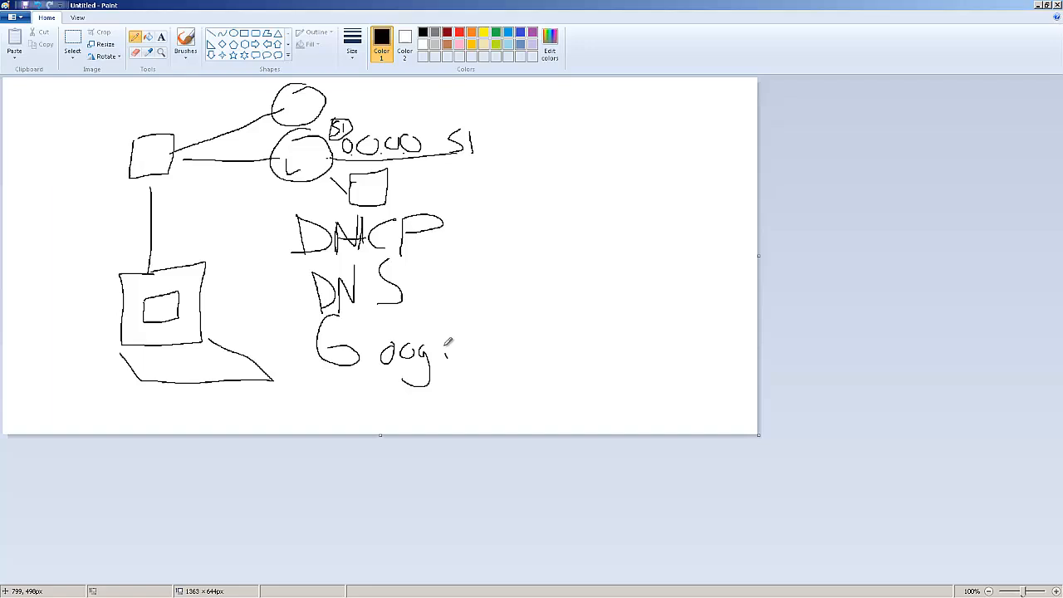
{"action": "left_click_drag", "start_coordinate": [436, 341], "coordinate": [536, 349]}
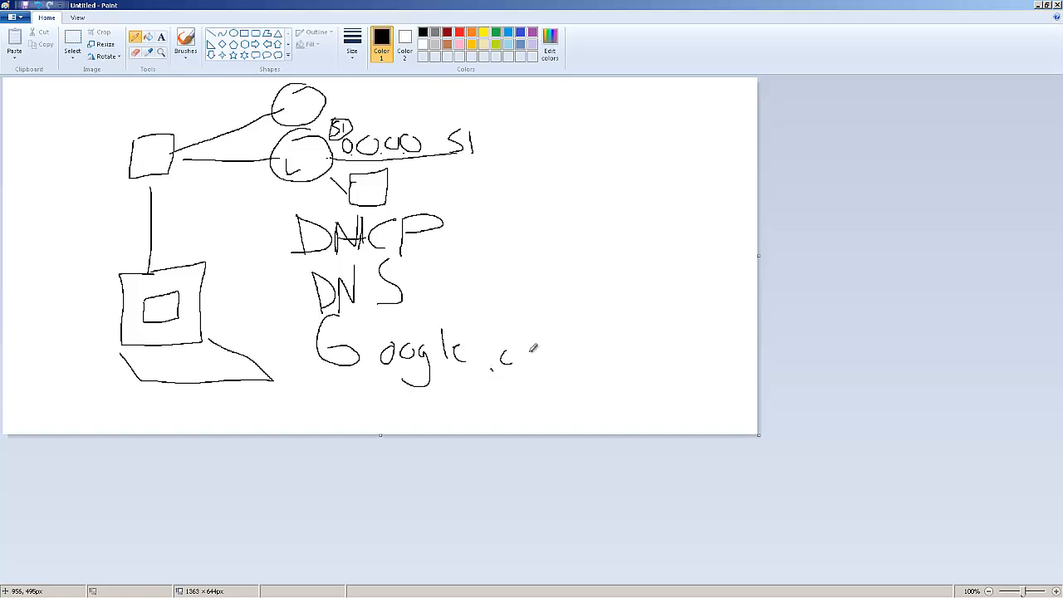
{"action": "left_click_drag", "start_coordinate": [515, 362], "coordinate": [573, 366]}
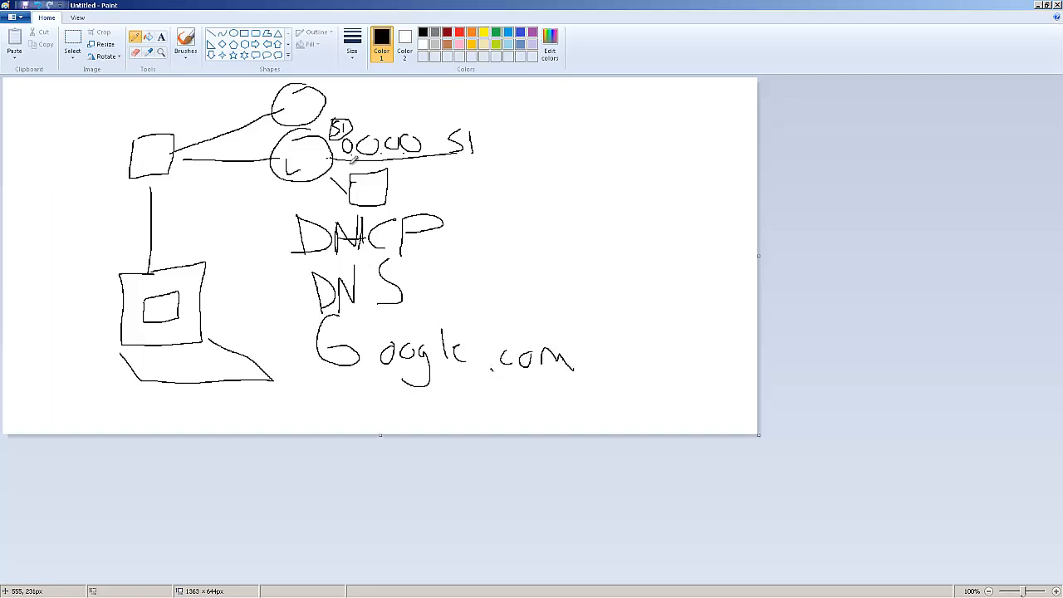
{"action": "mouse_move", "coordinate": [114, 360]}
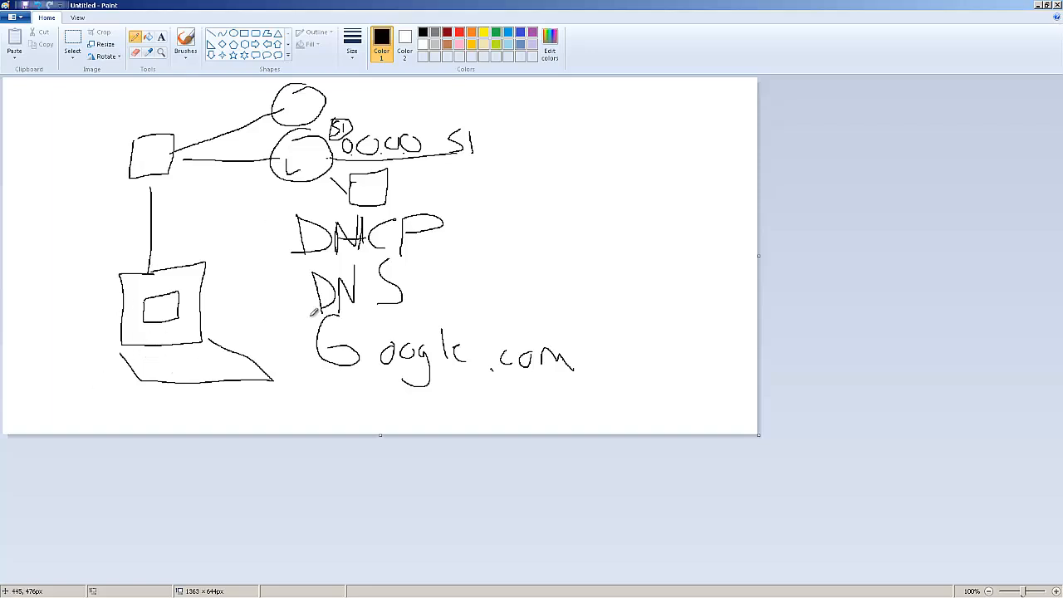
{"action": "mouse_move", "coordinate": [452, 282]}
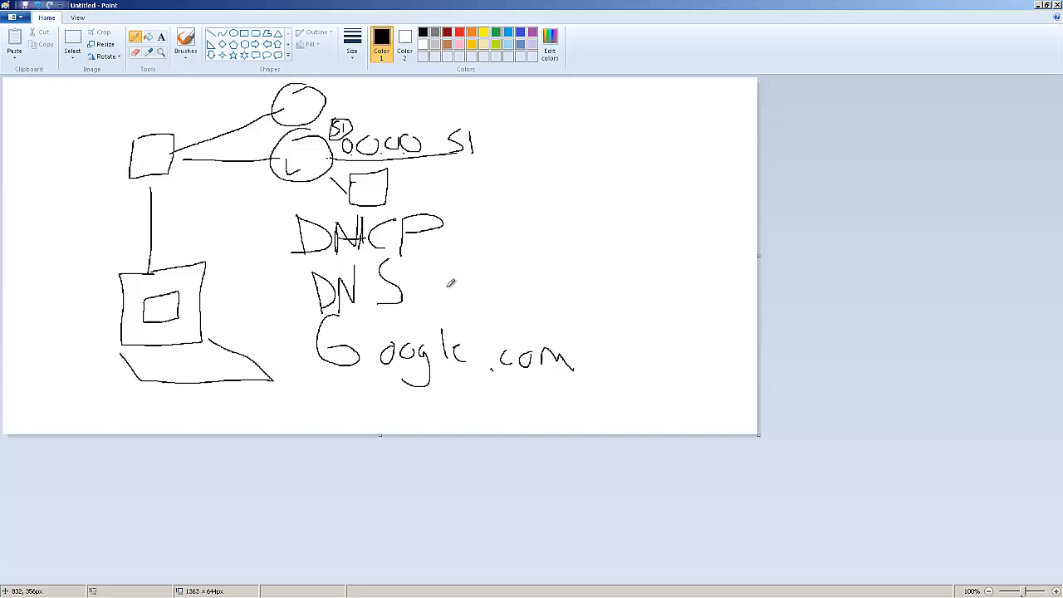
{"action": "mouse_move", "coordinate": [464, 253]}
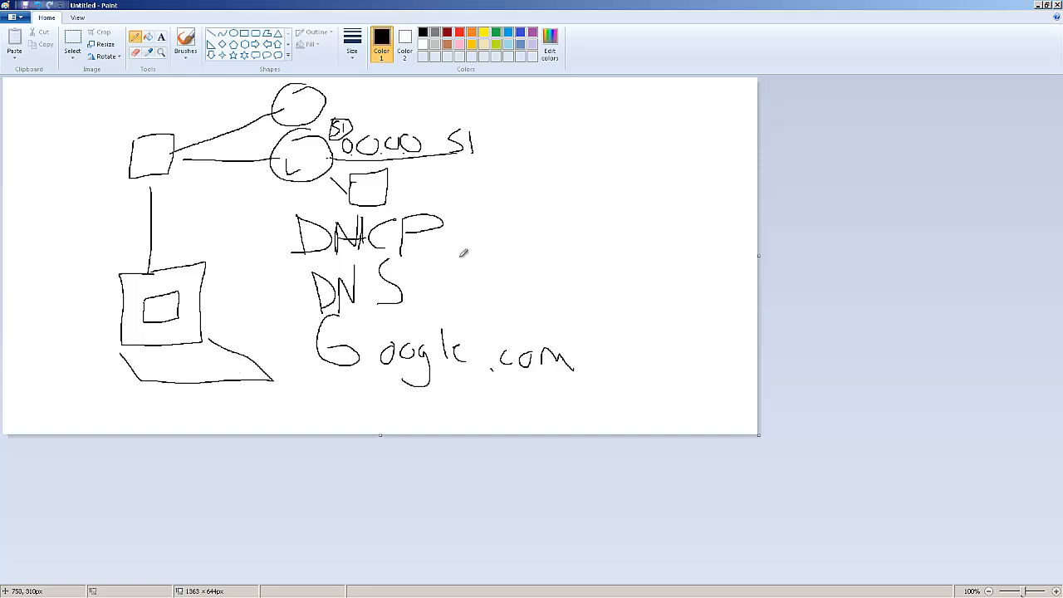
{"action": "mouse_move", "coordinate": [206, 240]}
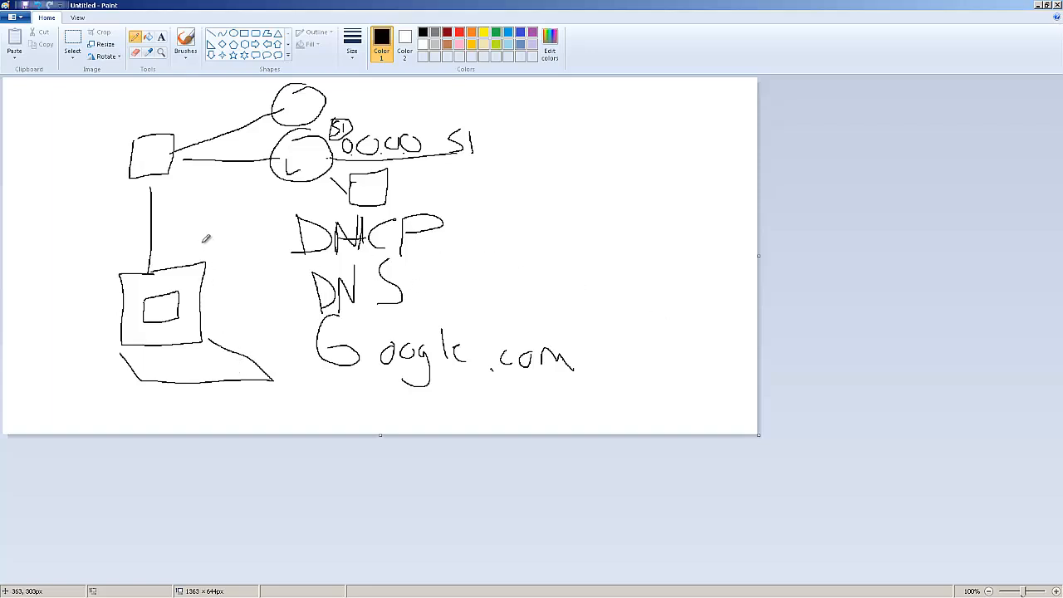
{"action": "mouse_move", "coordinate": [307, 147]}
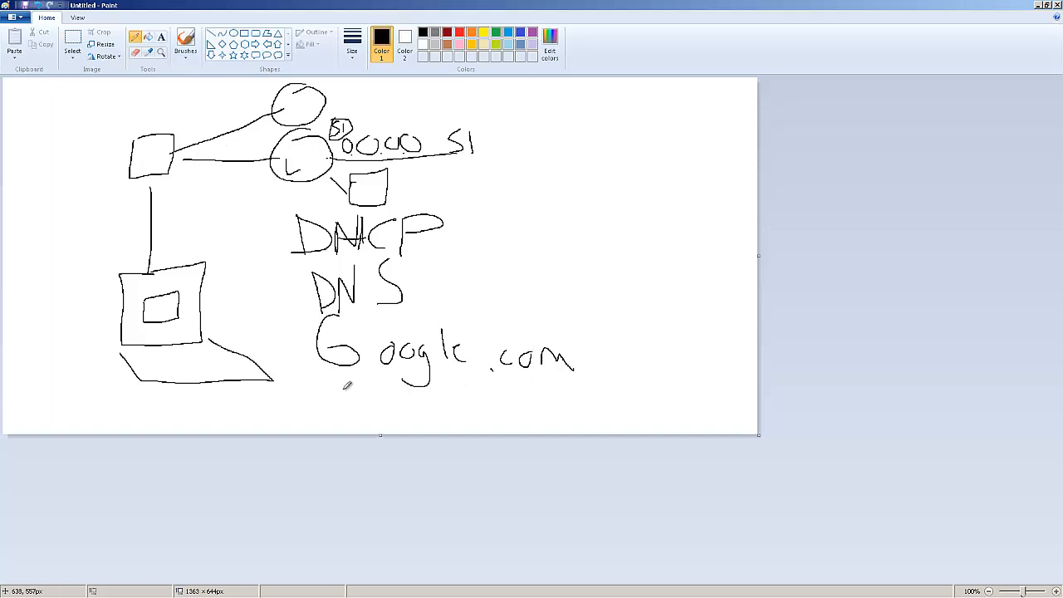
{"action": "left_click_drag", "start_coordinate": [320, 380], "coordinate": [602, 372]}
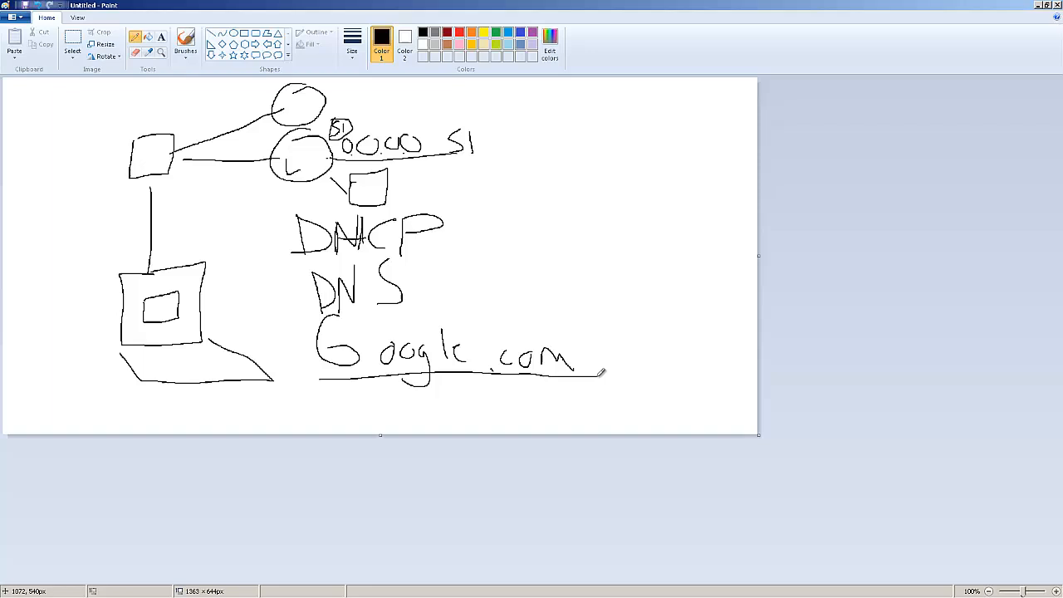
{"action": "mouse_move", "coordinate": [429, 192]}
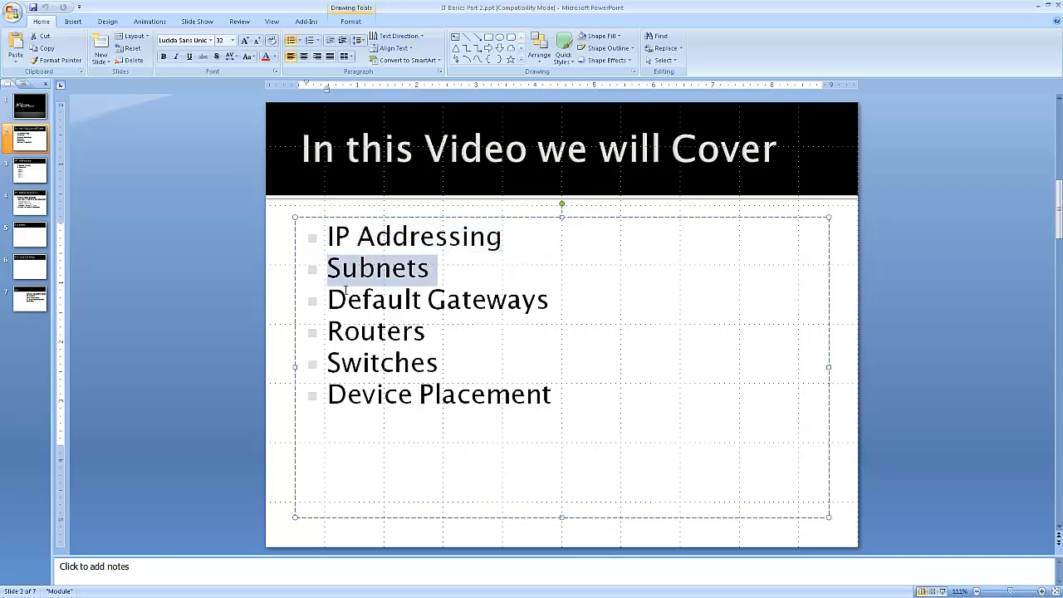
Step: Retype the 'Switches' bullet text on slide 2
{"action": "double_click", "coordinate": [375, 330]}
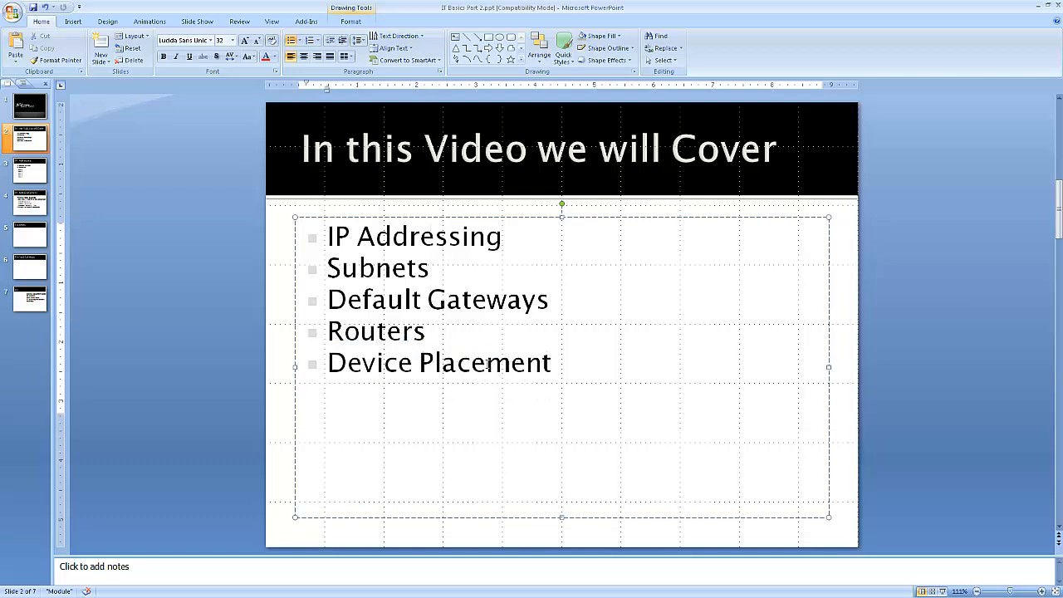
{"action": "mouse_move", "coordinate": [452, 331]}
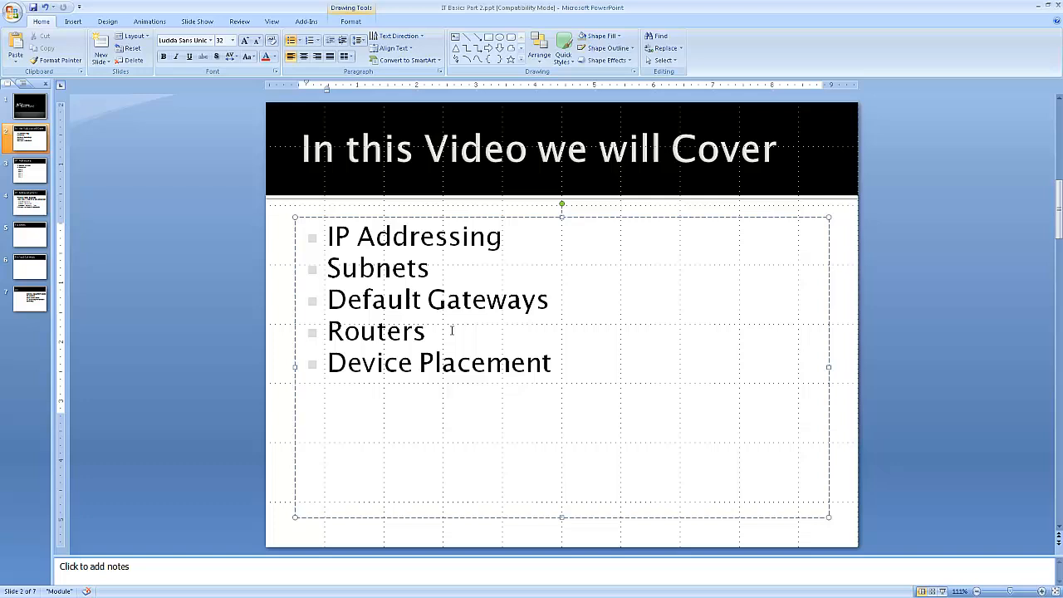
{"action": "type", "text": "Switc"}
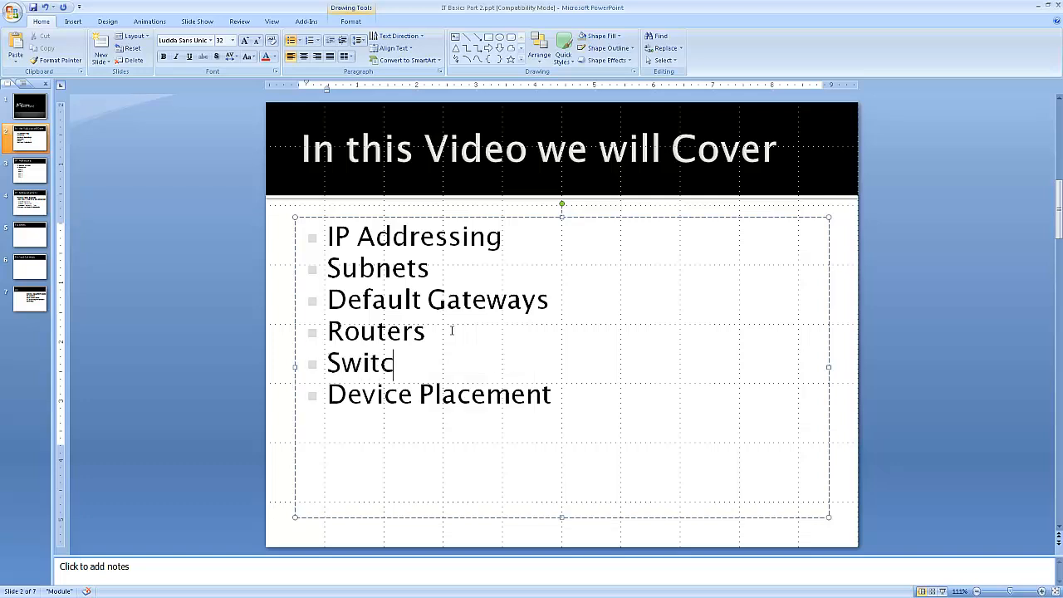
{"action": "type", "text": "hes"}
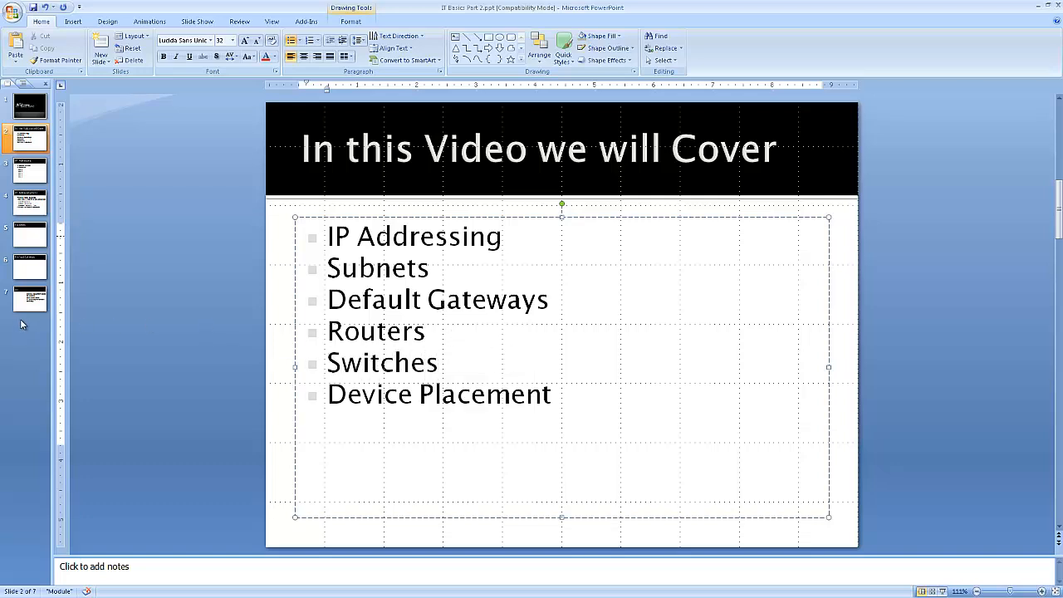
Step: Browse the Router and topic overview slides, then show slide 3, IP Addressing
{"action": "left_click", "coordinate": [29, 299]}
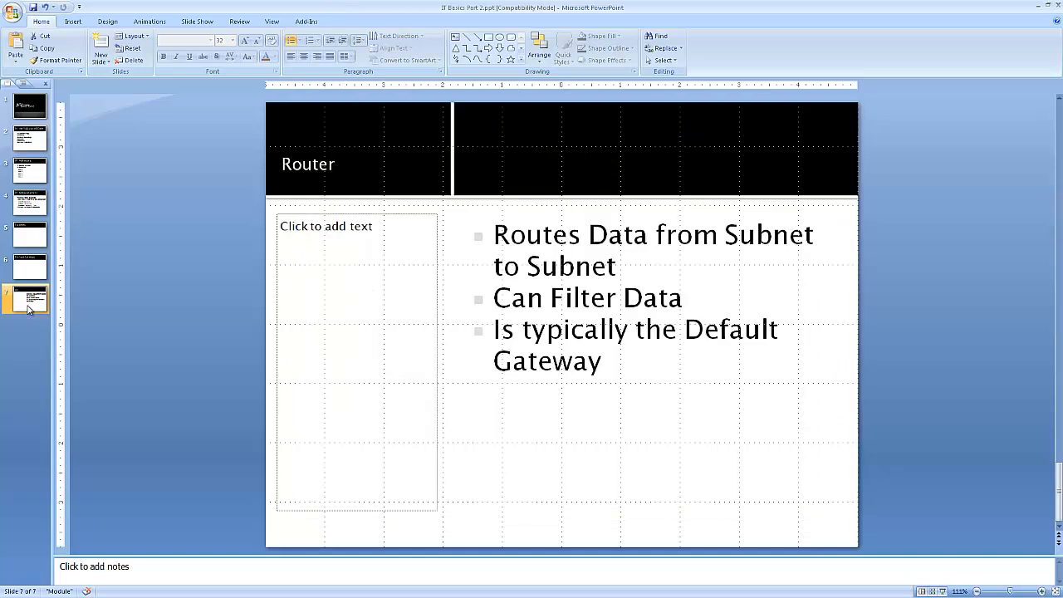
{"action": "left_click", "coordinate": [29, 139]}
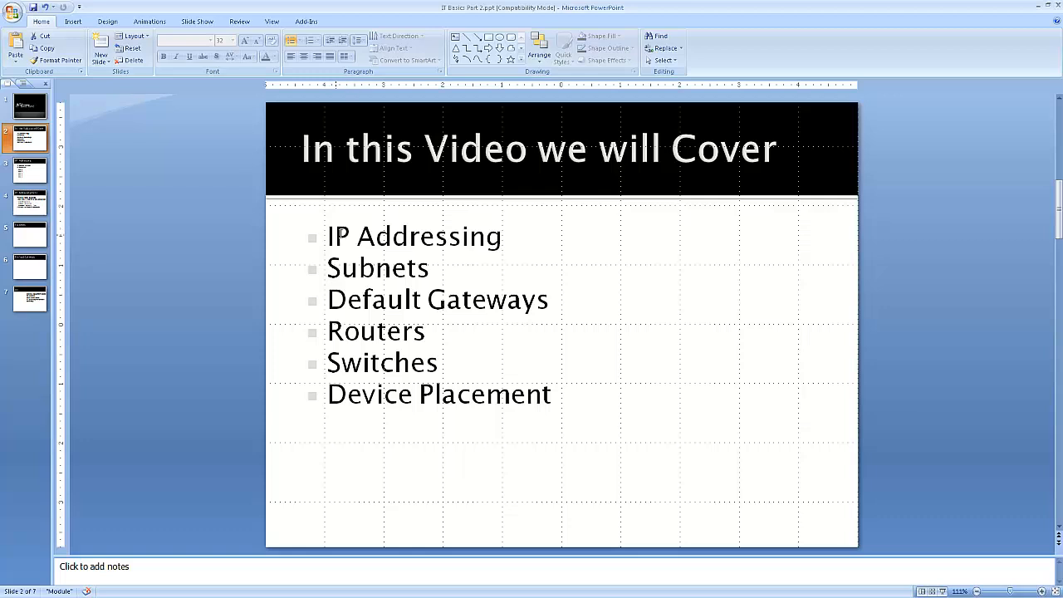
{"action": "left_click", "coordinate": [29, 169]}
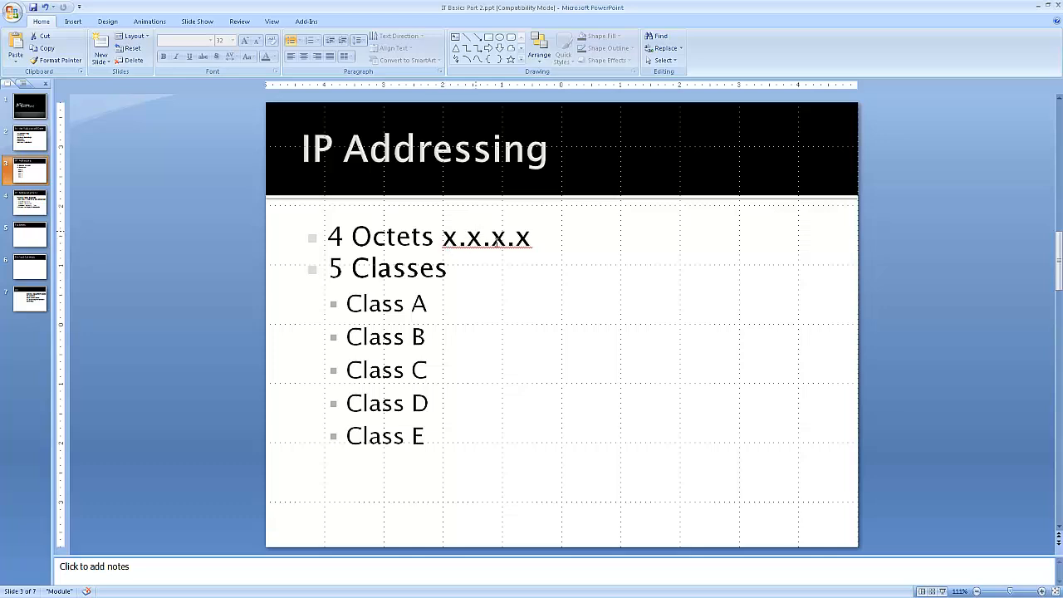
{"action": "mouse_move", "coordinate": [426, 374]}
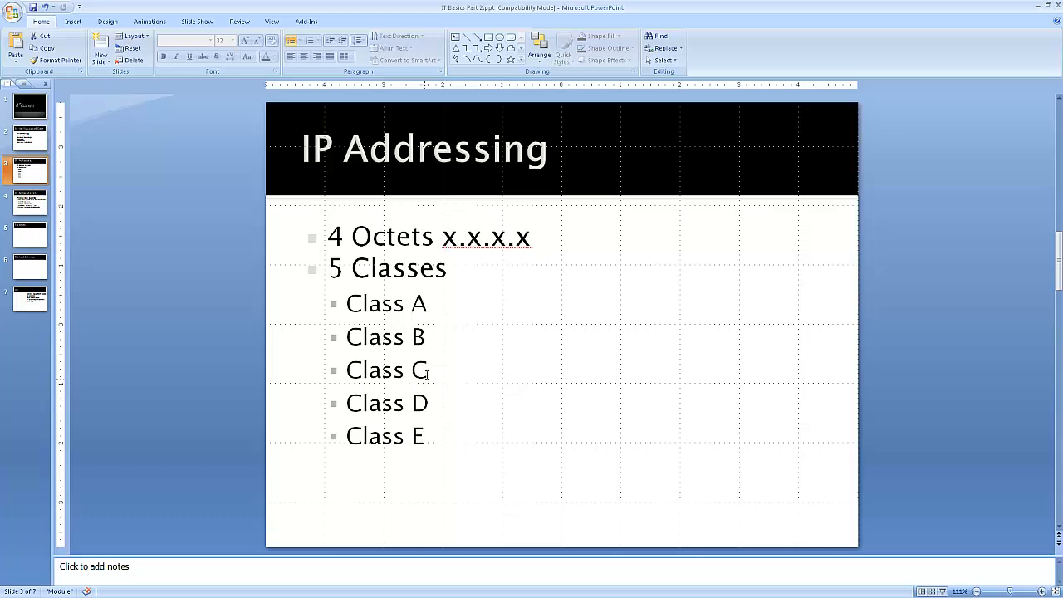
{"action": "mouse_move", "coordinate": [42, 203]}
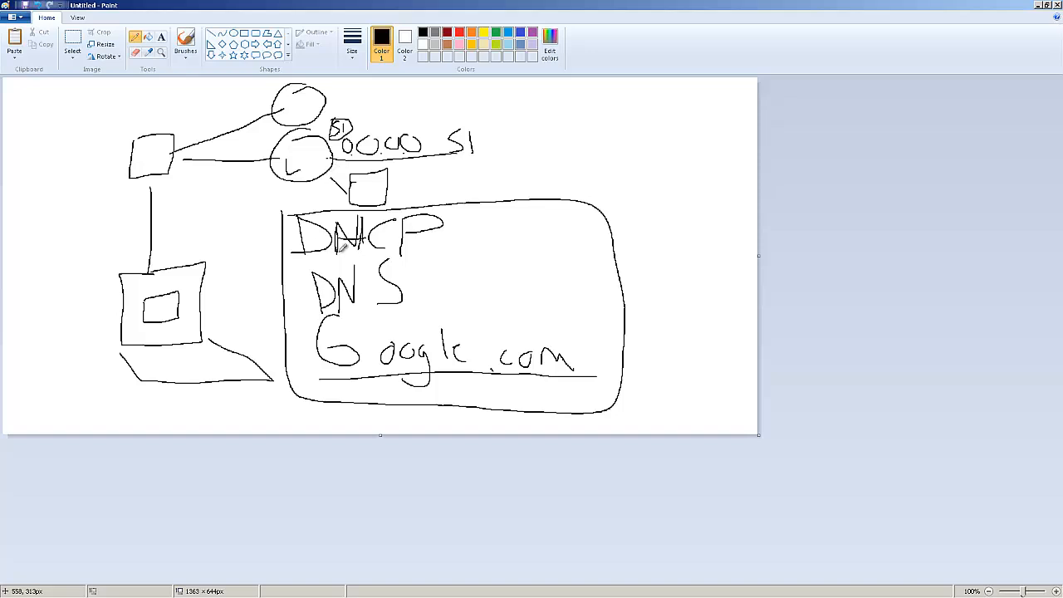
{"action": "mouse_move", "coordinate": [535, 159]}
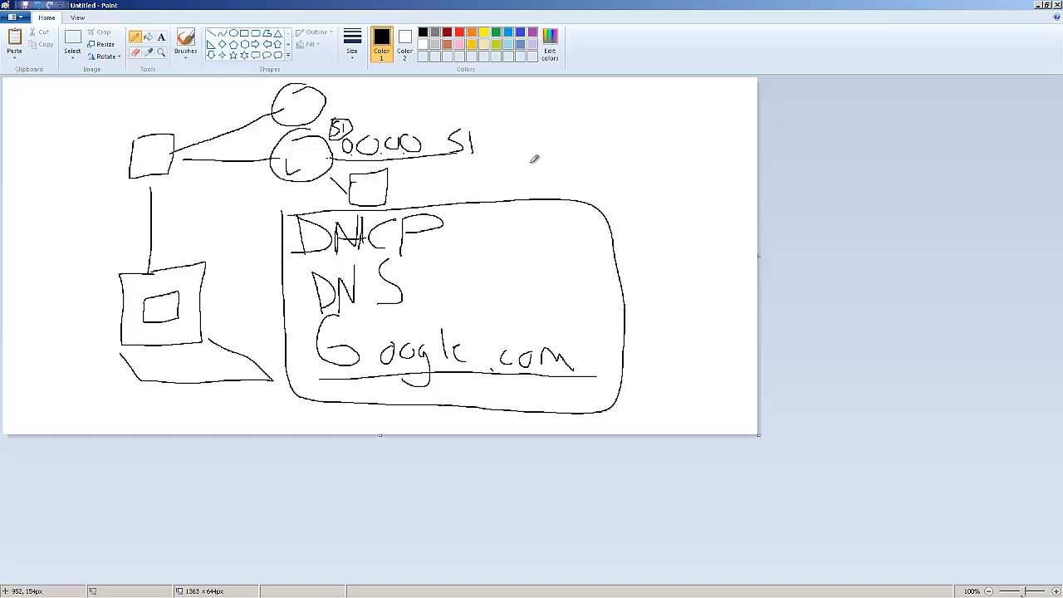
{"action": "mouse_move", "coordinate": [627, 169]}
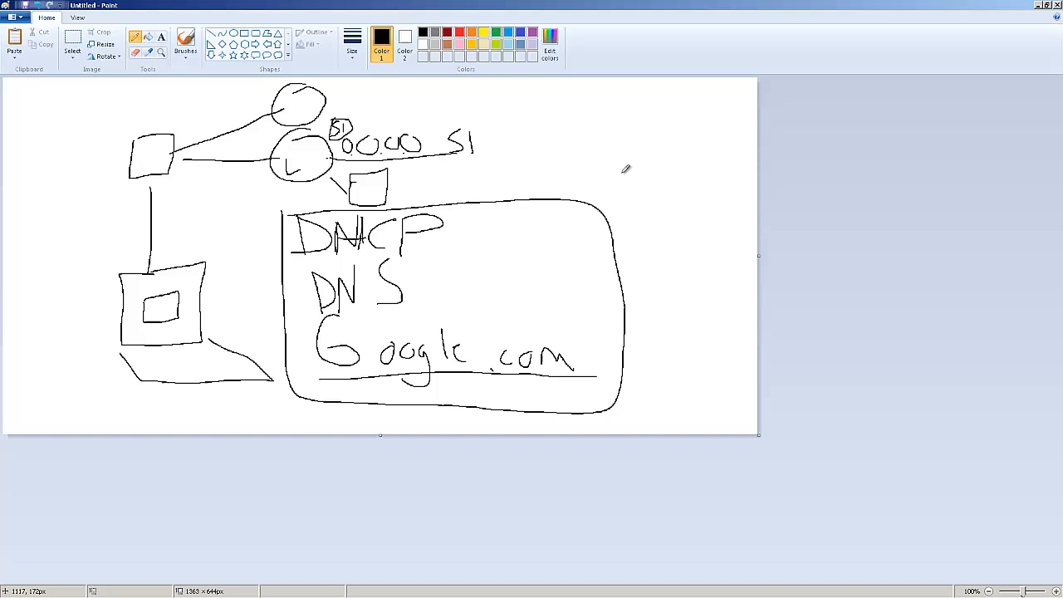
{"action": "mouse_move", "coordinate": [627, 167]}
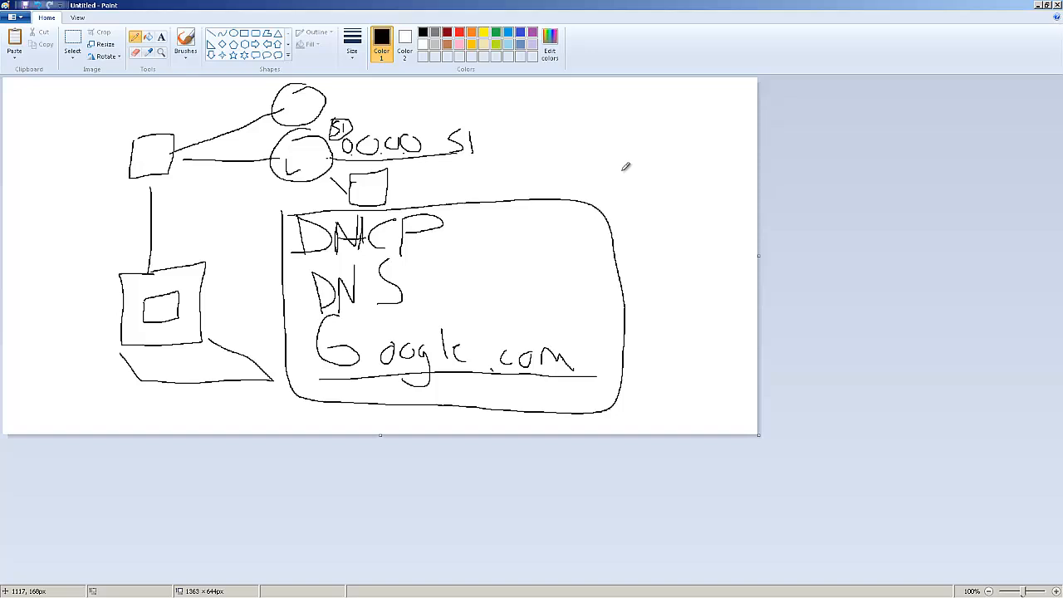
{"action": "mouse_move", "coordinate": [622, 141]}
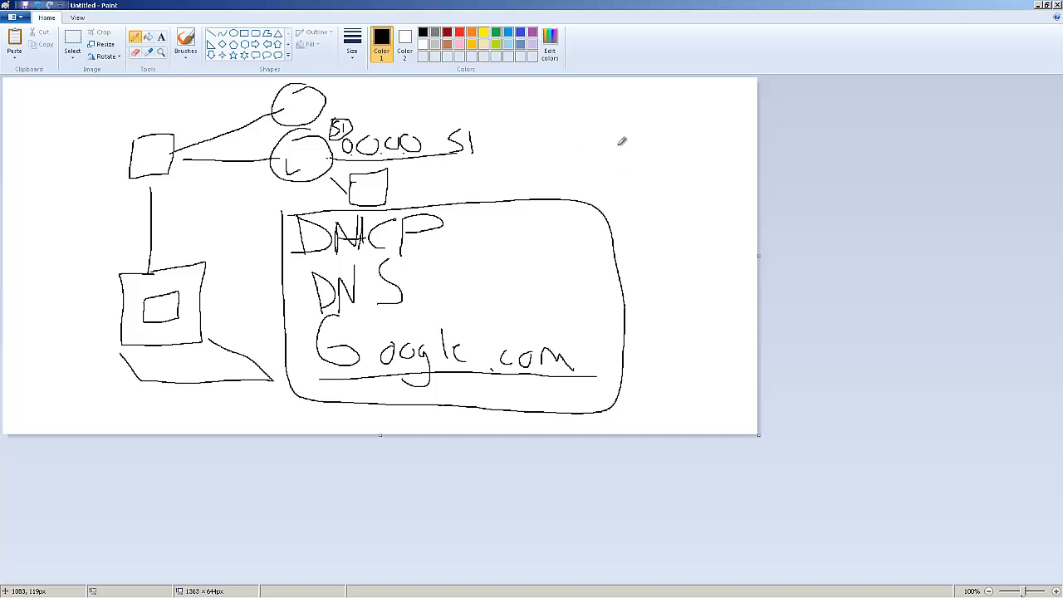
{"action": "mouse_move", "coordinate": [422, 172]}
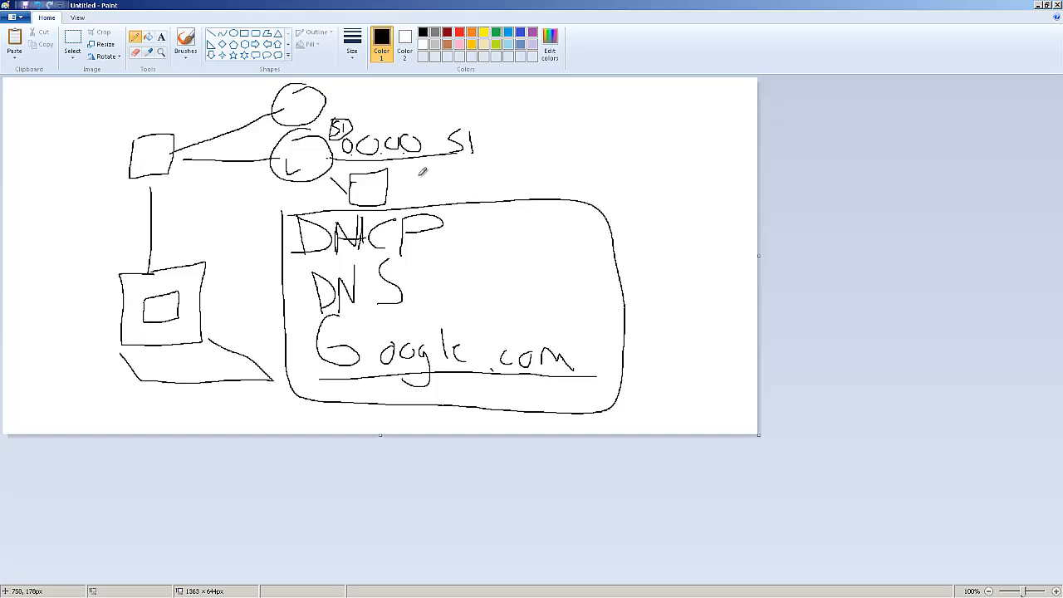
{"action": "mouse_move", "coordinate": [486, 194]}
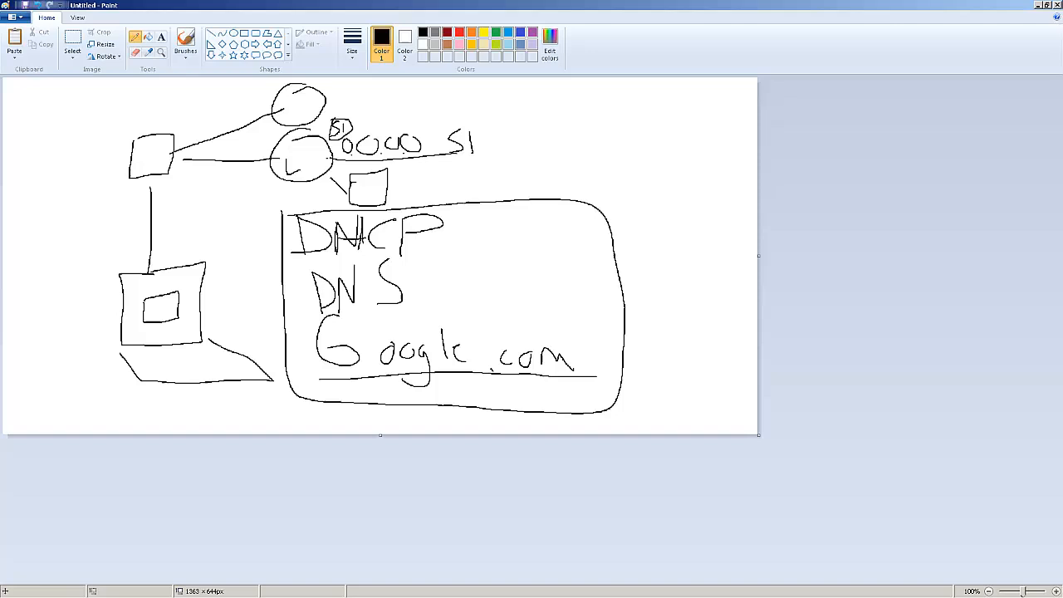
{"action": "mouse_move", "coordinate": [752, 153]}
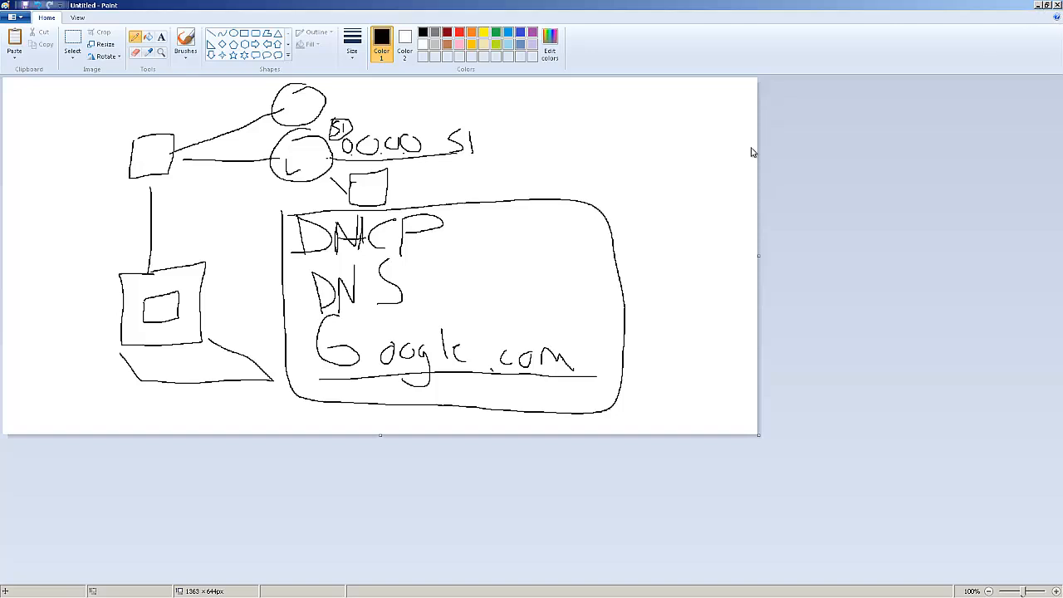
{"action": "mouse_move", "coordinate": [753, 152]}
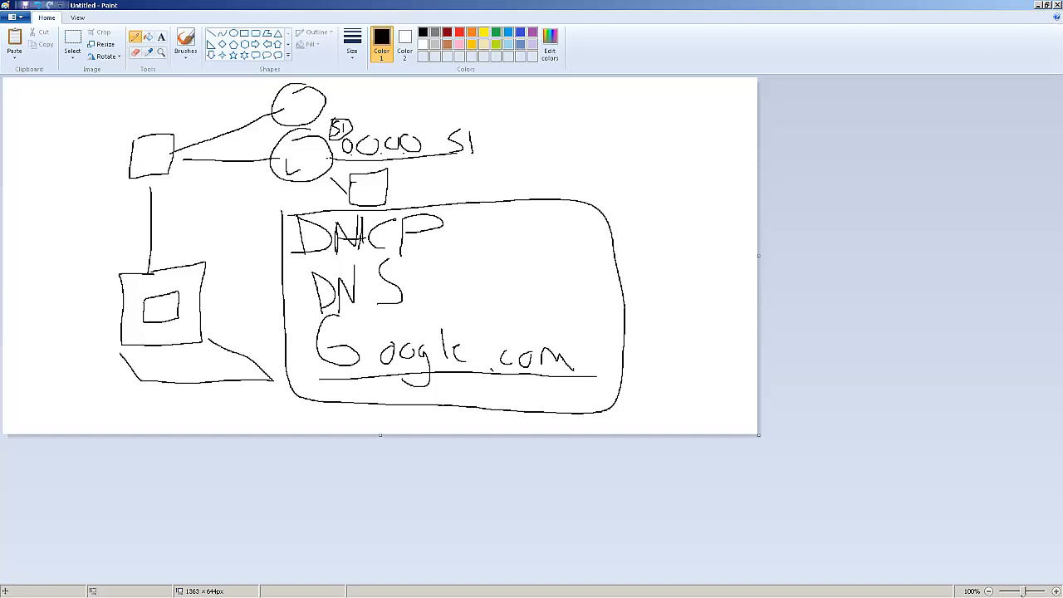